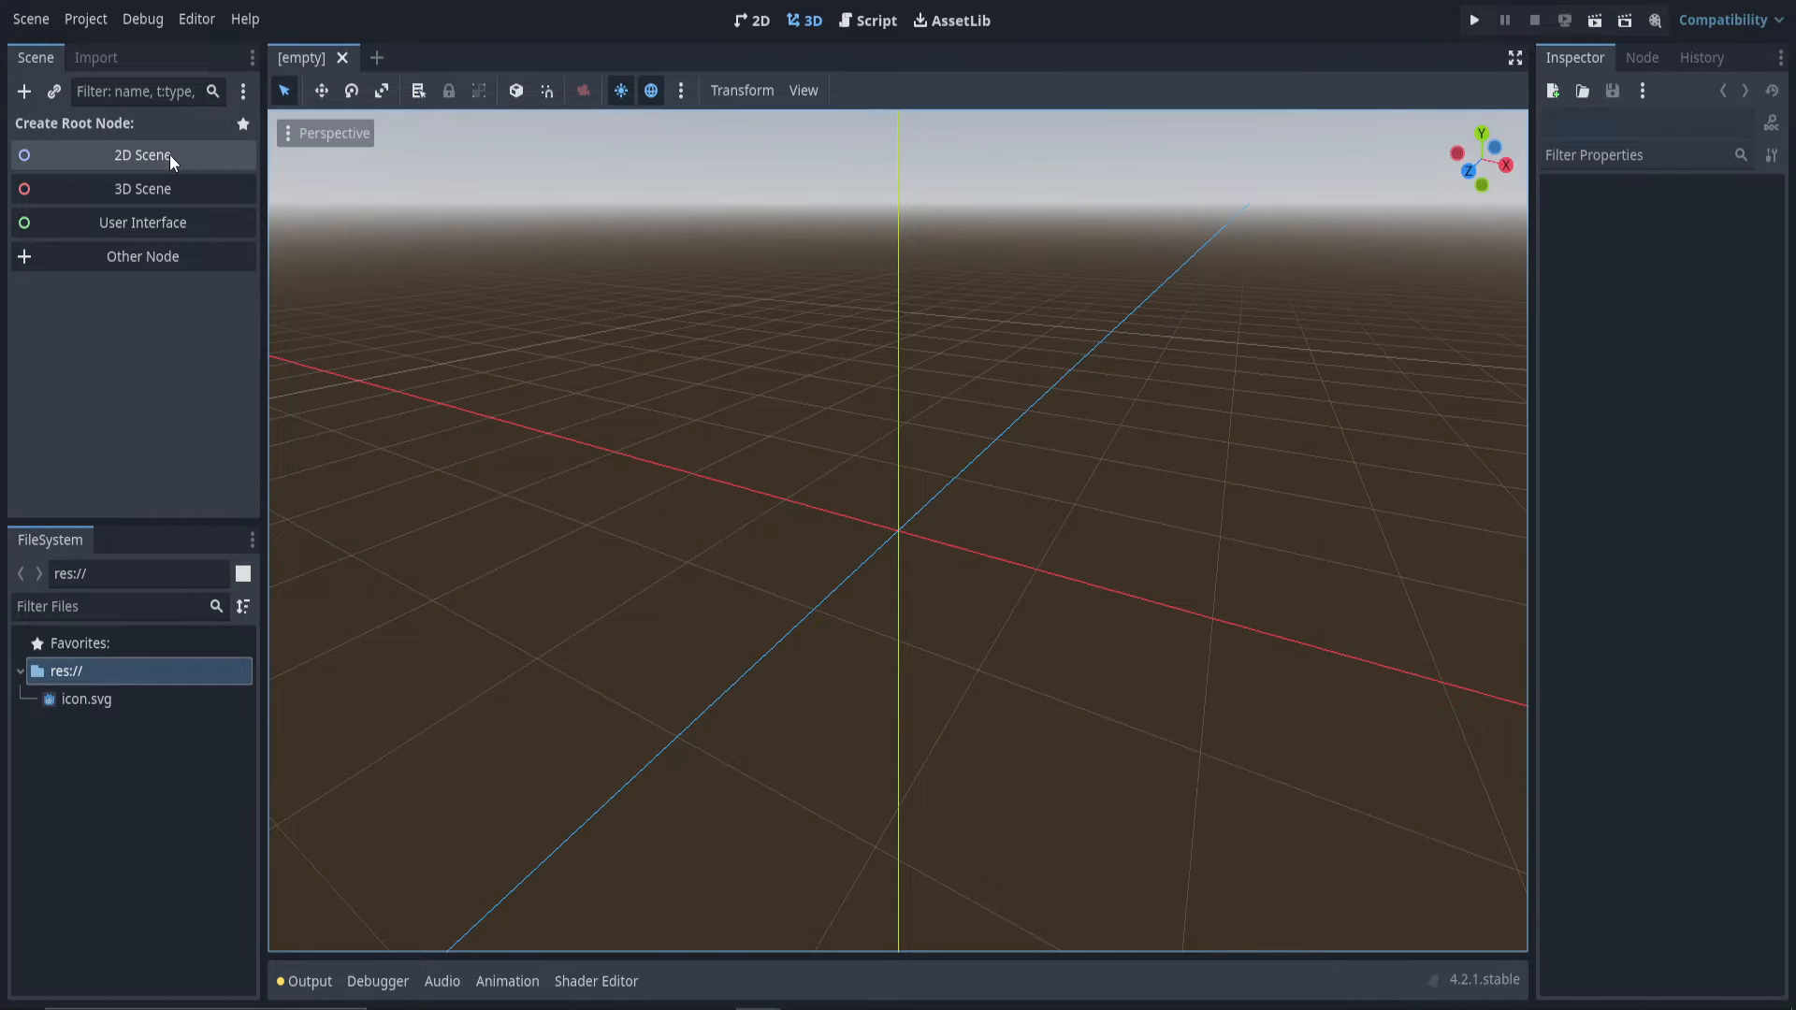
Create a new 2D scene and rename its root node to main.
left_click(142, 155)
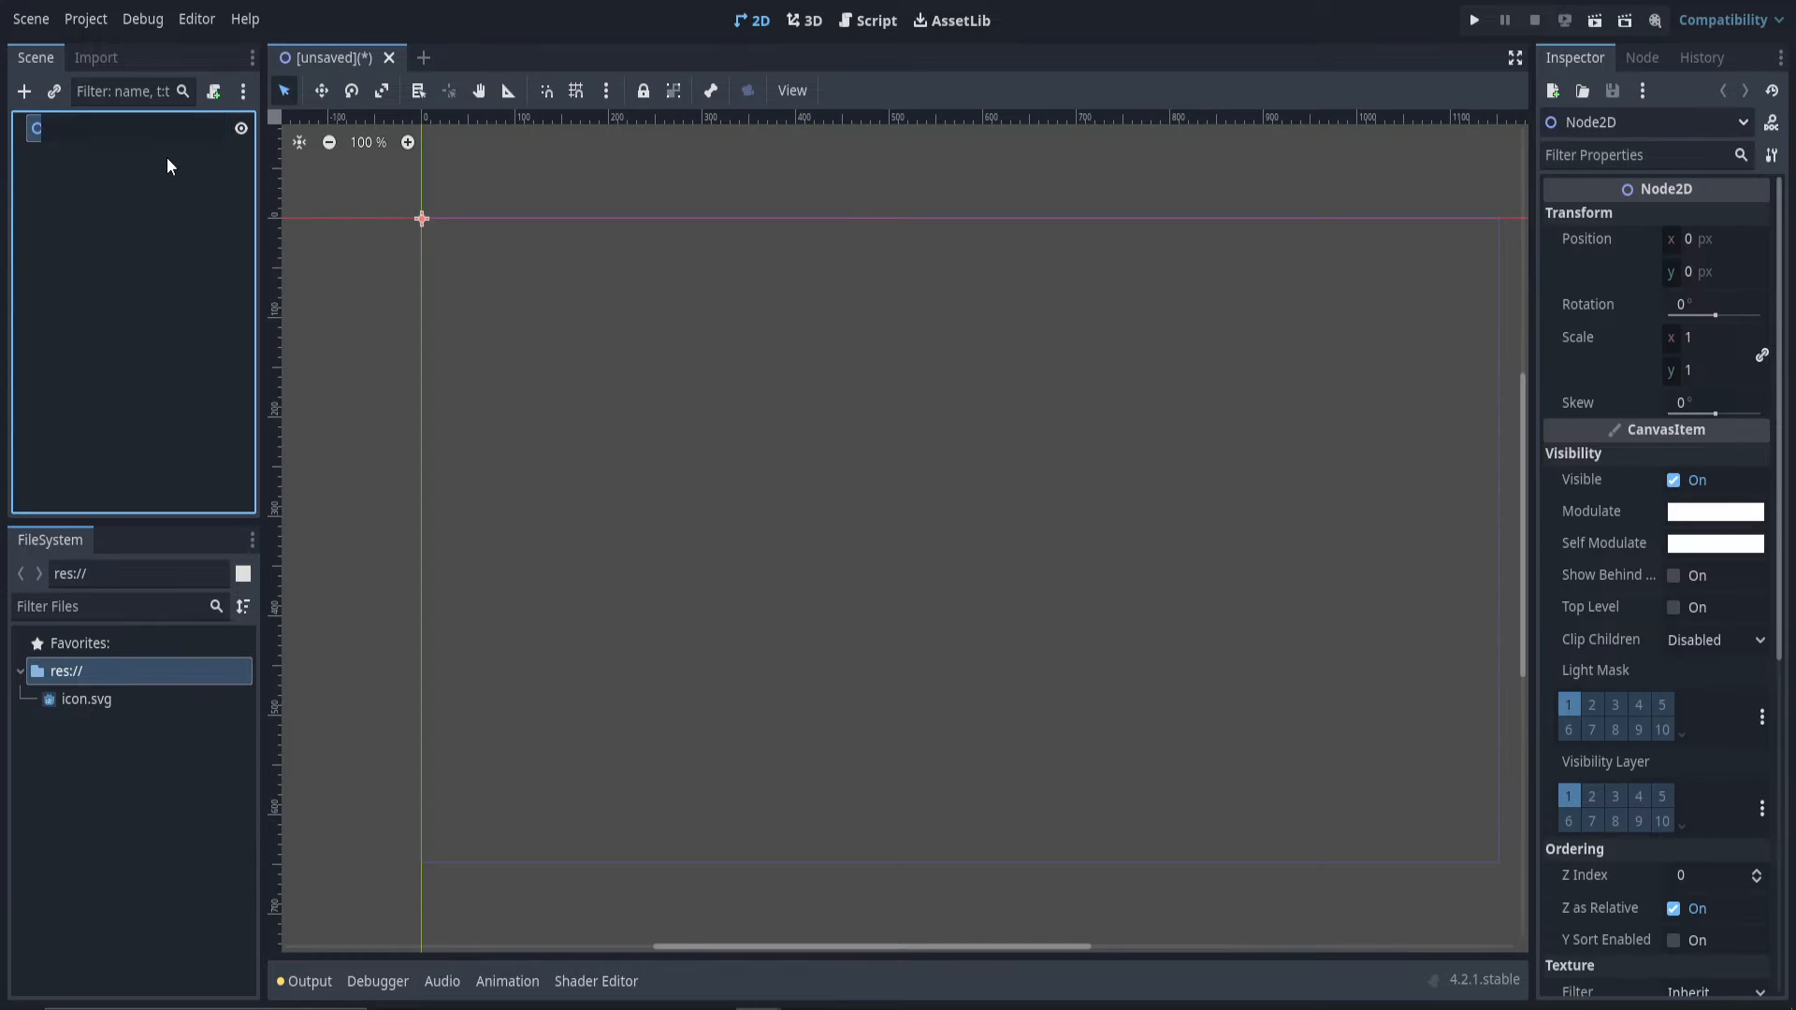
type("main")
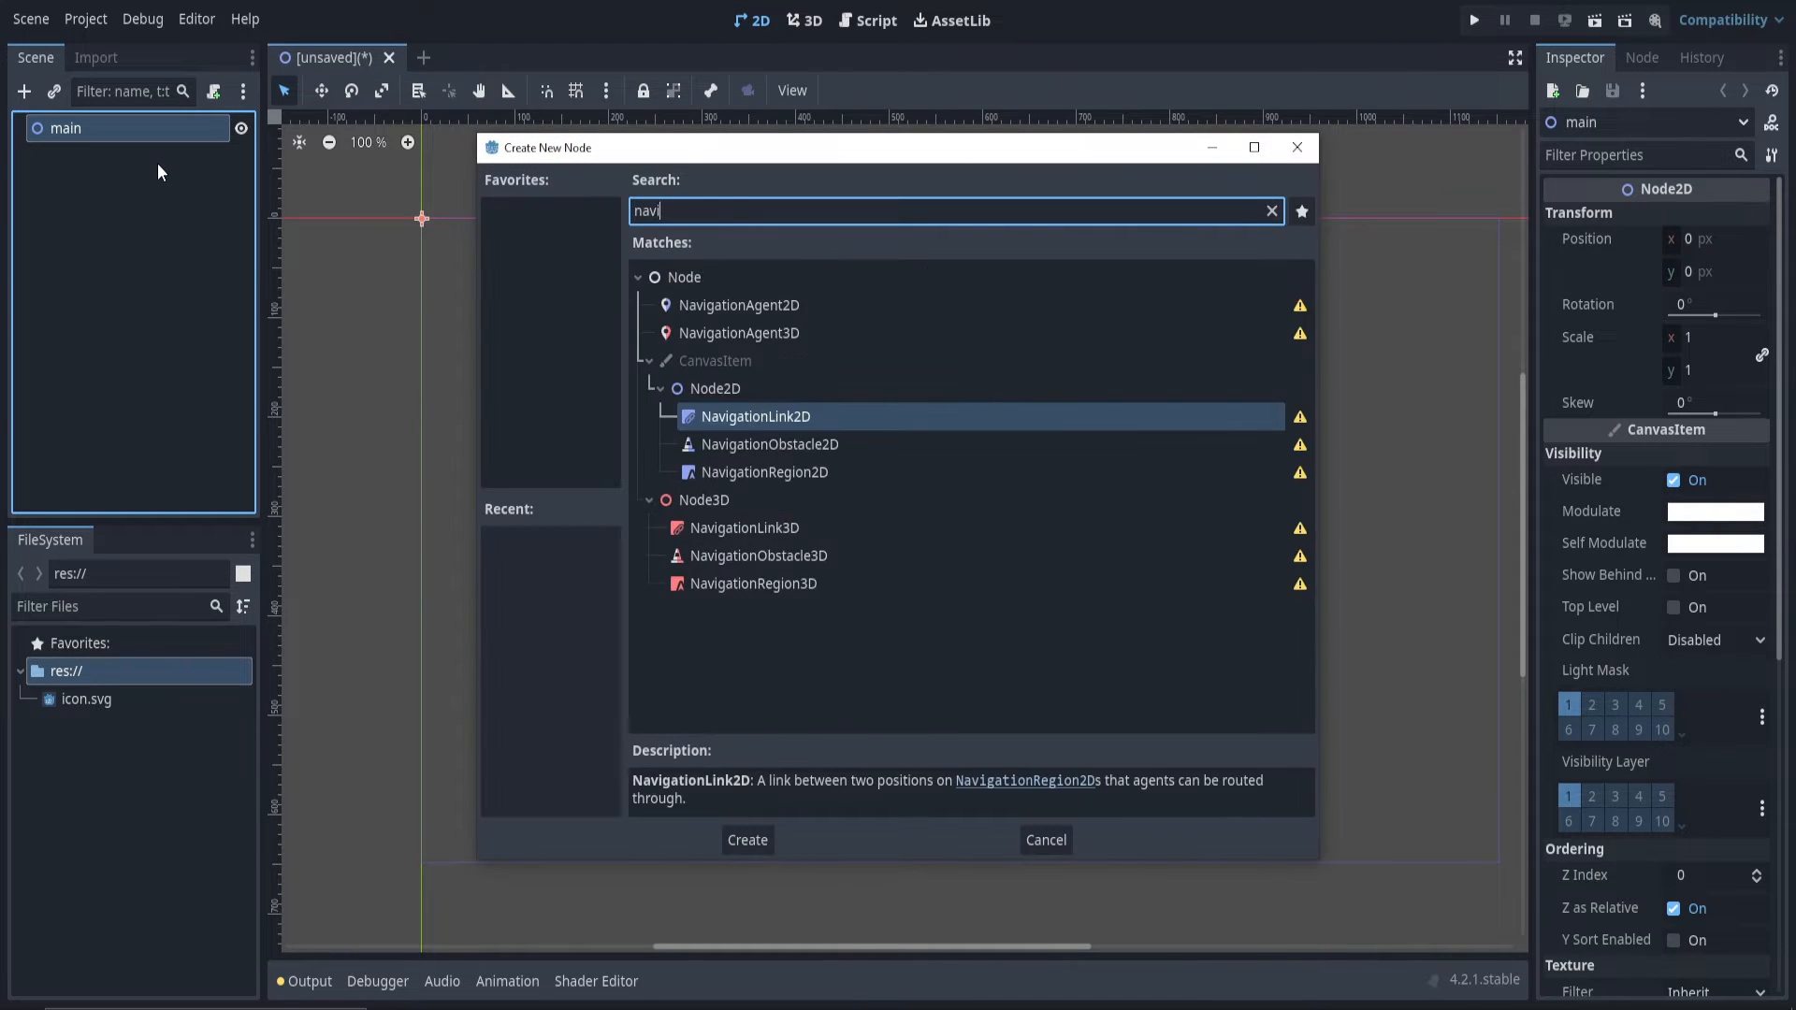
Add a NavigationRegion2D with a new polygon resource, draw a rectangle and bake it.
left_click(746, 840)
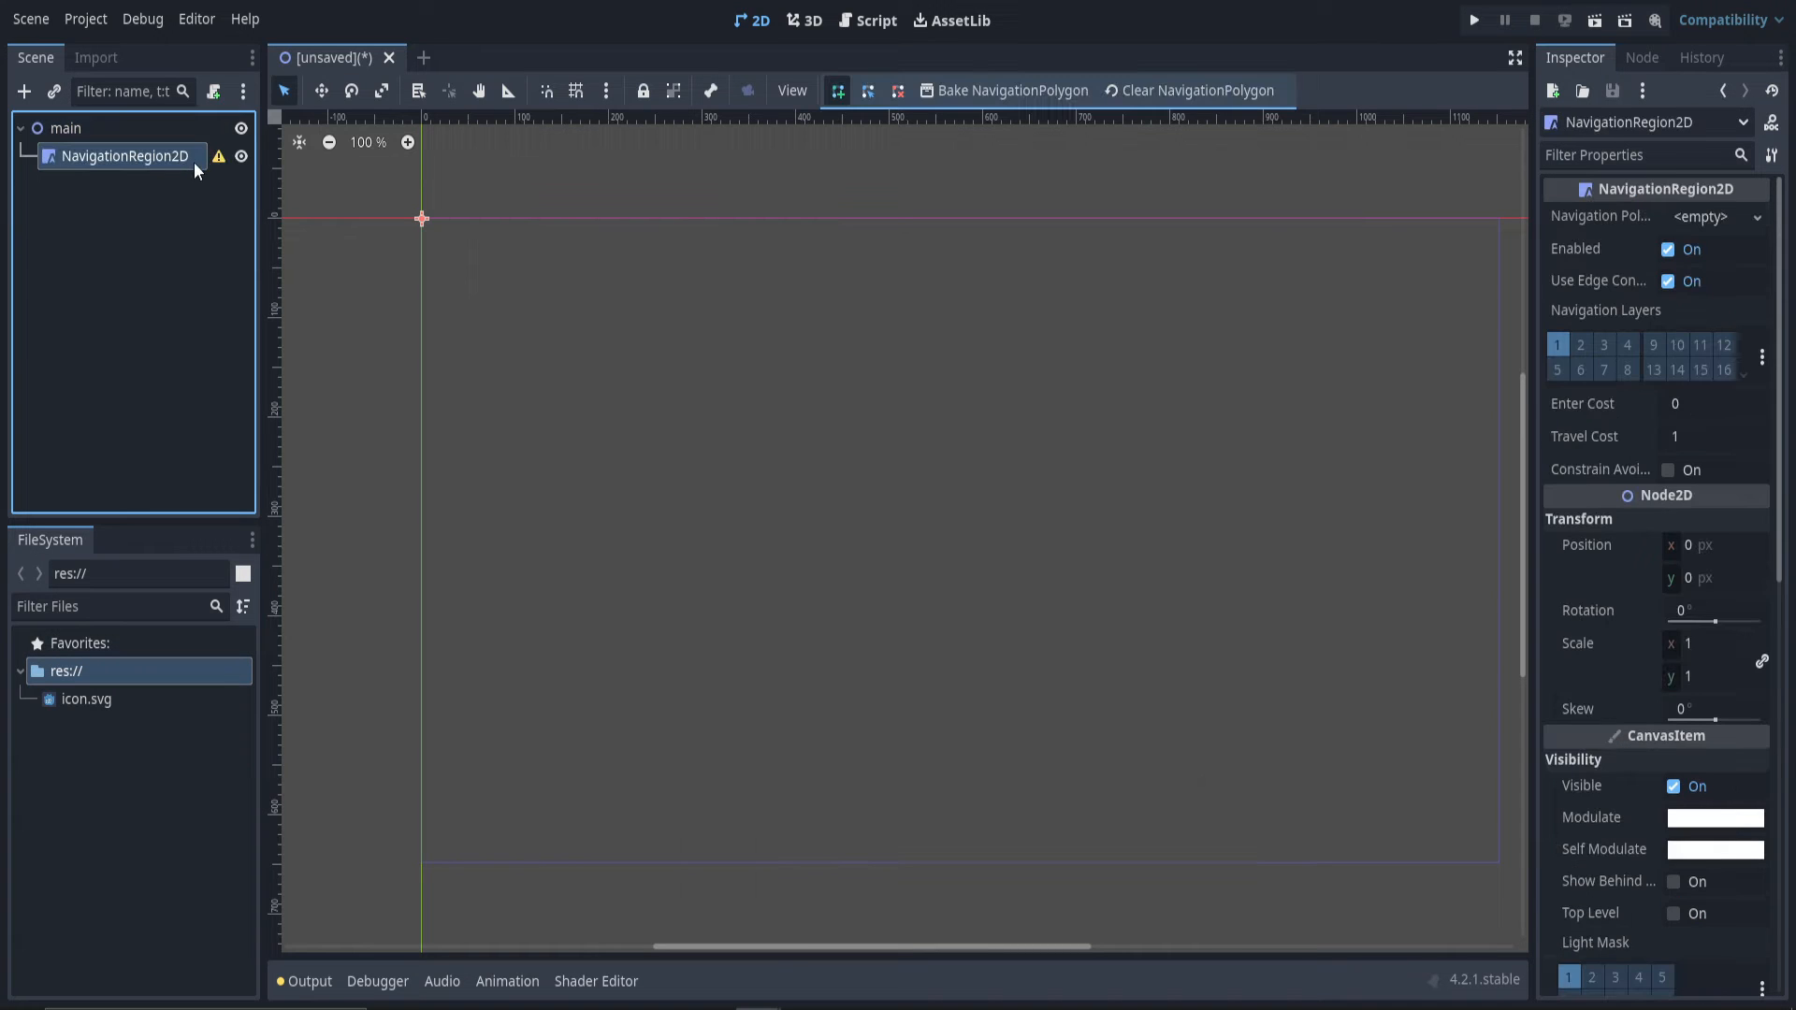
mouse_move(223, 180)
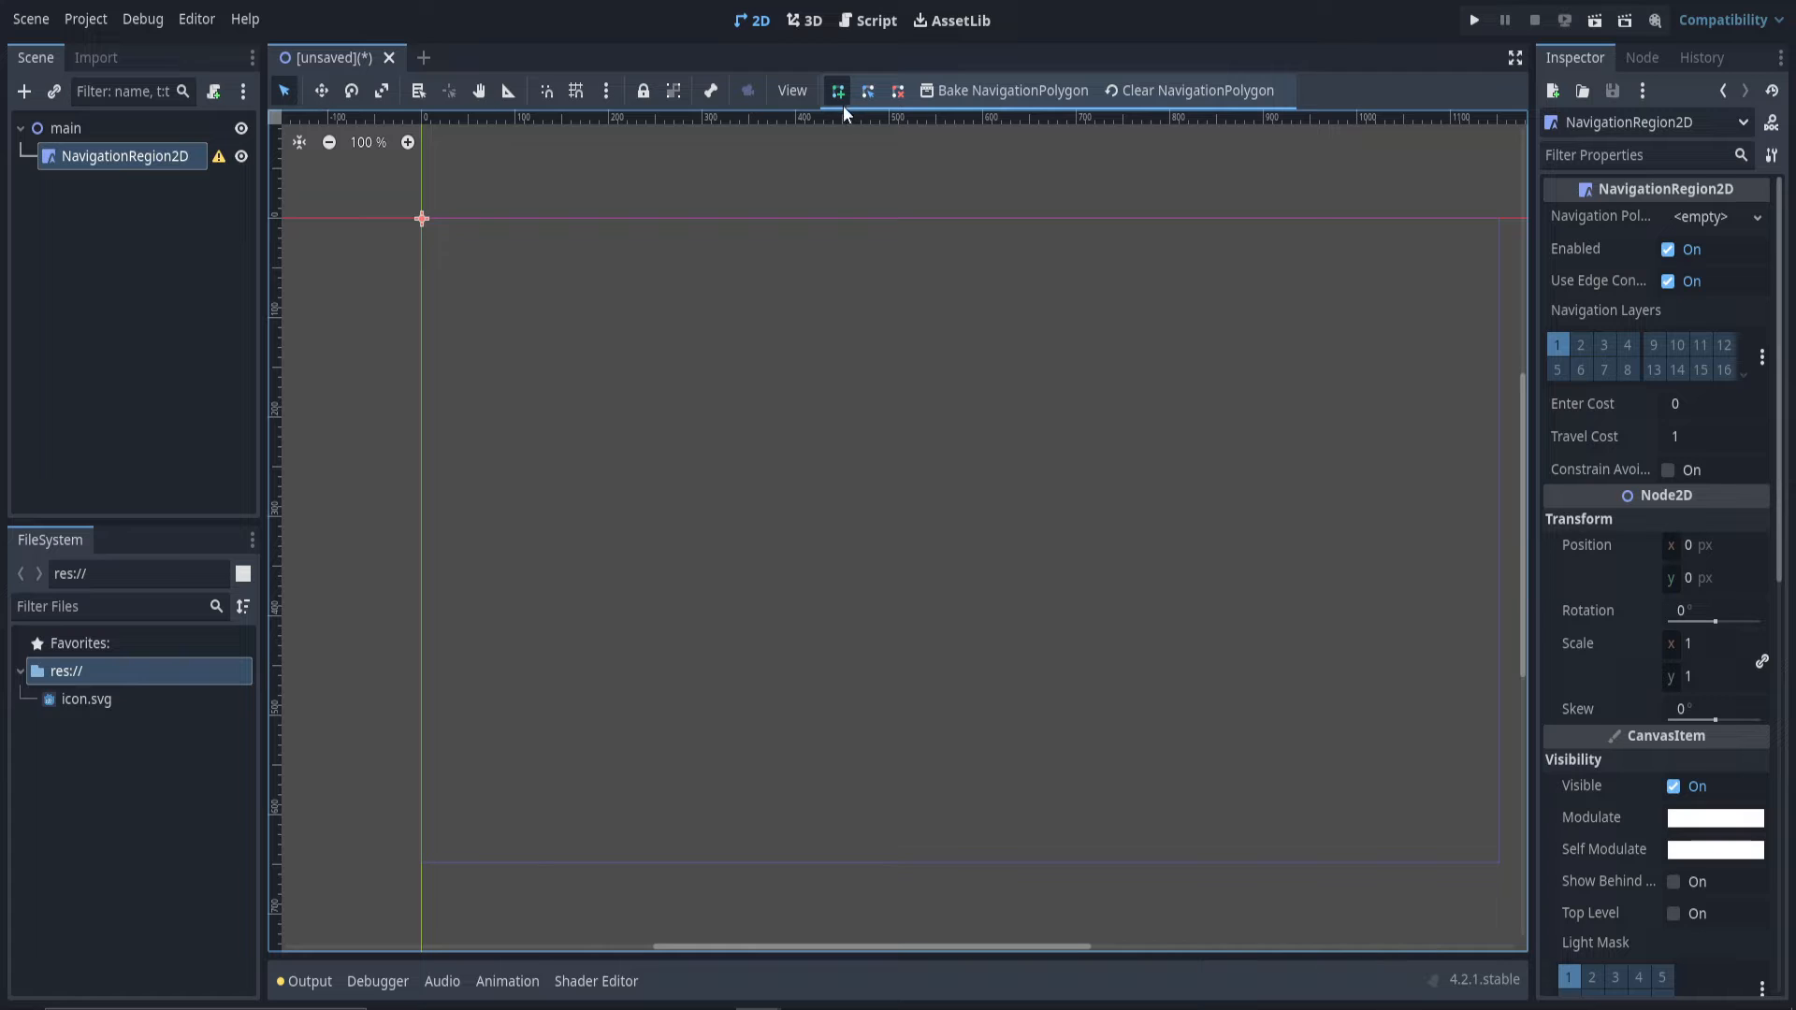
mouse_move(432, 249)
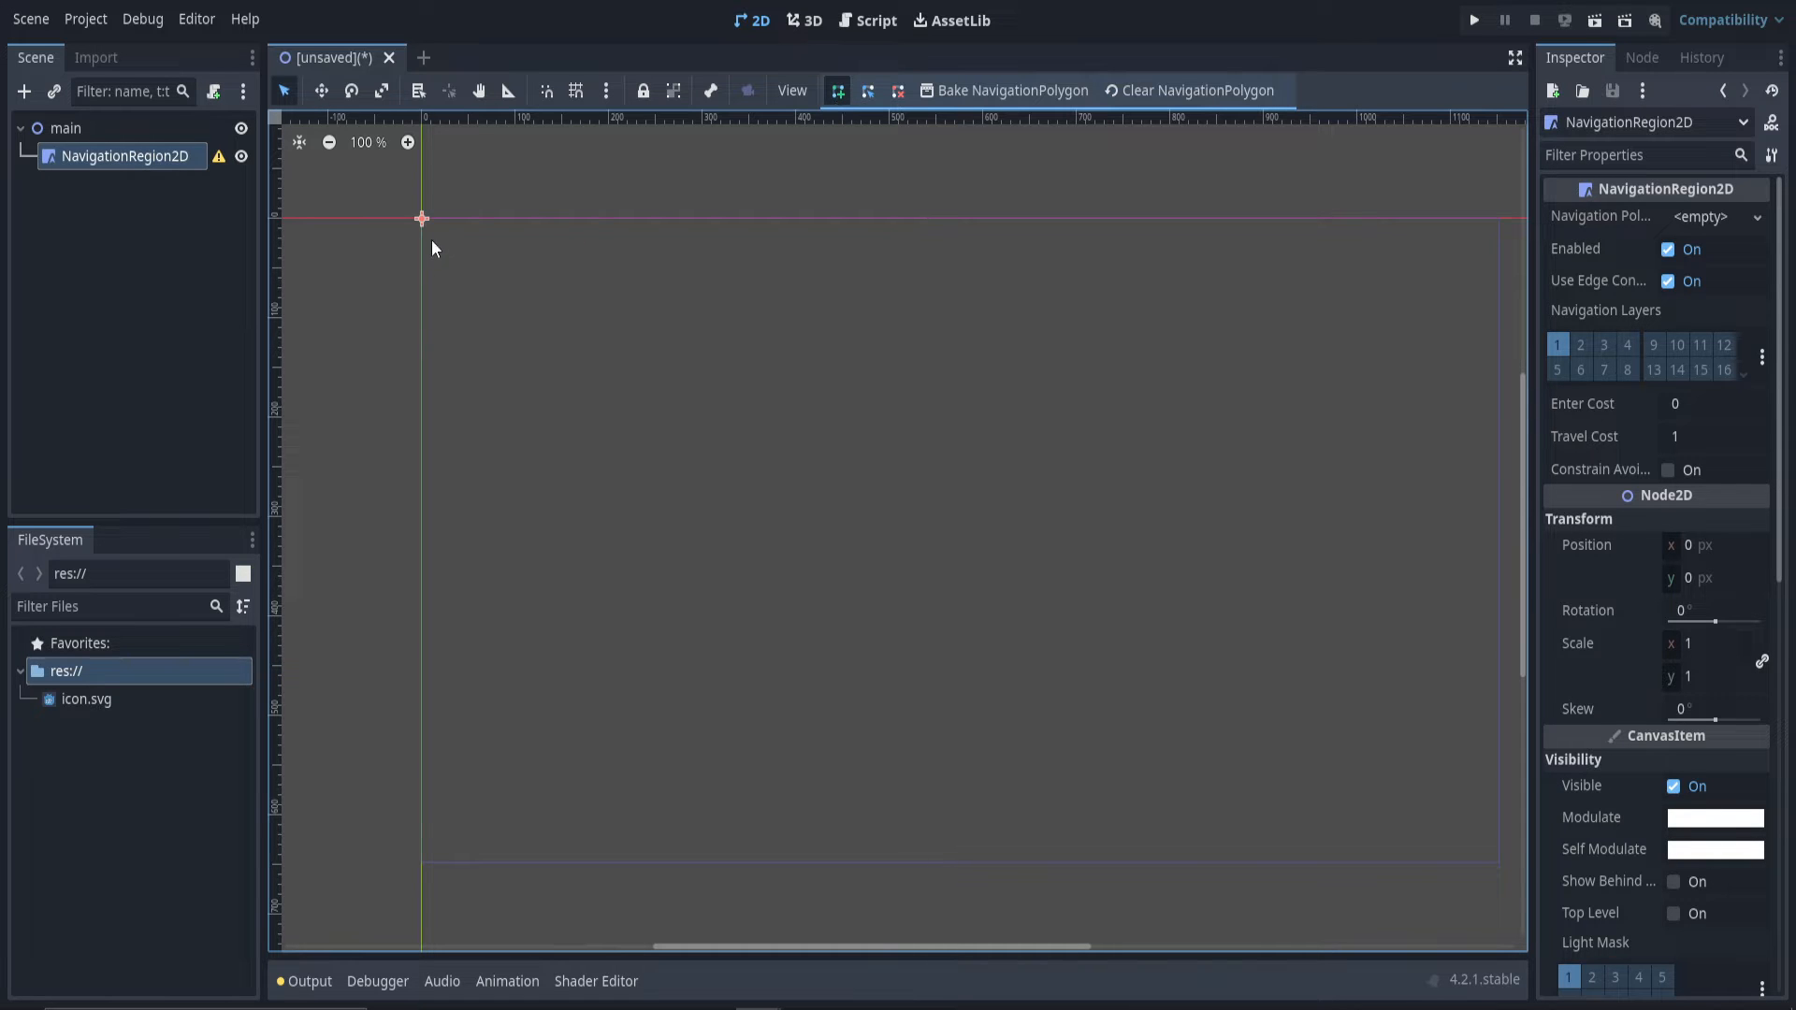
scroll("down", 3)
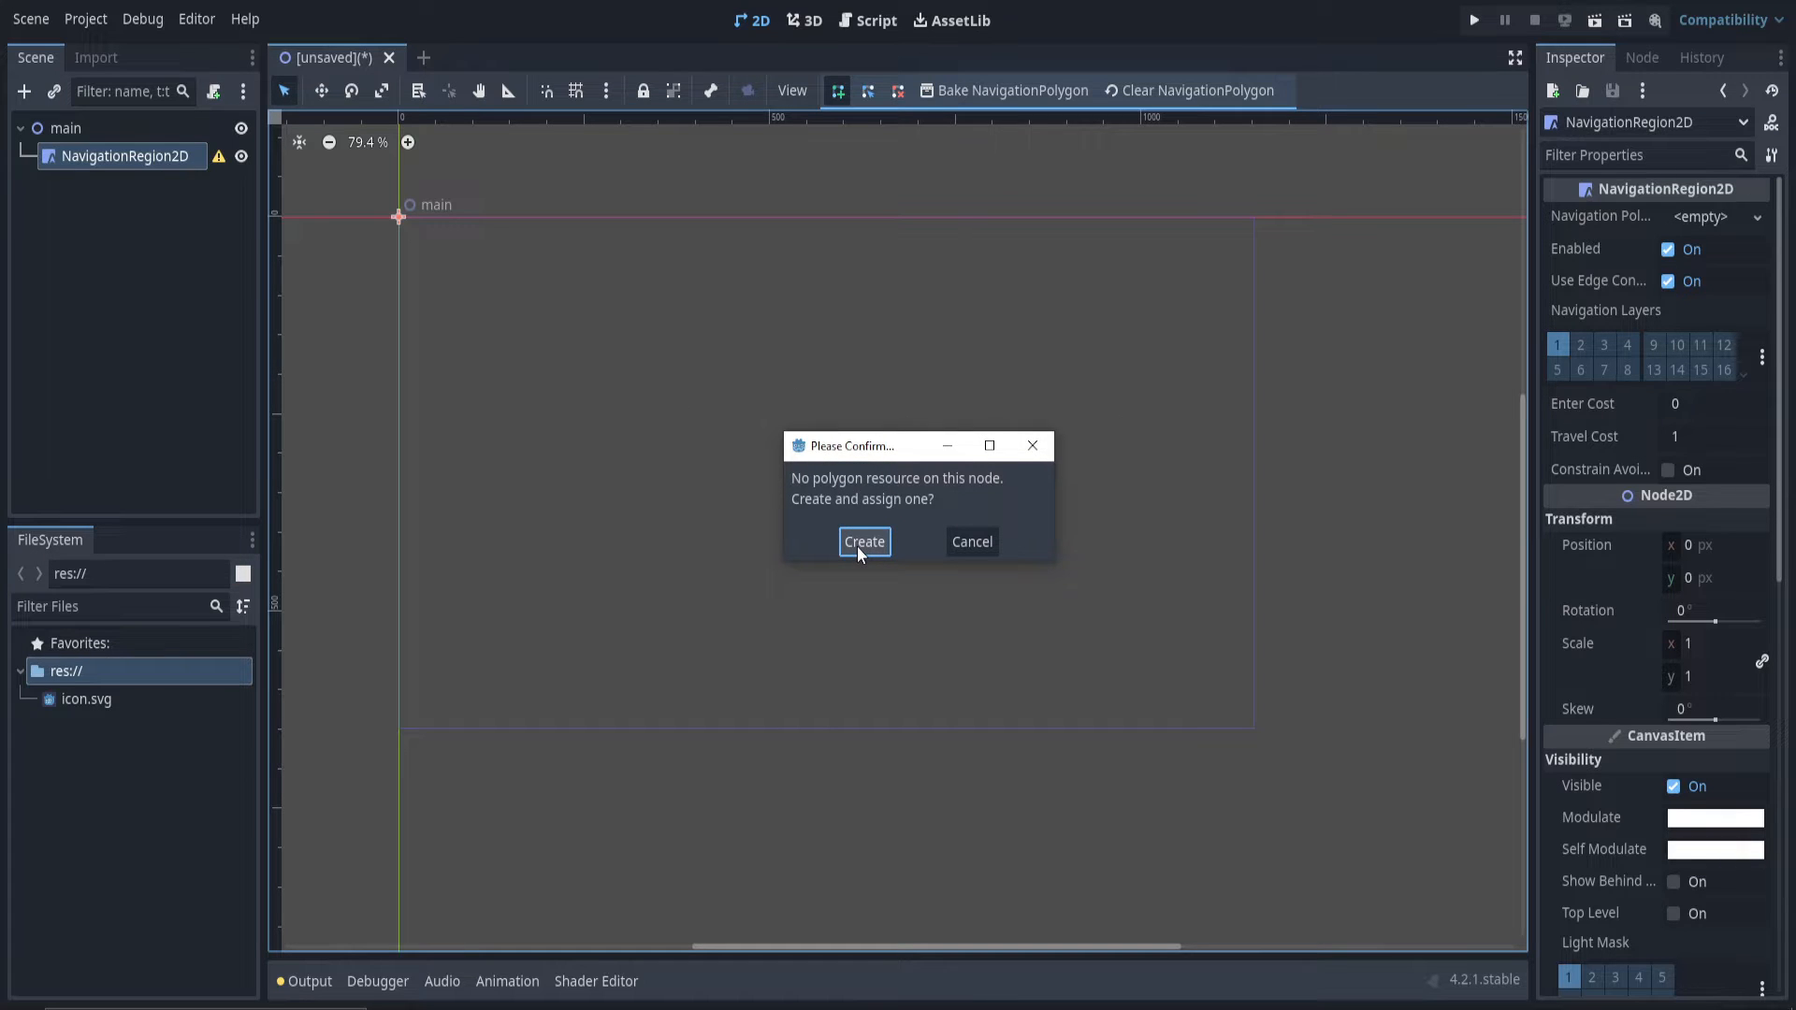
left_click(864, 541)
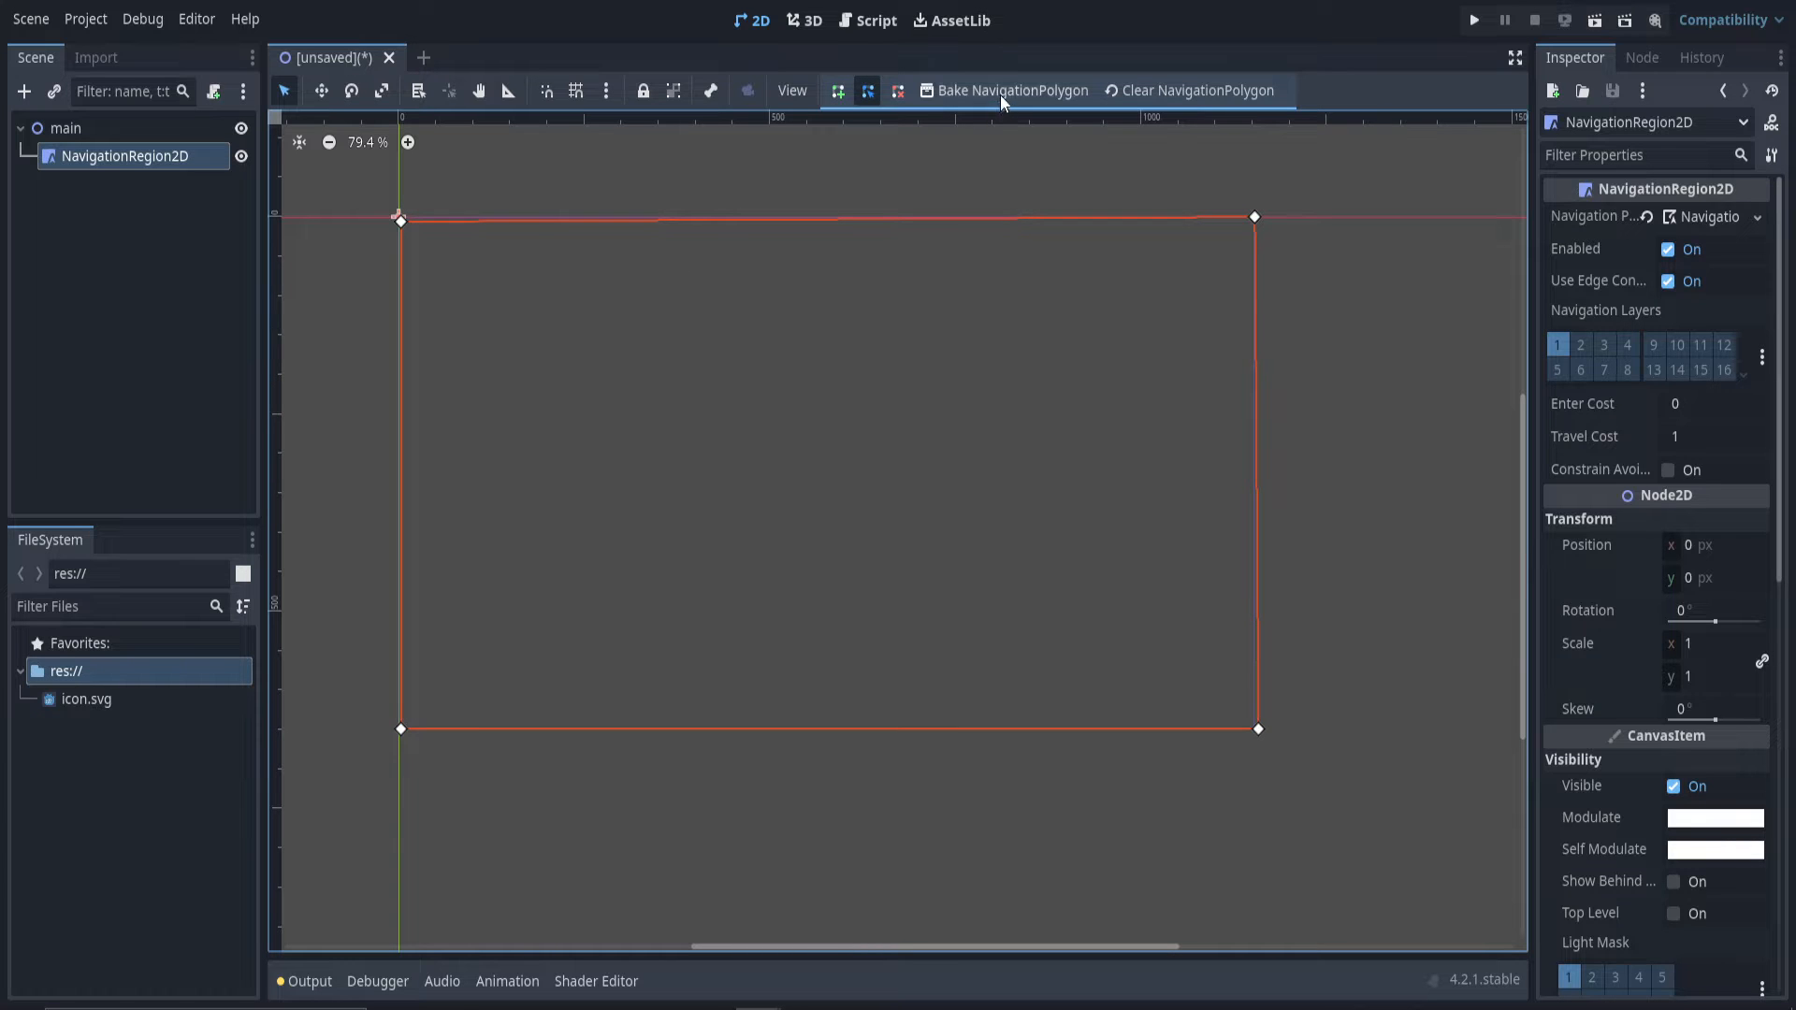
left_click(1008, 90)
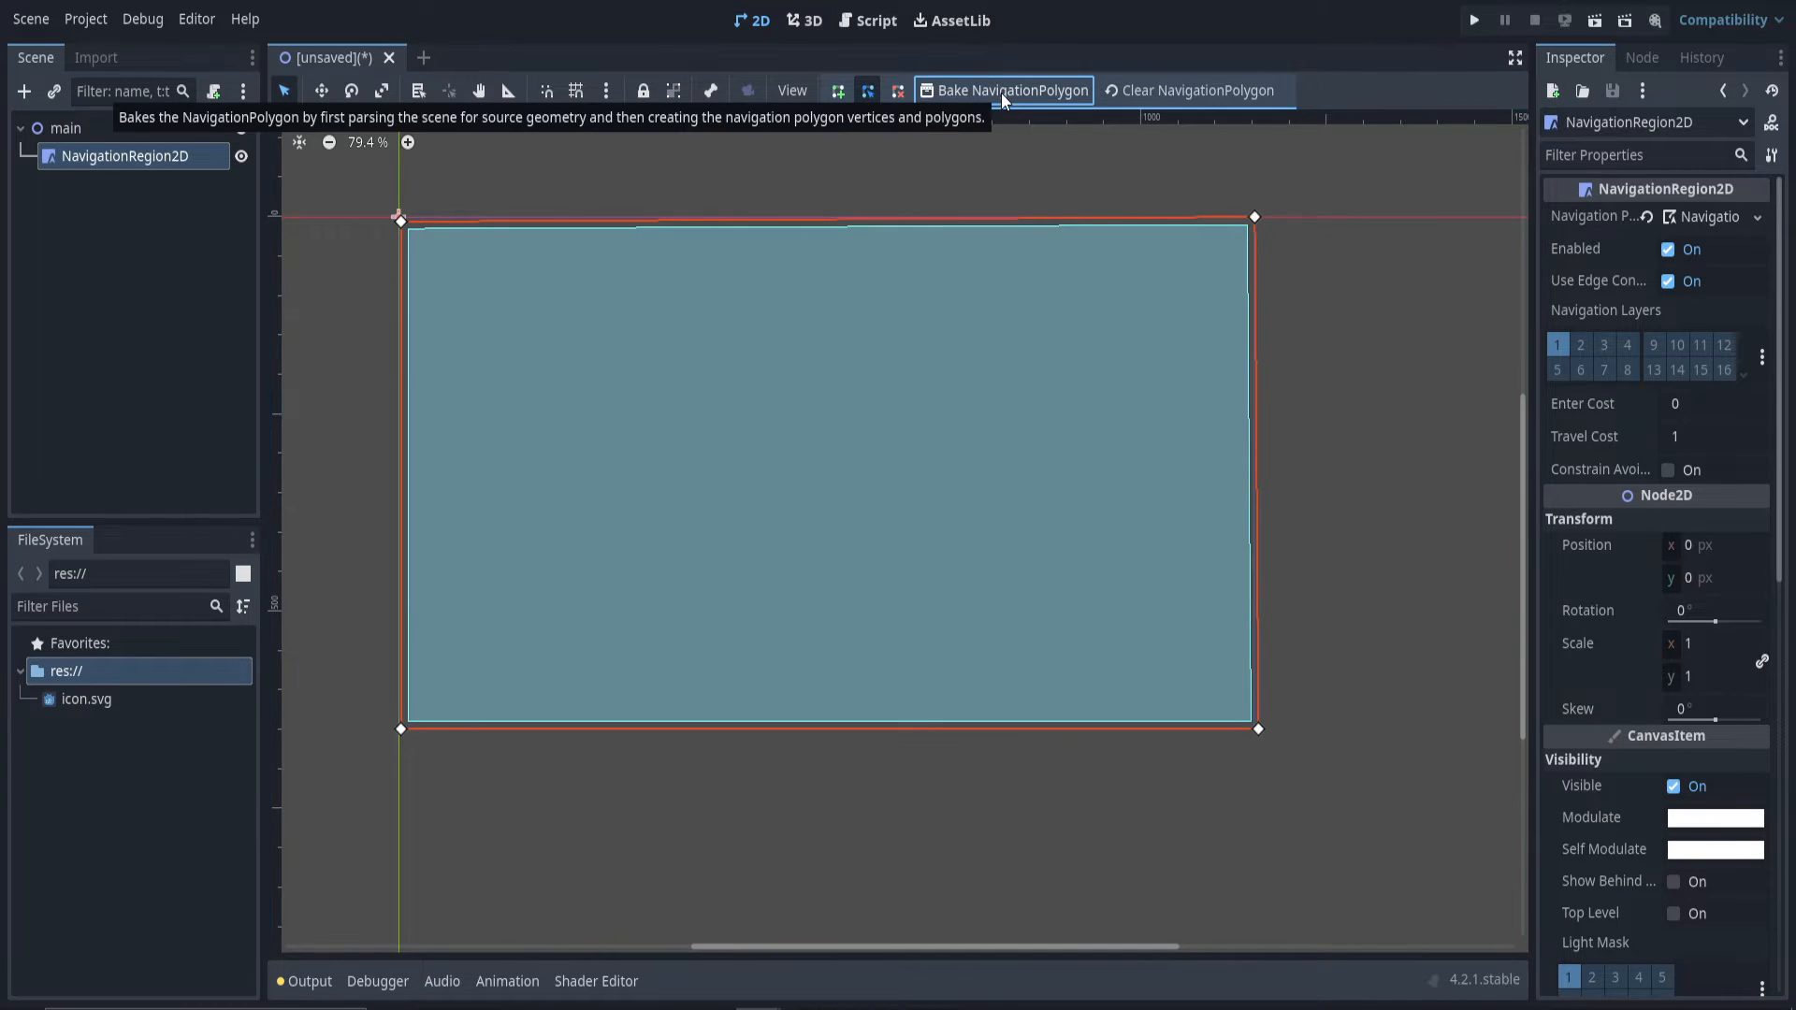
mouse_move(659, 400)
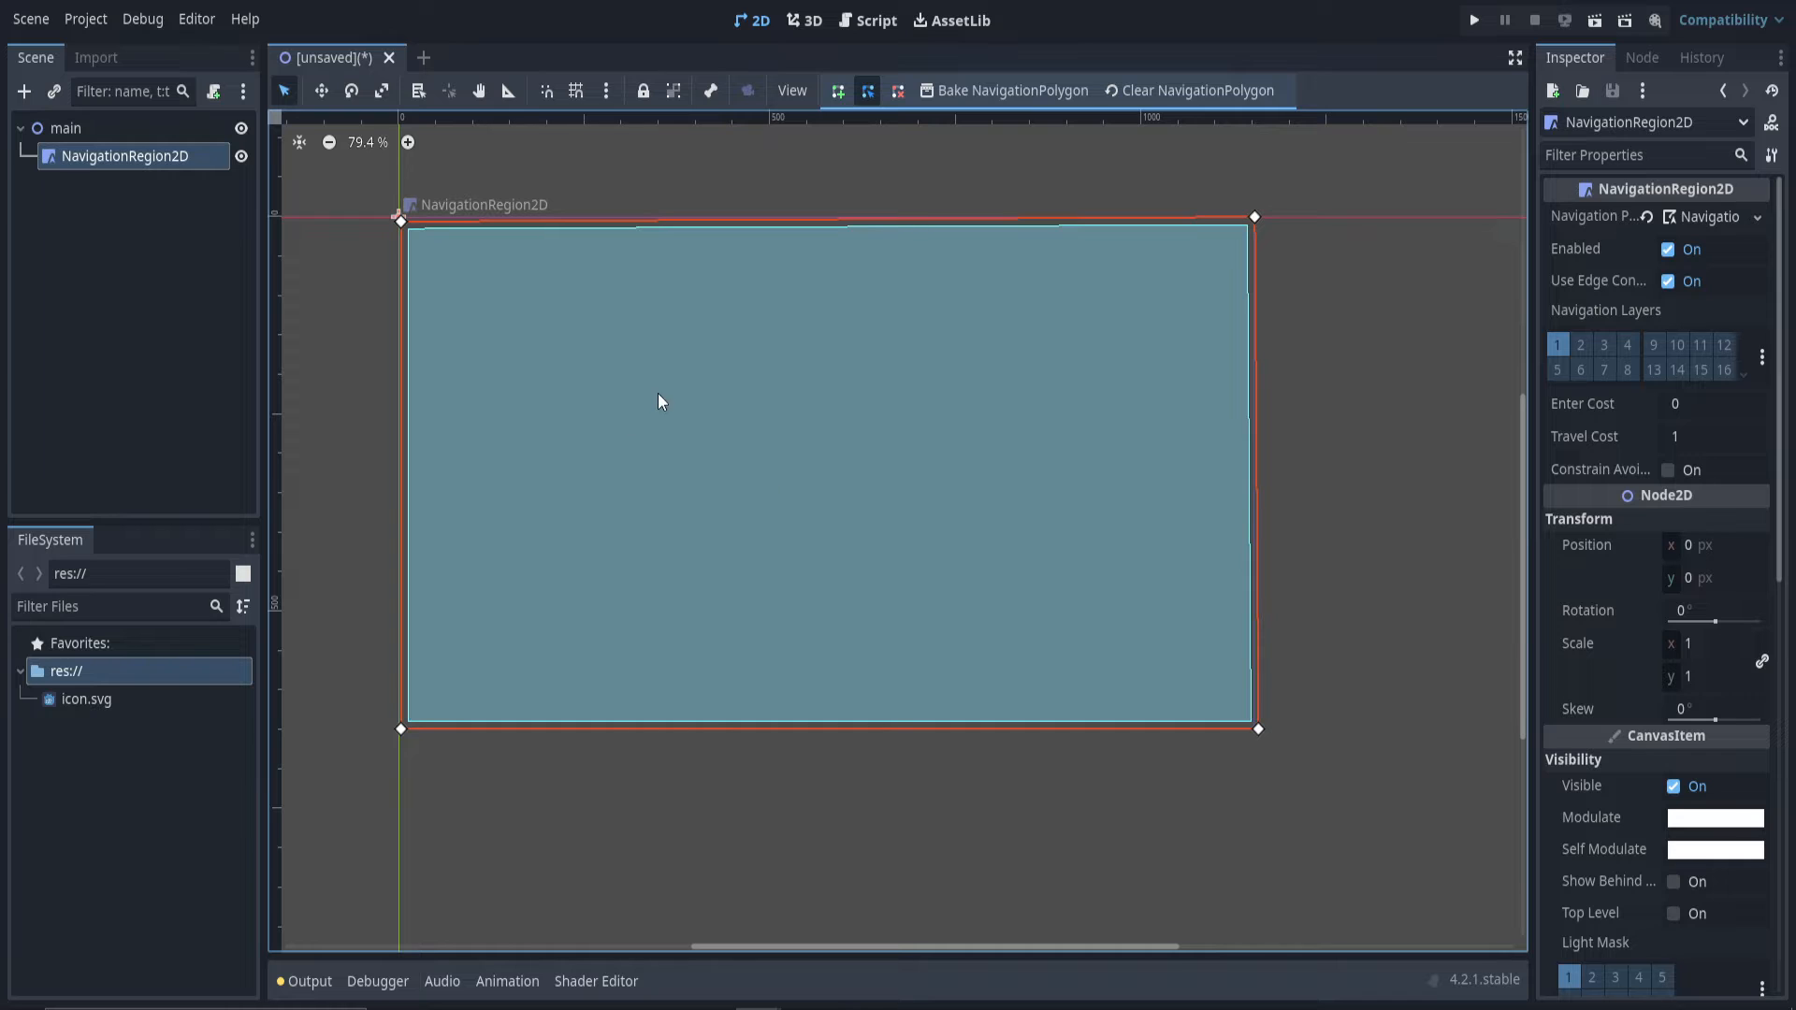
mouse_move(847, 546)
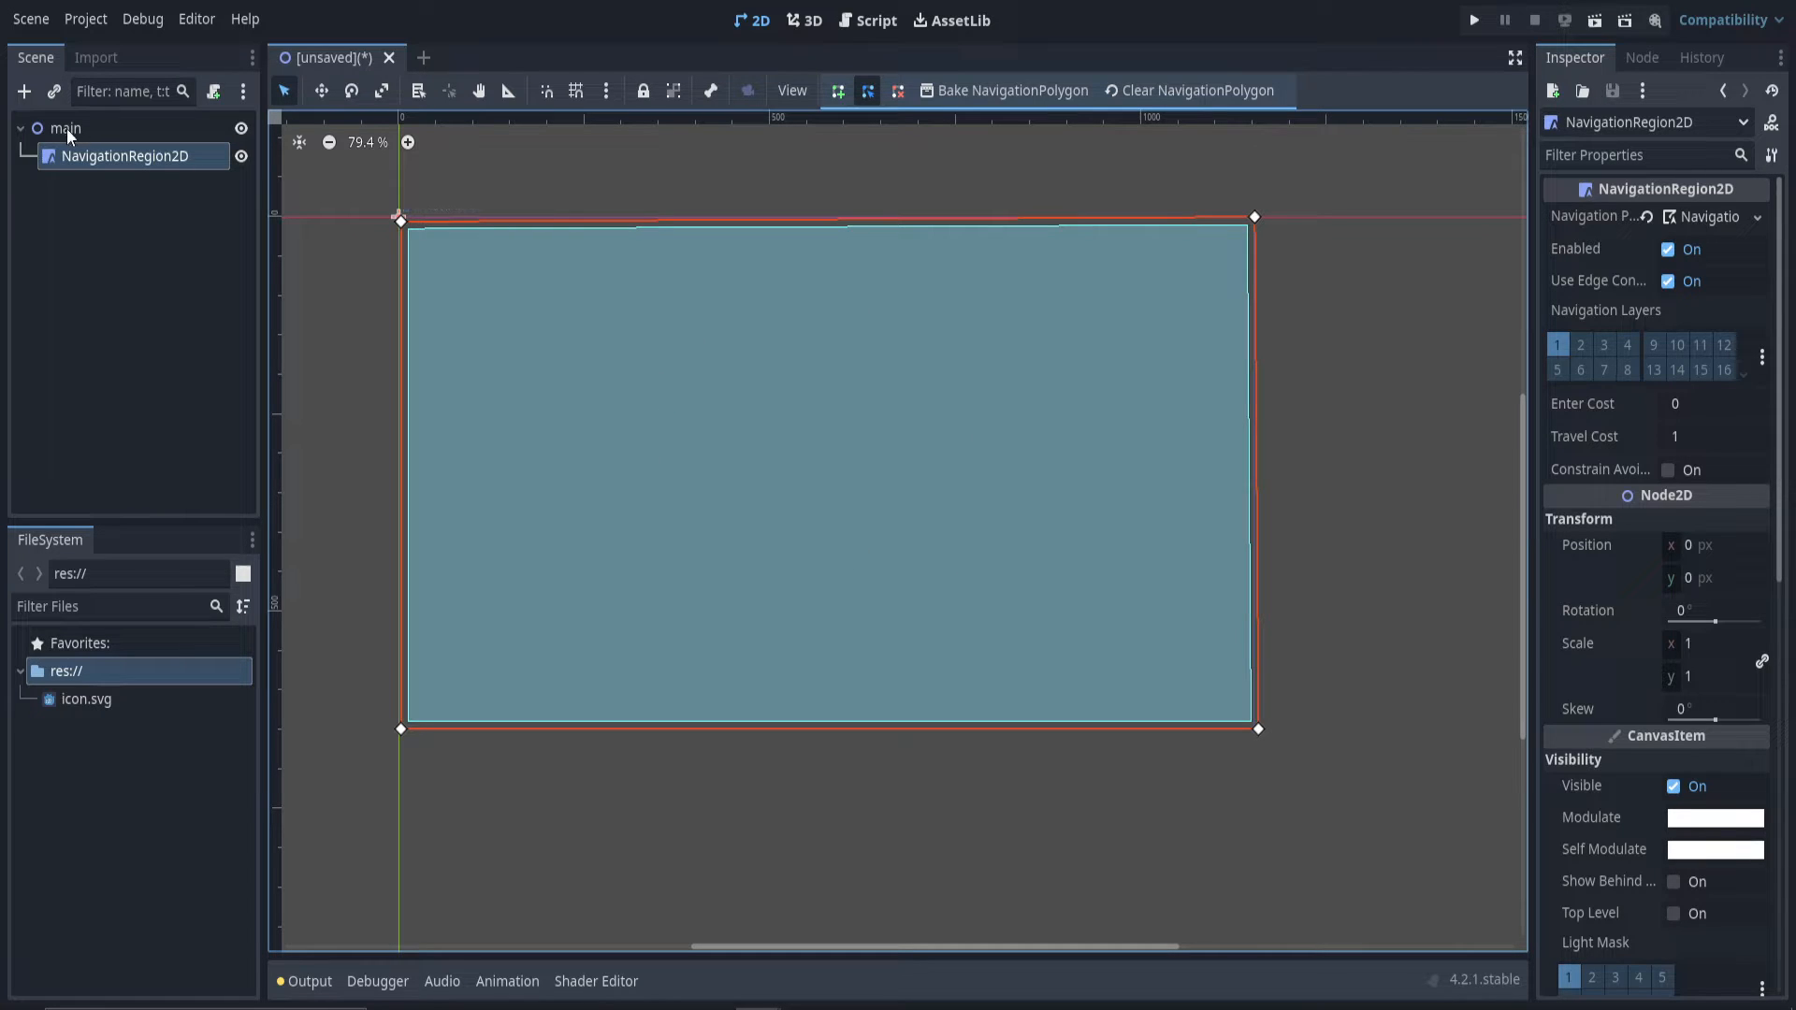
Add a Node2D named walls under main with a StaticBody2D inside it.
left_click(63, 127)
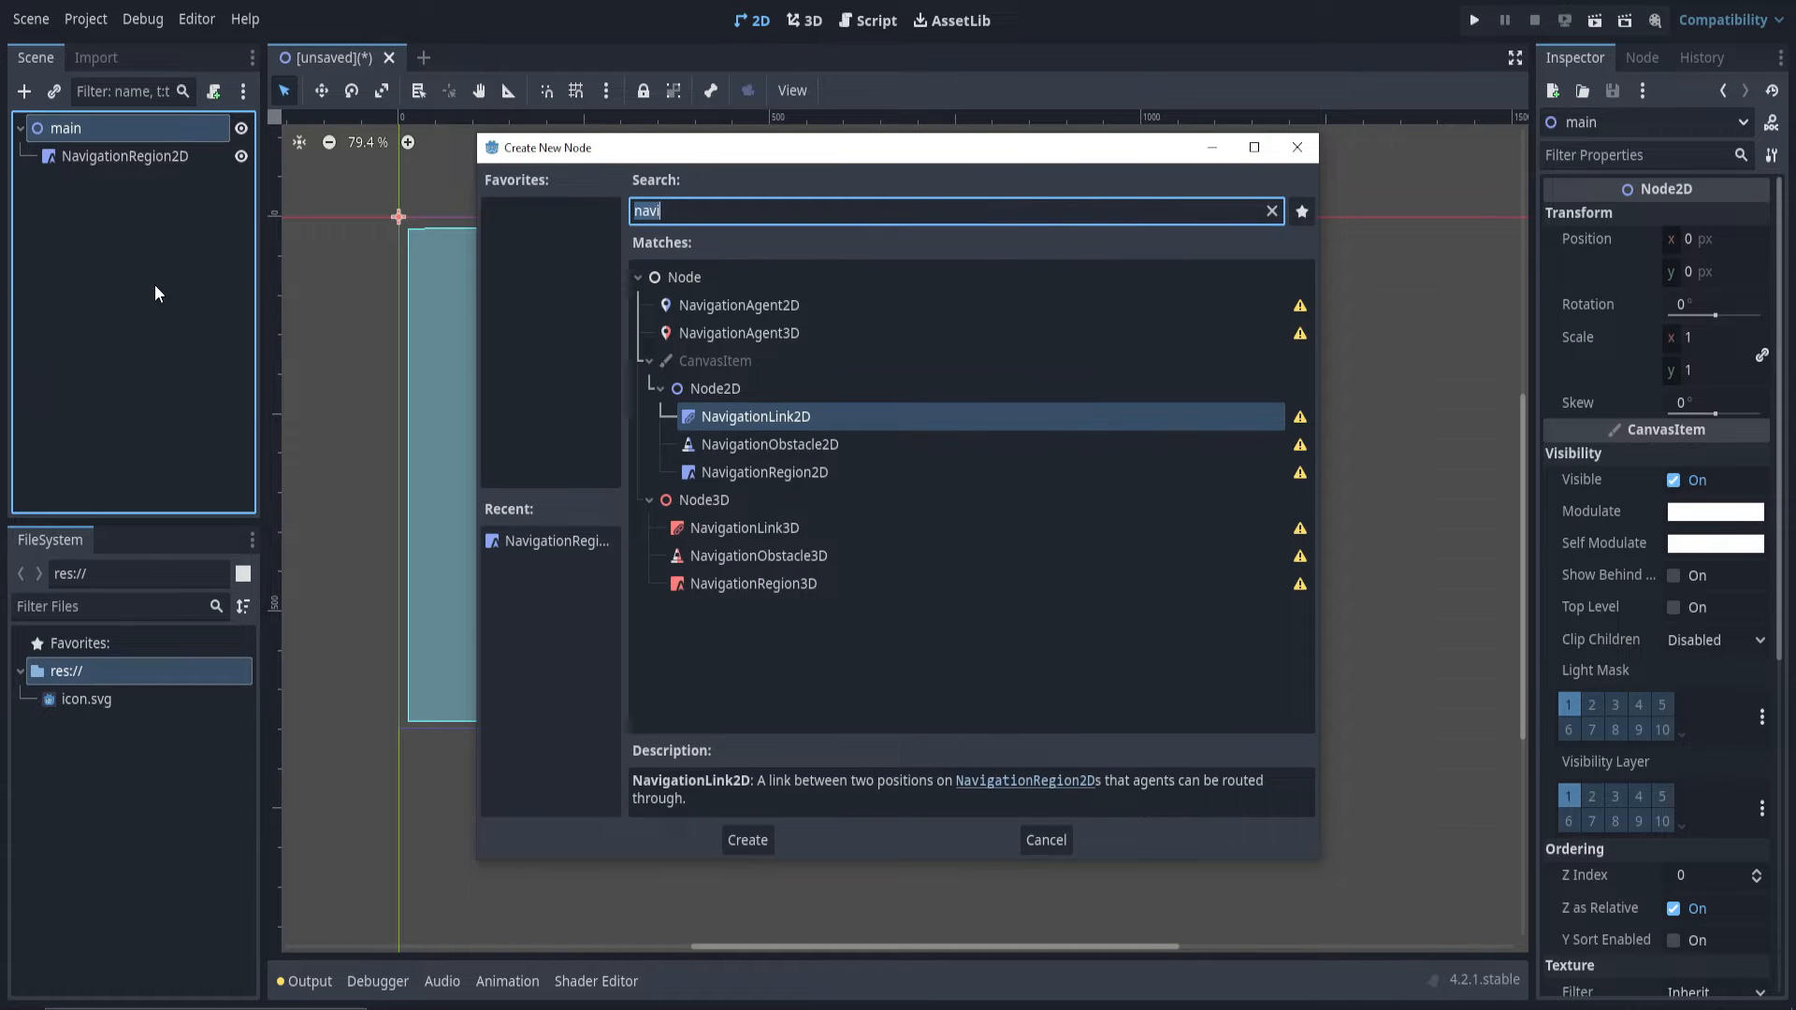
left_click(746, 840)
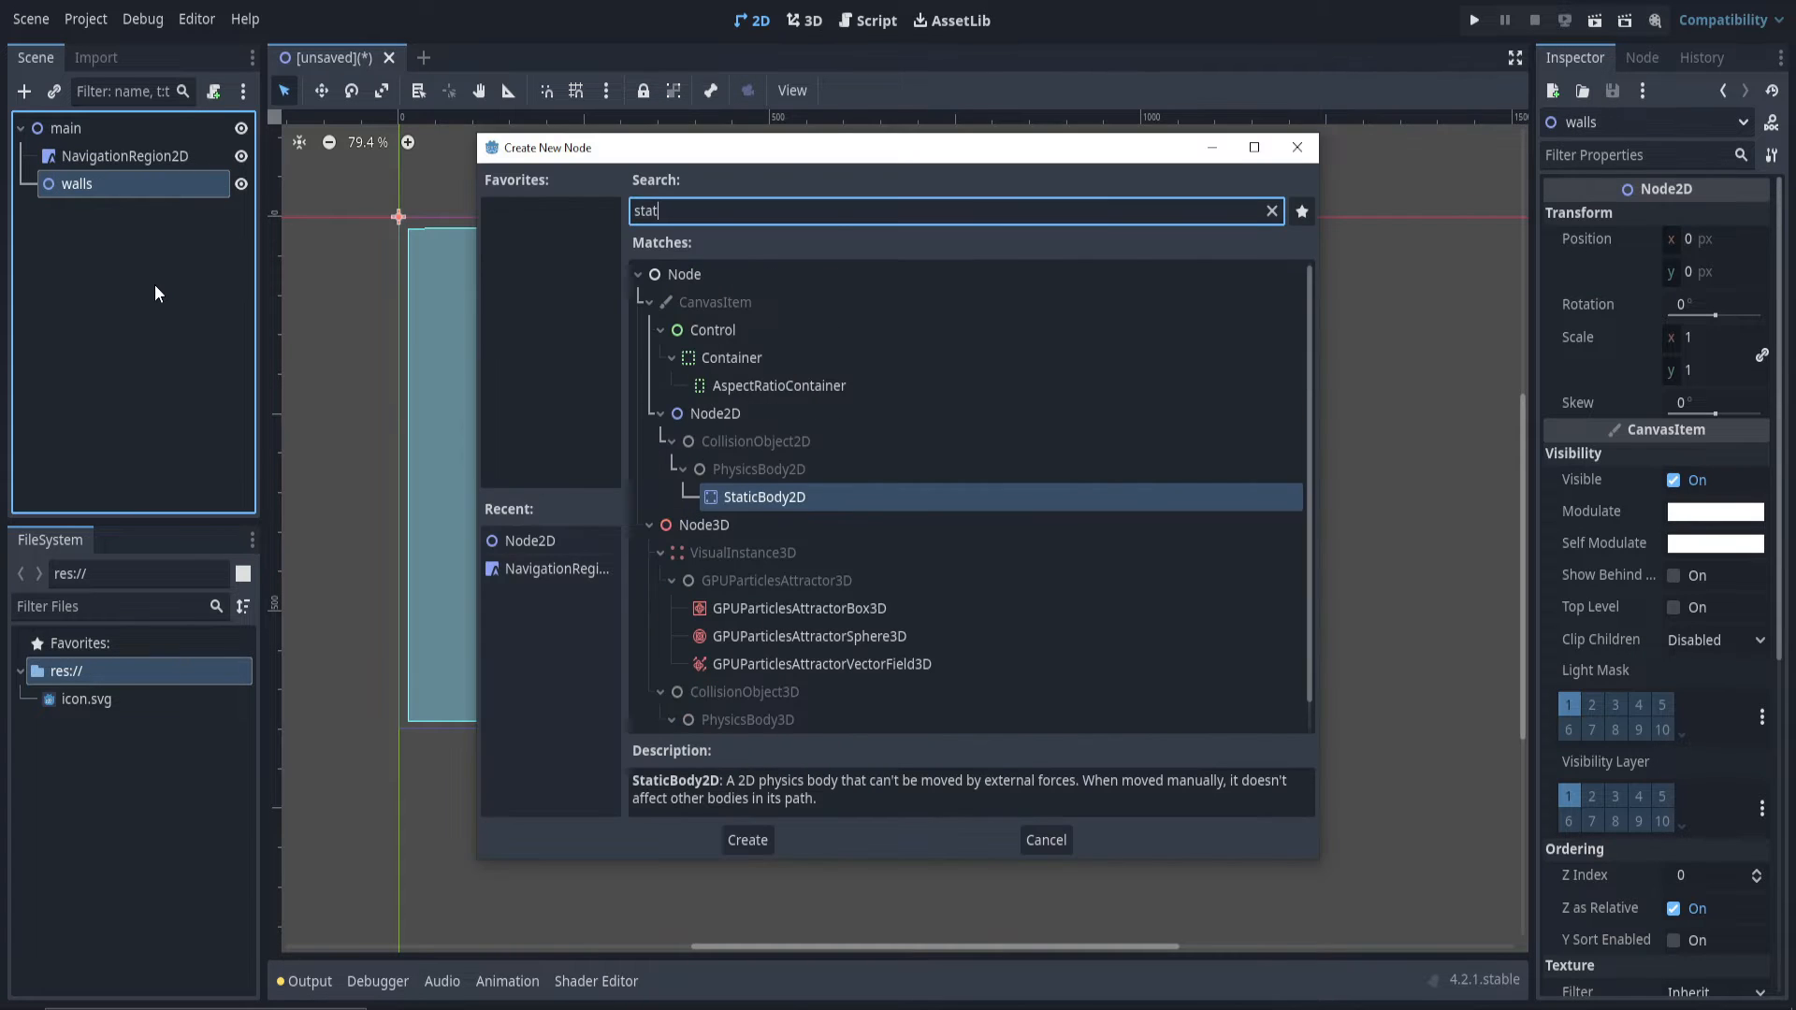
left_click(747, 840)
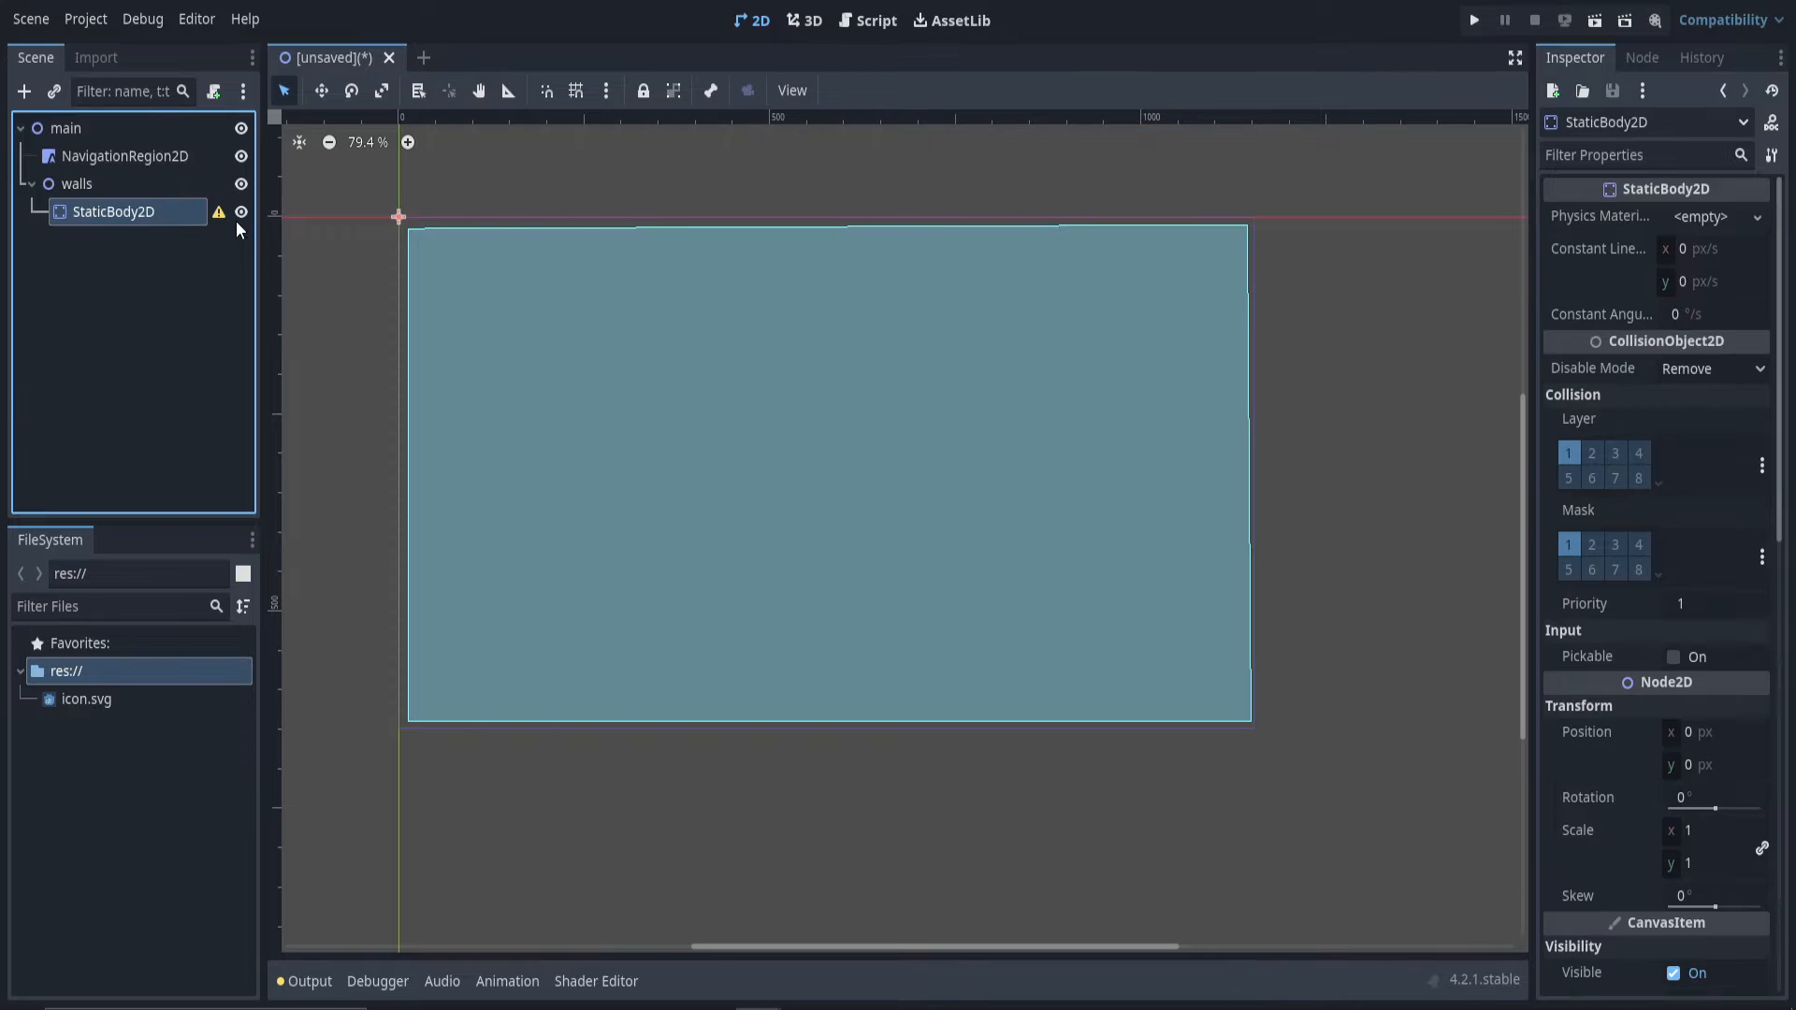
mouse_move(219, 213)
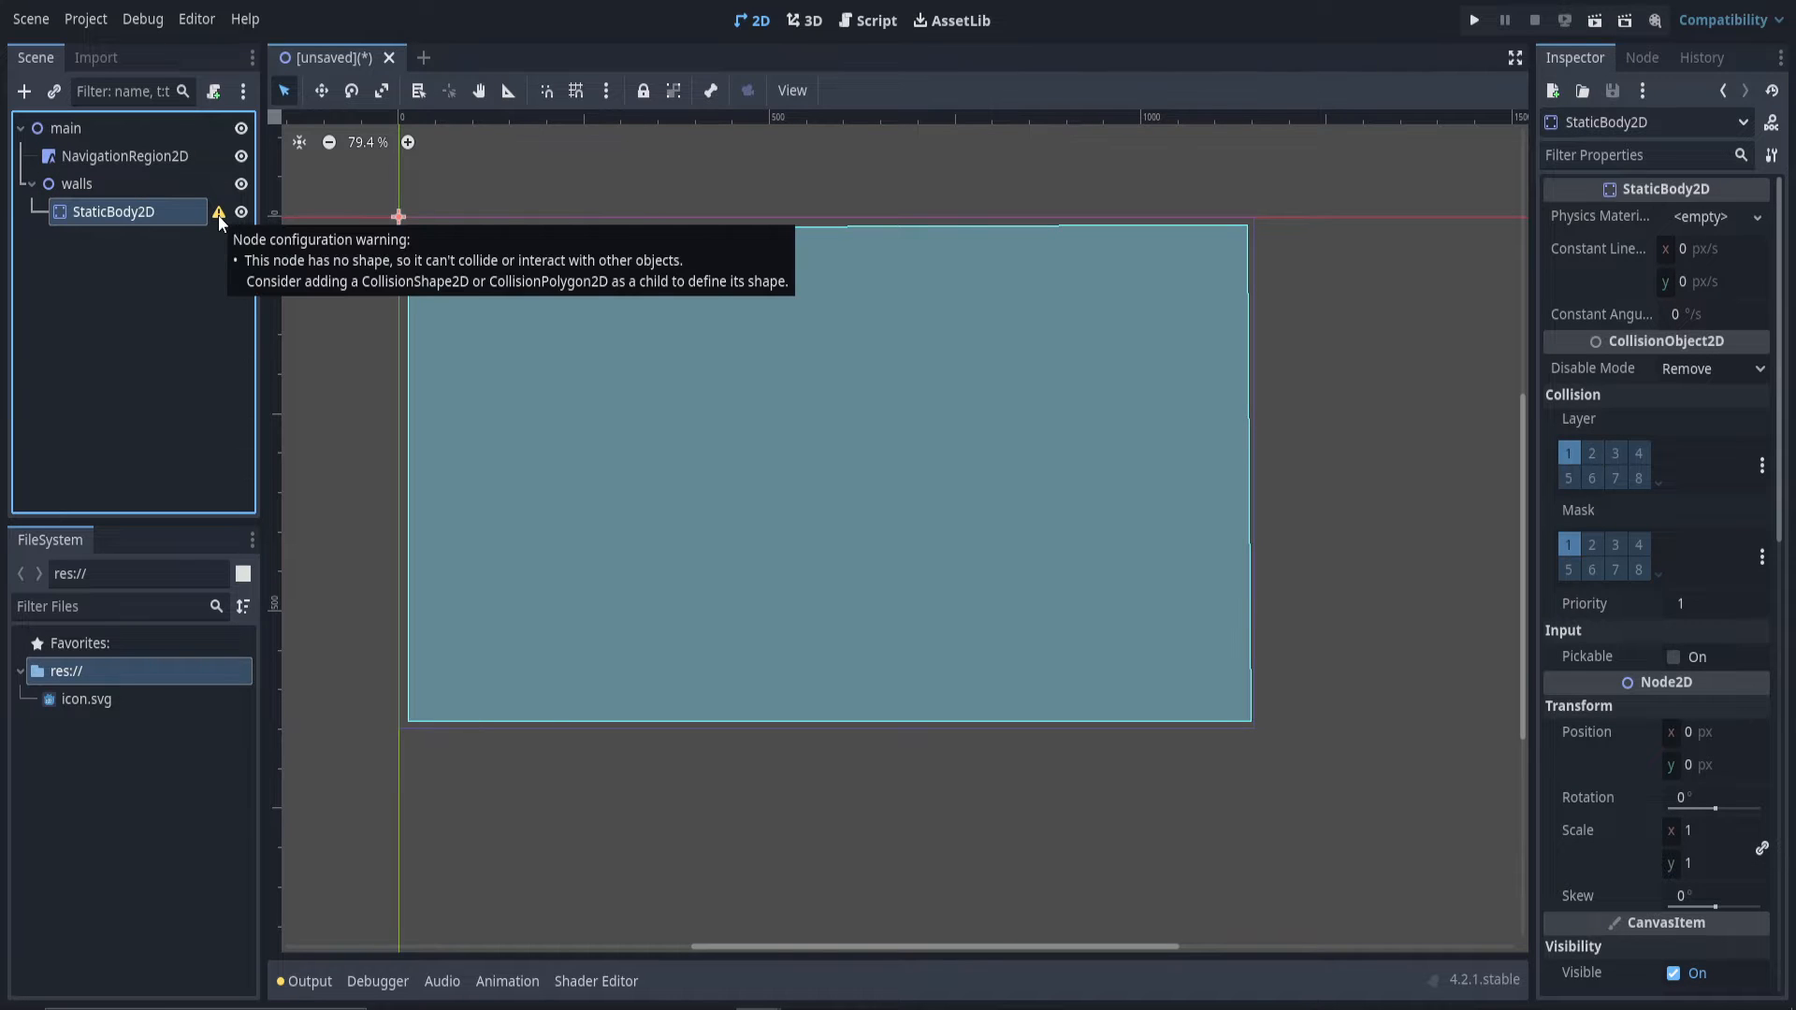
mouse_move(193, 245)
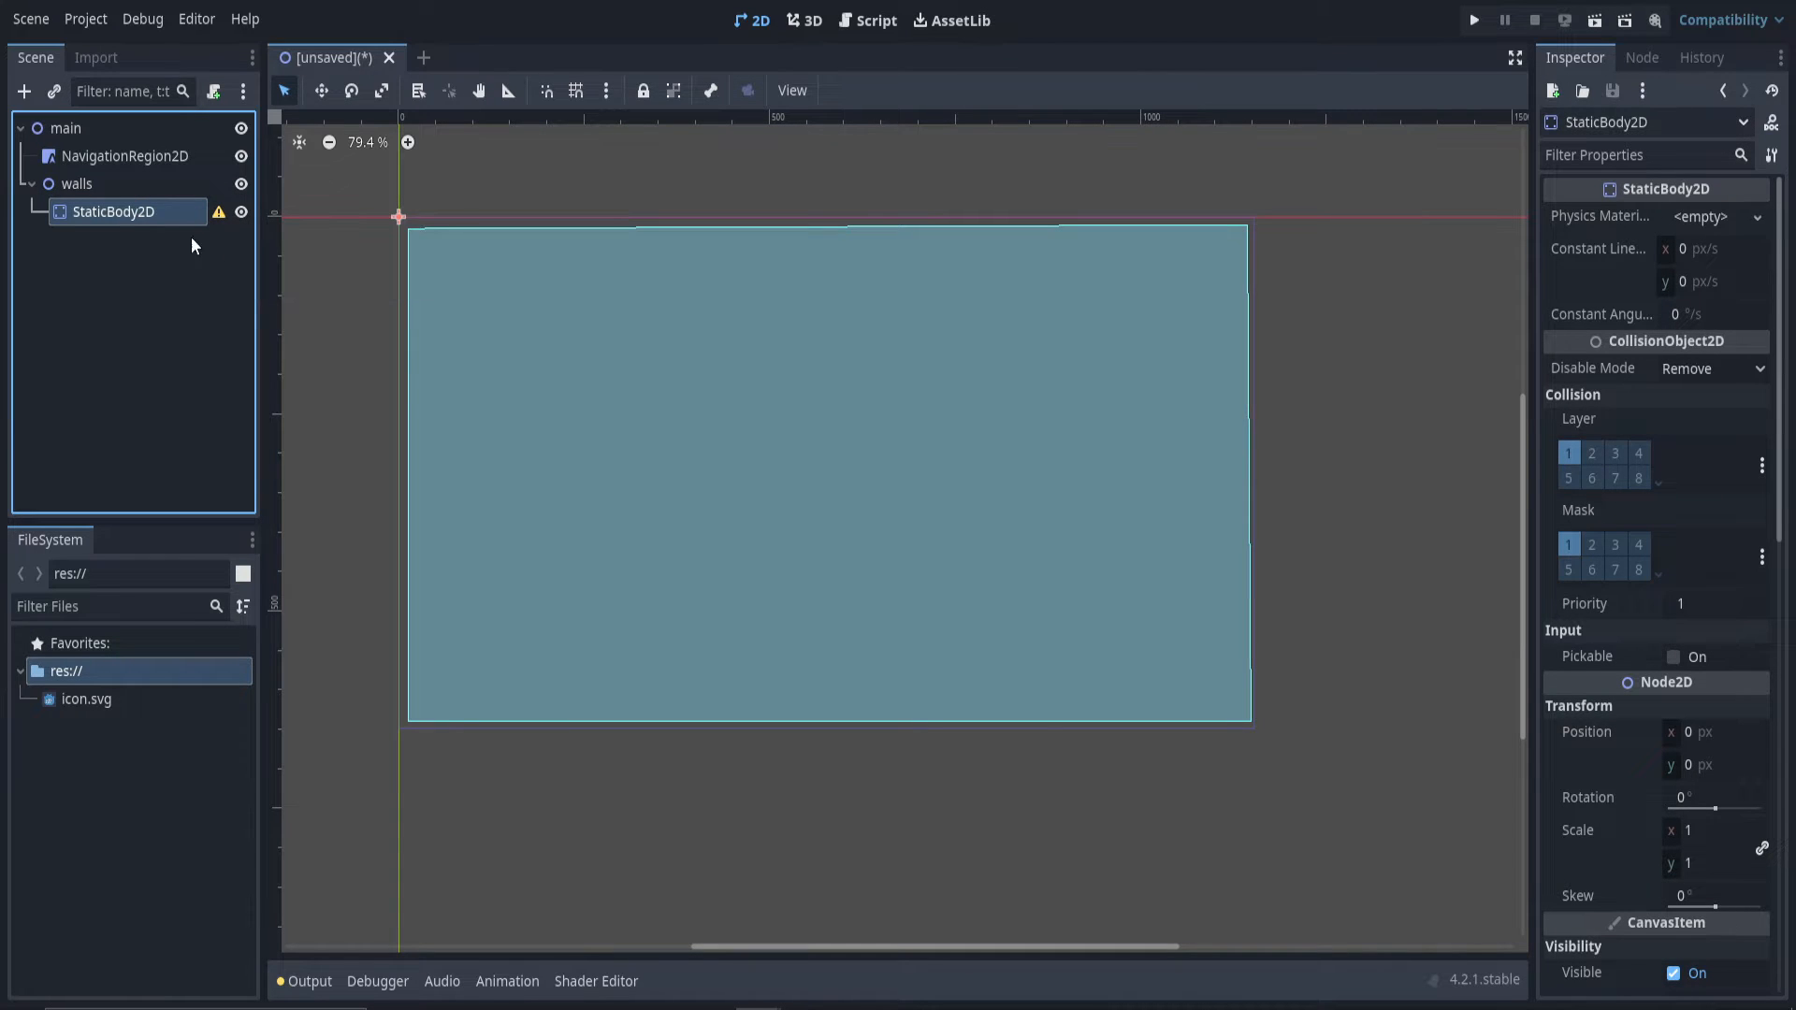
mouse_move(150, 273)
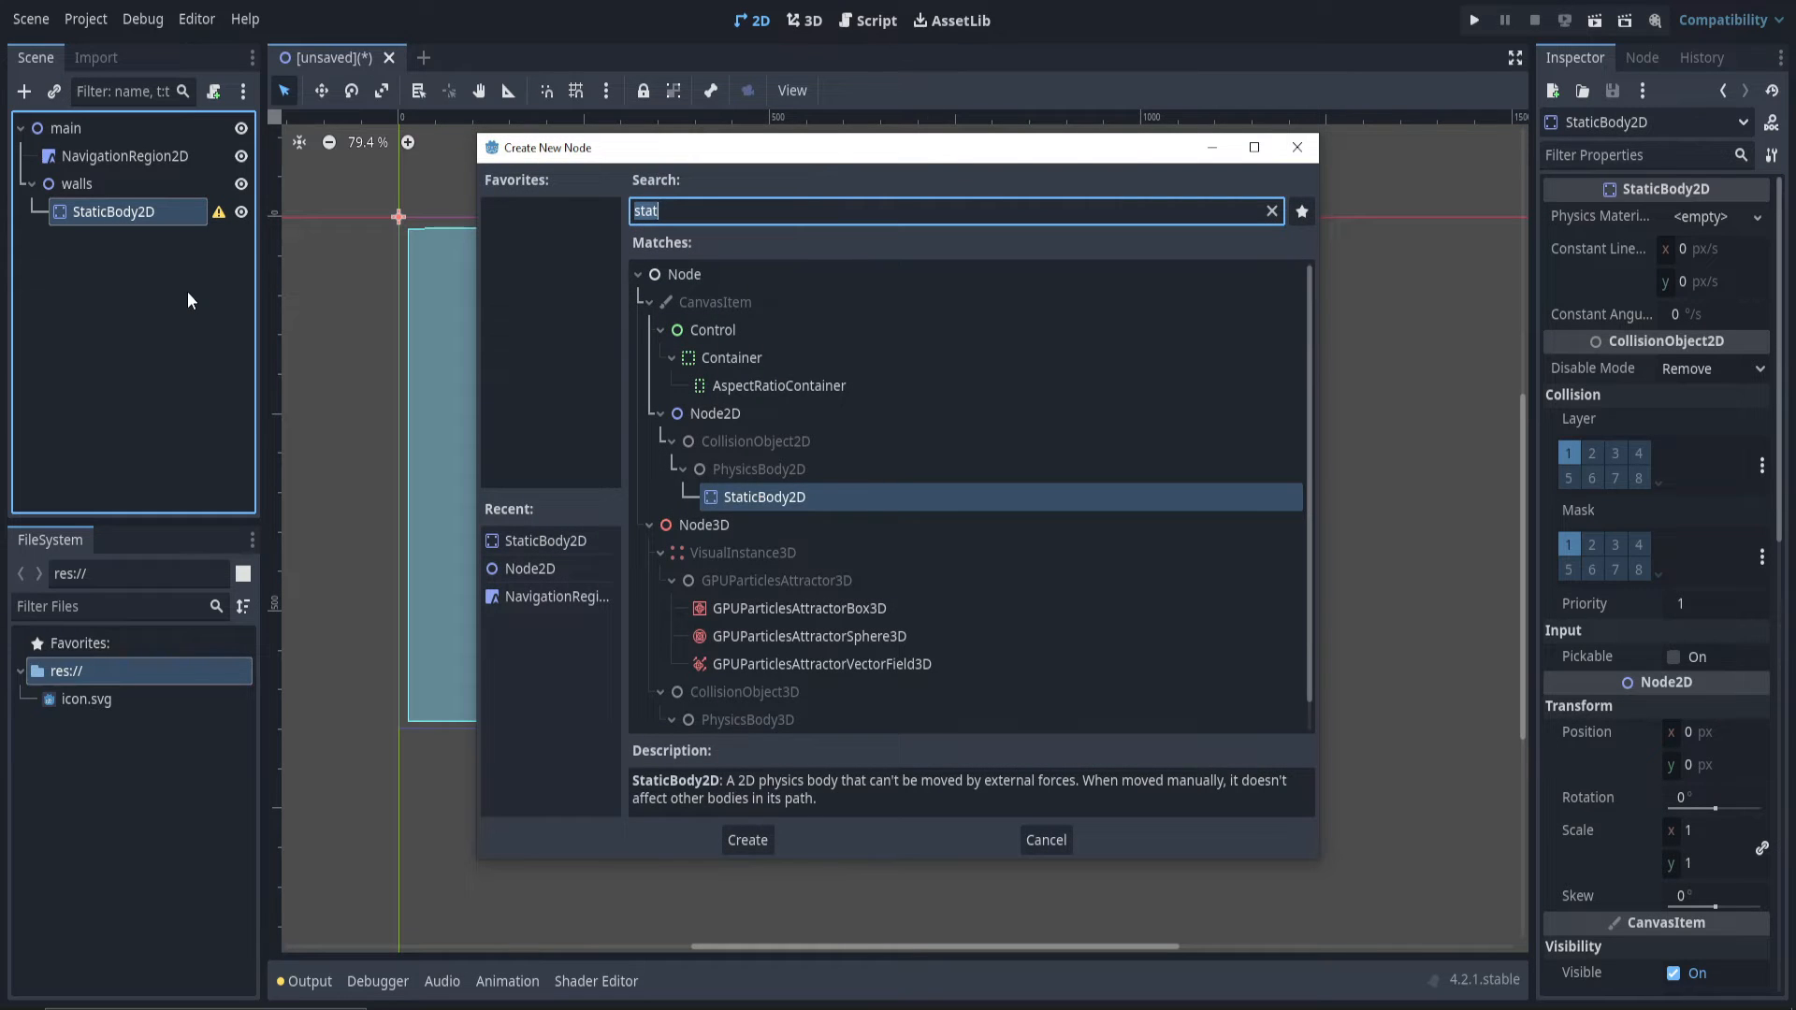
Give the StaticBody2D CollisionShape2D and Sprite2D children.
left_click(747, 840)
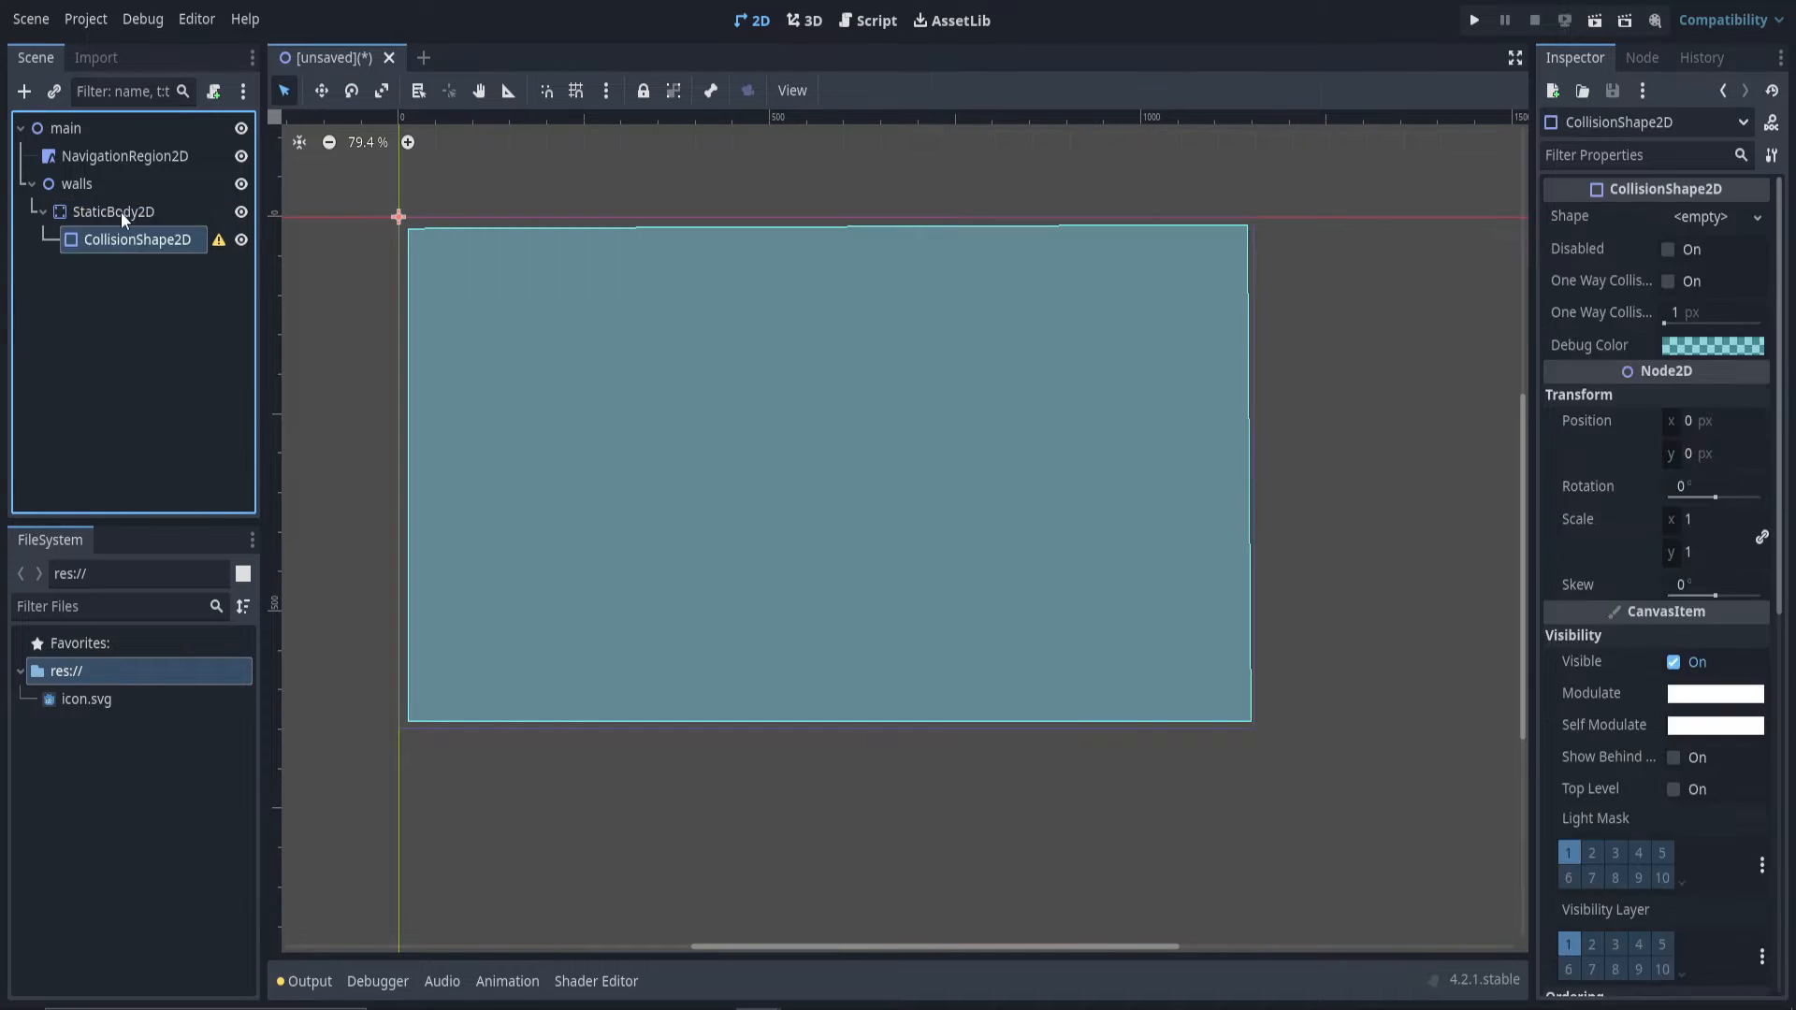
left_click(110, 212)
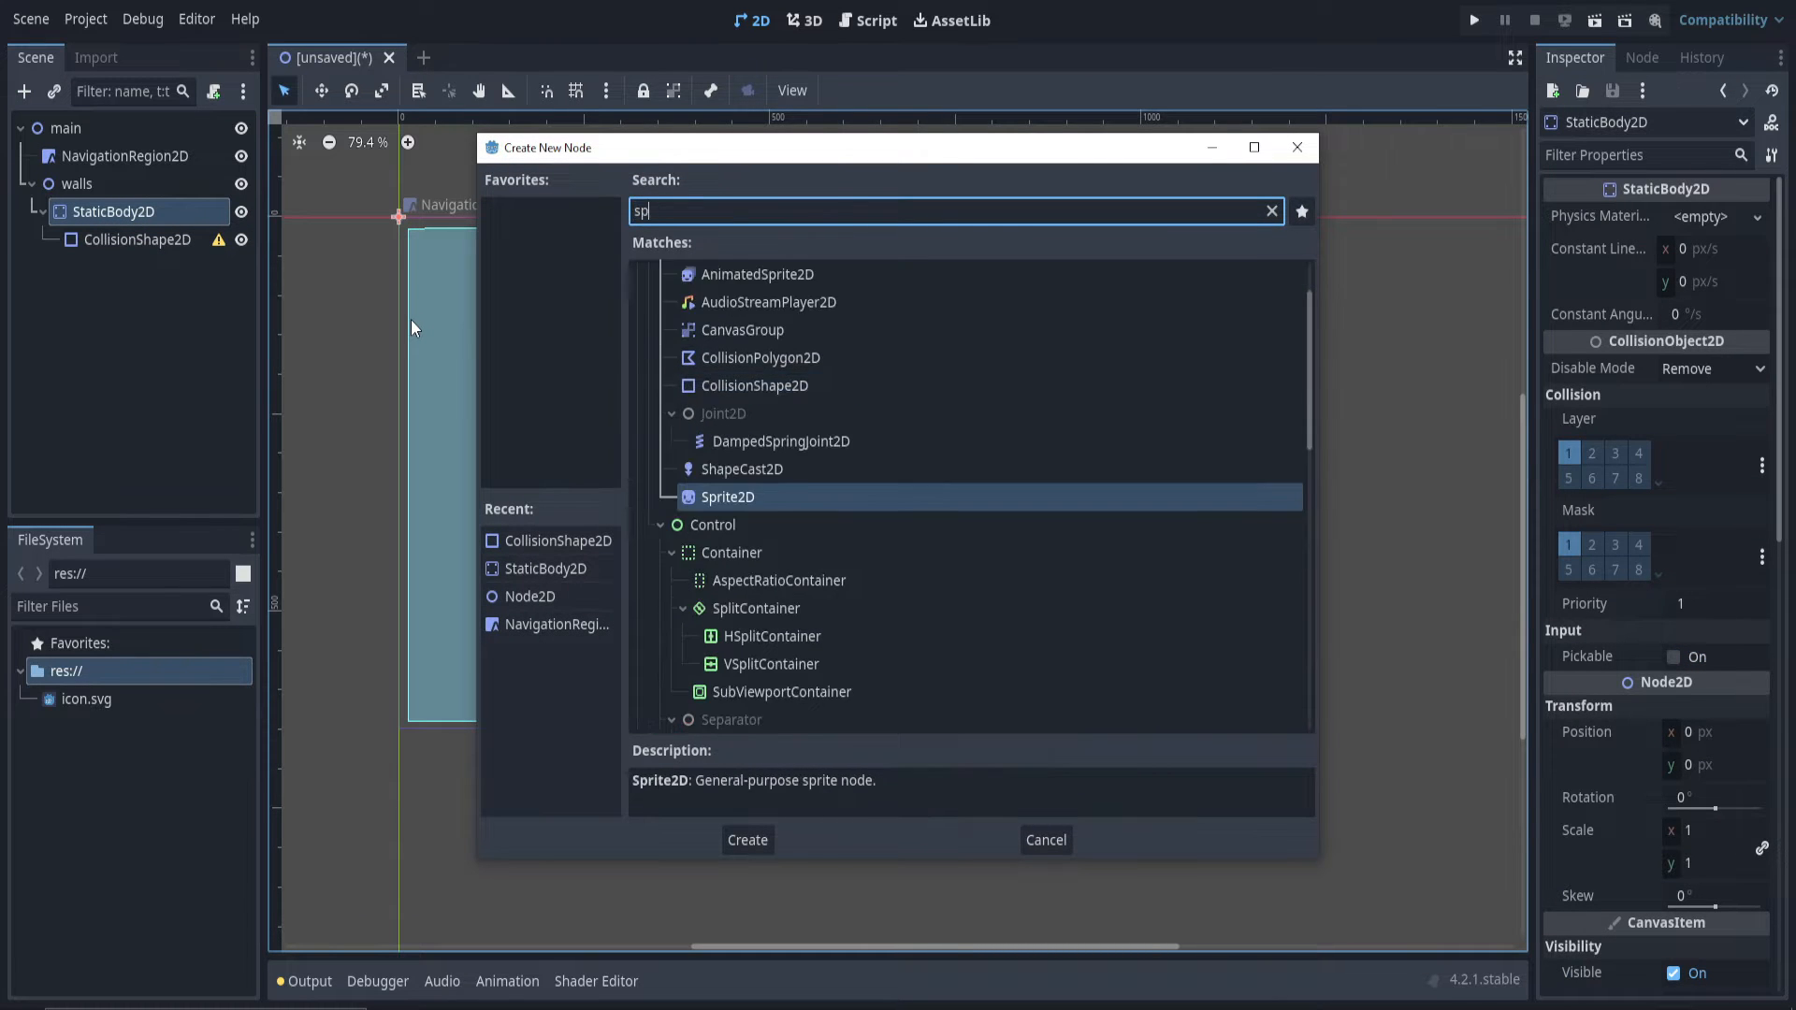
left_click(746, 840)
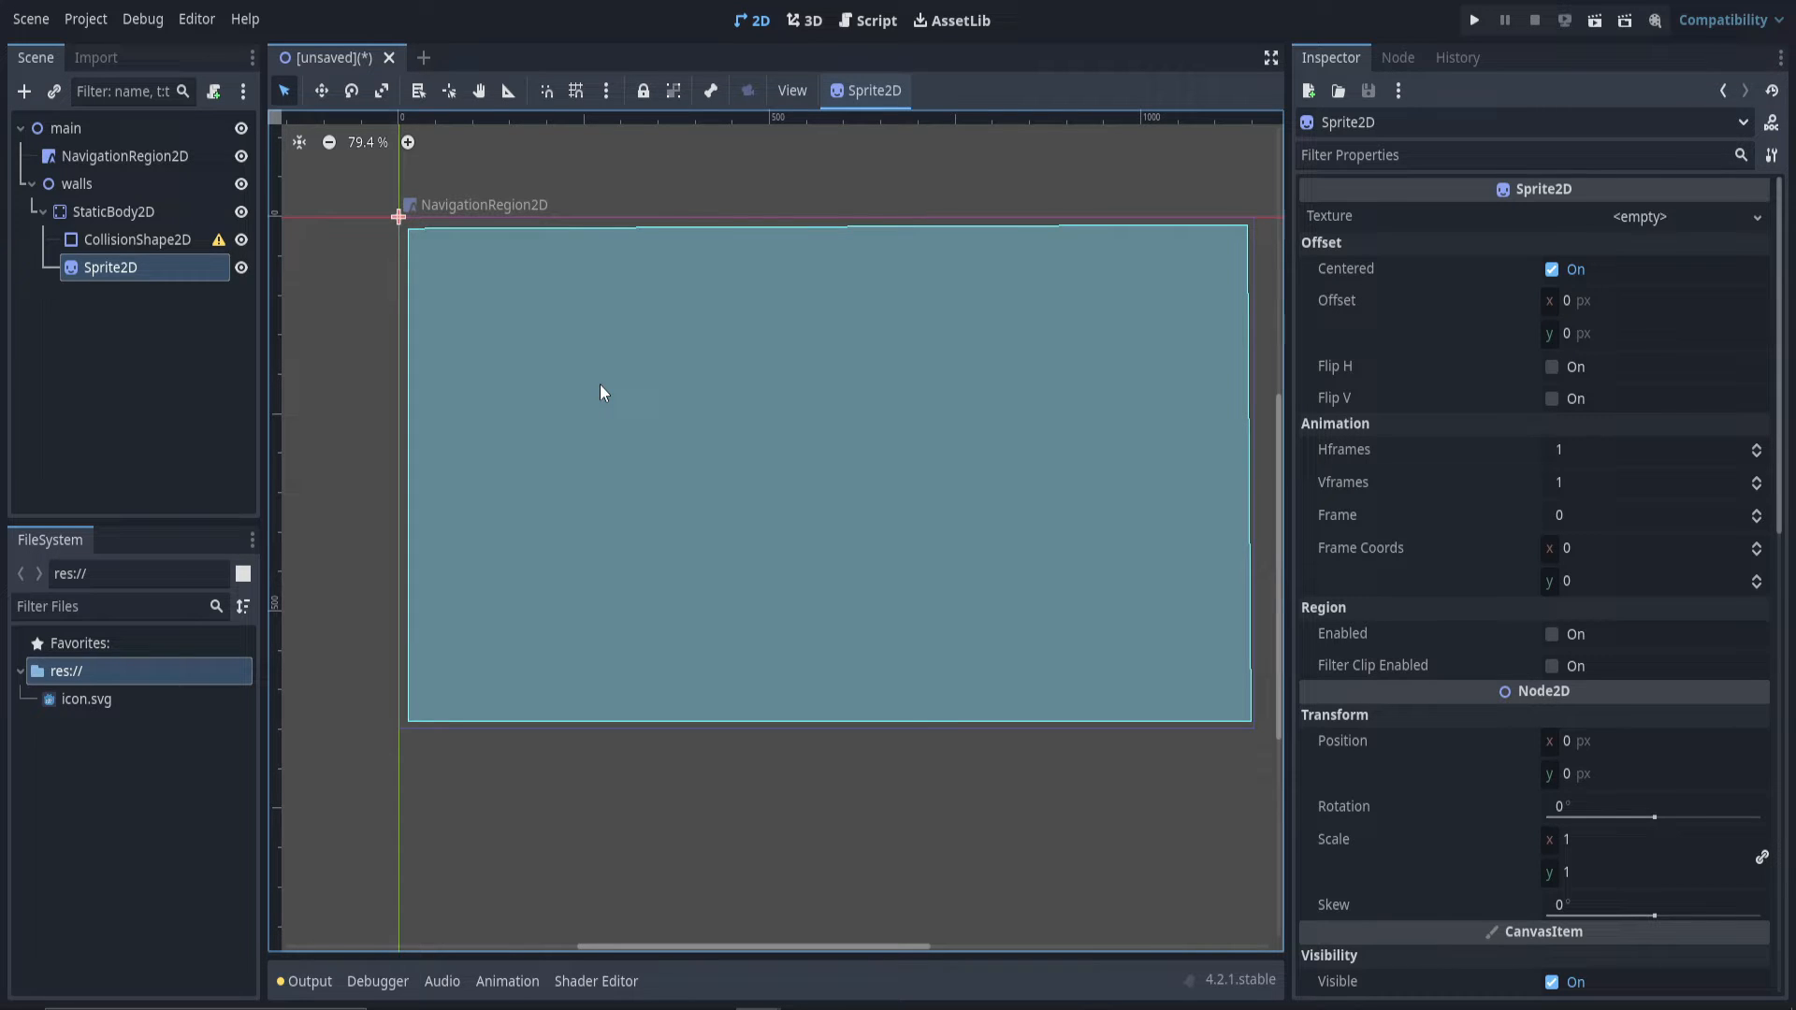
Assign tileGreen_07.png to the sprite and a new RectangleShape2D to the collision shape.
left_click(65, 672)
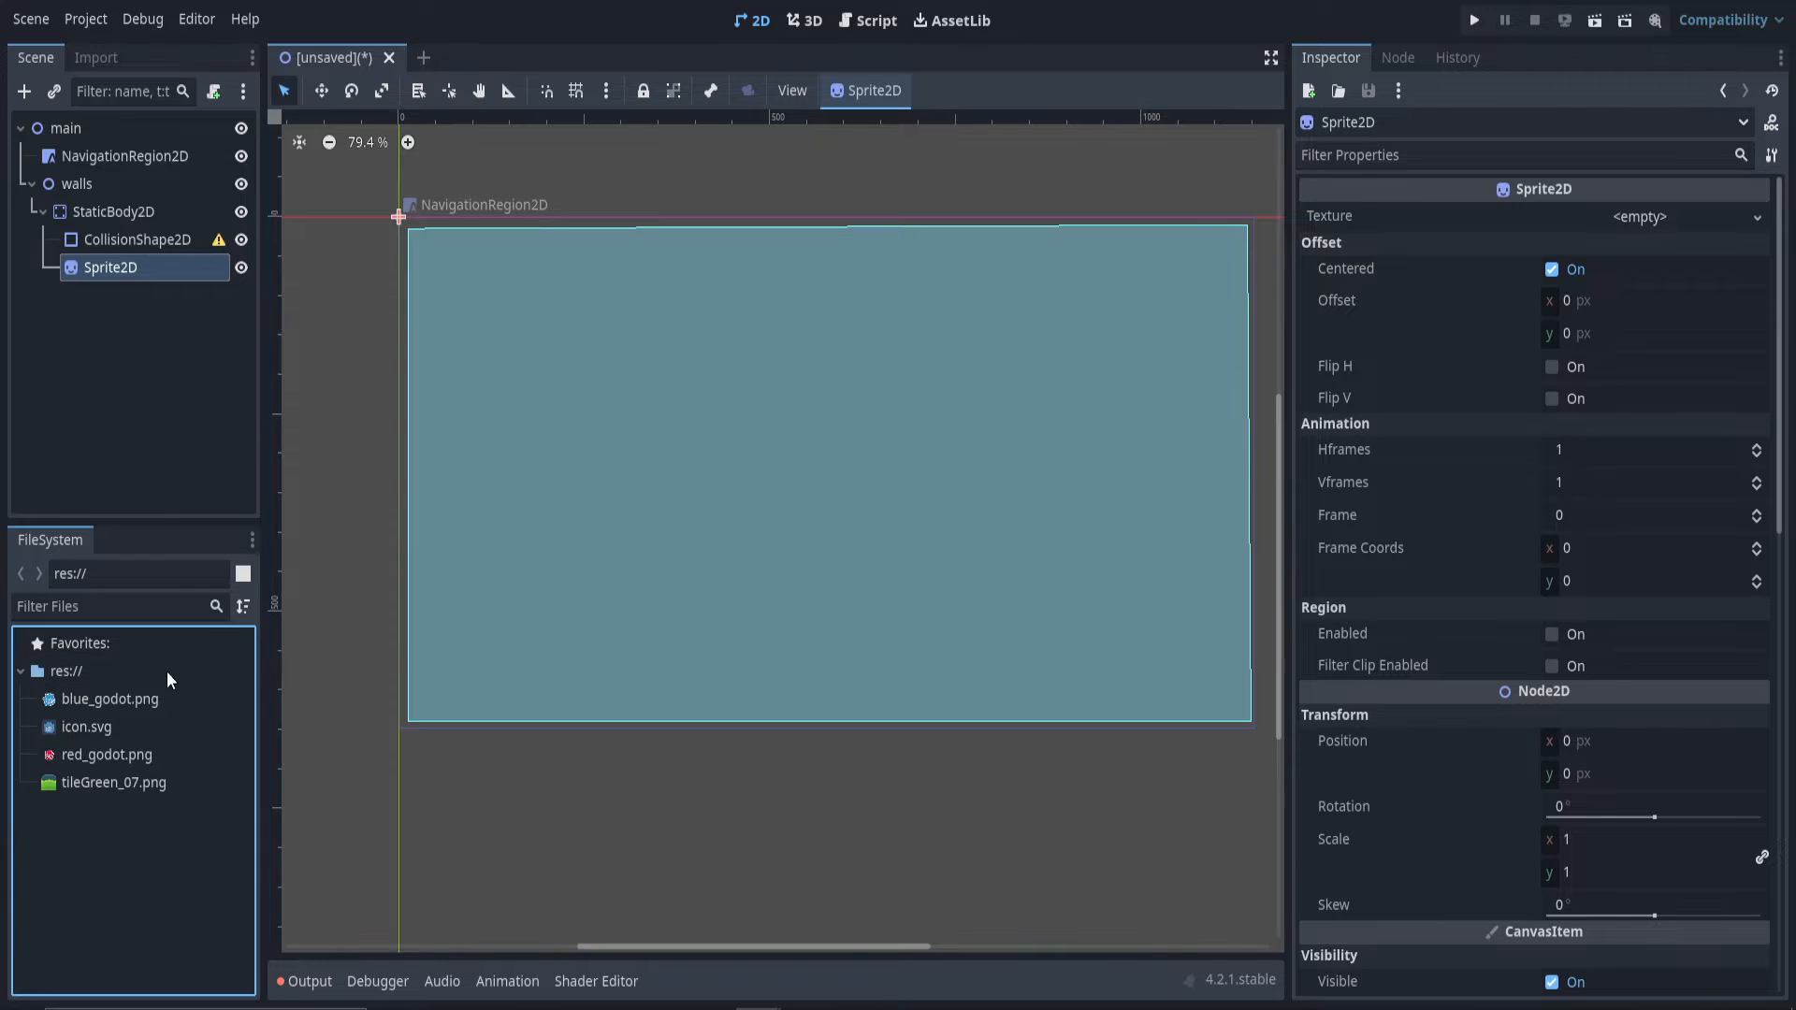
mouse_move(107, 754)
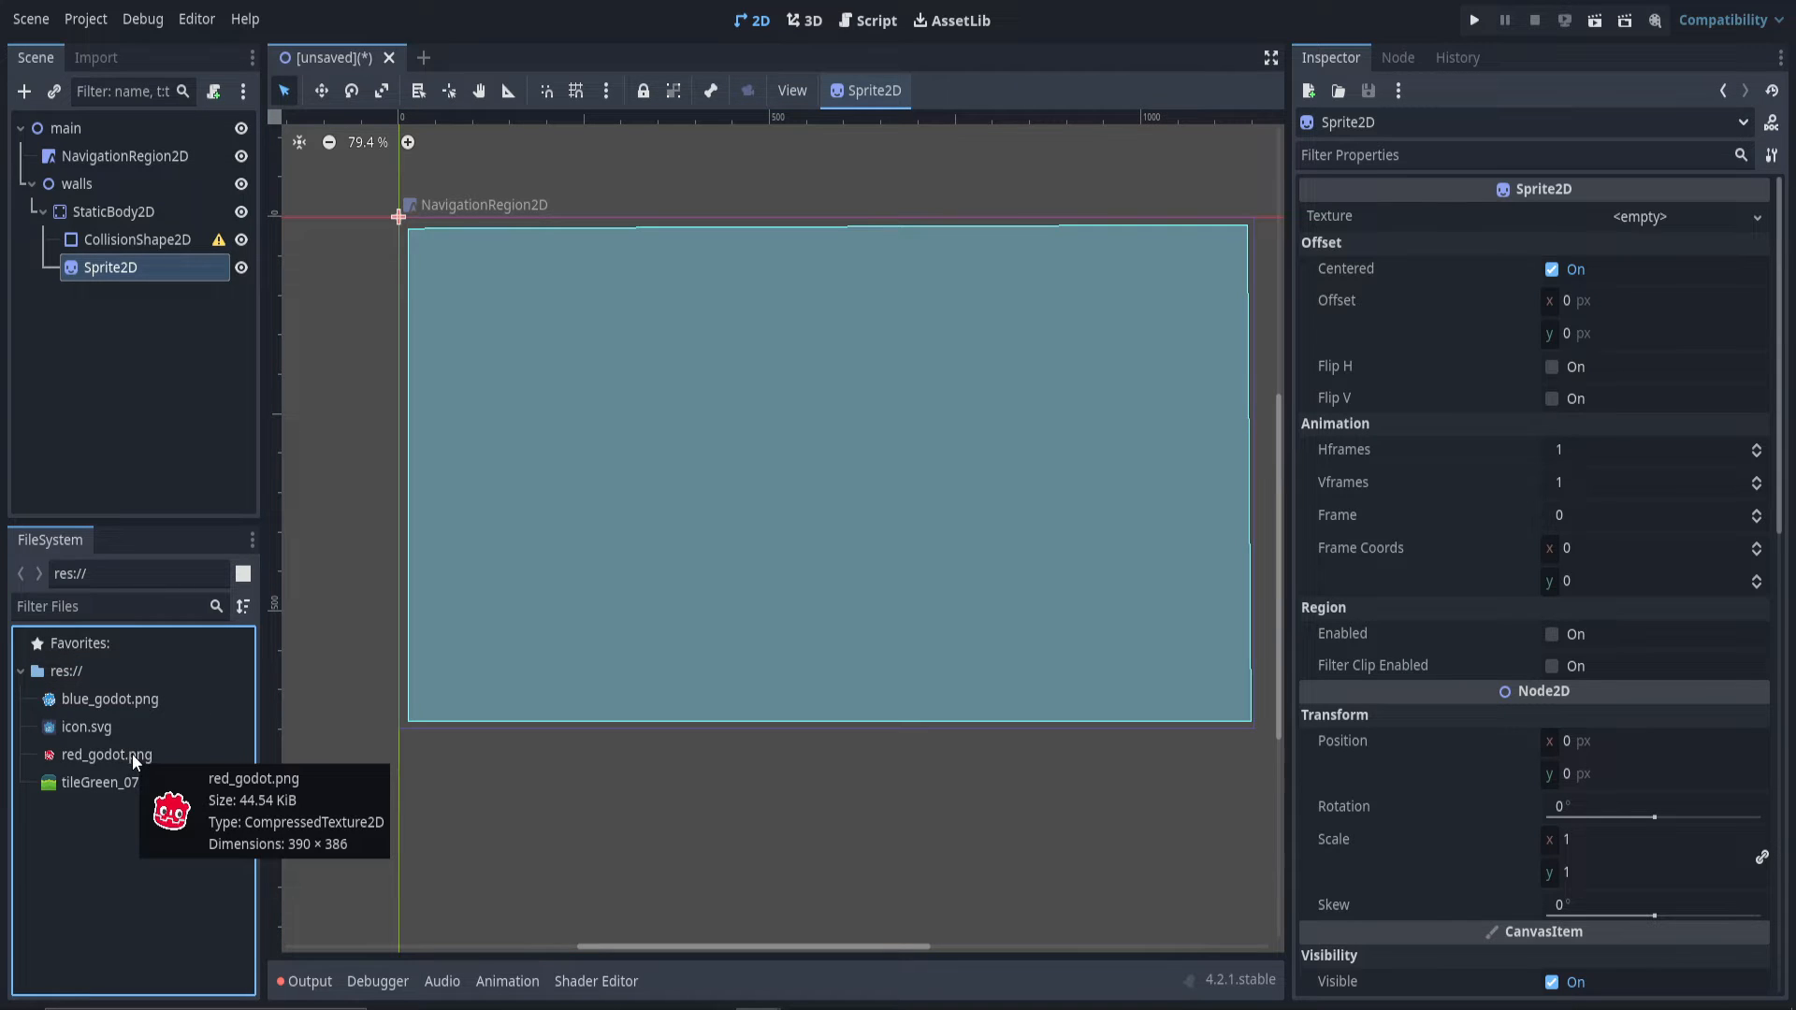
mouse_move(134, 782)
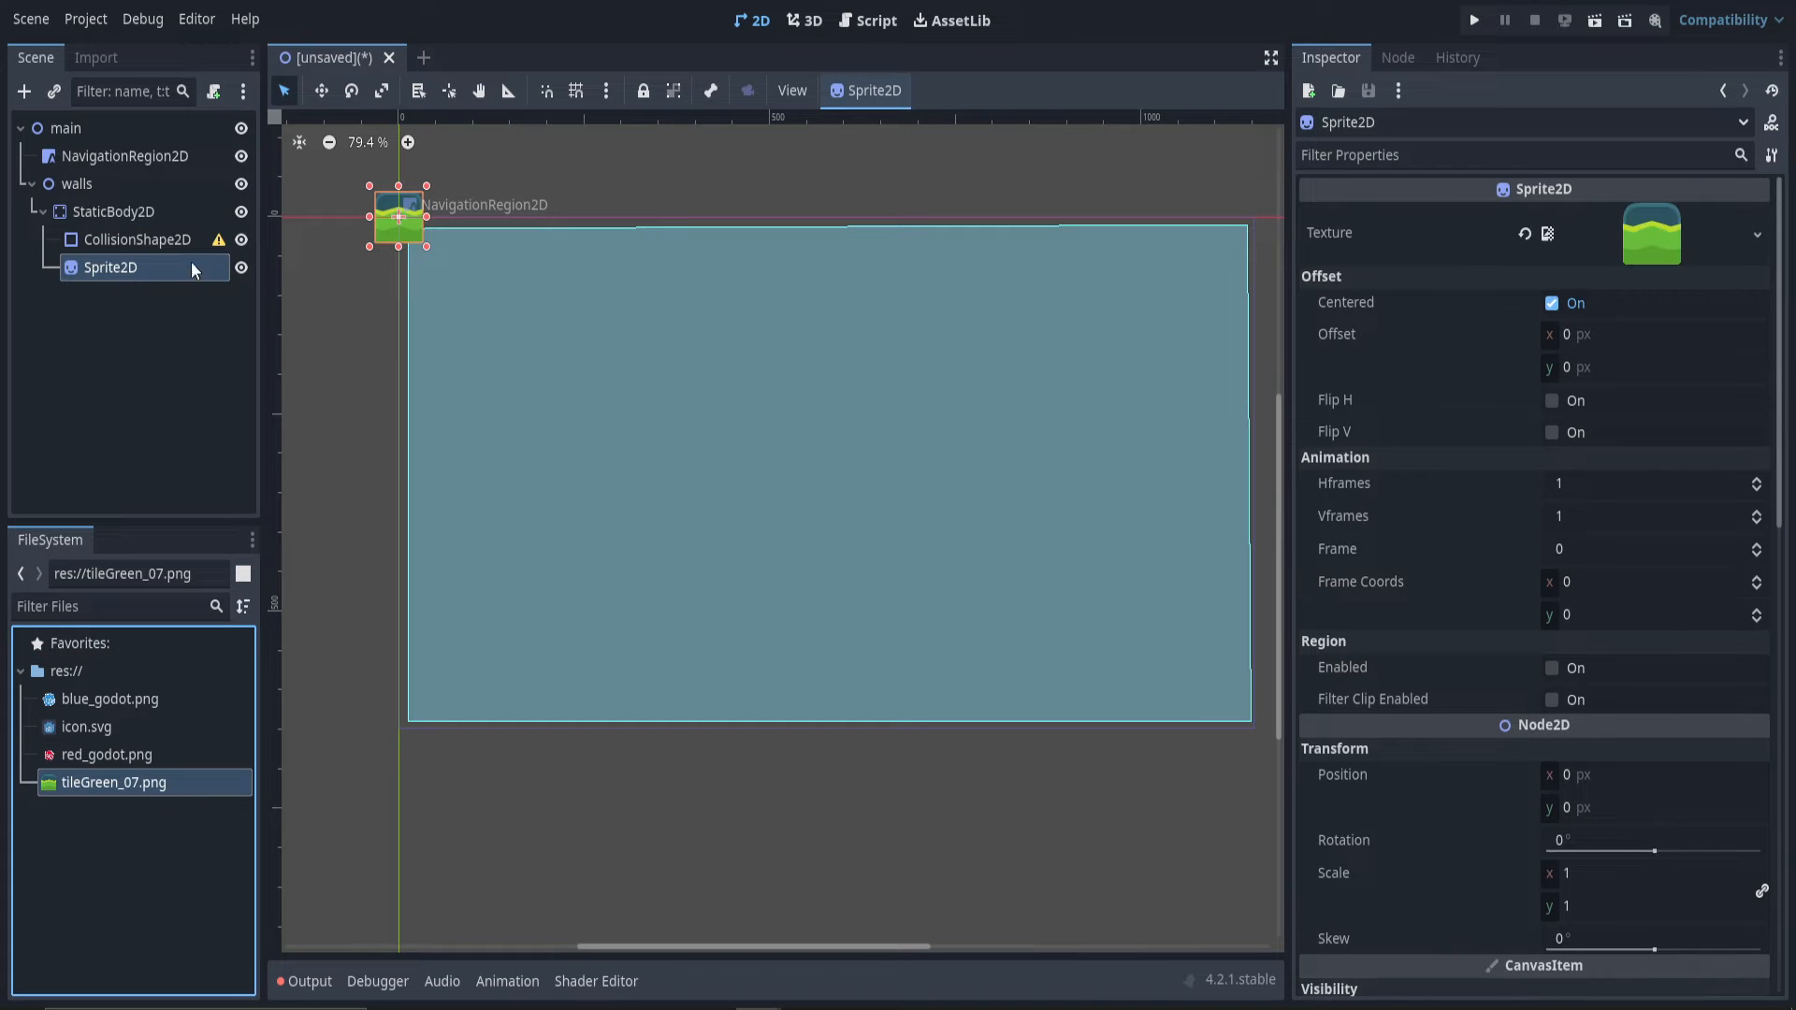
left_click(114, 211)
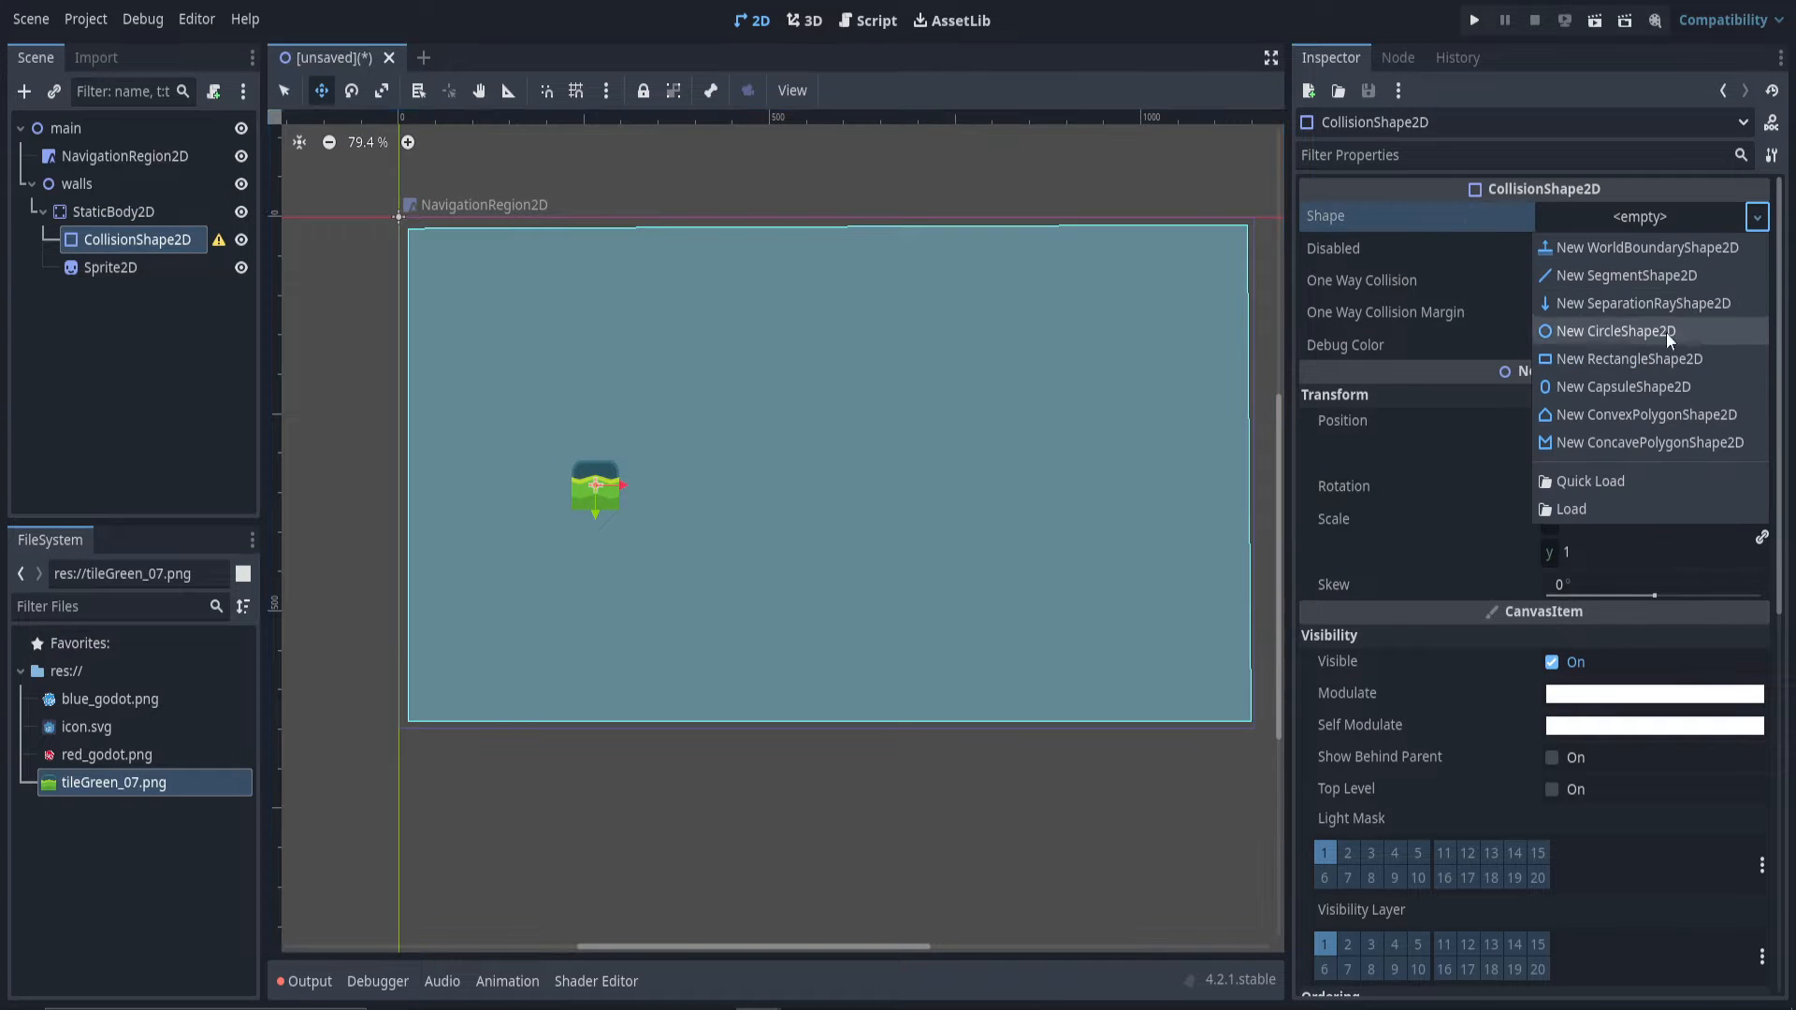
left_click(1626, 359)
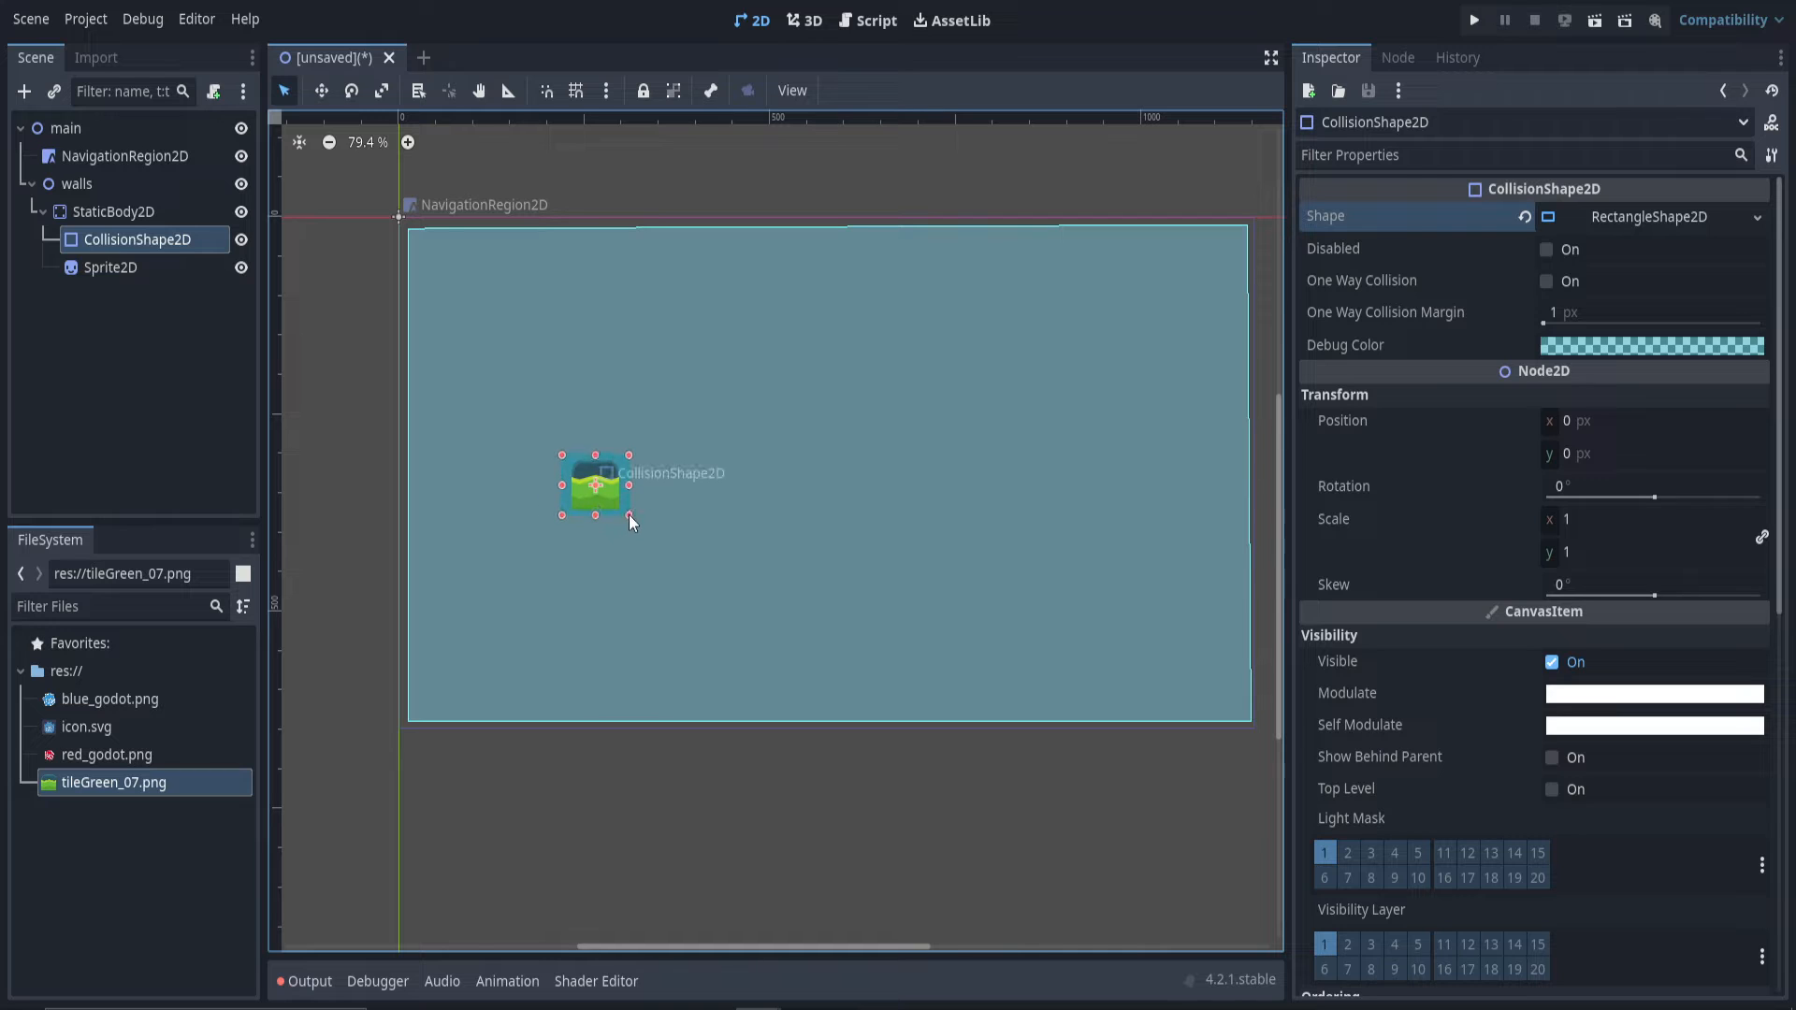
left_click(110, 212)
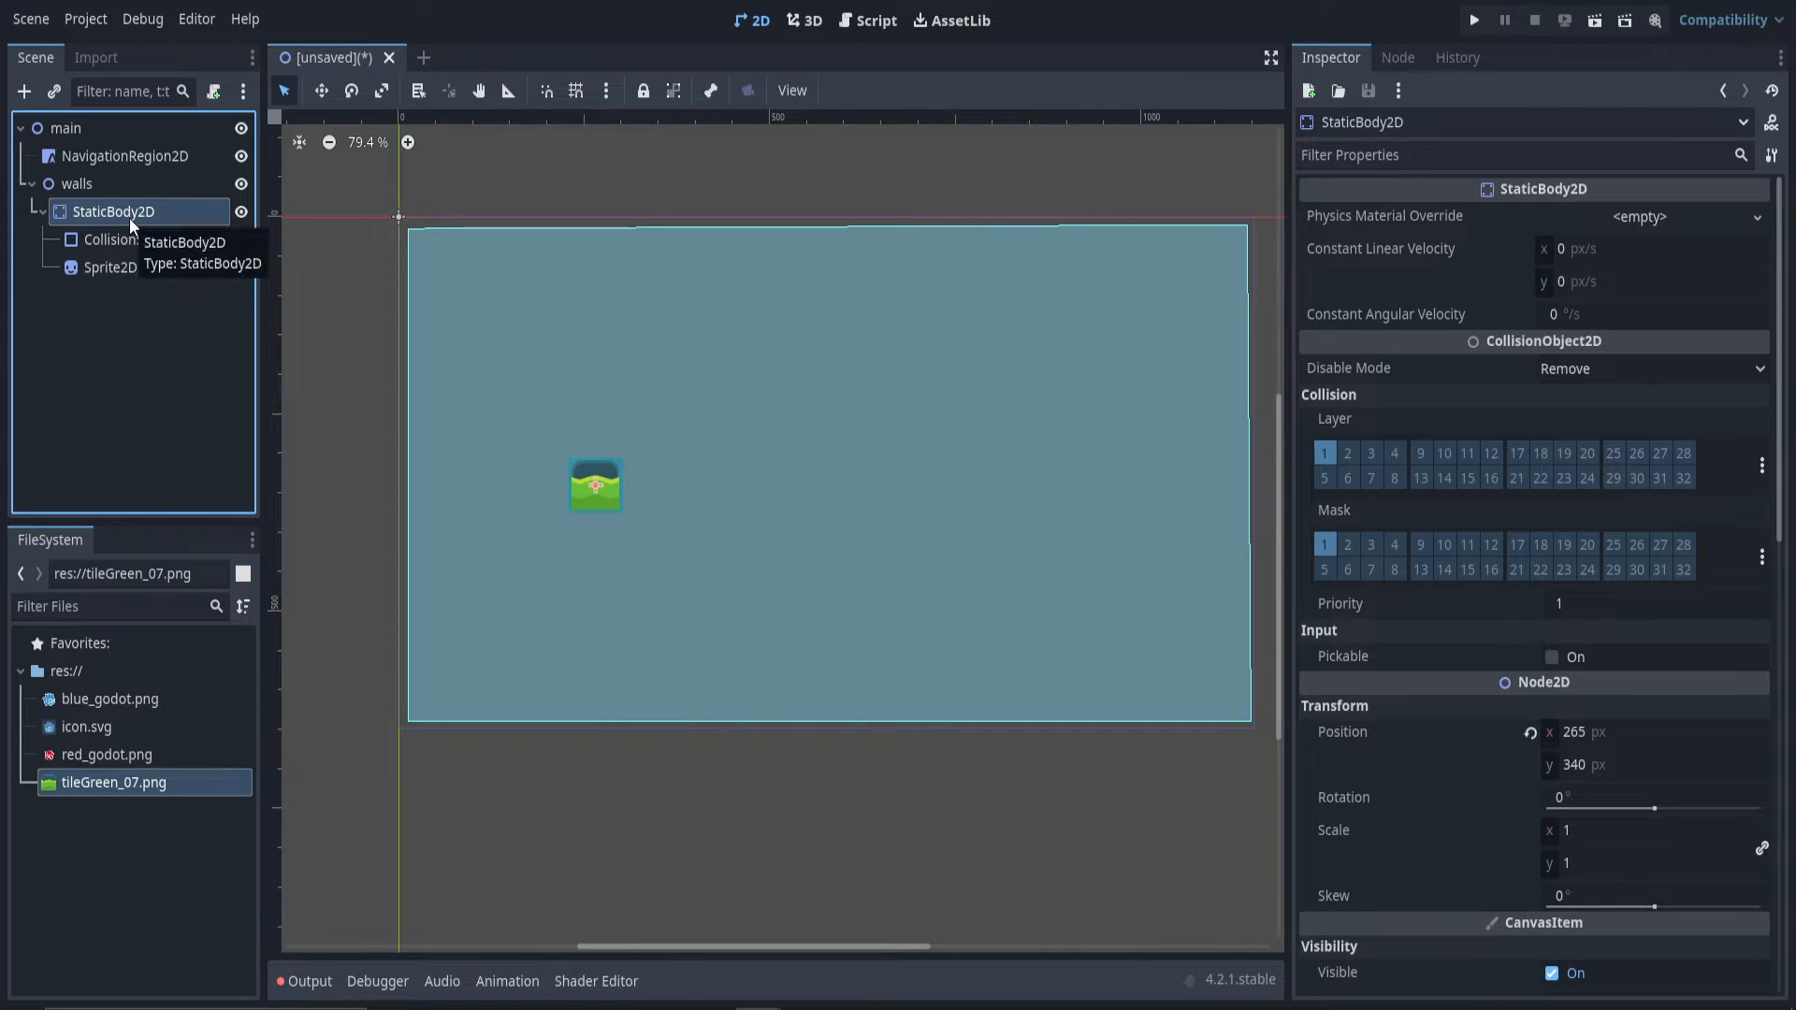
mouse_move(378, 91)
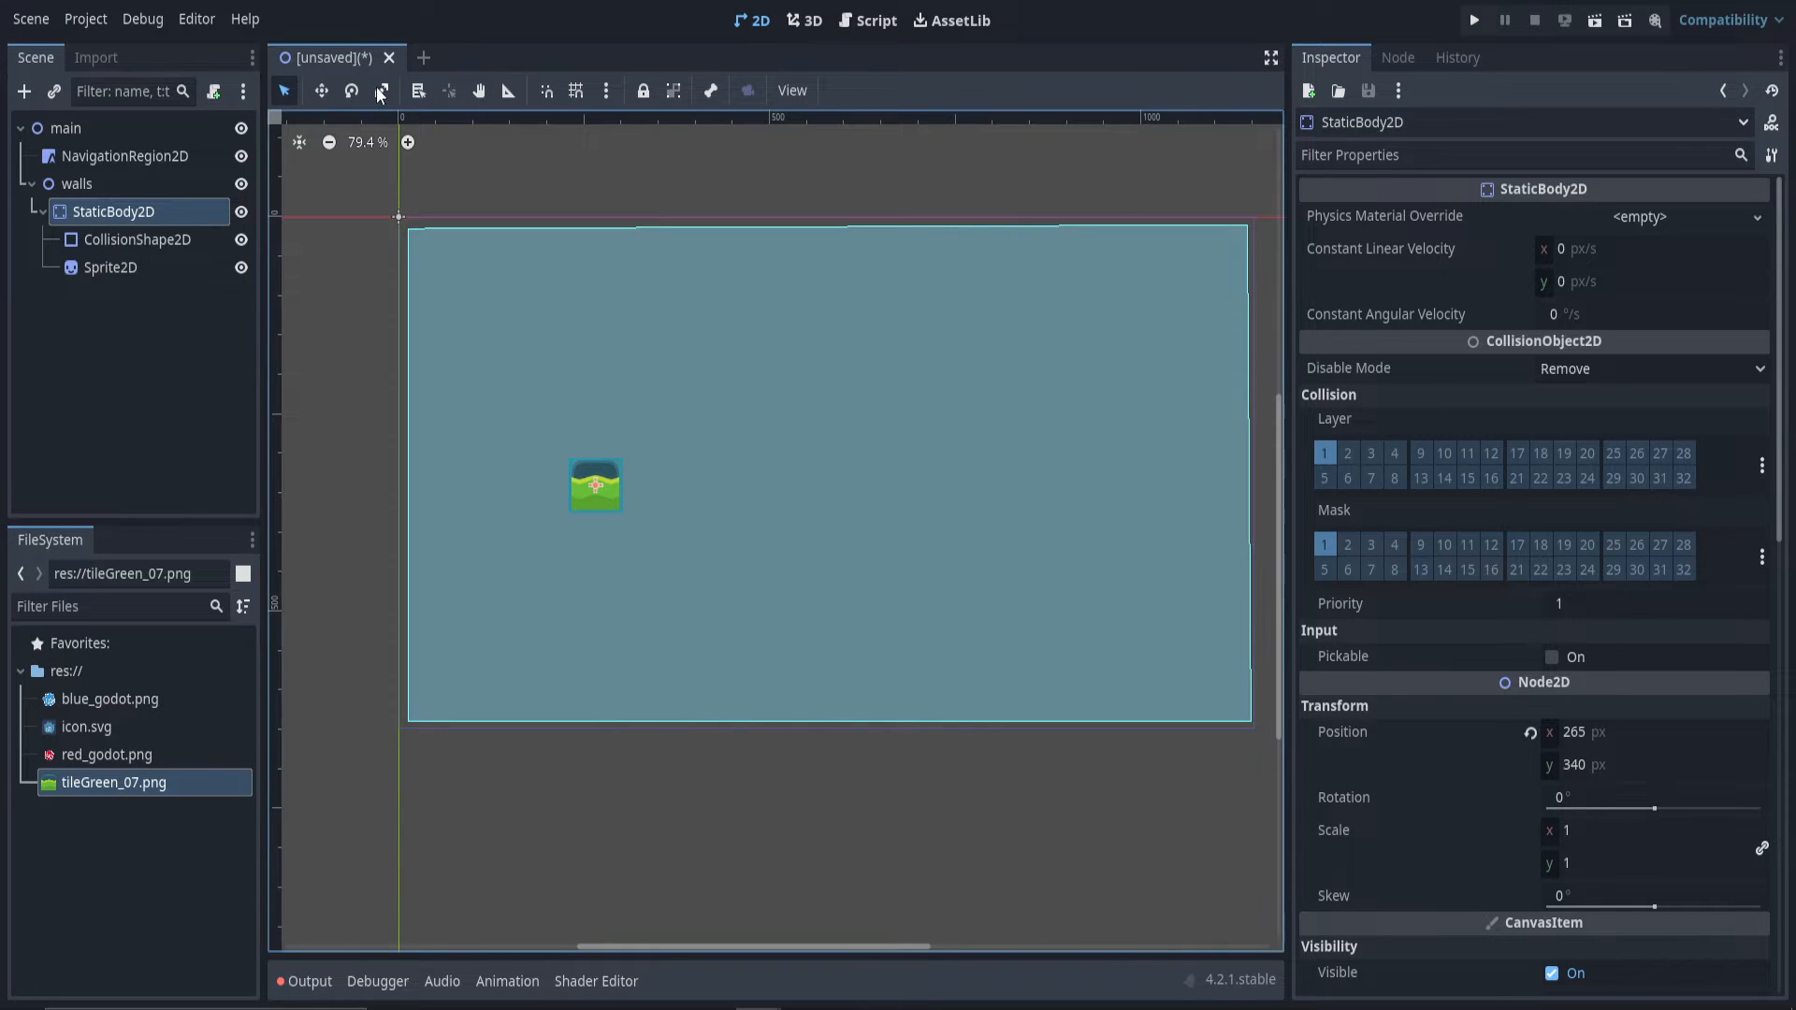
mouse_move(380, 90)
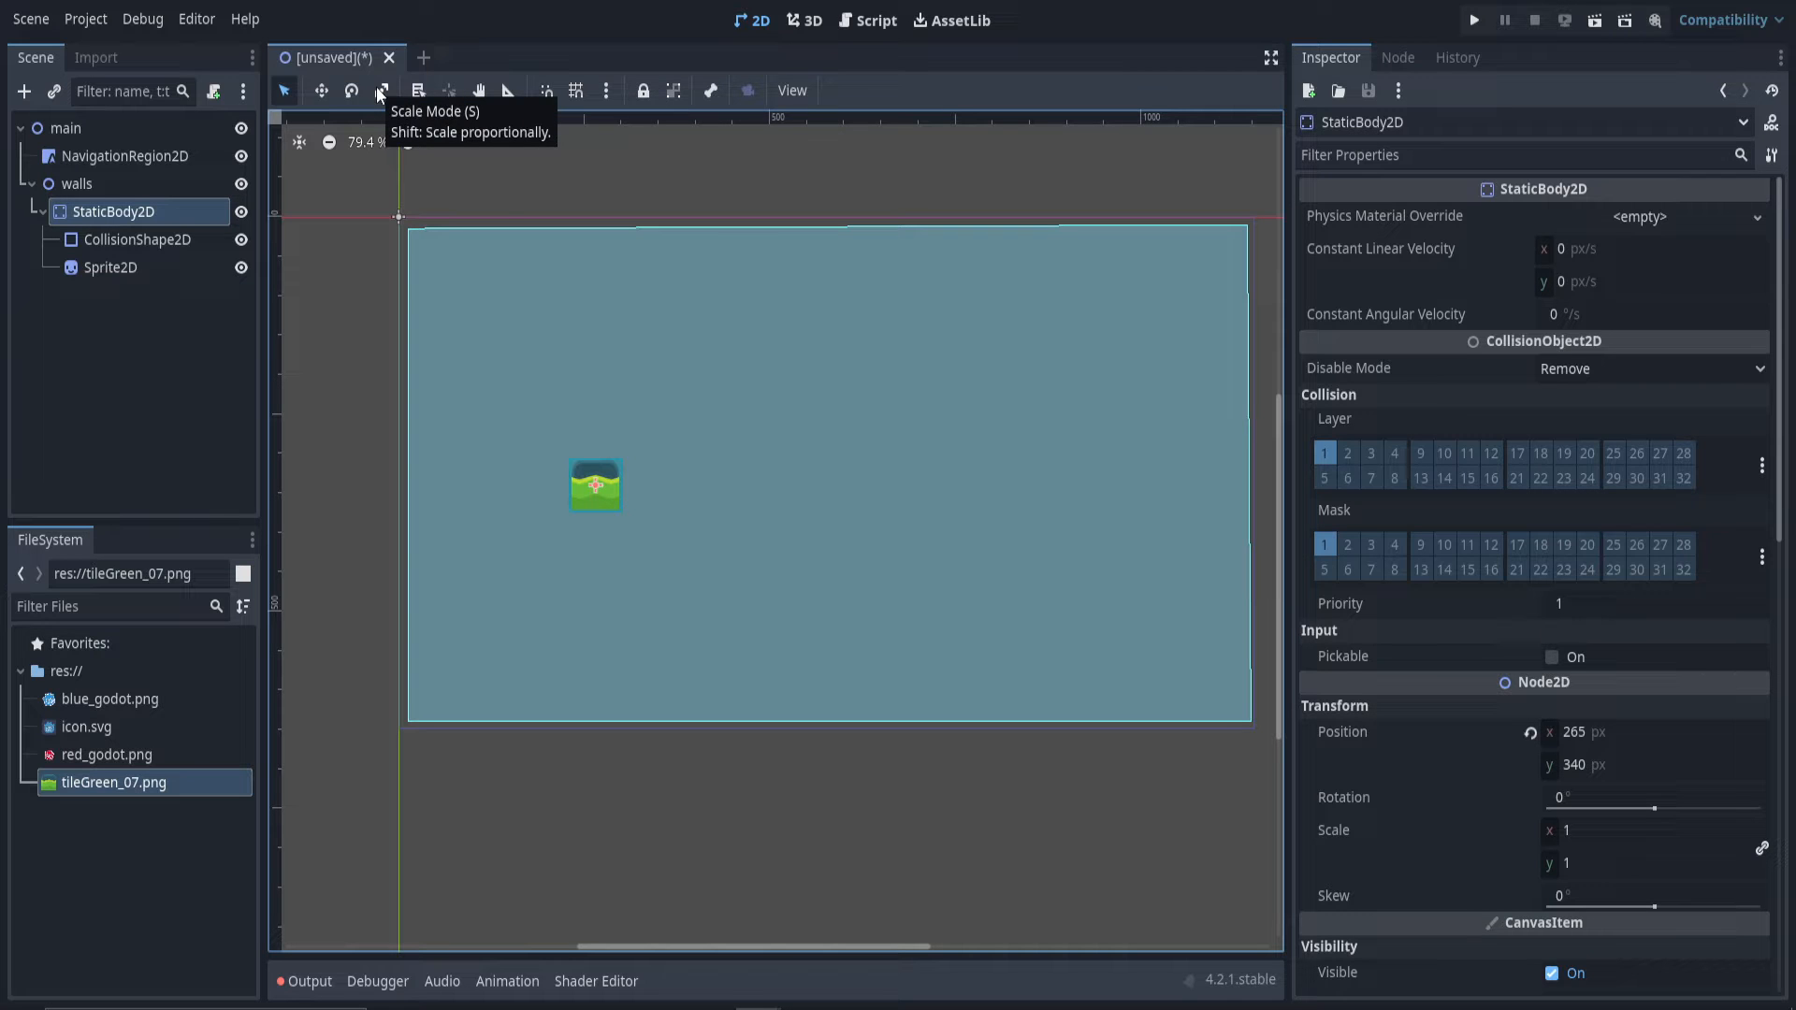
Duplicate the wall body, move it right and scale it to about 3.7 by 3.4.
left_click(381, 90)
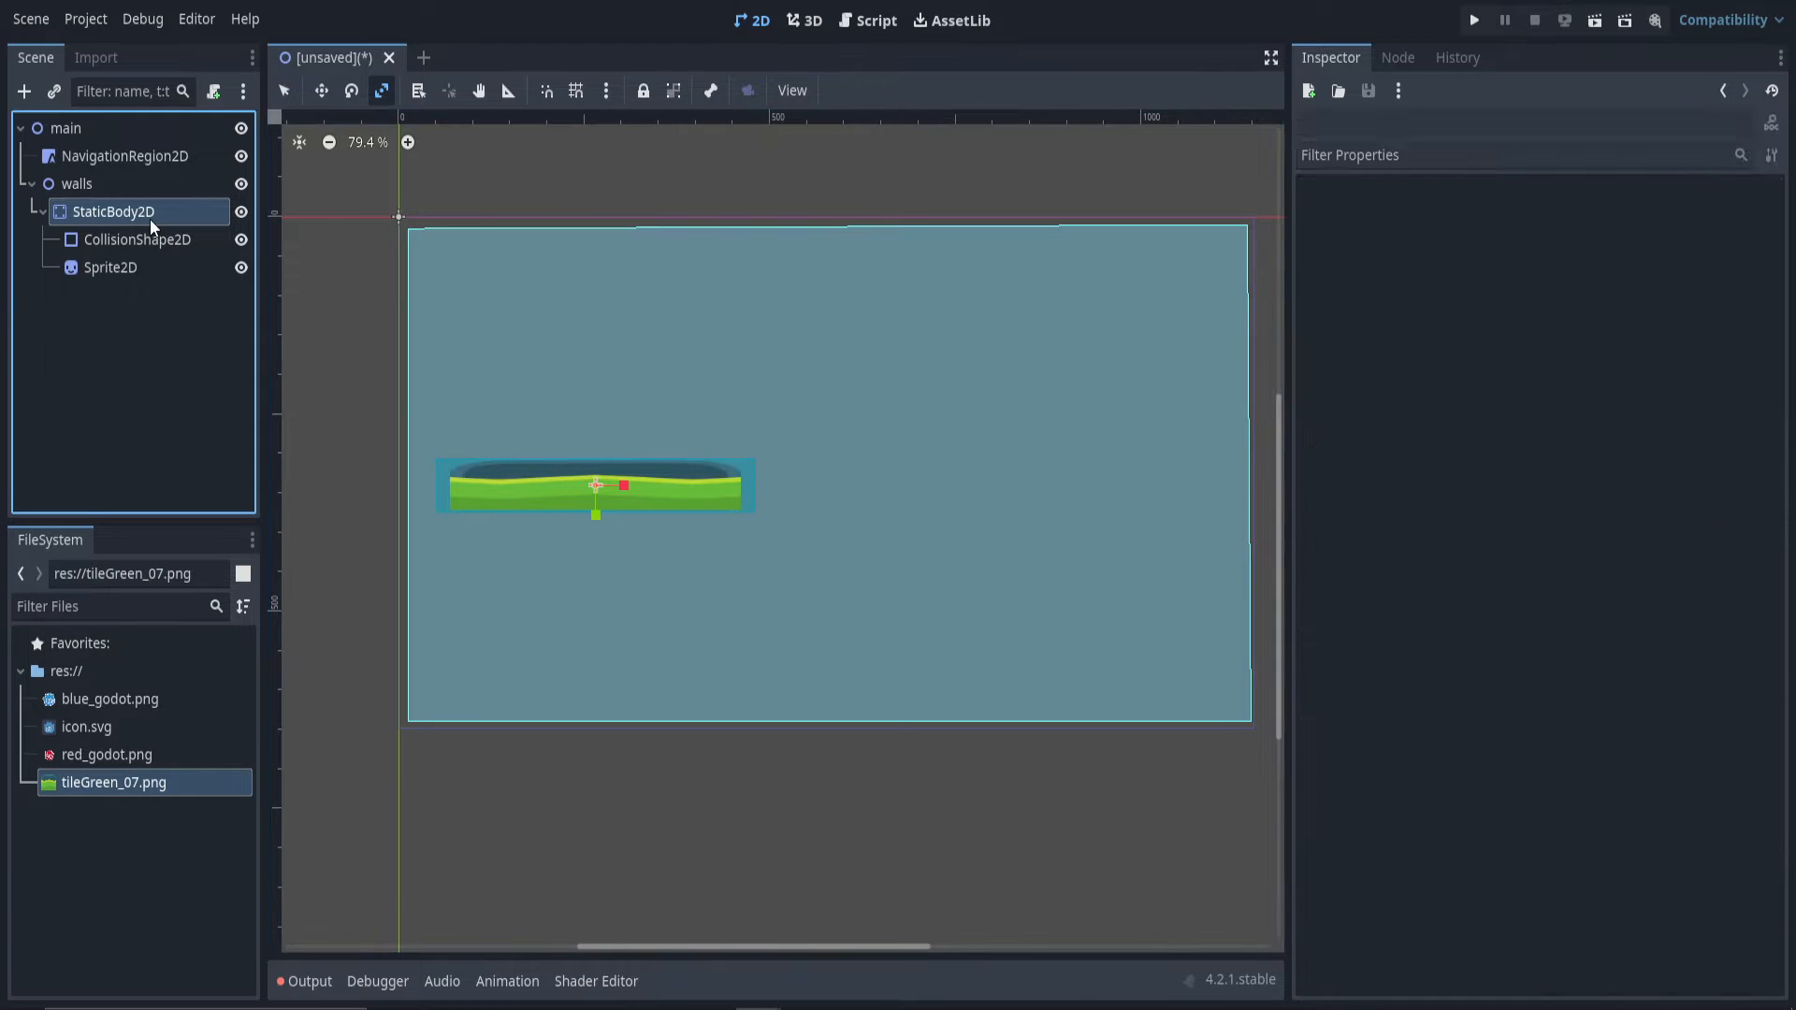
left_click(110, 212)
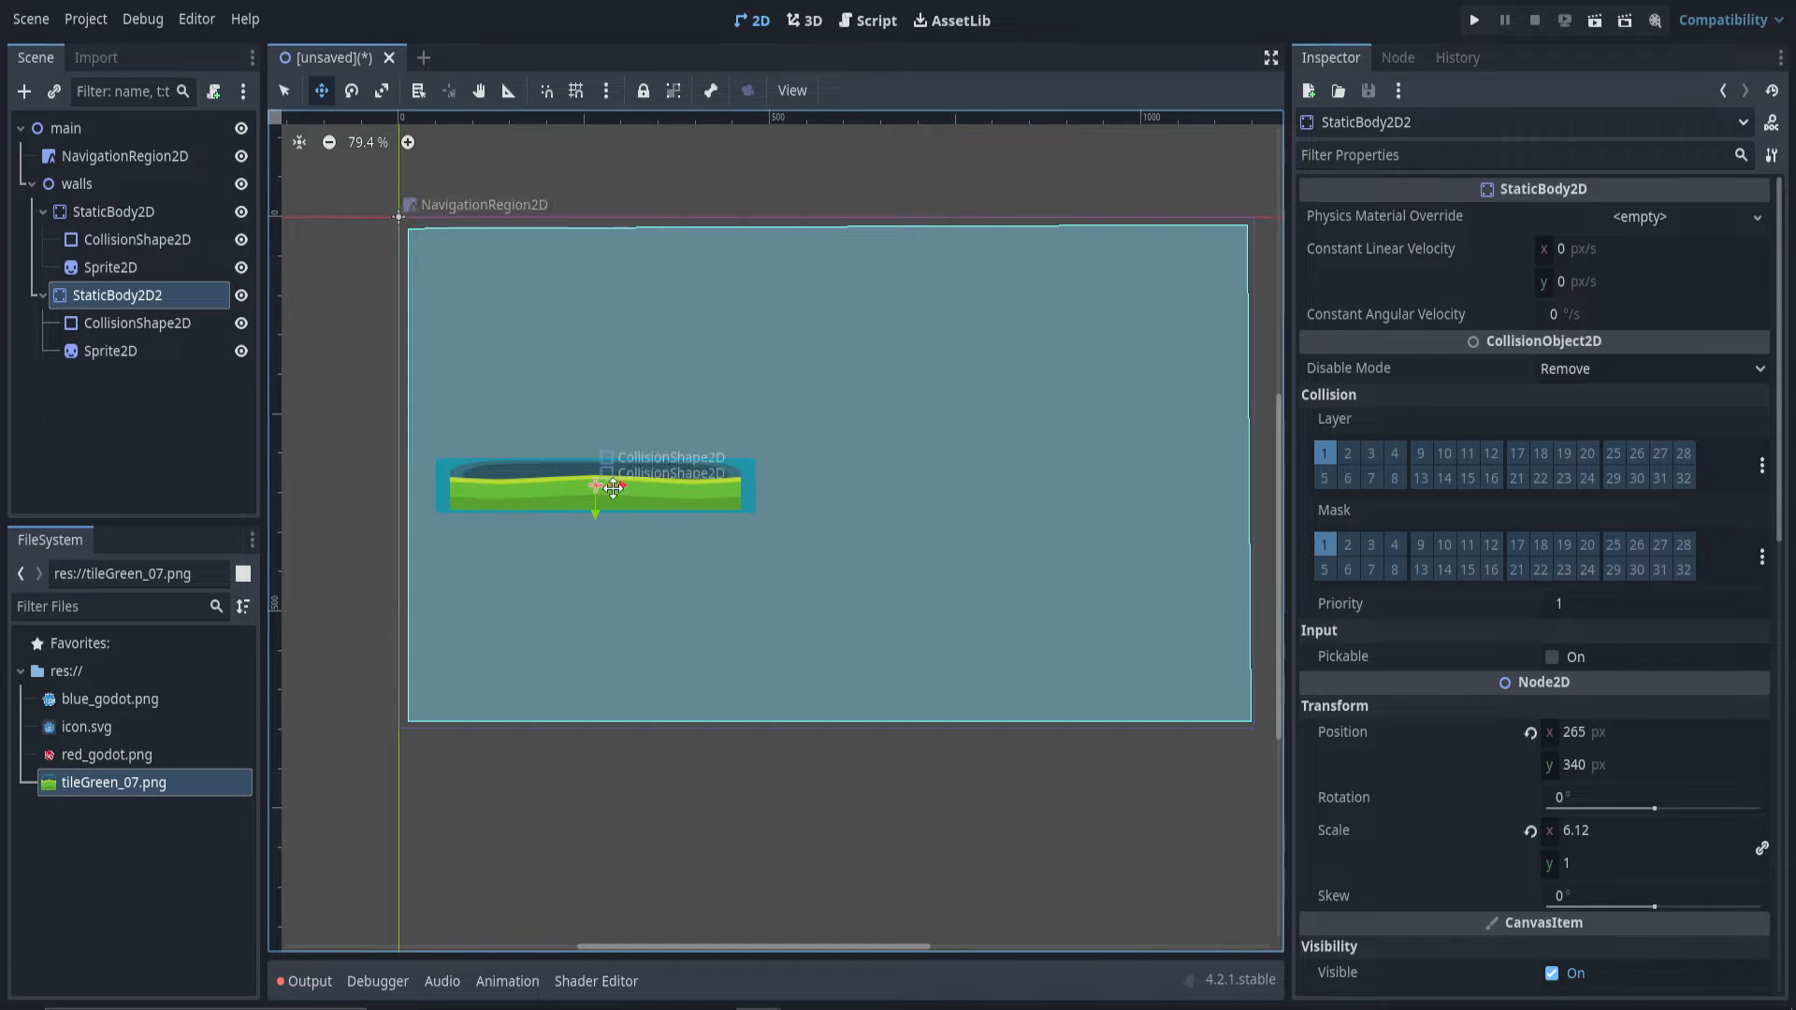
left_click(142, 322)
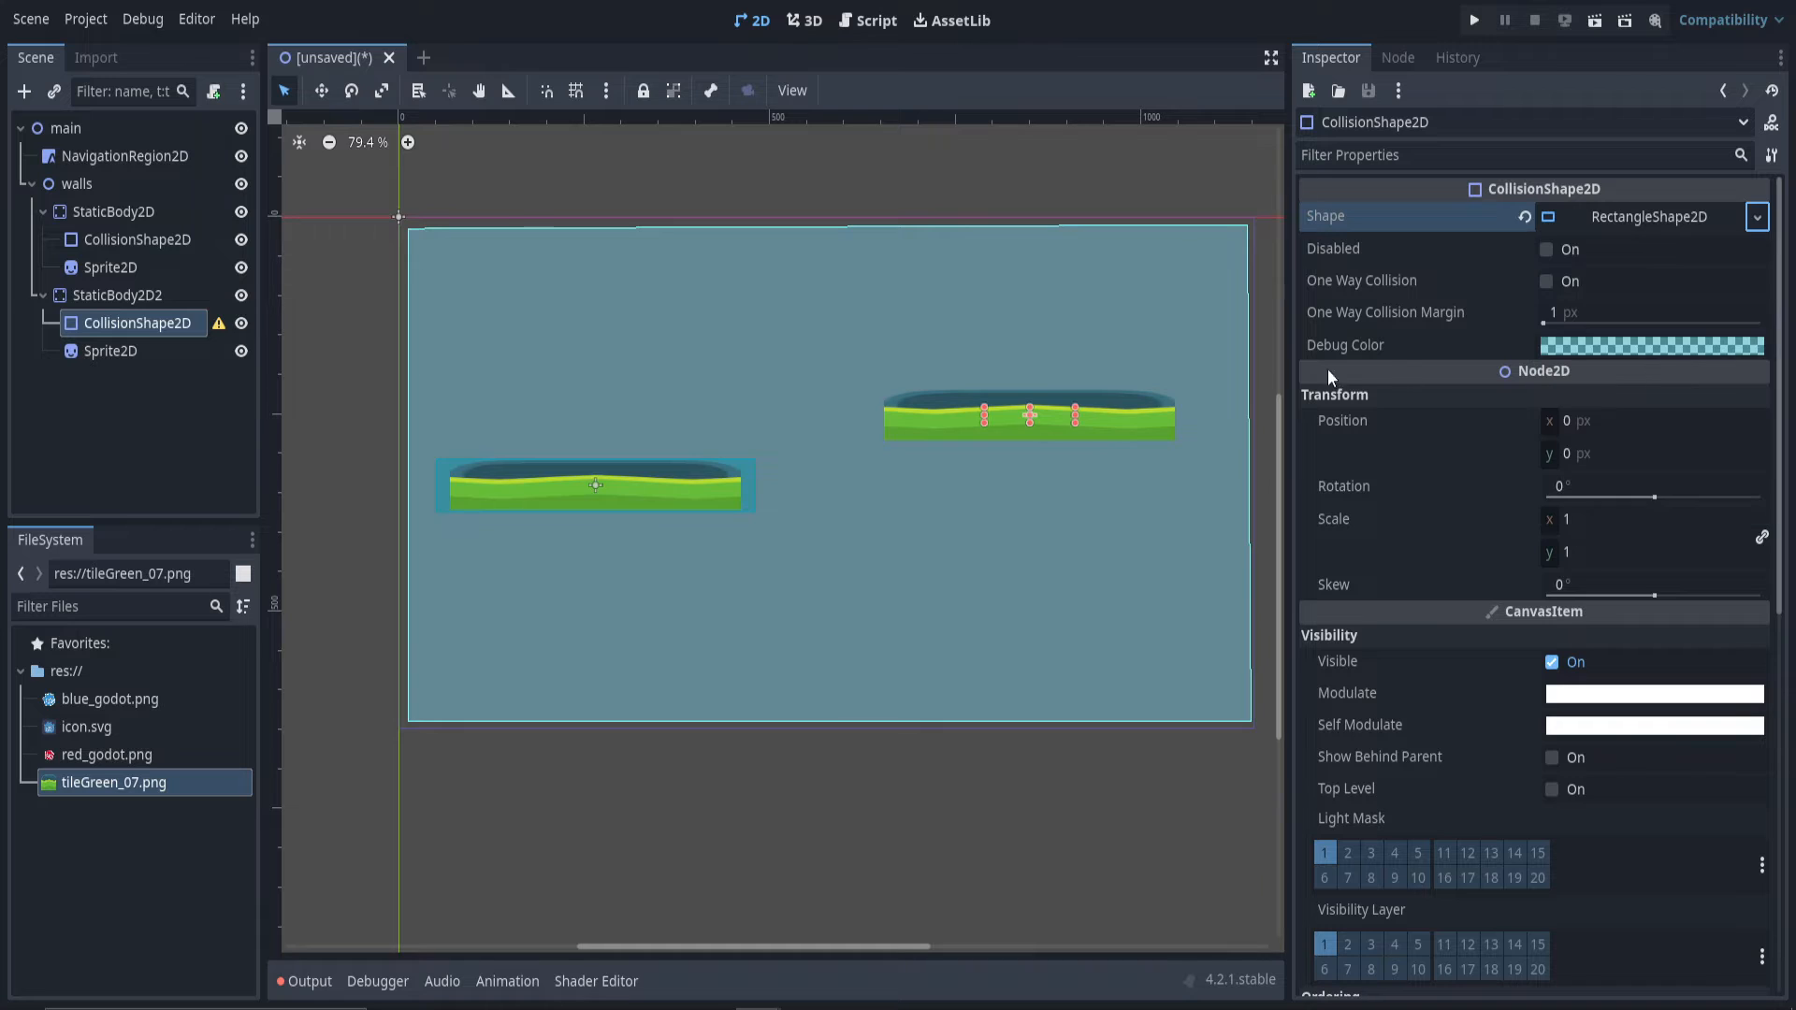
left_click(1027, 415)
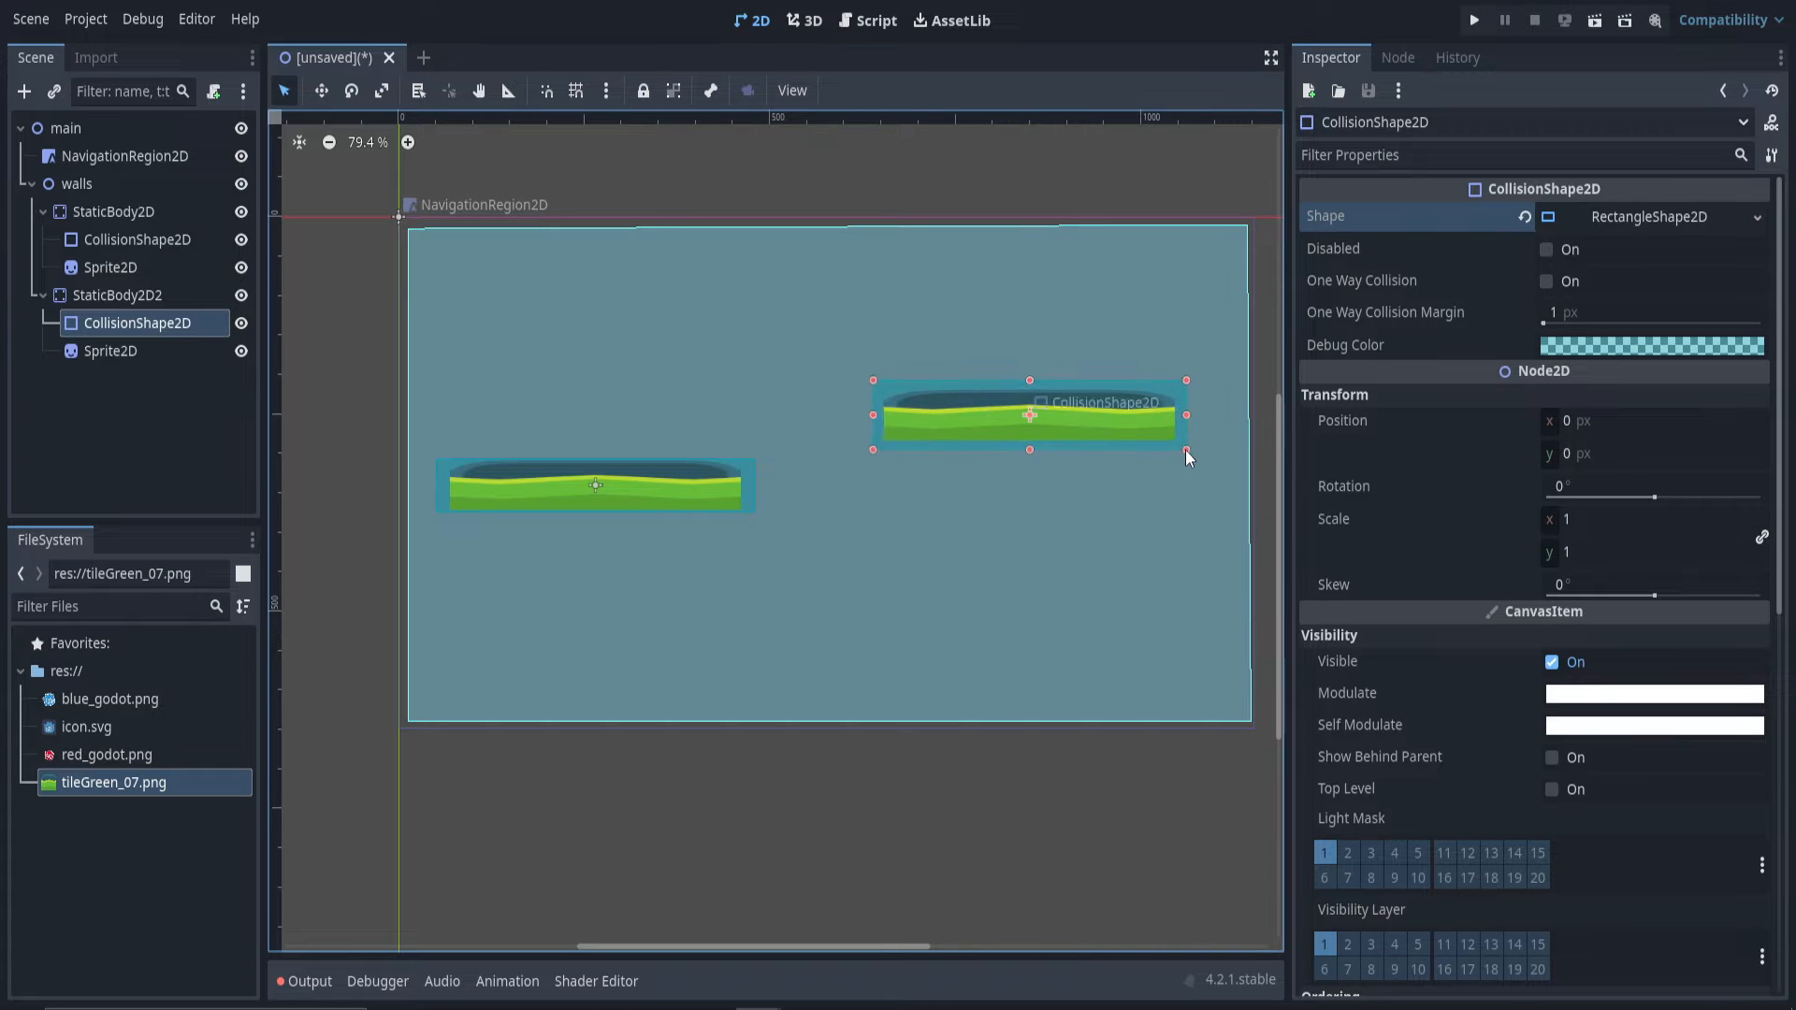
left_click(116, 295)
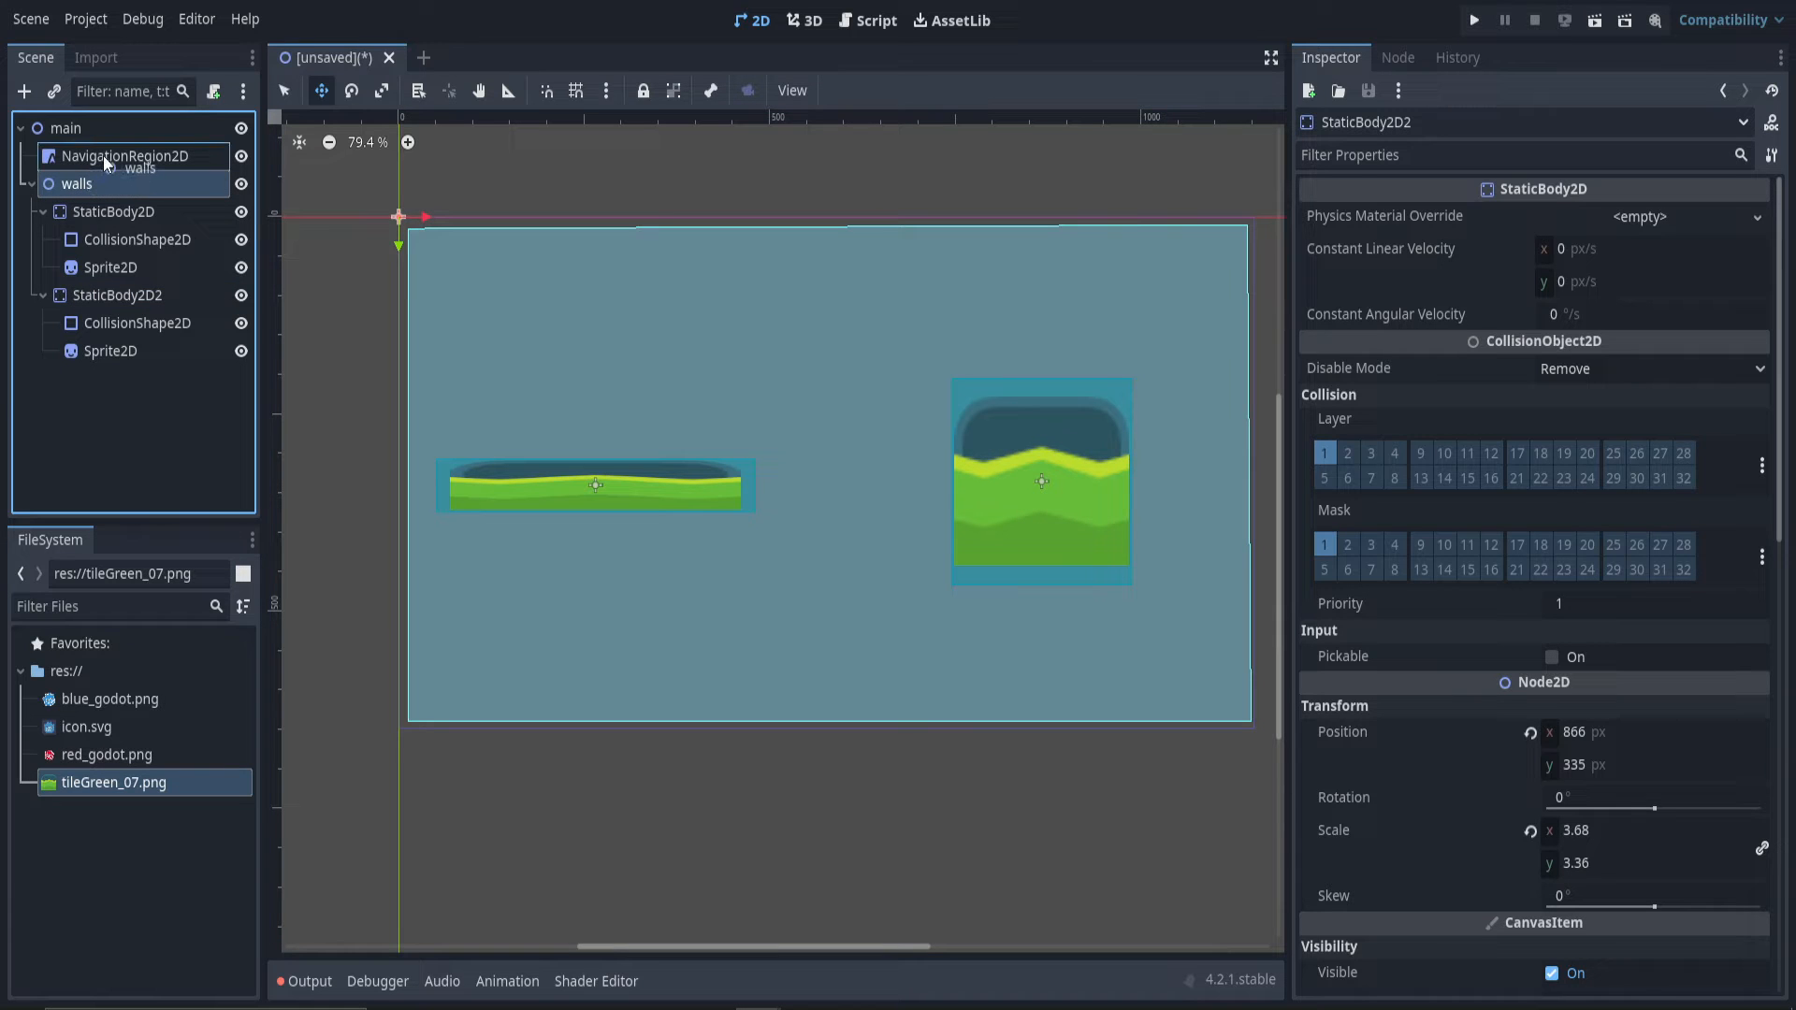
Move walls under NavigationRegion2D and rebake the navigation mesh around them.
left_click(88, 185)
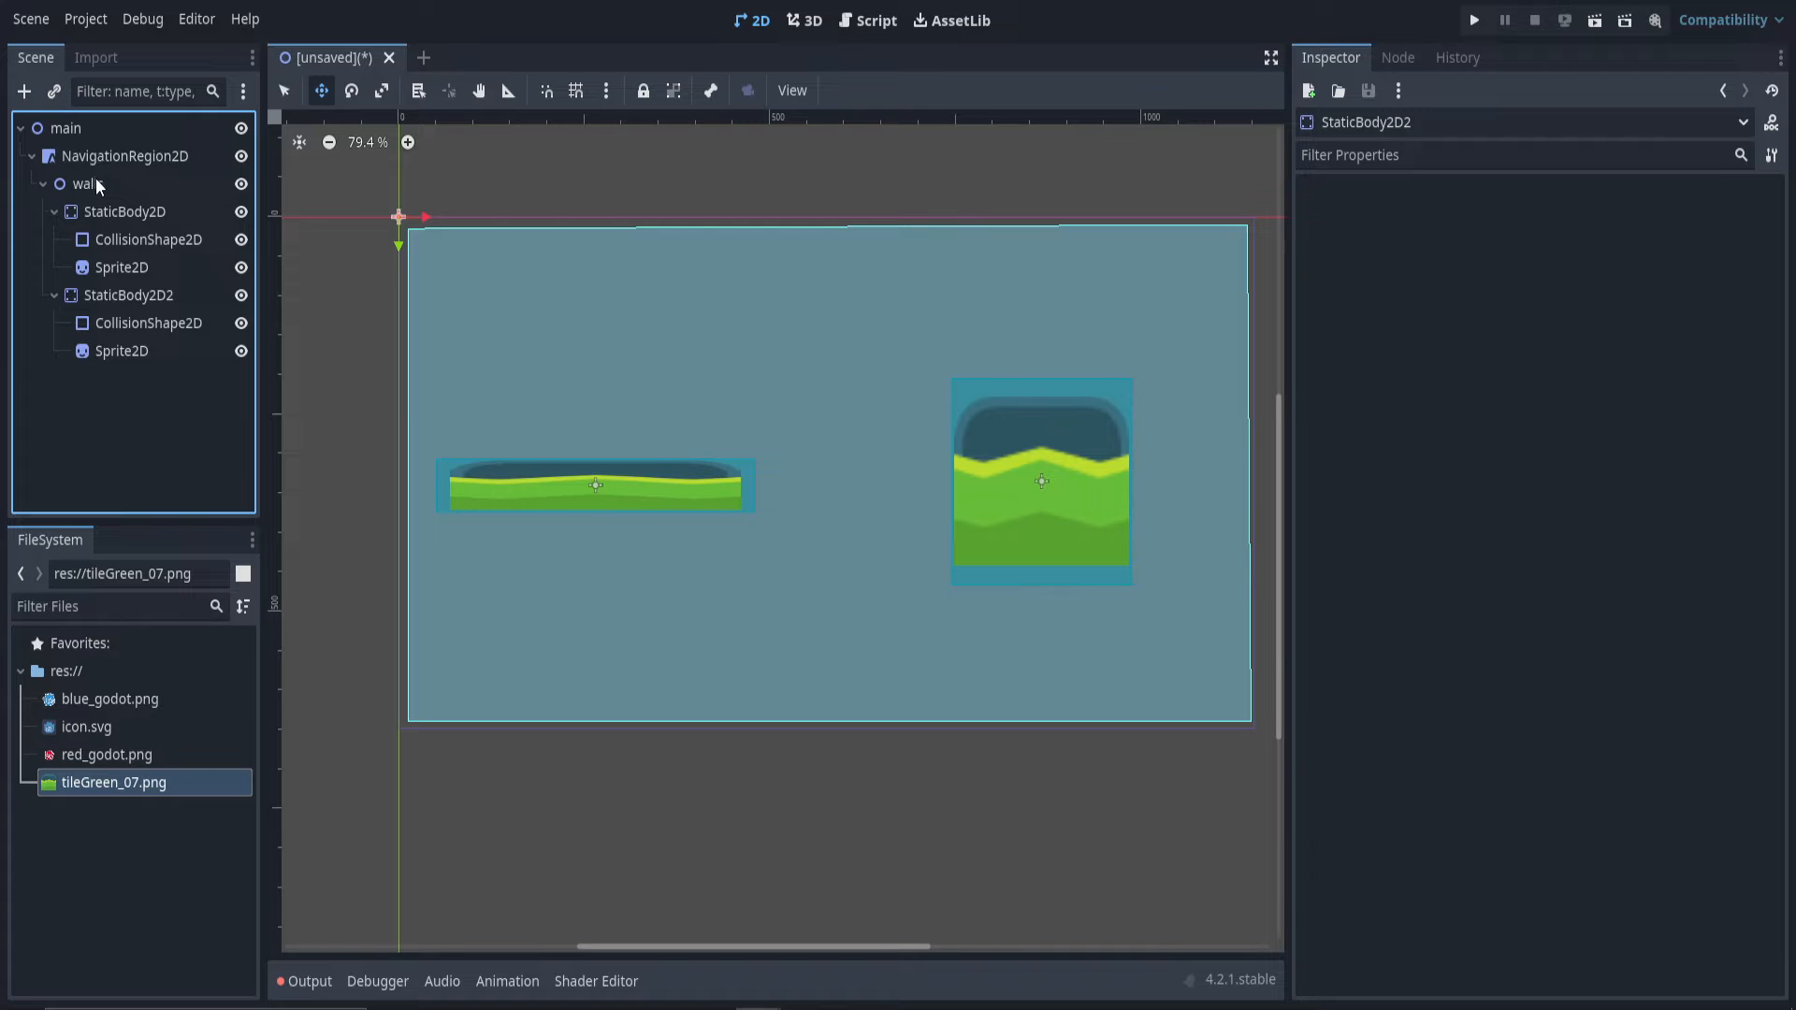
left_click(126, 155)
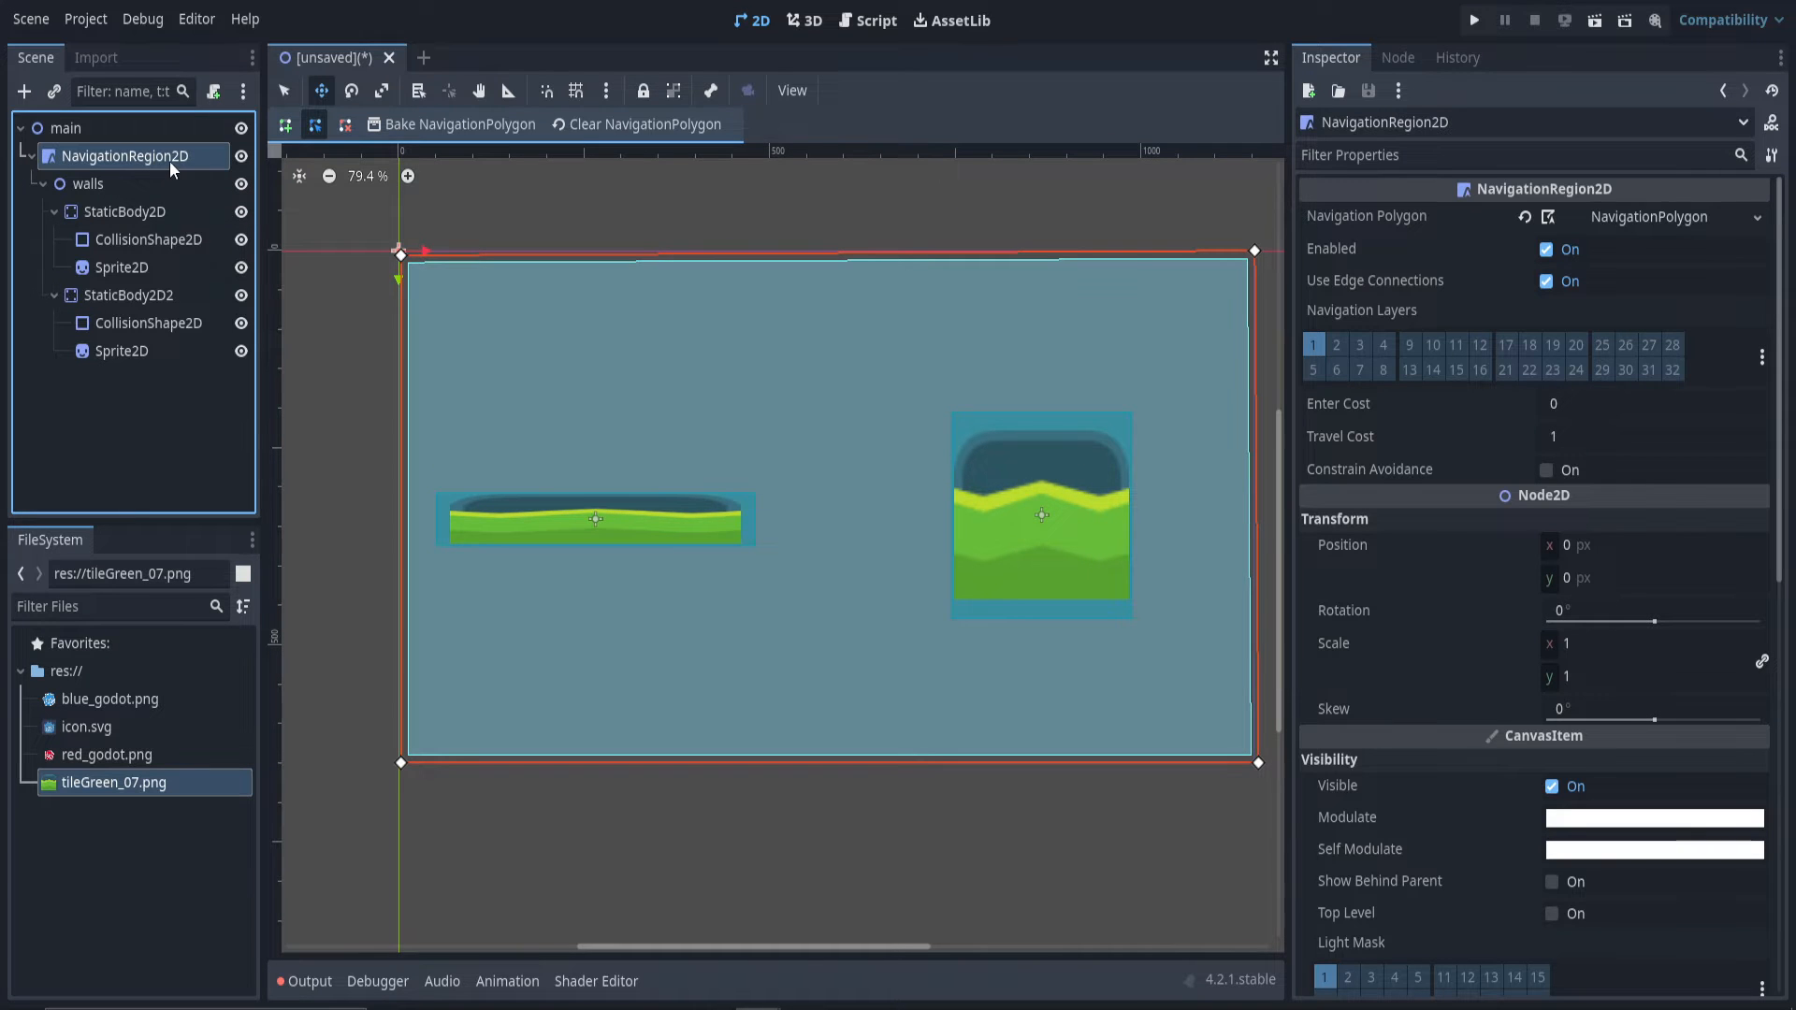
left_click(457, 123)
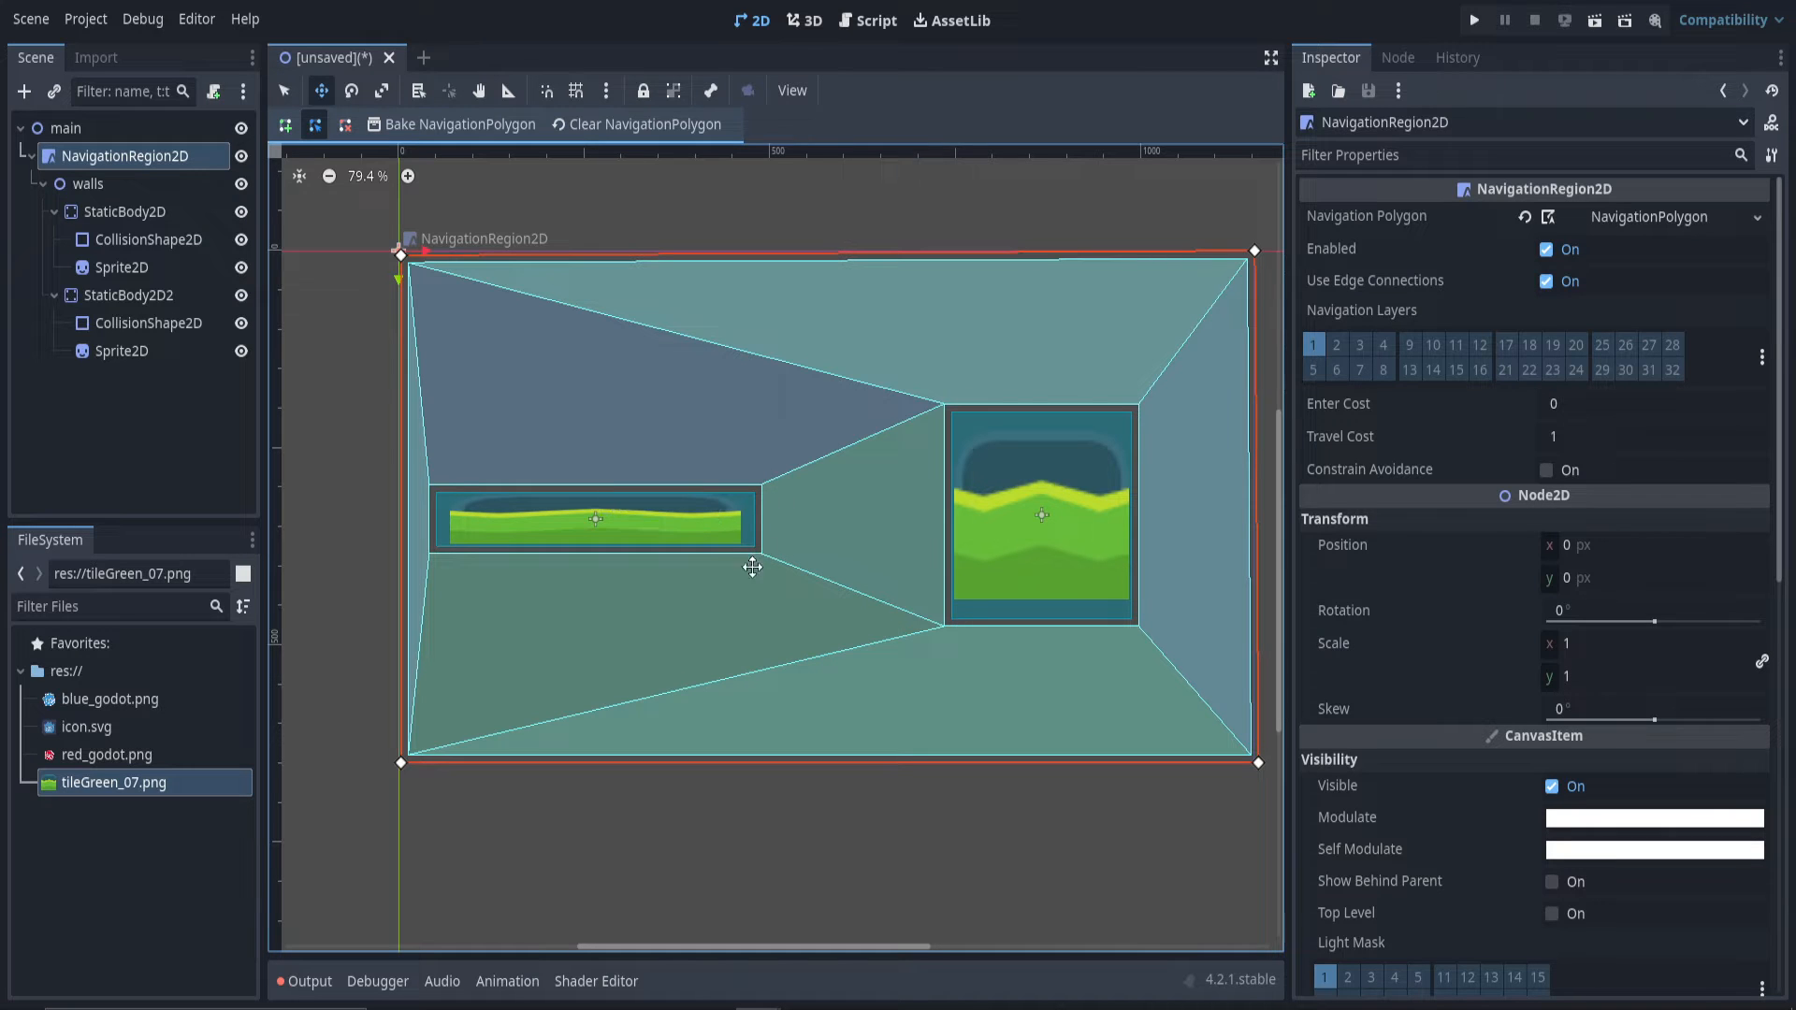
mouse_move(1141, 653)
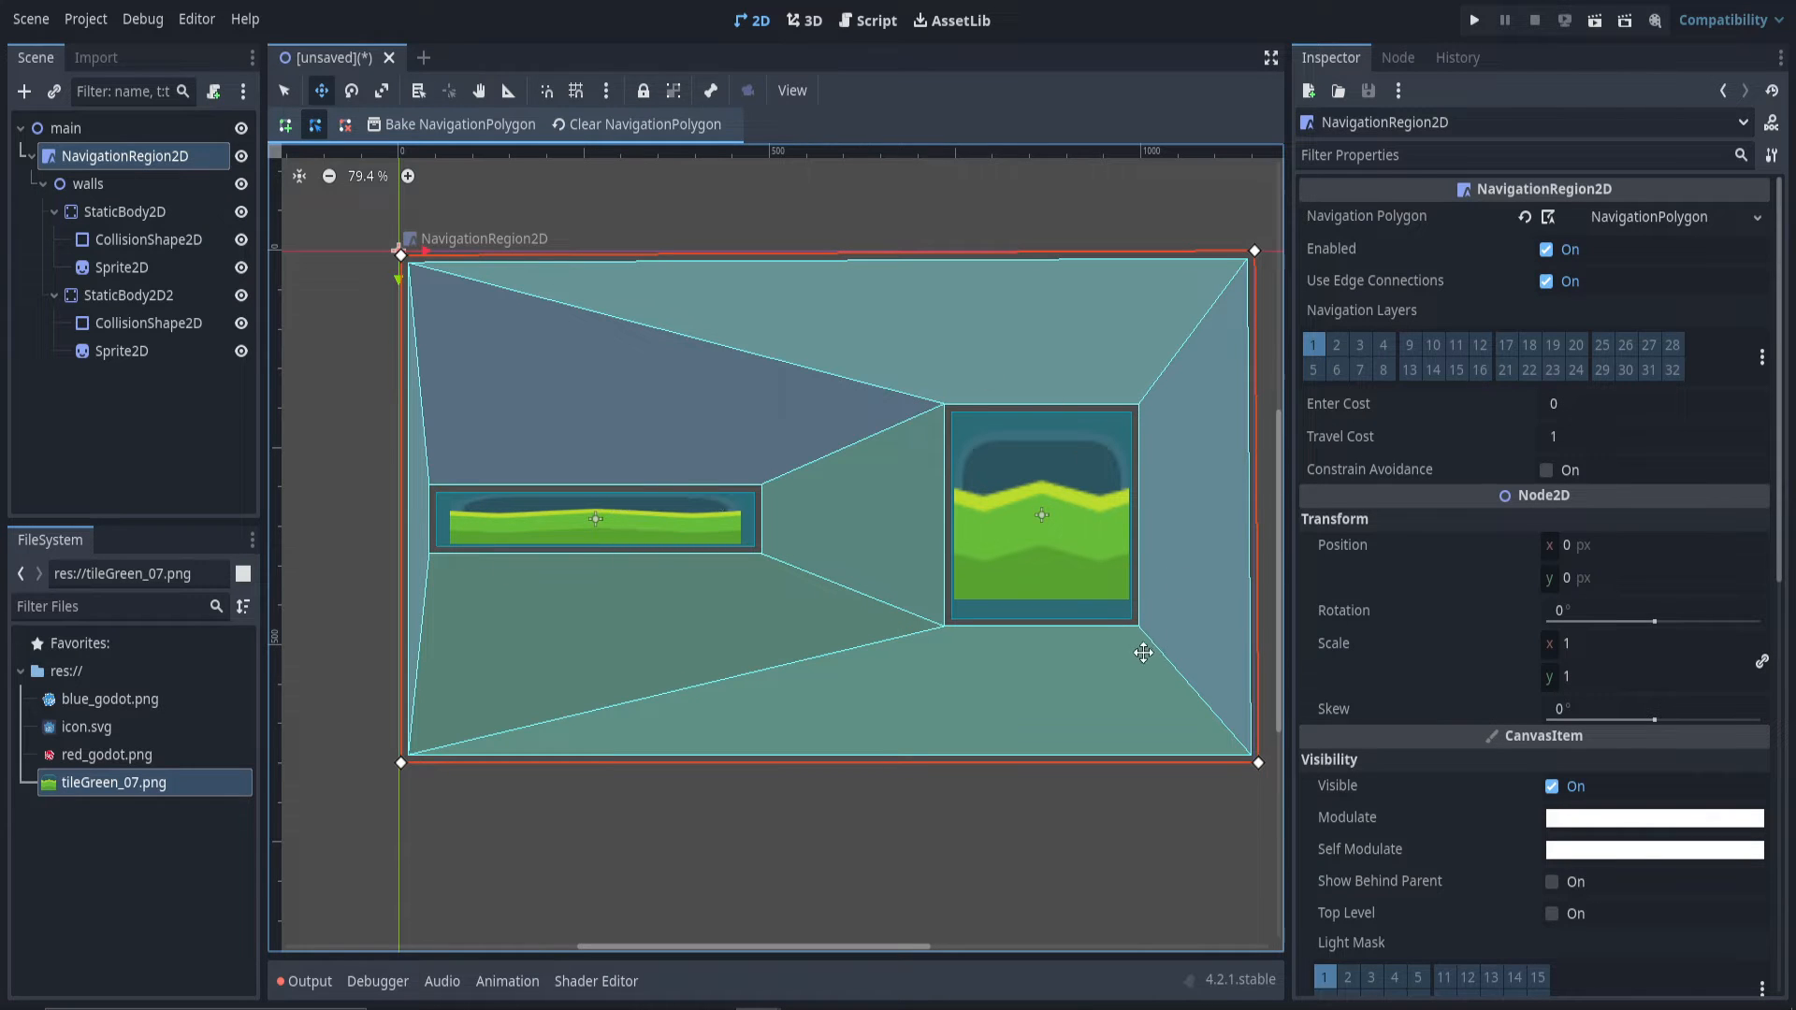
mouse_move(1014, 503)
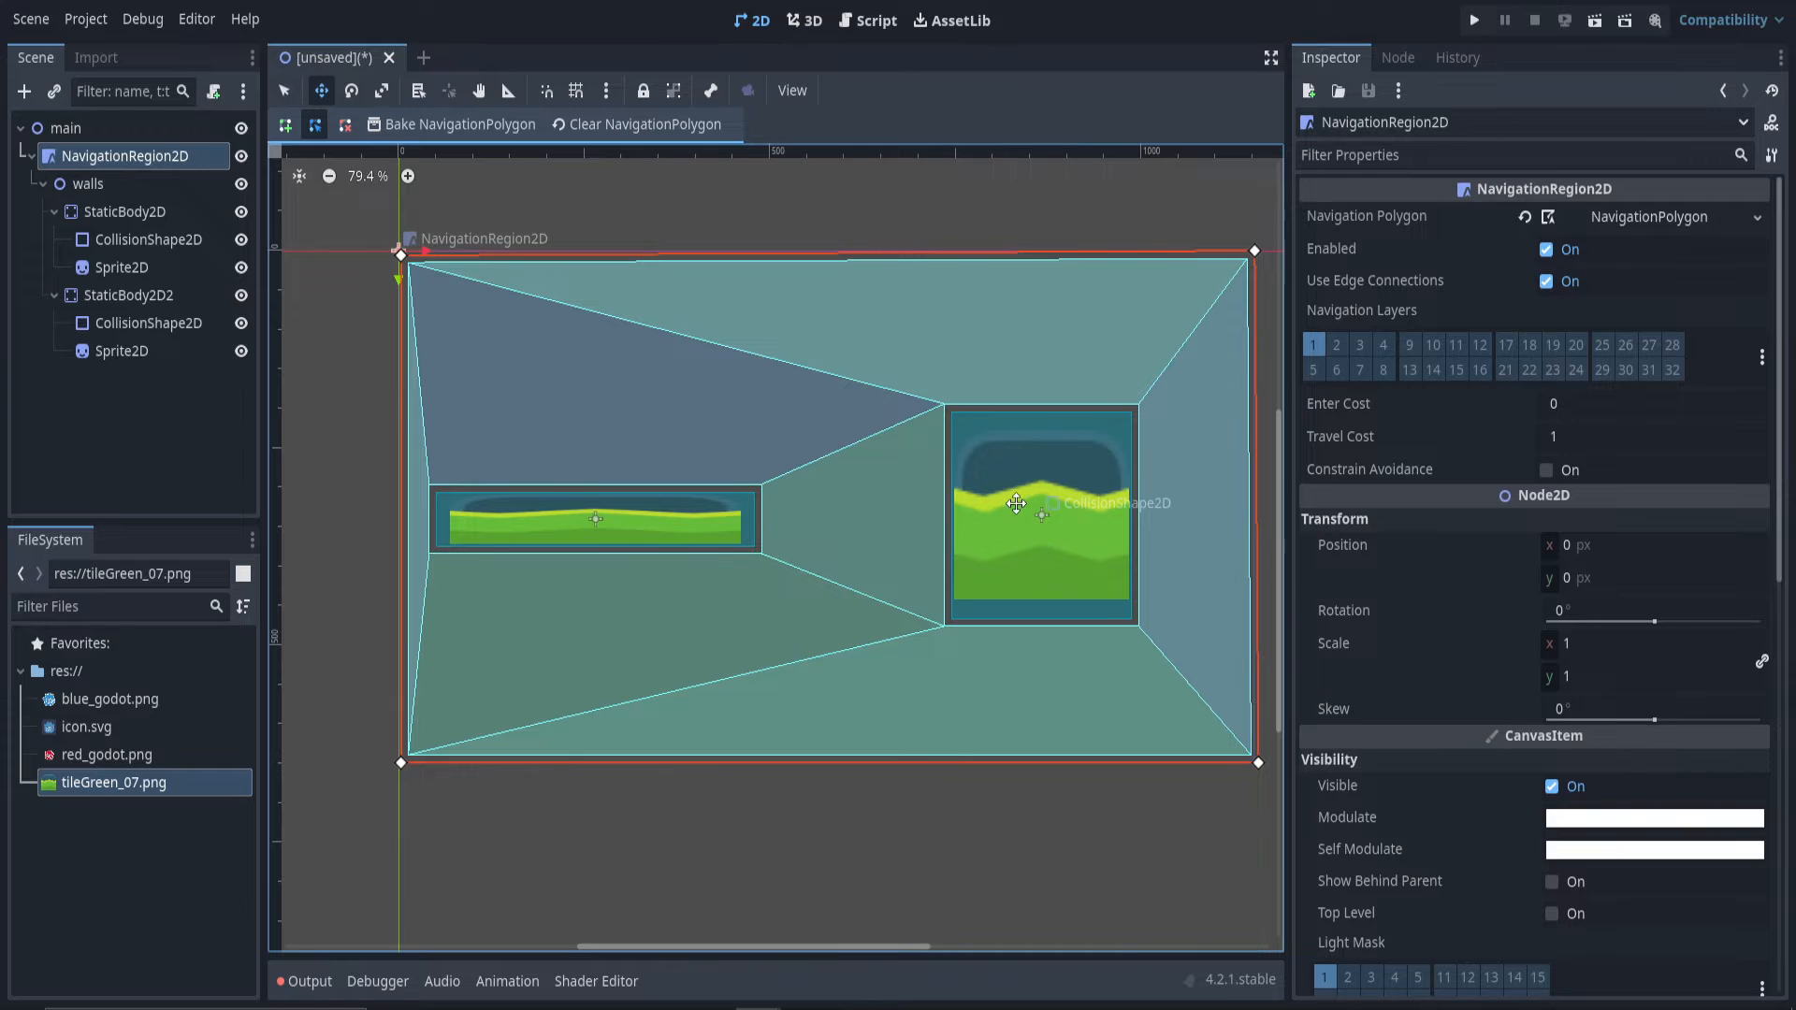
Start a new empty scene with a custom node type as root.
left_click(127, 425)
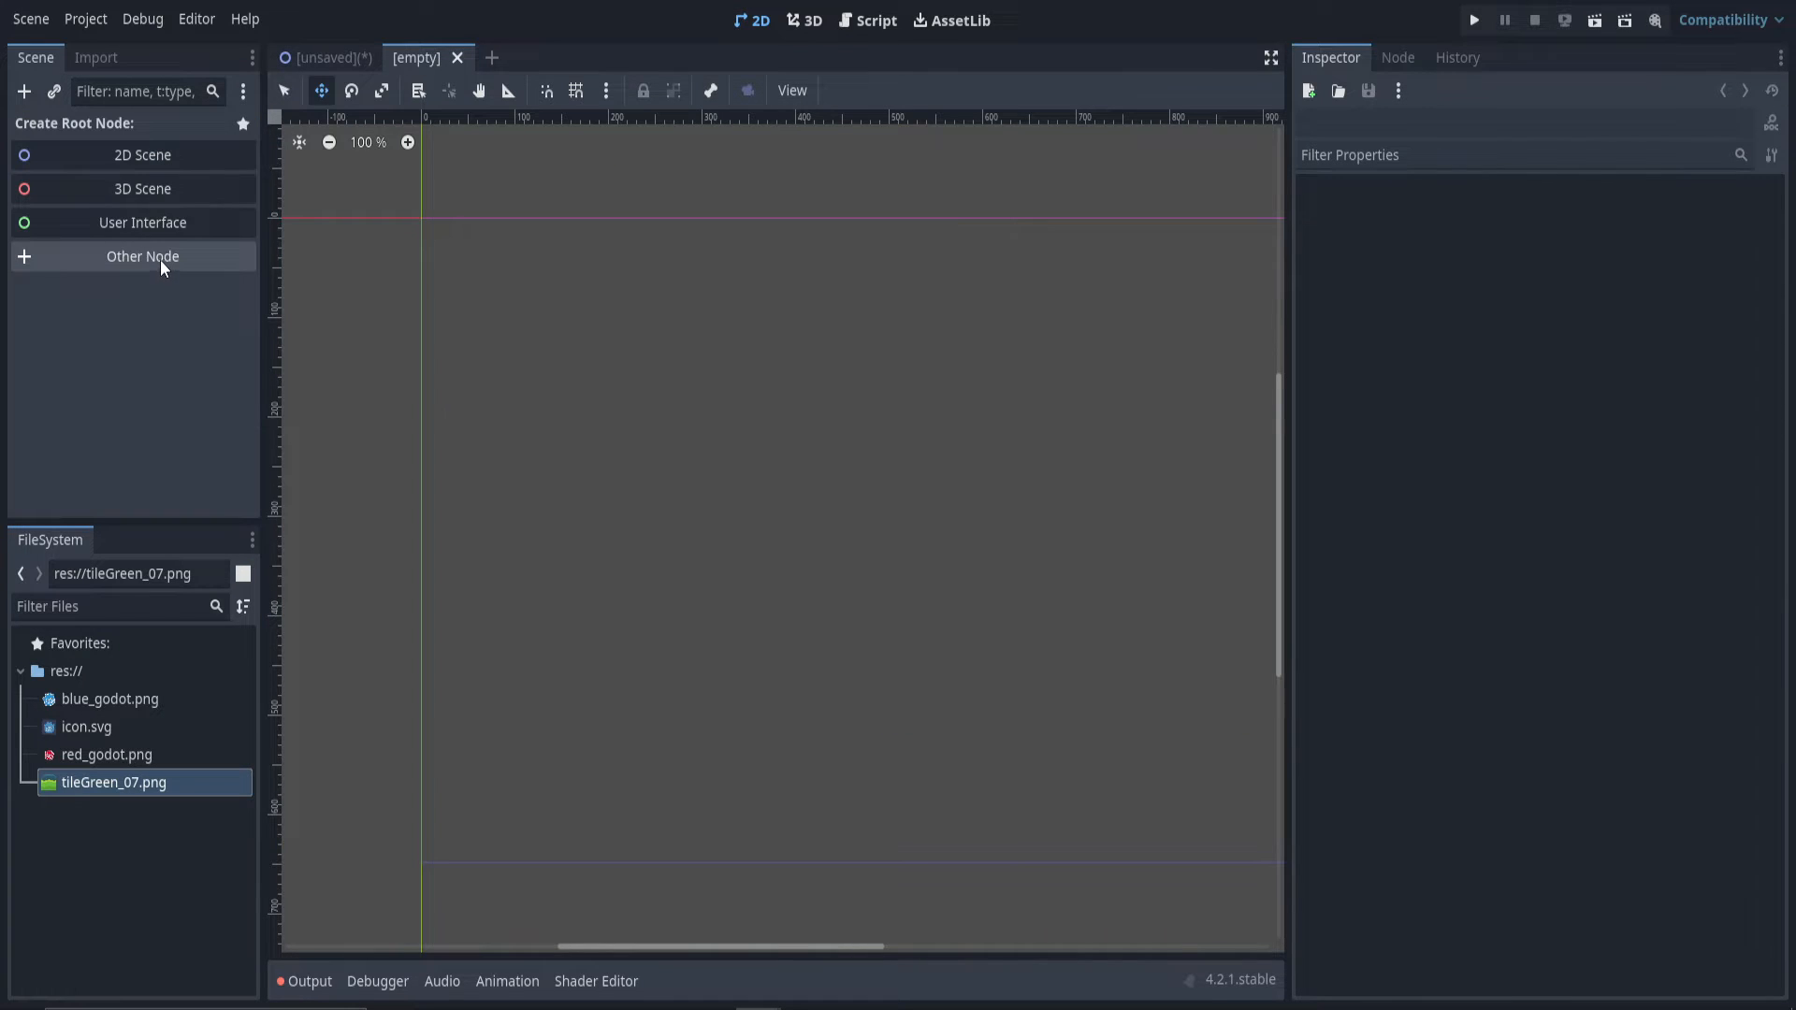
left_click(142, 257)
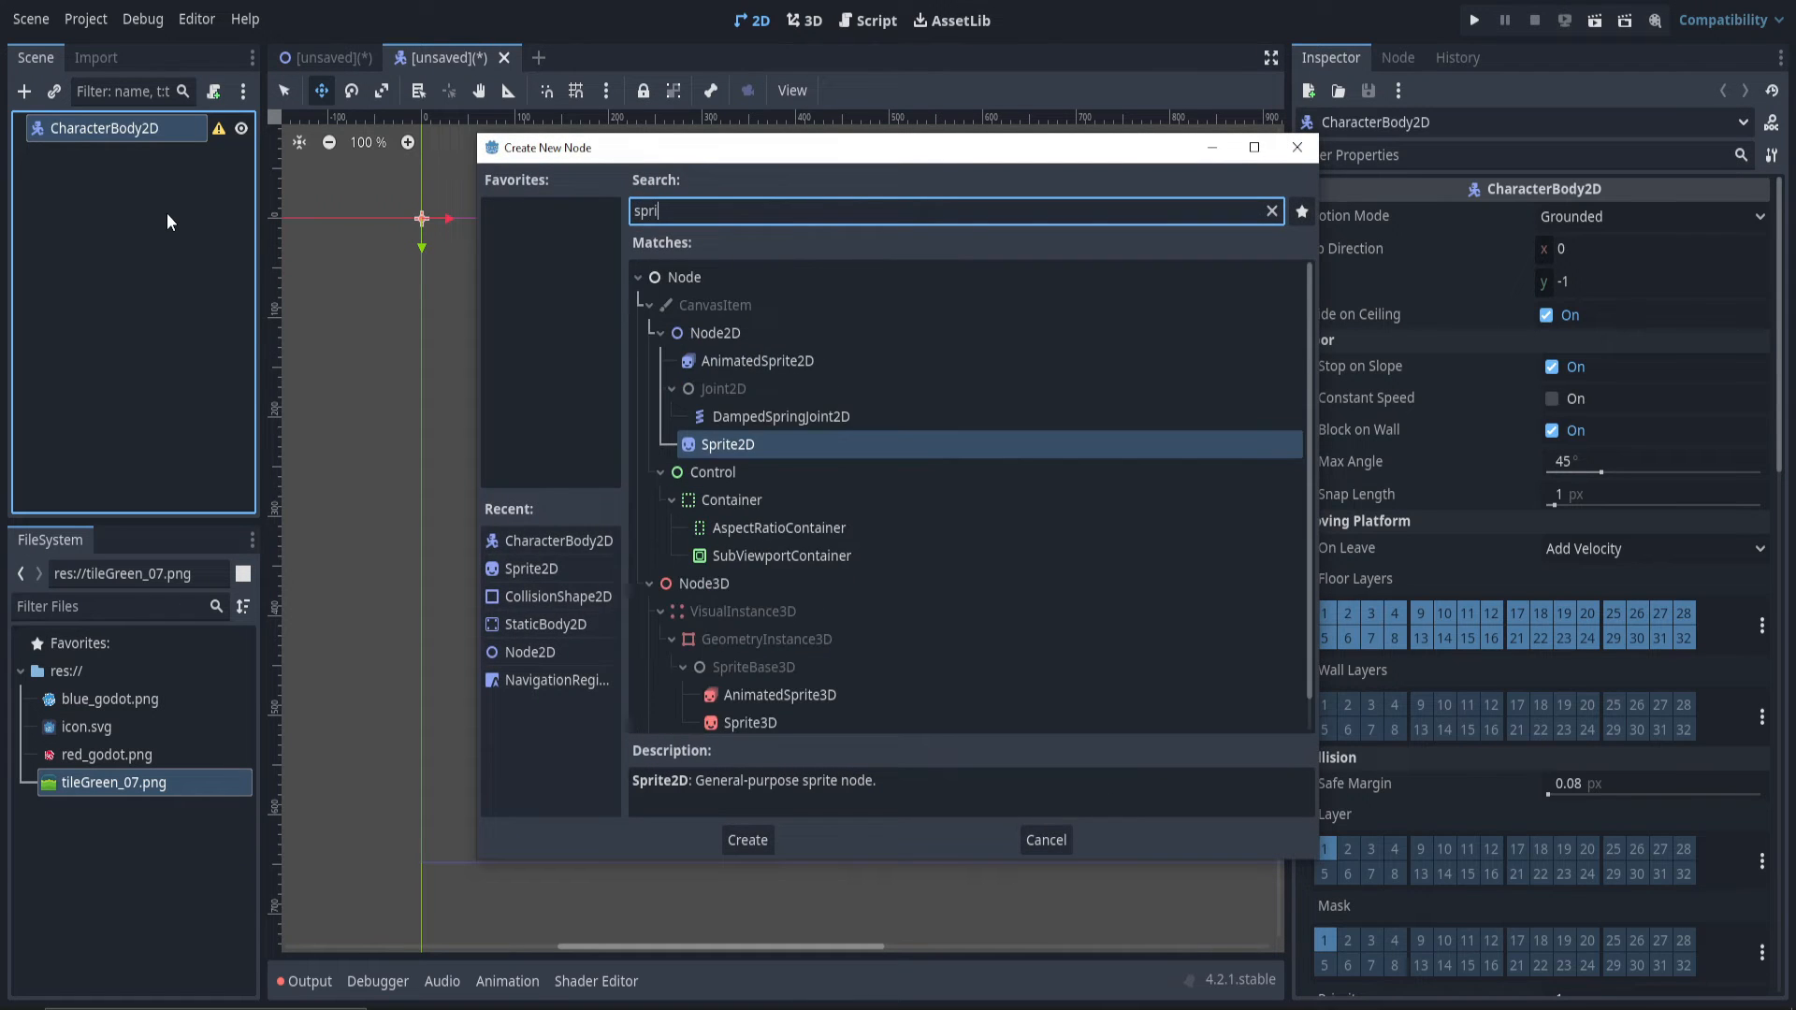
Add Sprite2D, CollisionShape2D and NavigationAgent2D children to the CharacterBody2D root.
left_click(747, 840)
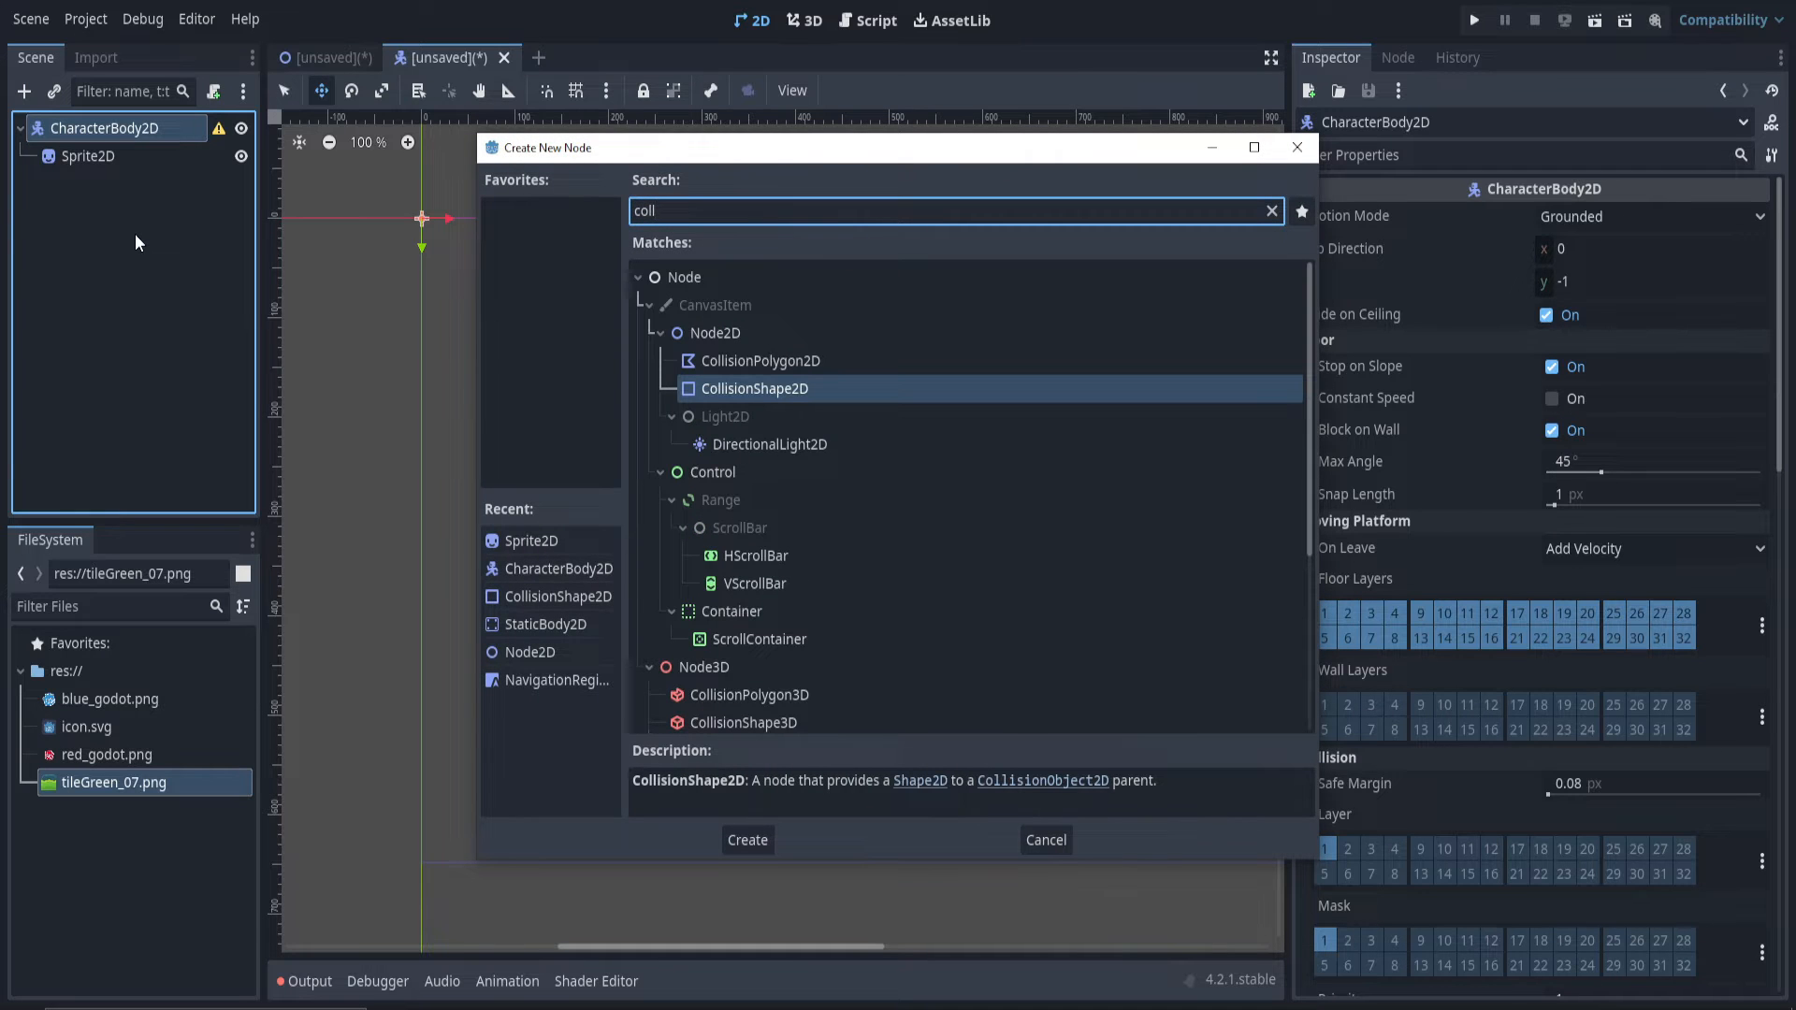
left_click(746, 840)
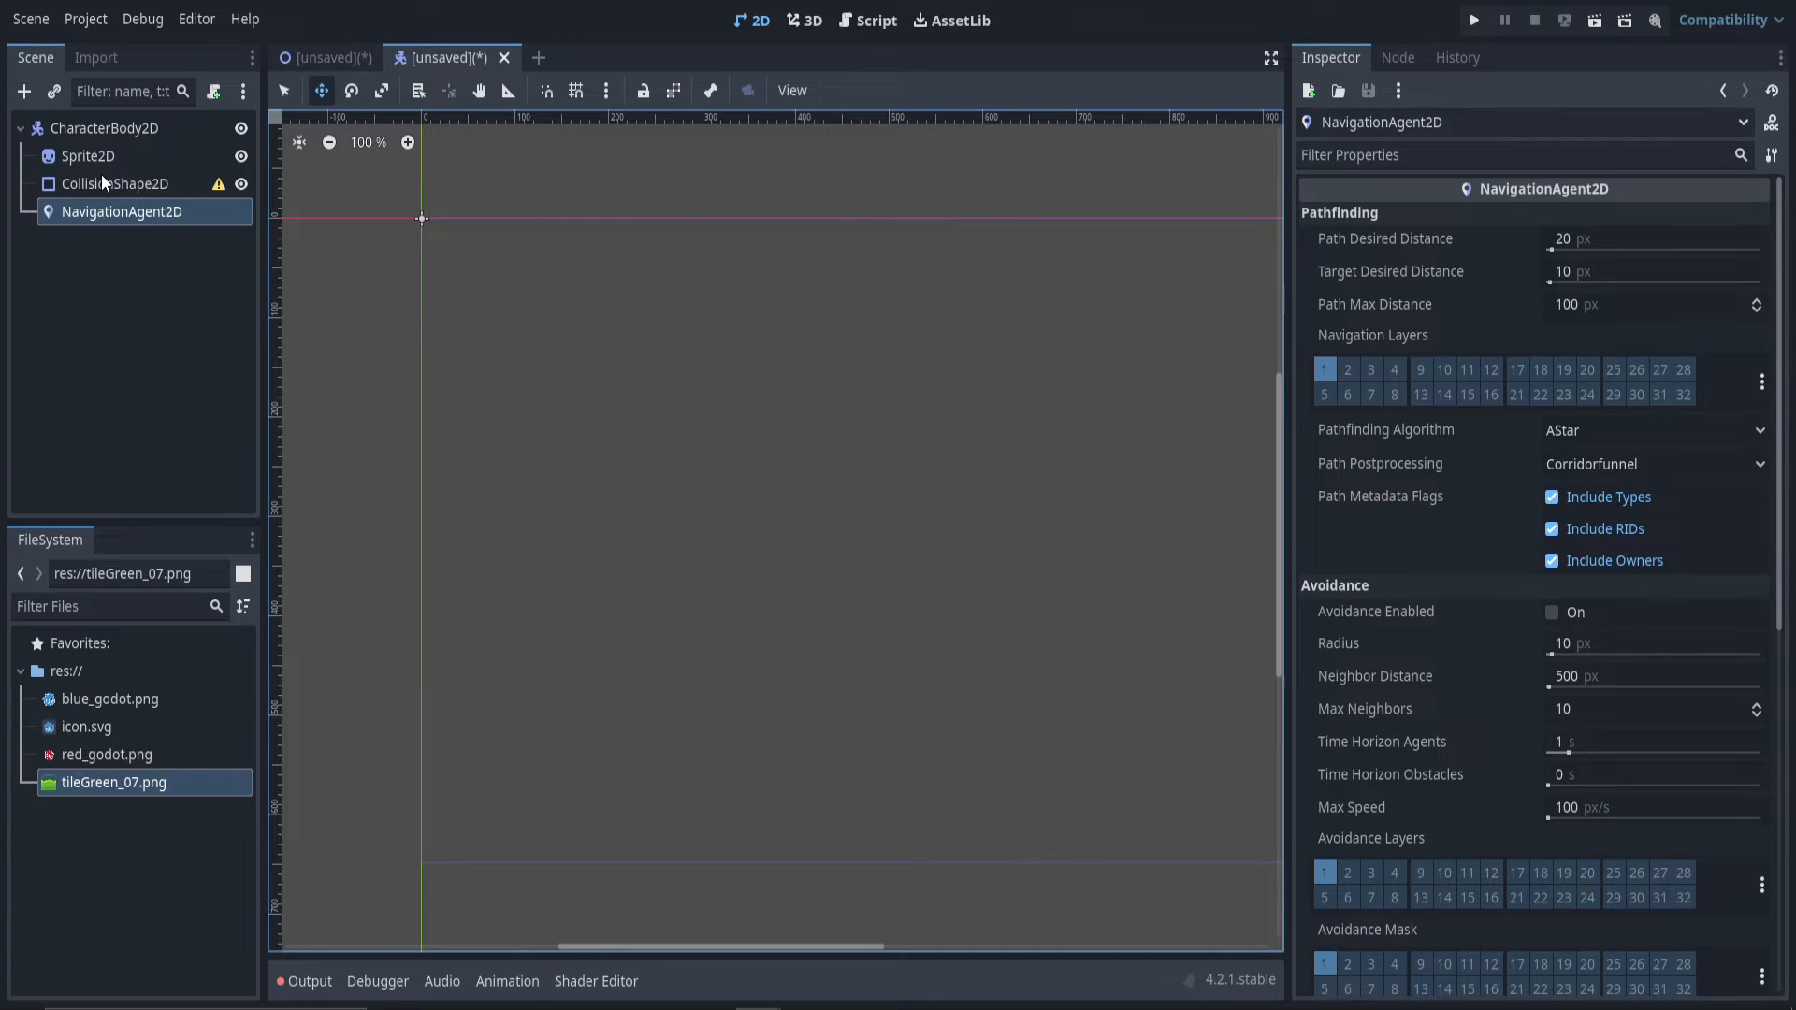
left_click(333, 58)
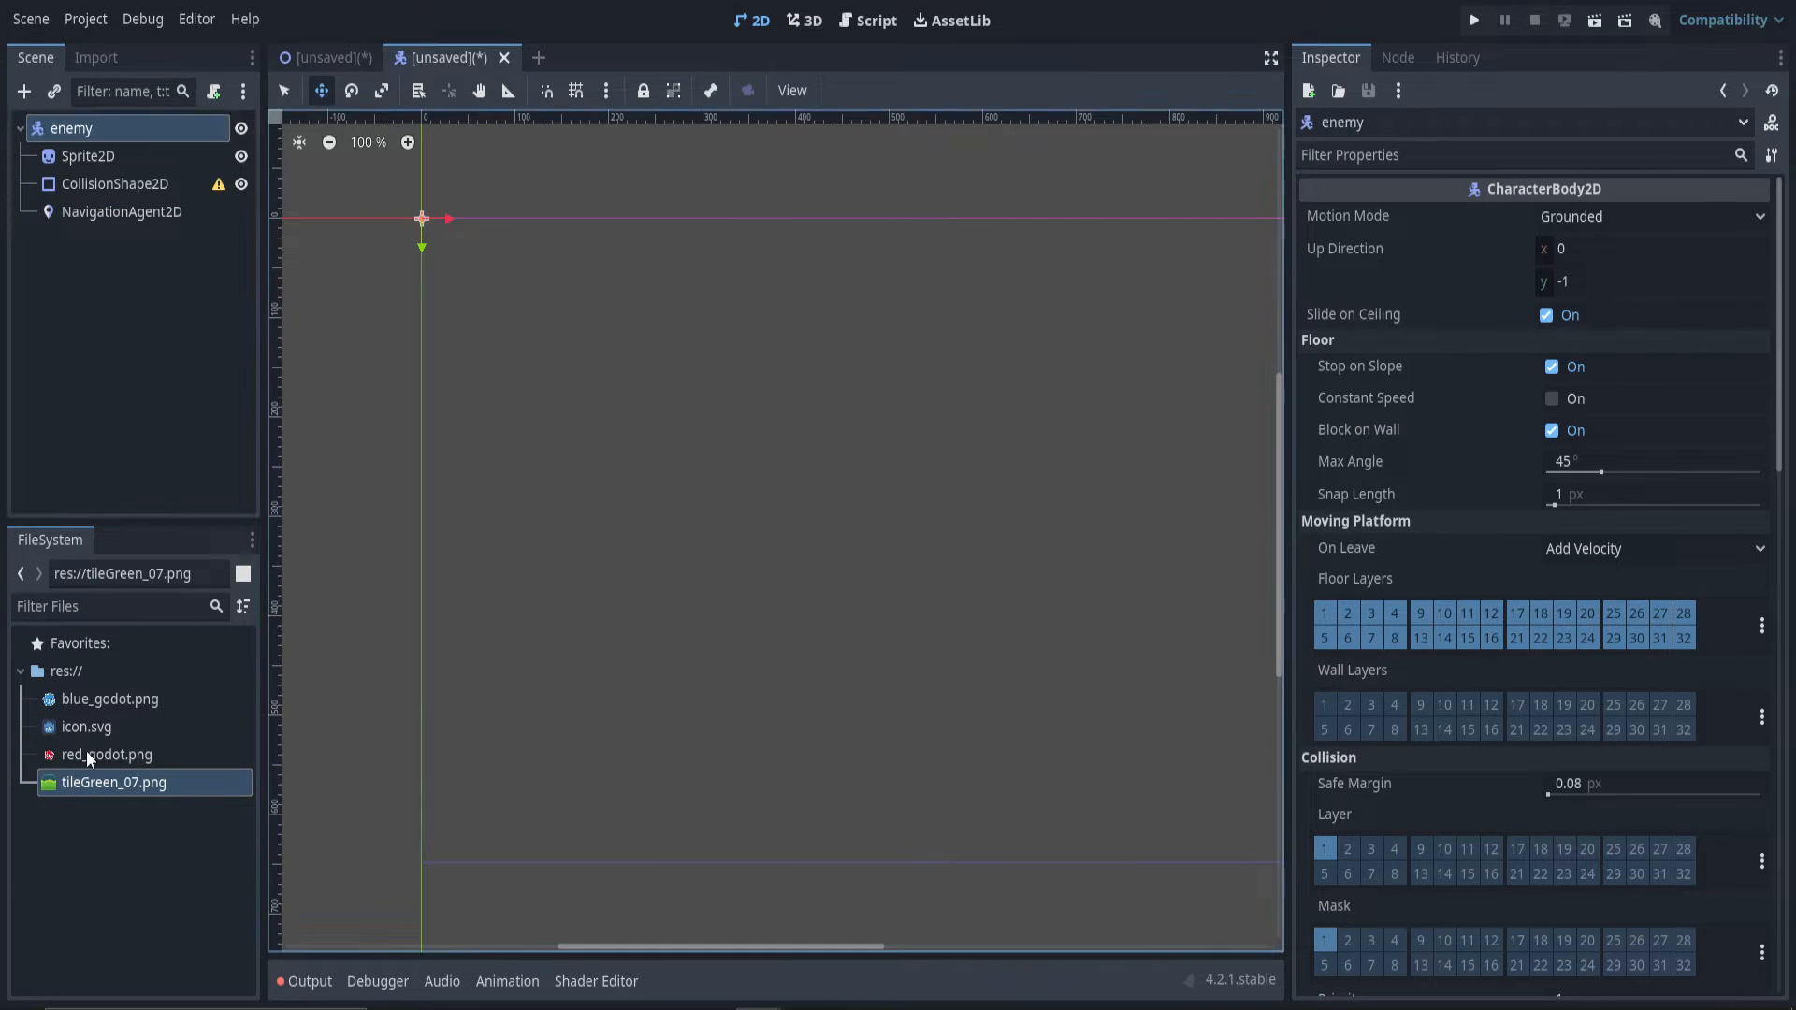
Set red_godot.png as the sprite texture and give the collision shape a new CircleShape2D.
left_click(105, 754)
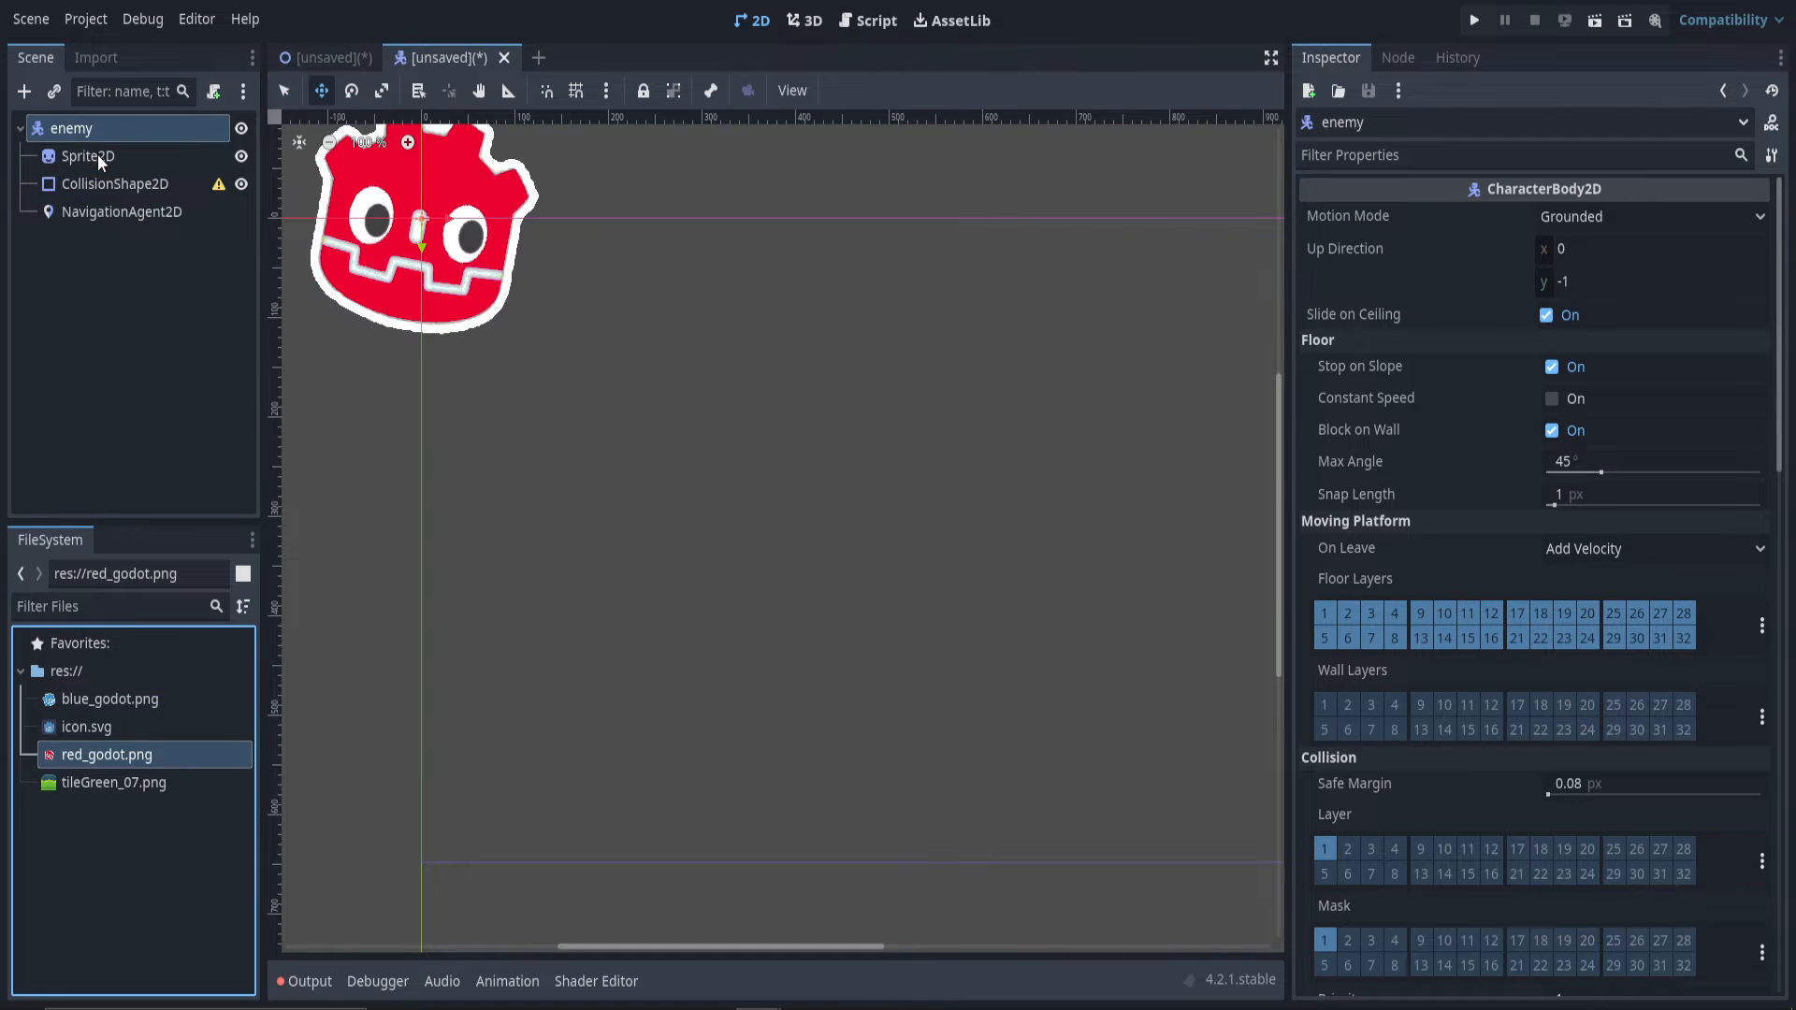
left_click(90, 155)
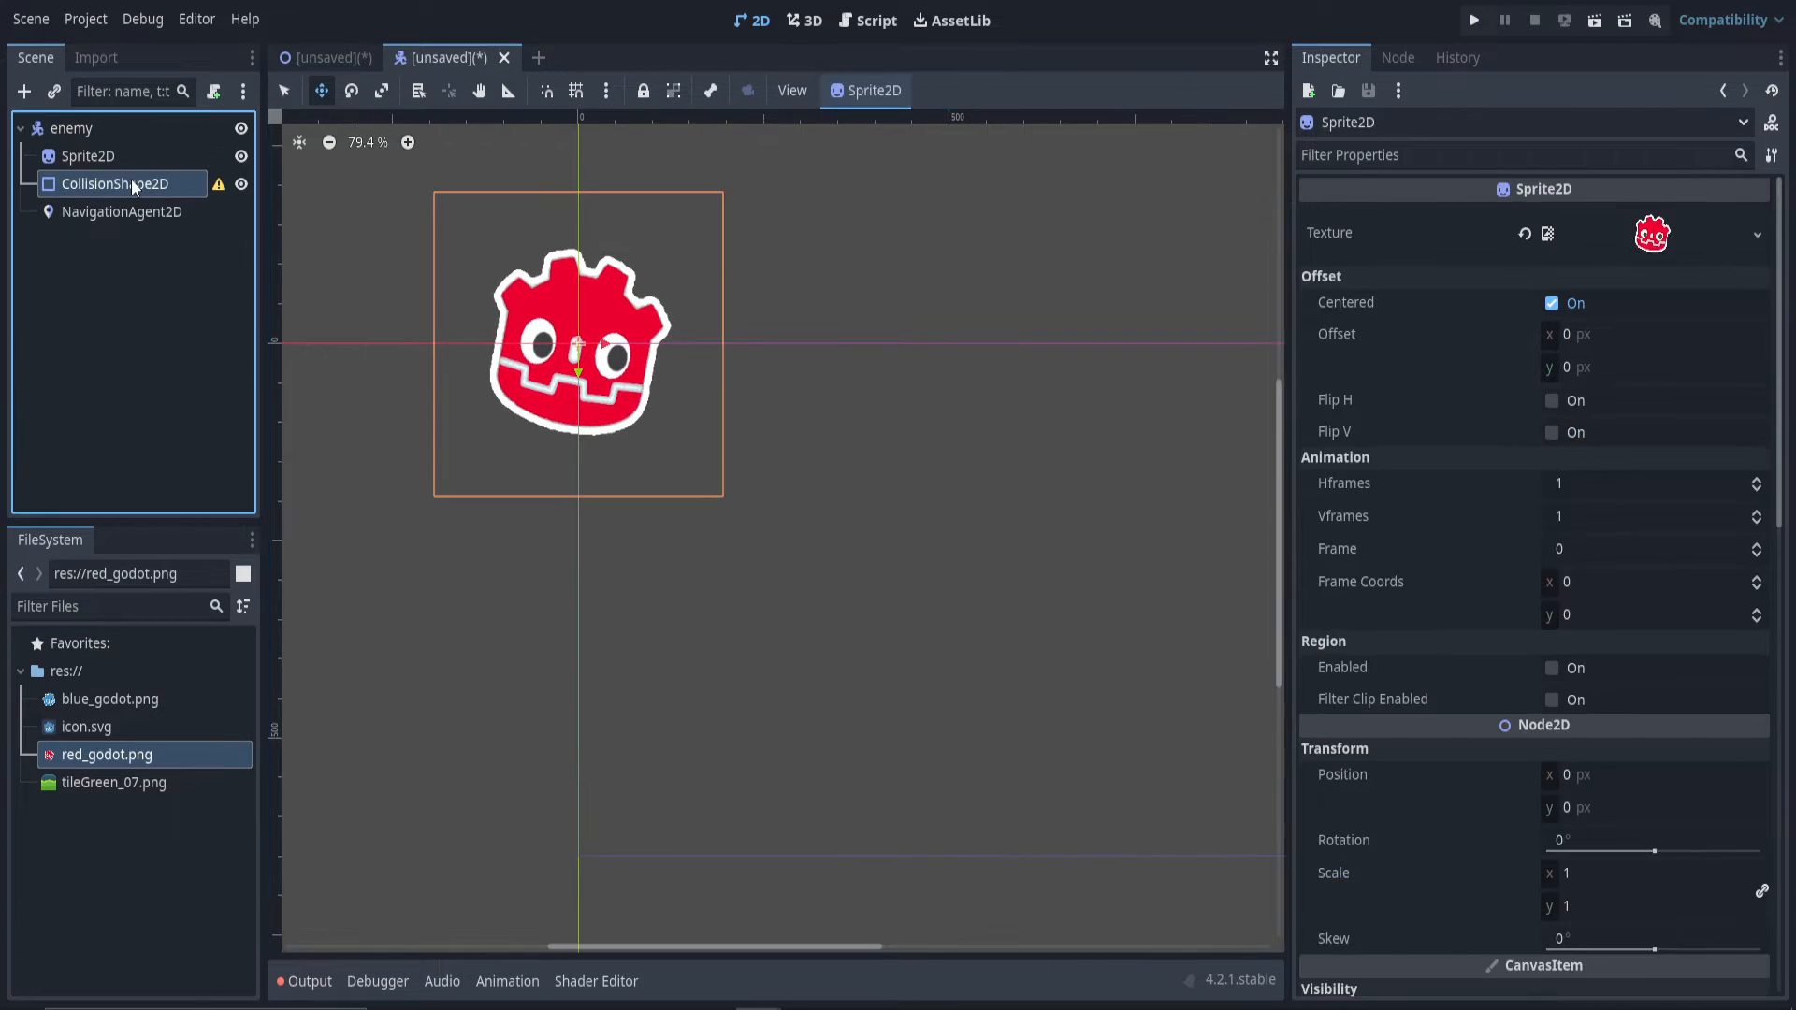
left_click(1759, 217)
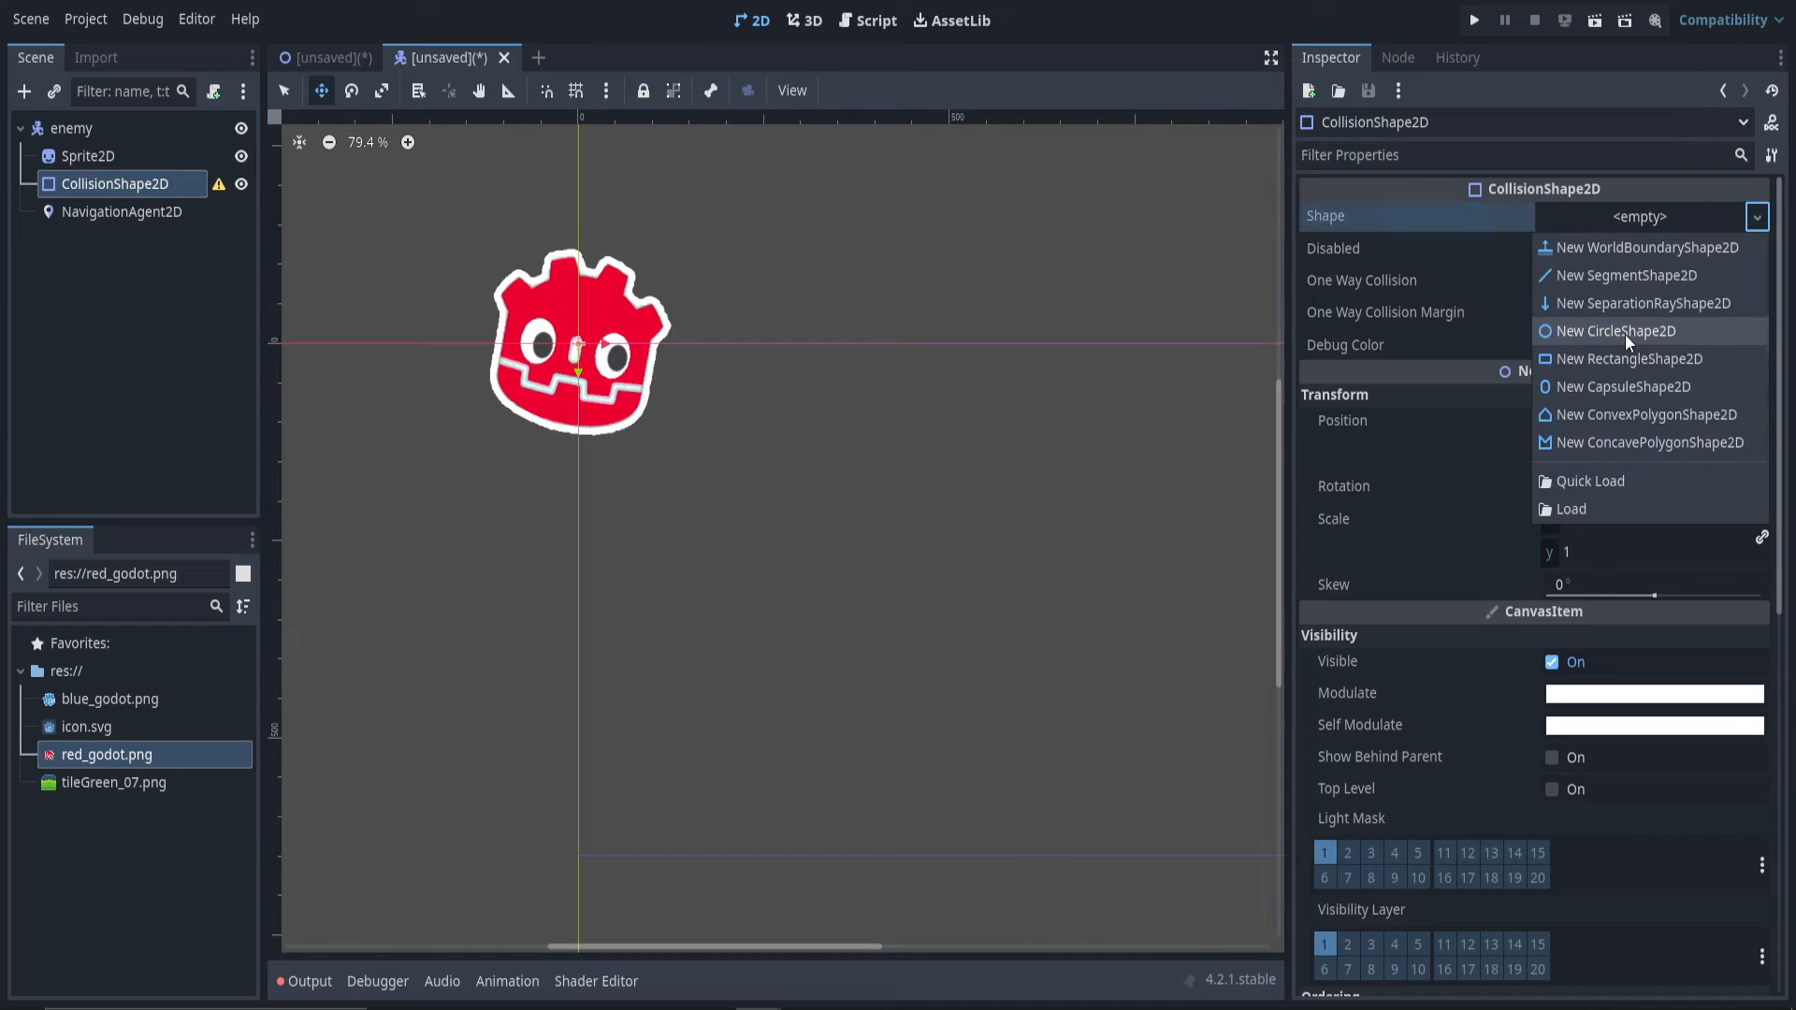
left_click(1616, 331)
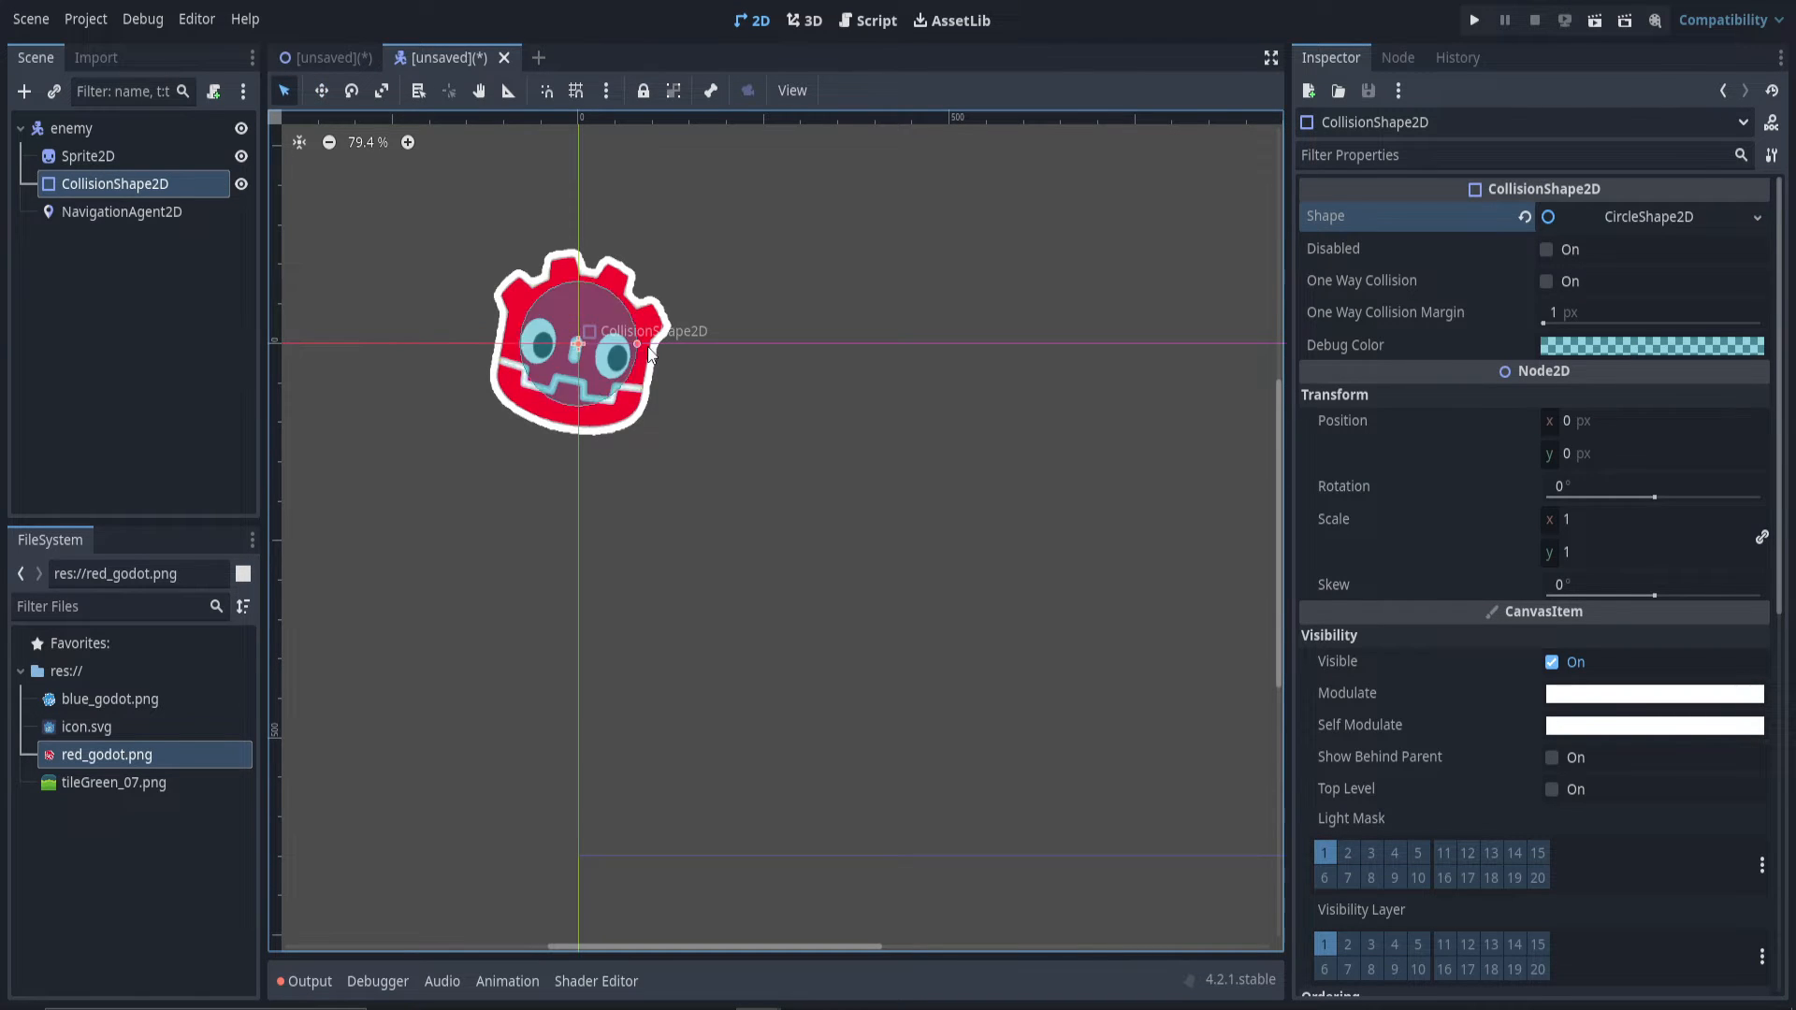
left_click(71, 129)
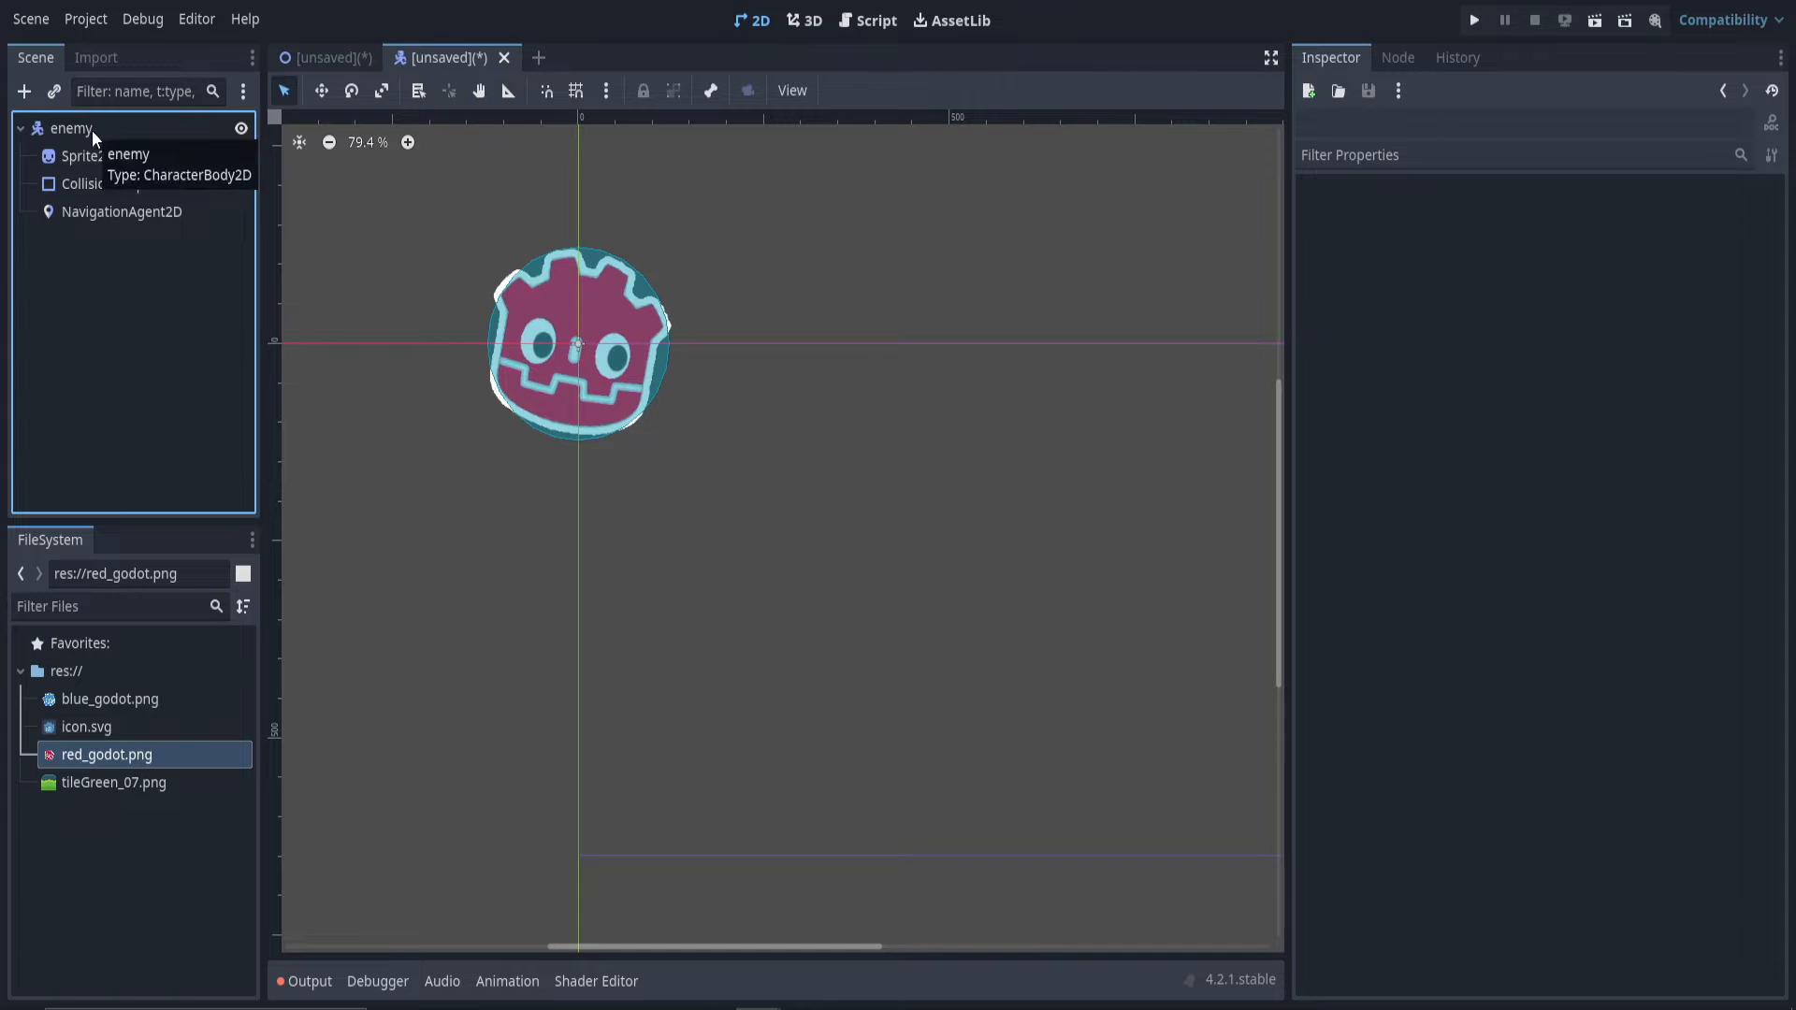
Attach a new enemy.gd script using the Basic Movement template.
left_click(214, 92)
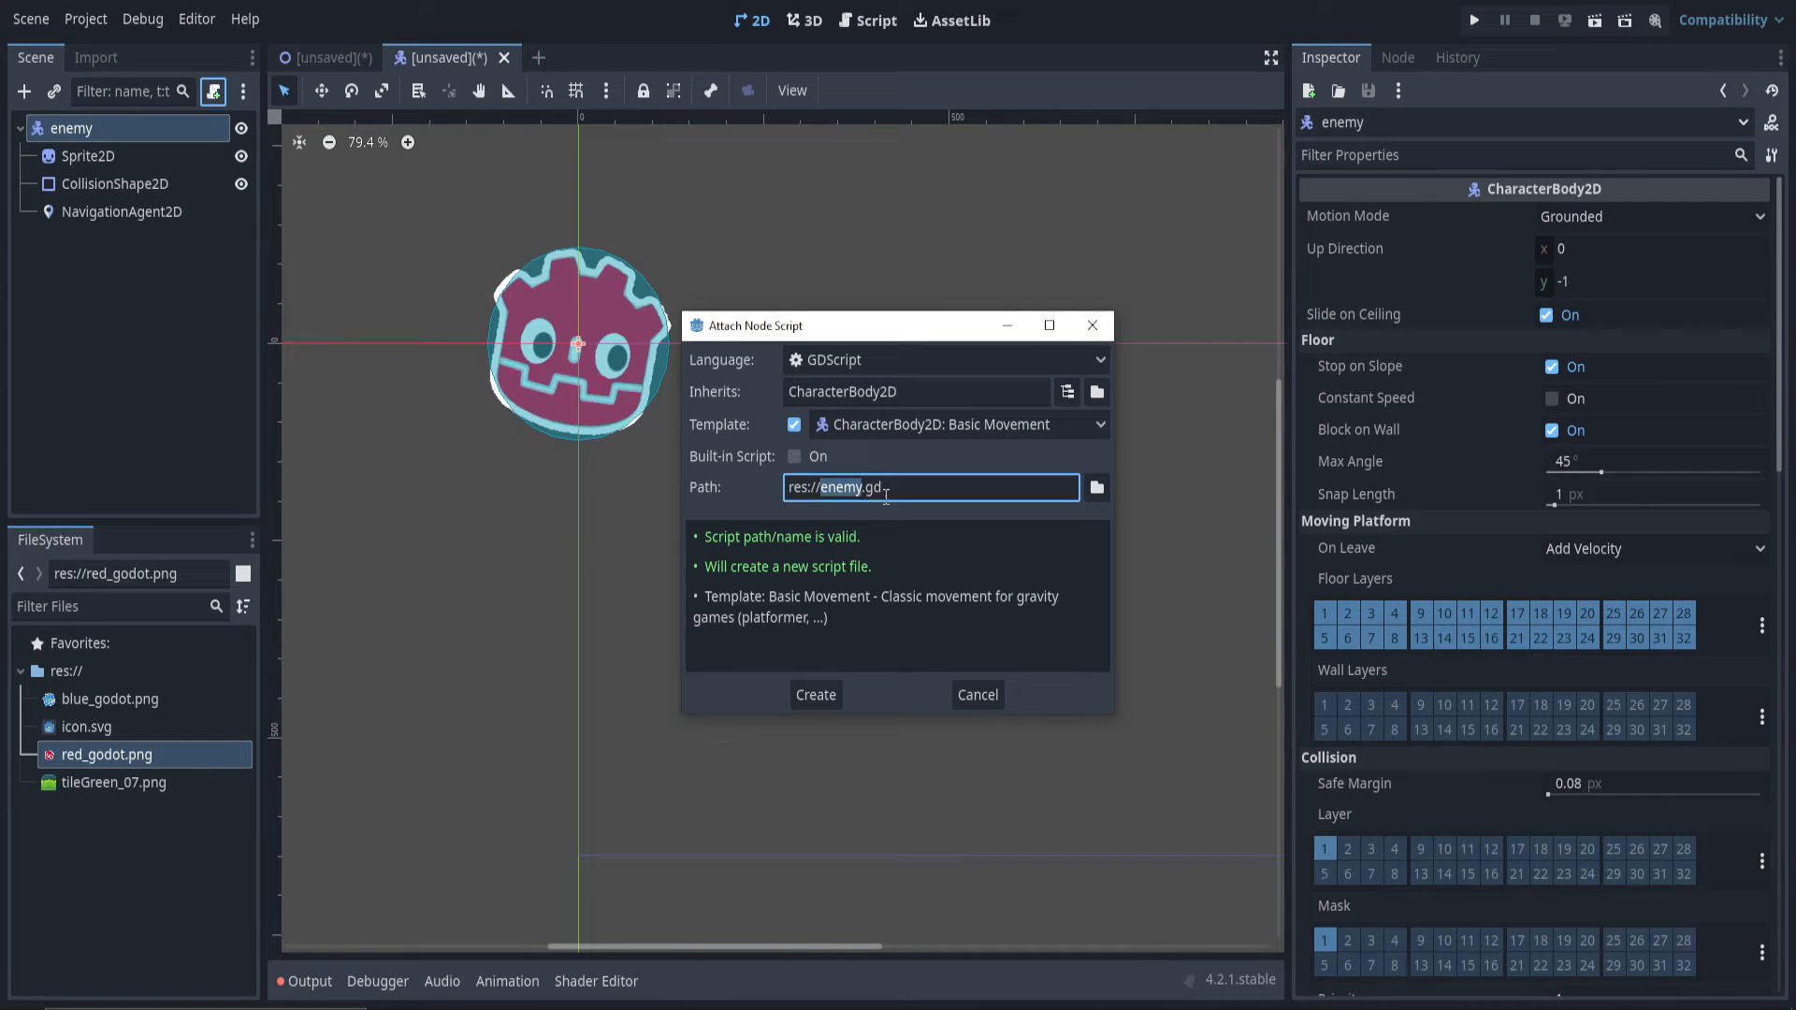
left_click(813, 695)
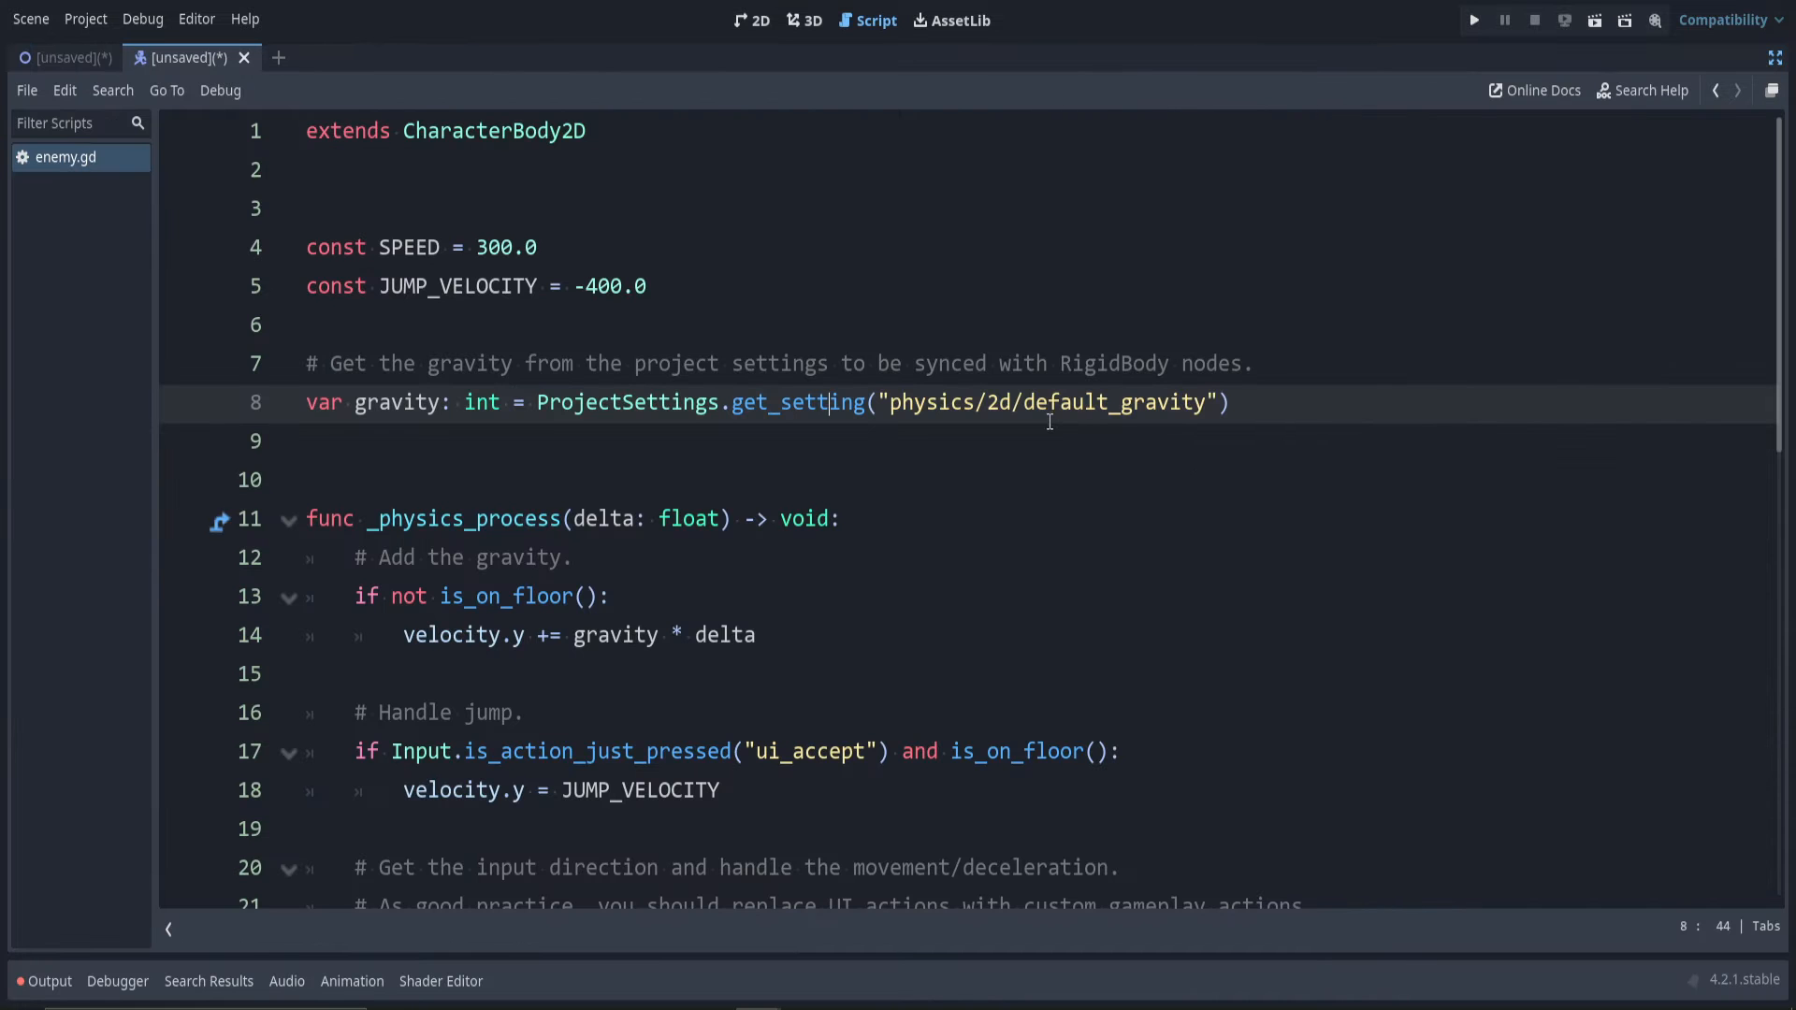
mouse_move(866, 443)
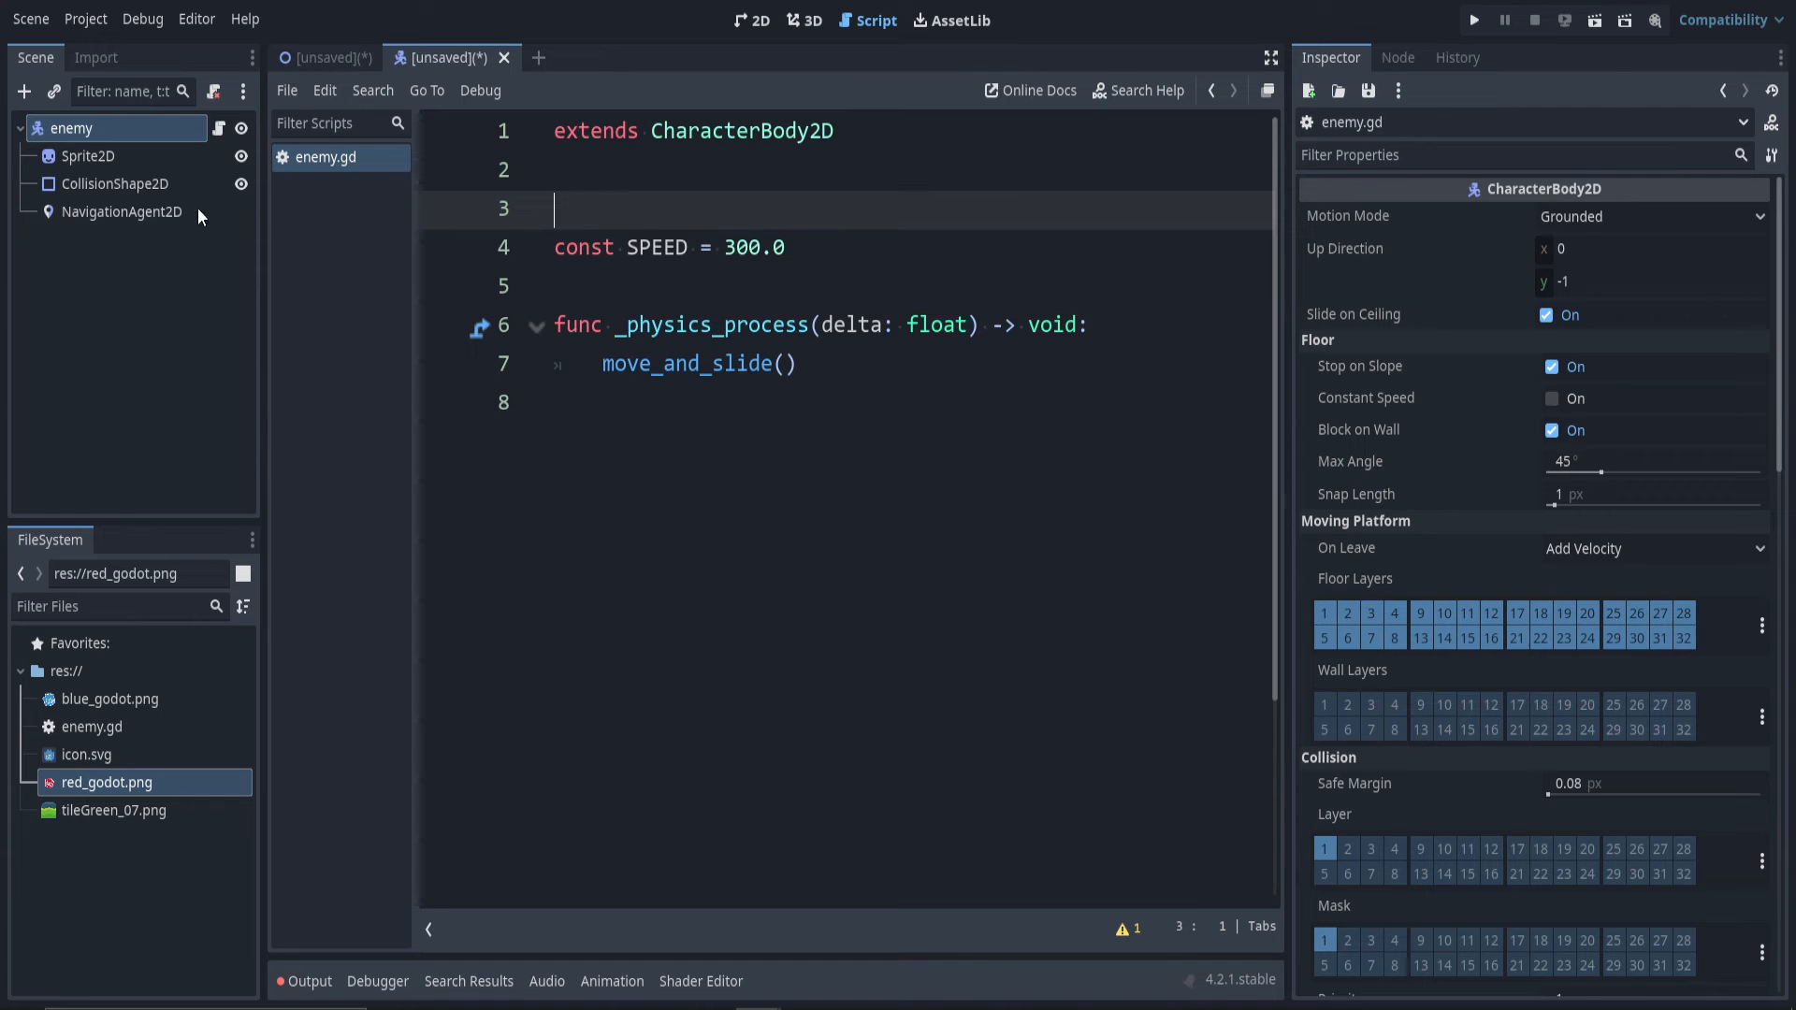
left_click(120, 211)
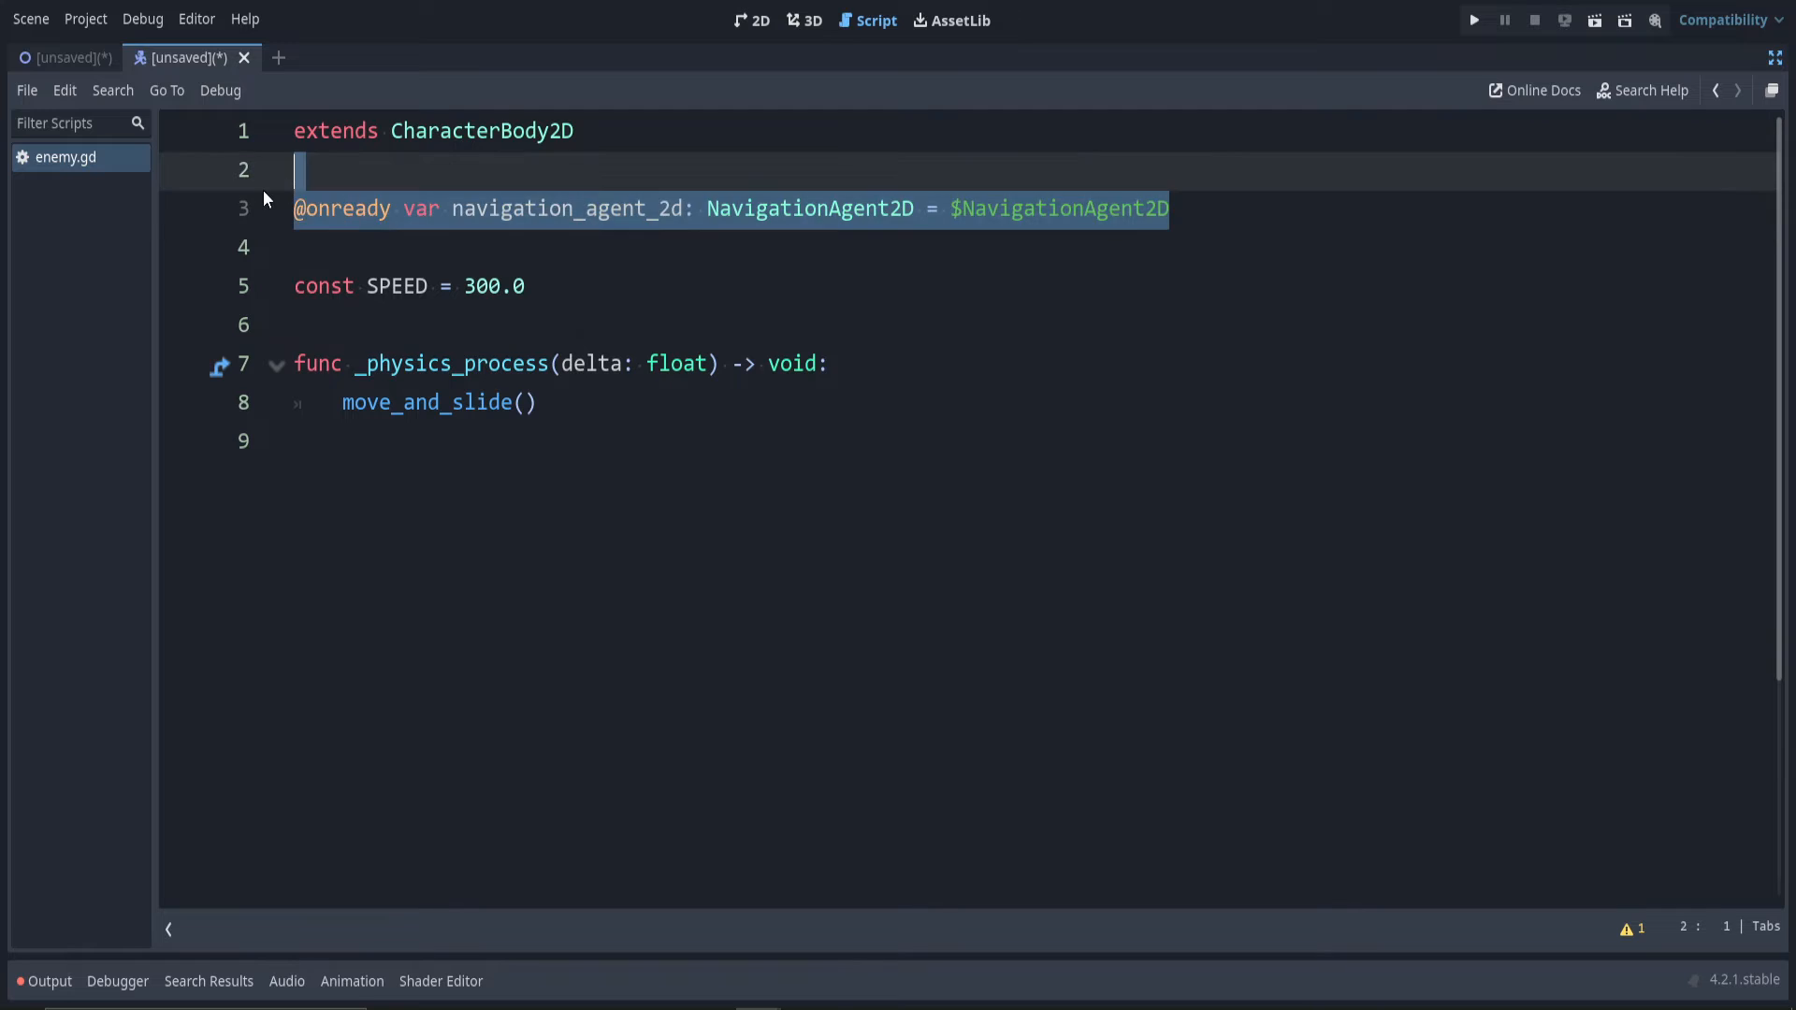
left_click(827, 363)
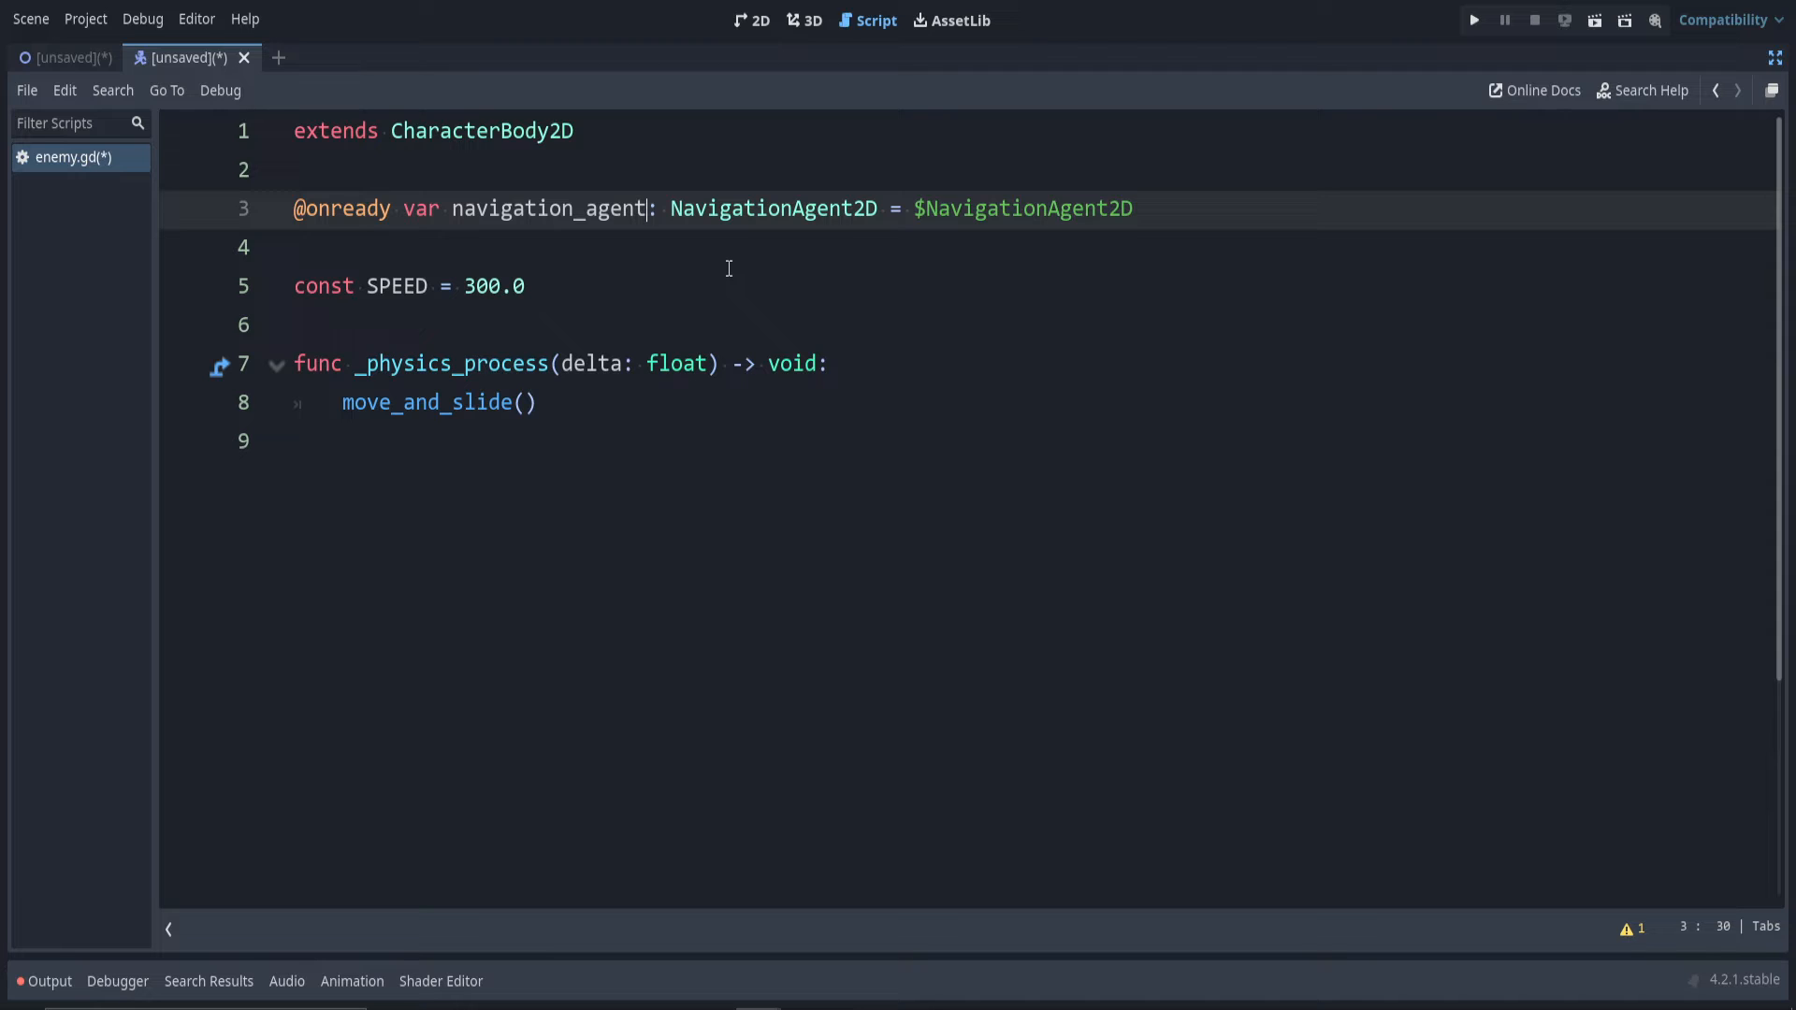
key("Return")
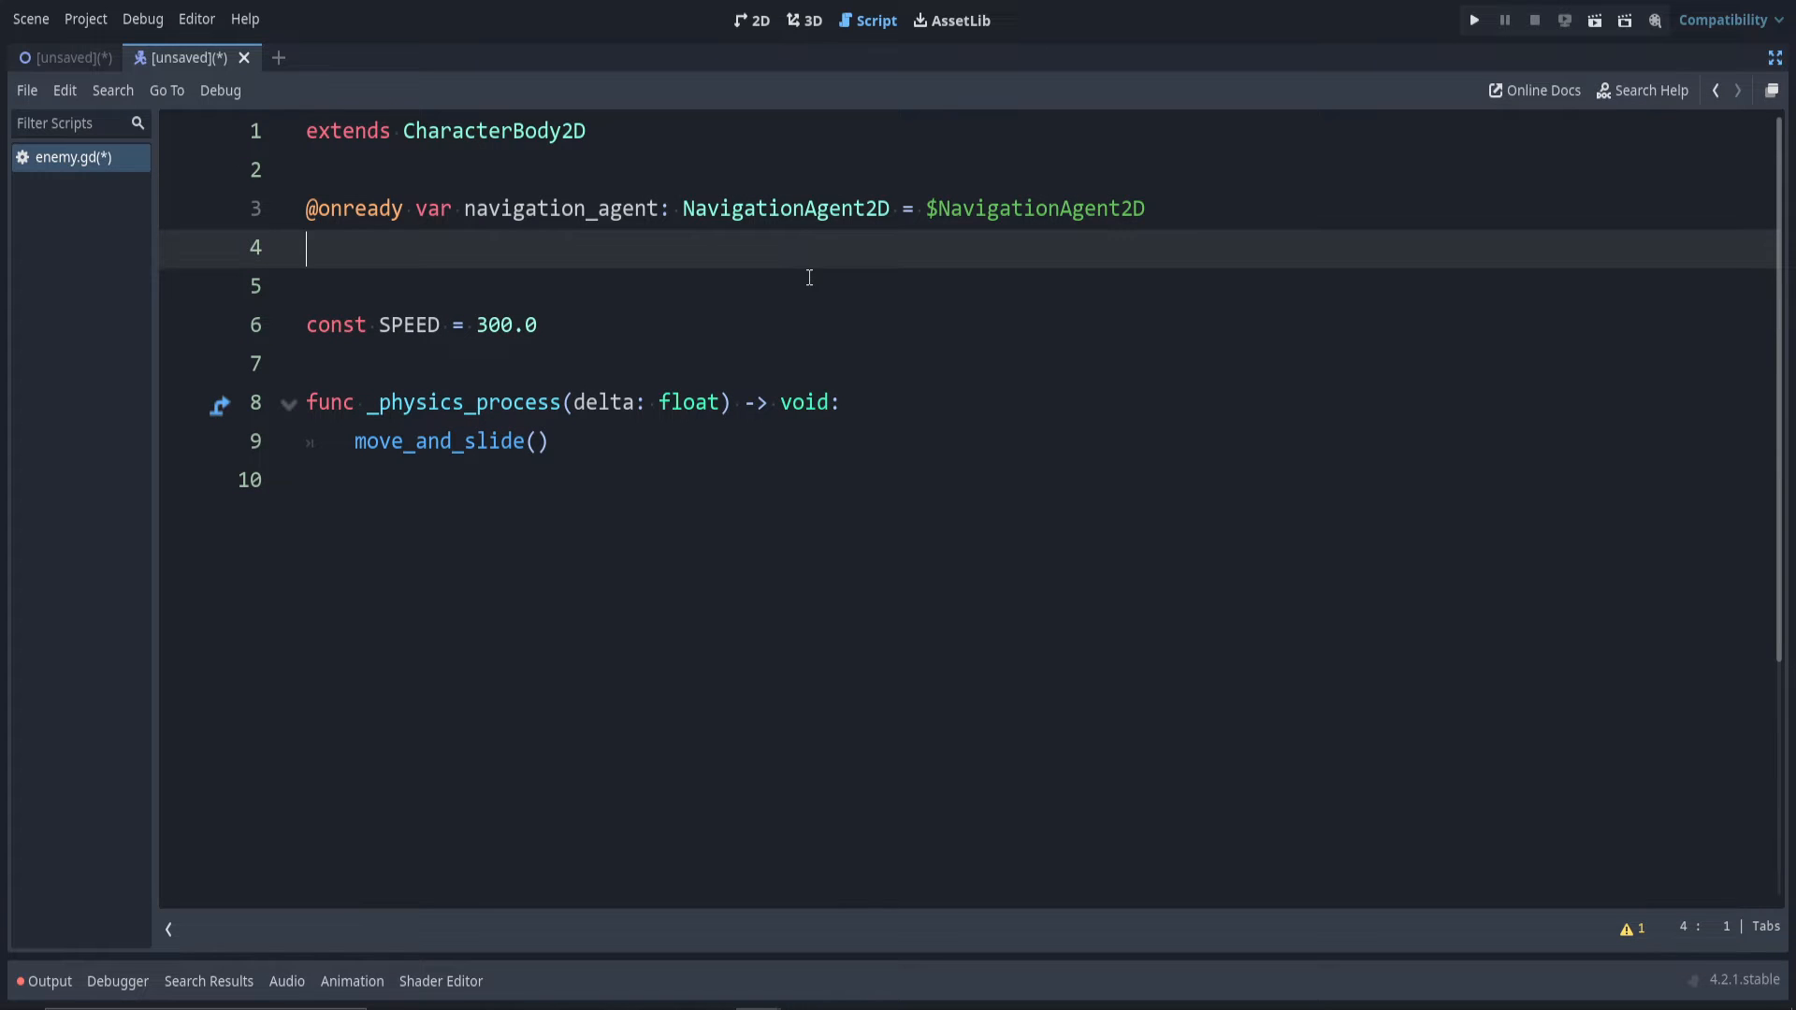
Save, then export a target_to_chase variable typed as CharacterBody2D.
key("ctrl+s")
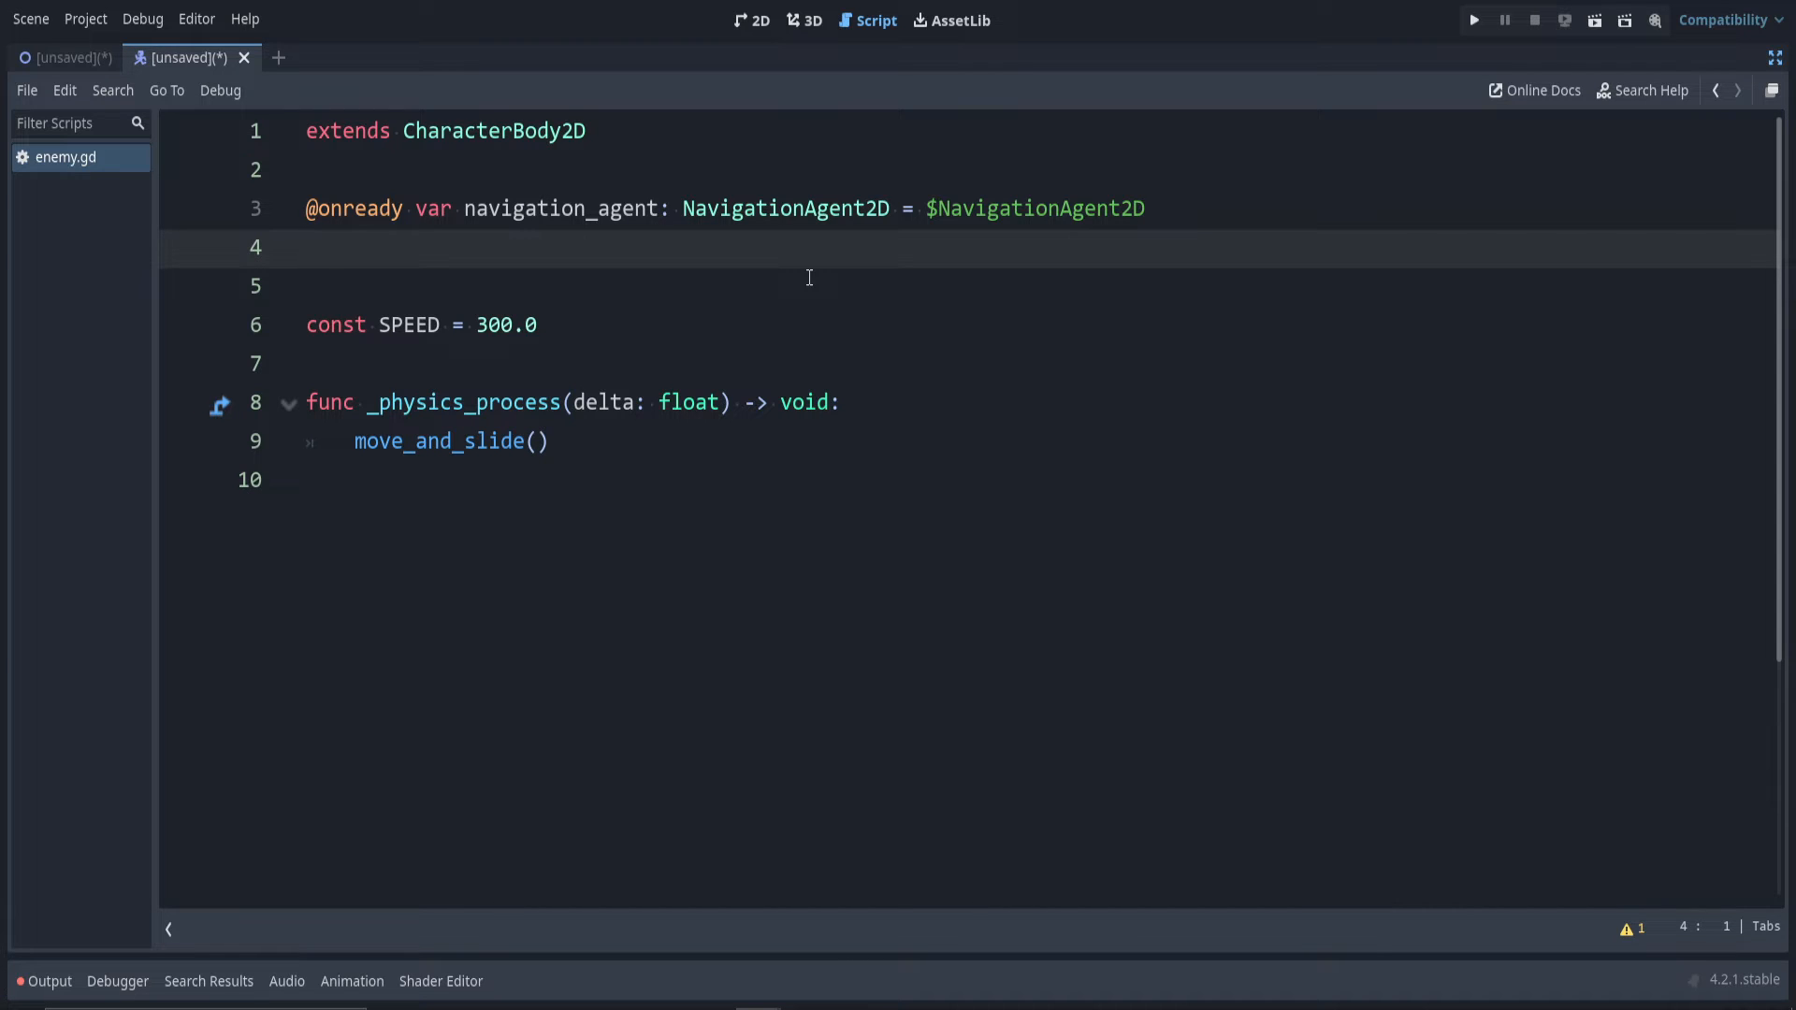
type("@export var")
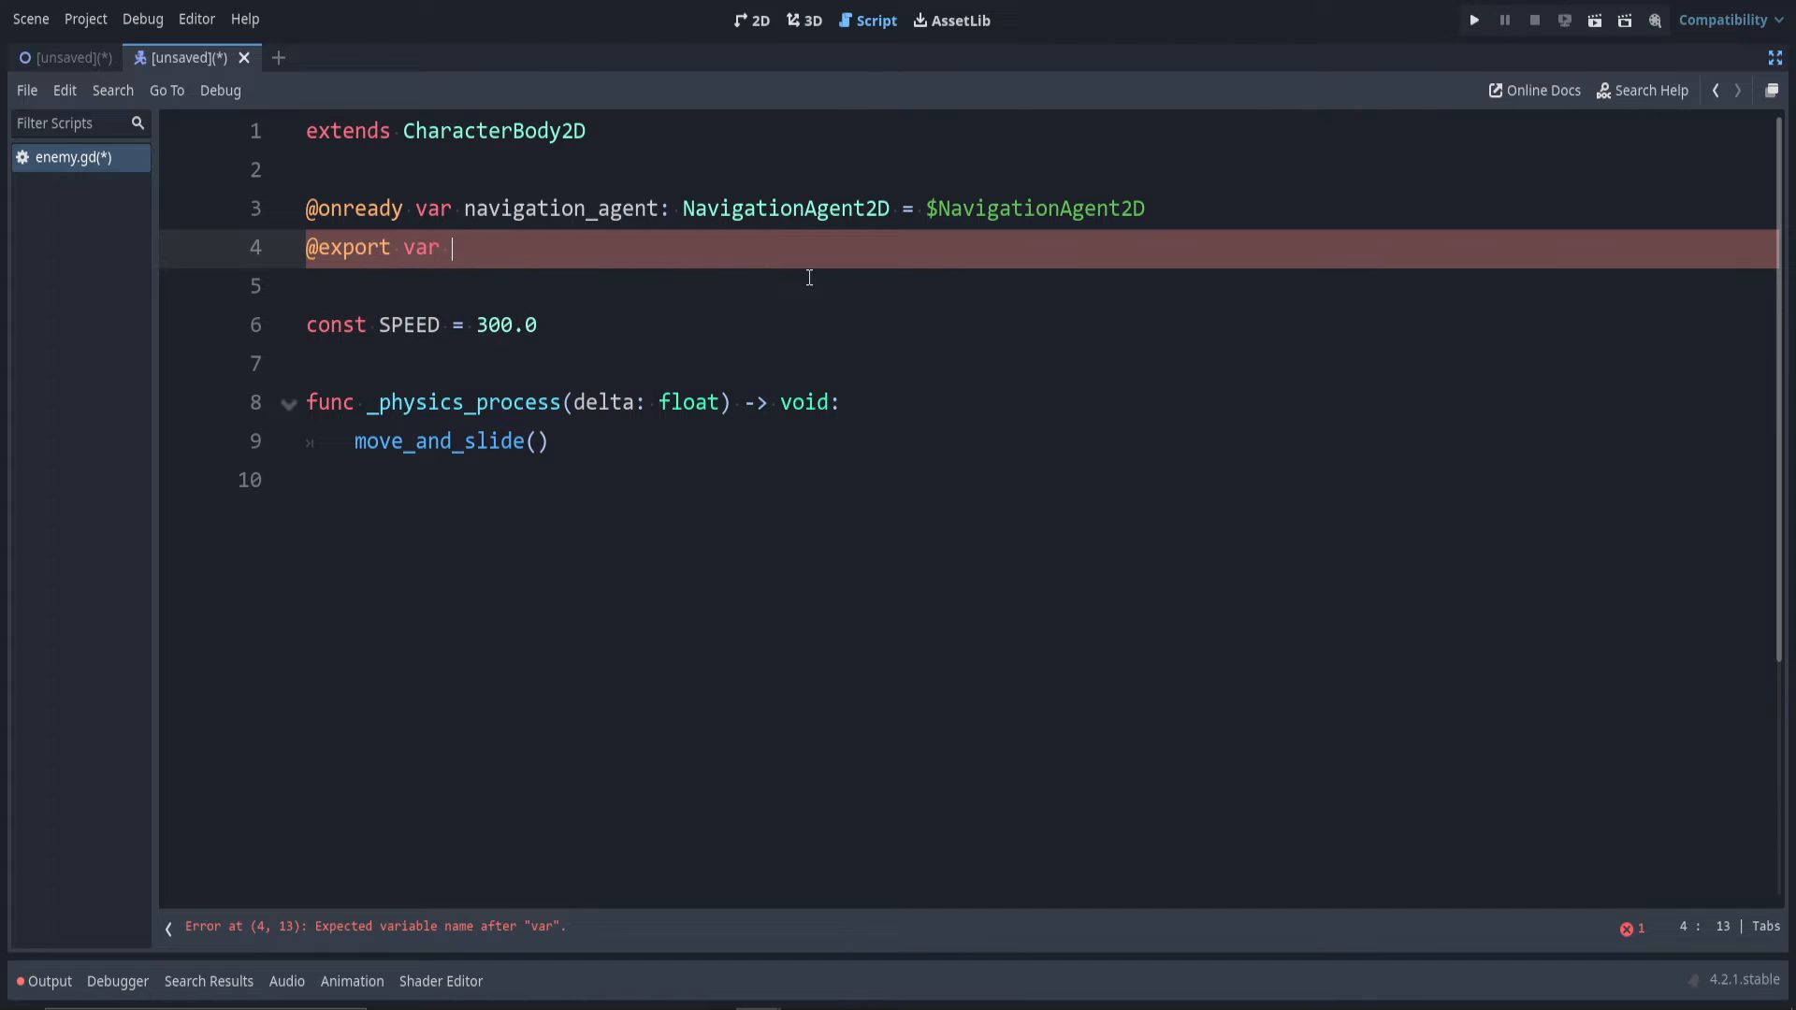
type("target_to_")
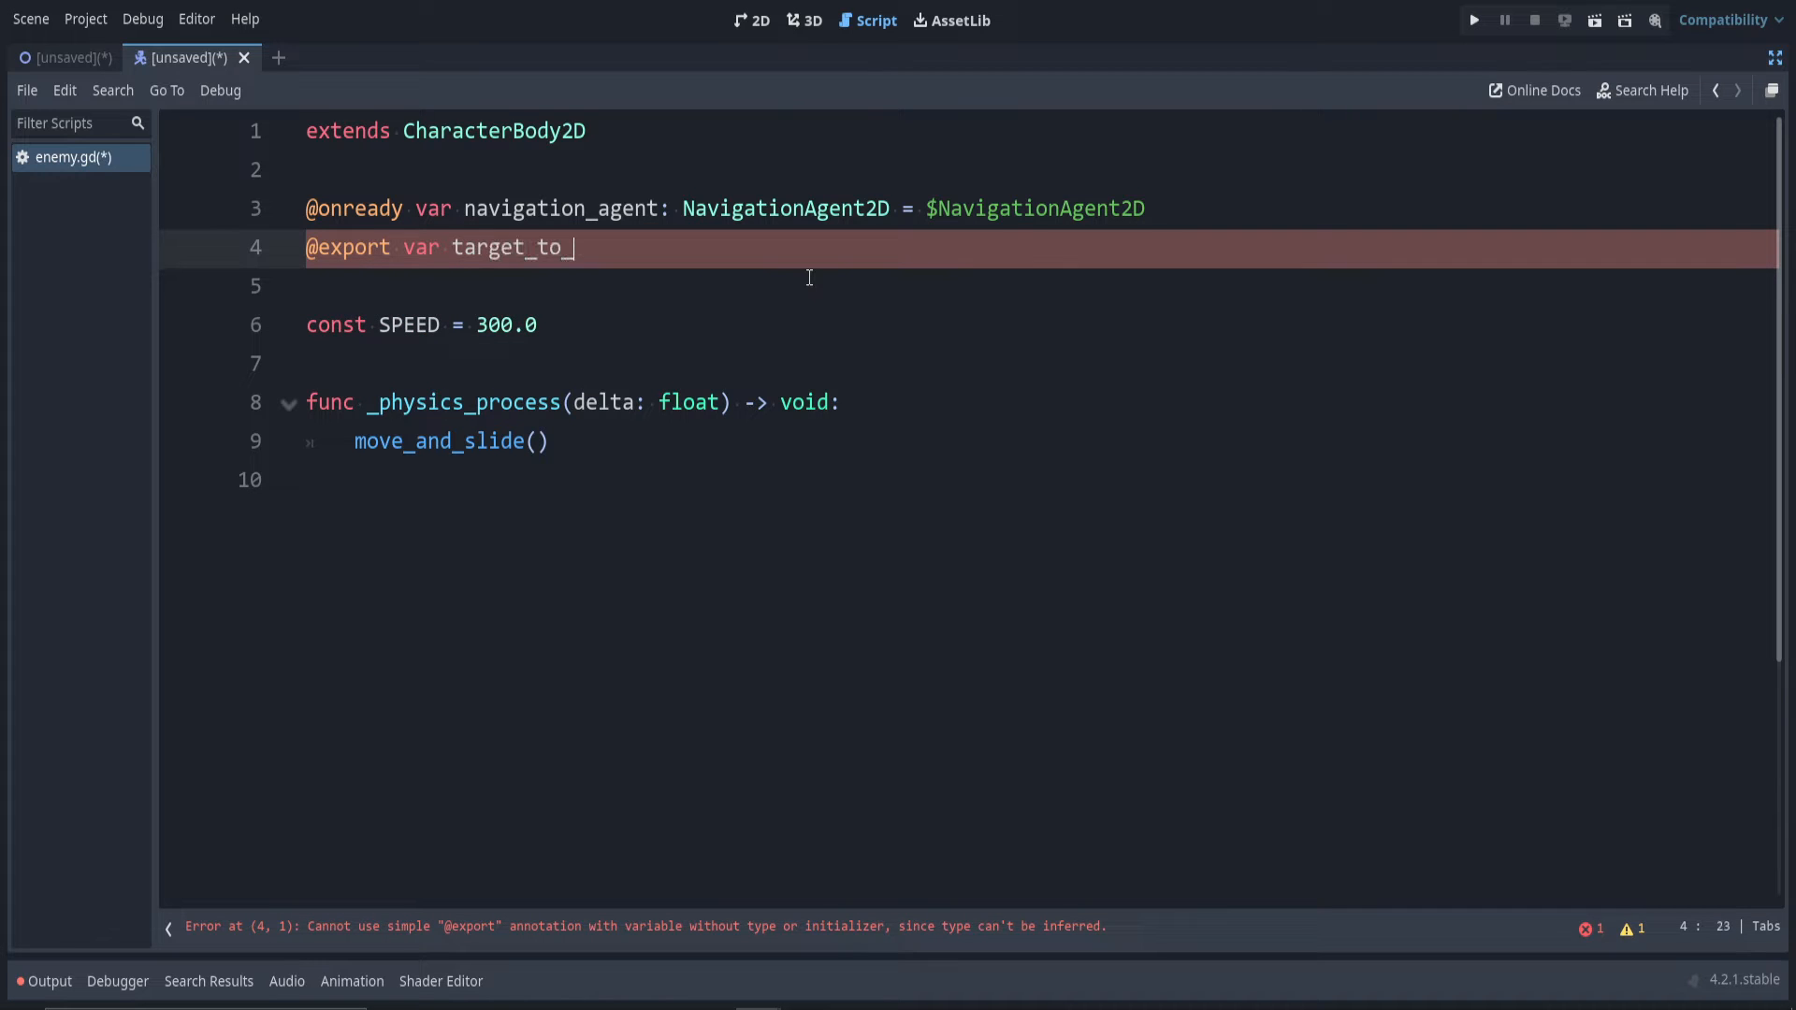
type("chase: Cha")
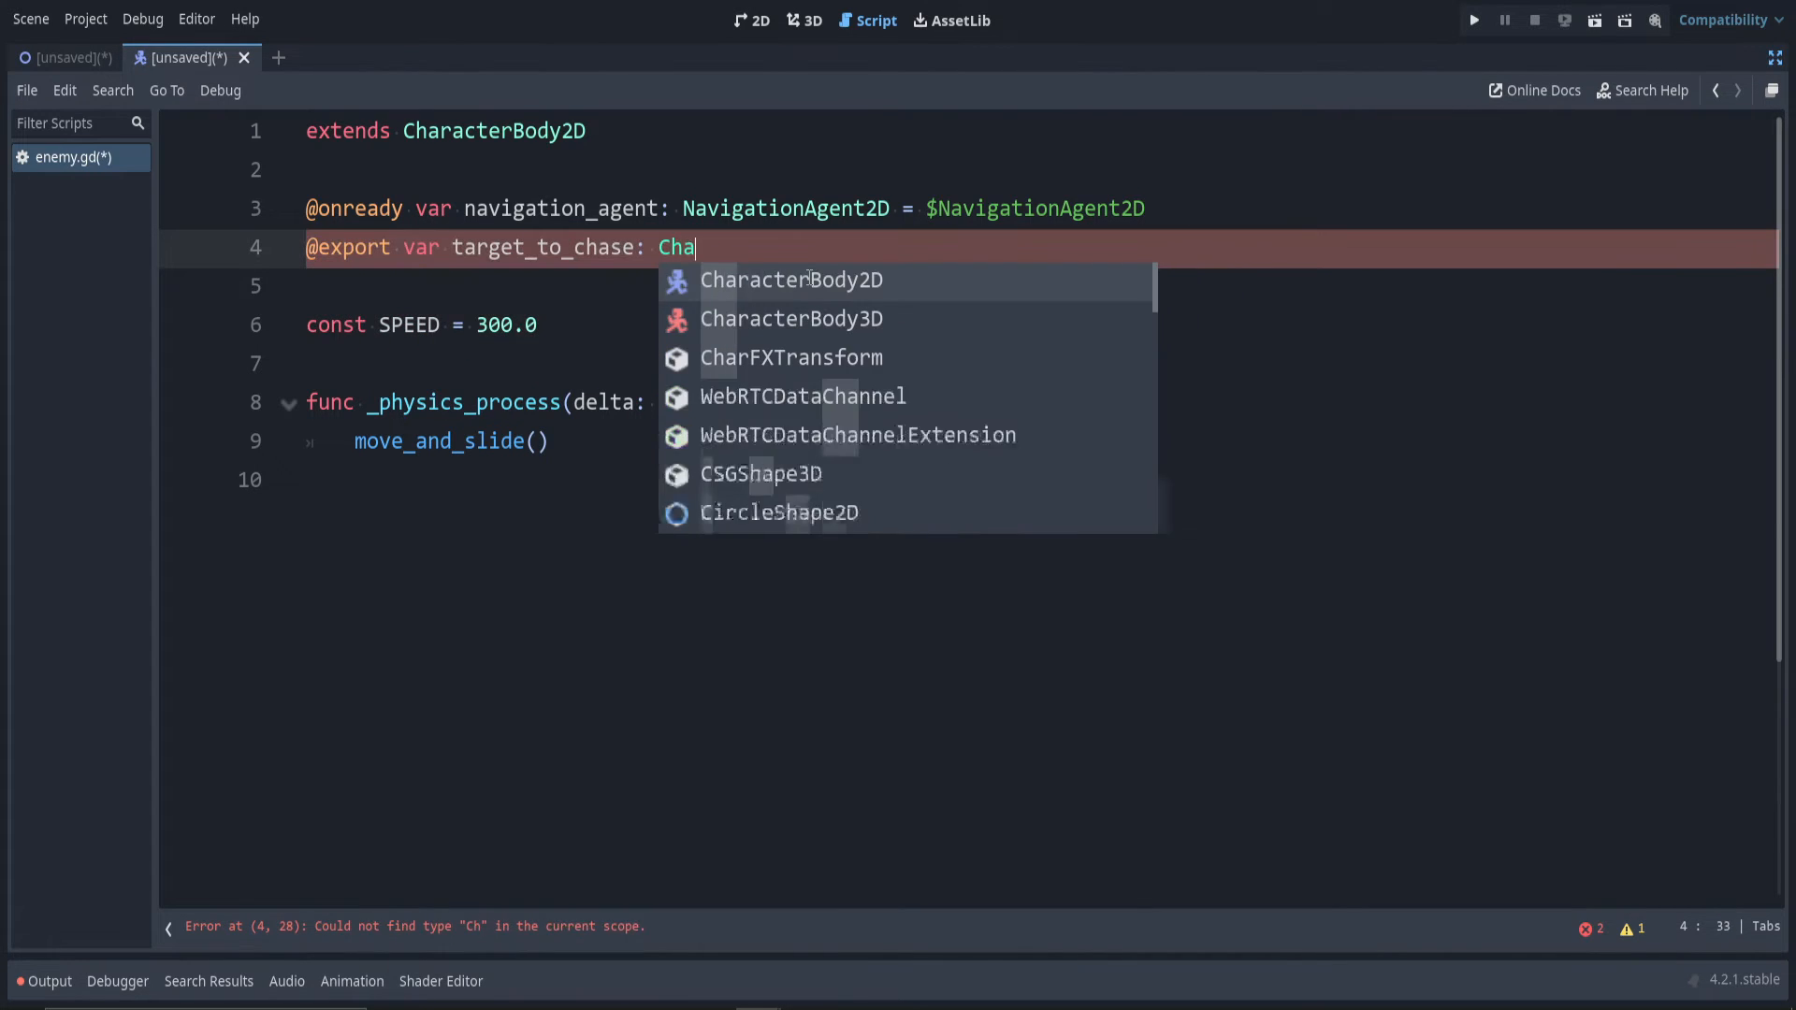
left_click(789, 279)
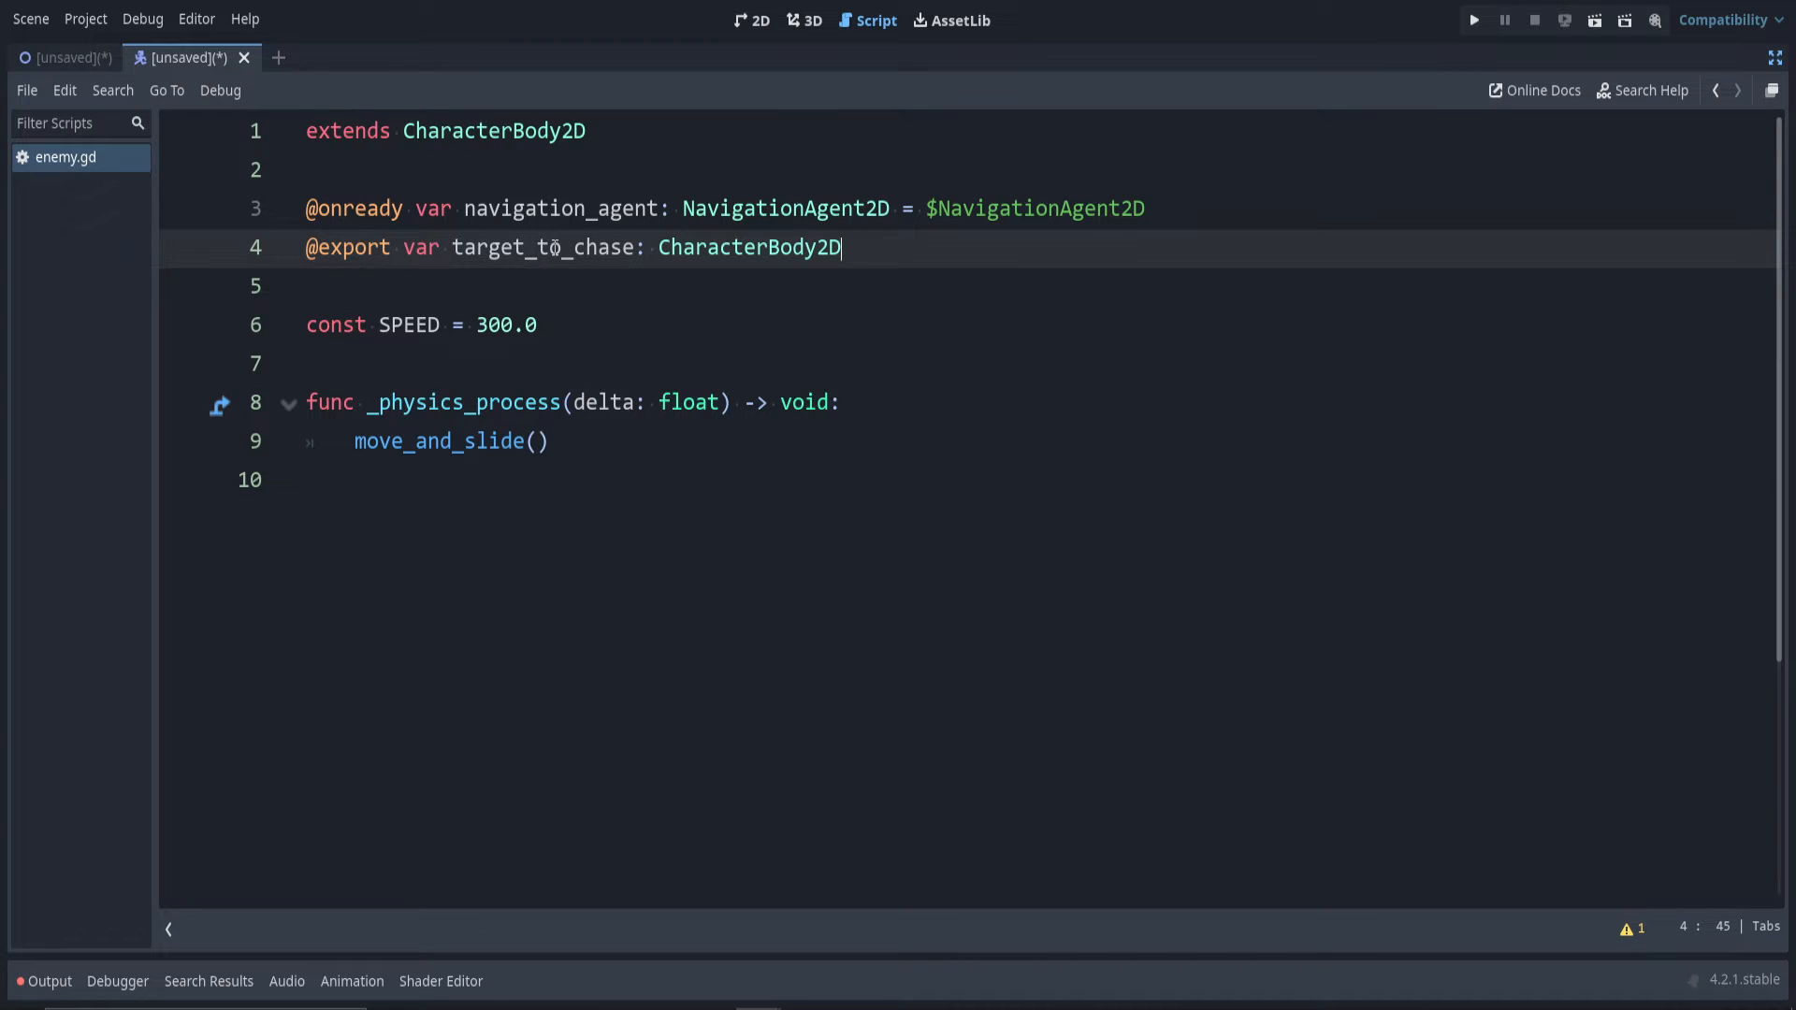
In _physics_process, set navigation_agent.target_position to target_to_chase.global_position each frame.
left_click(844, 402)
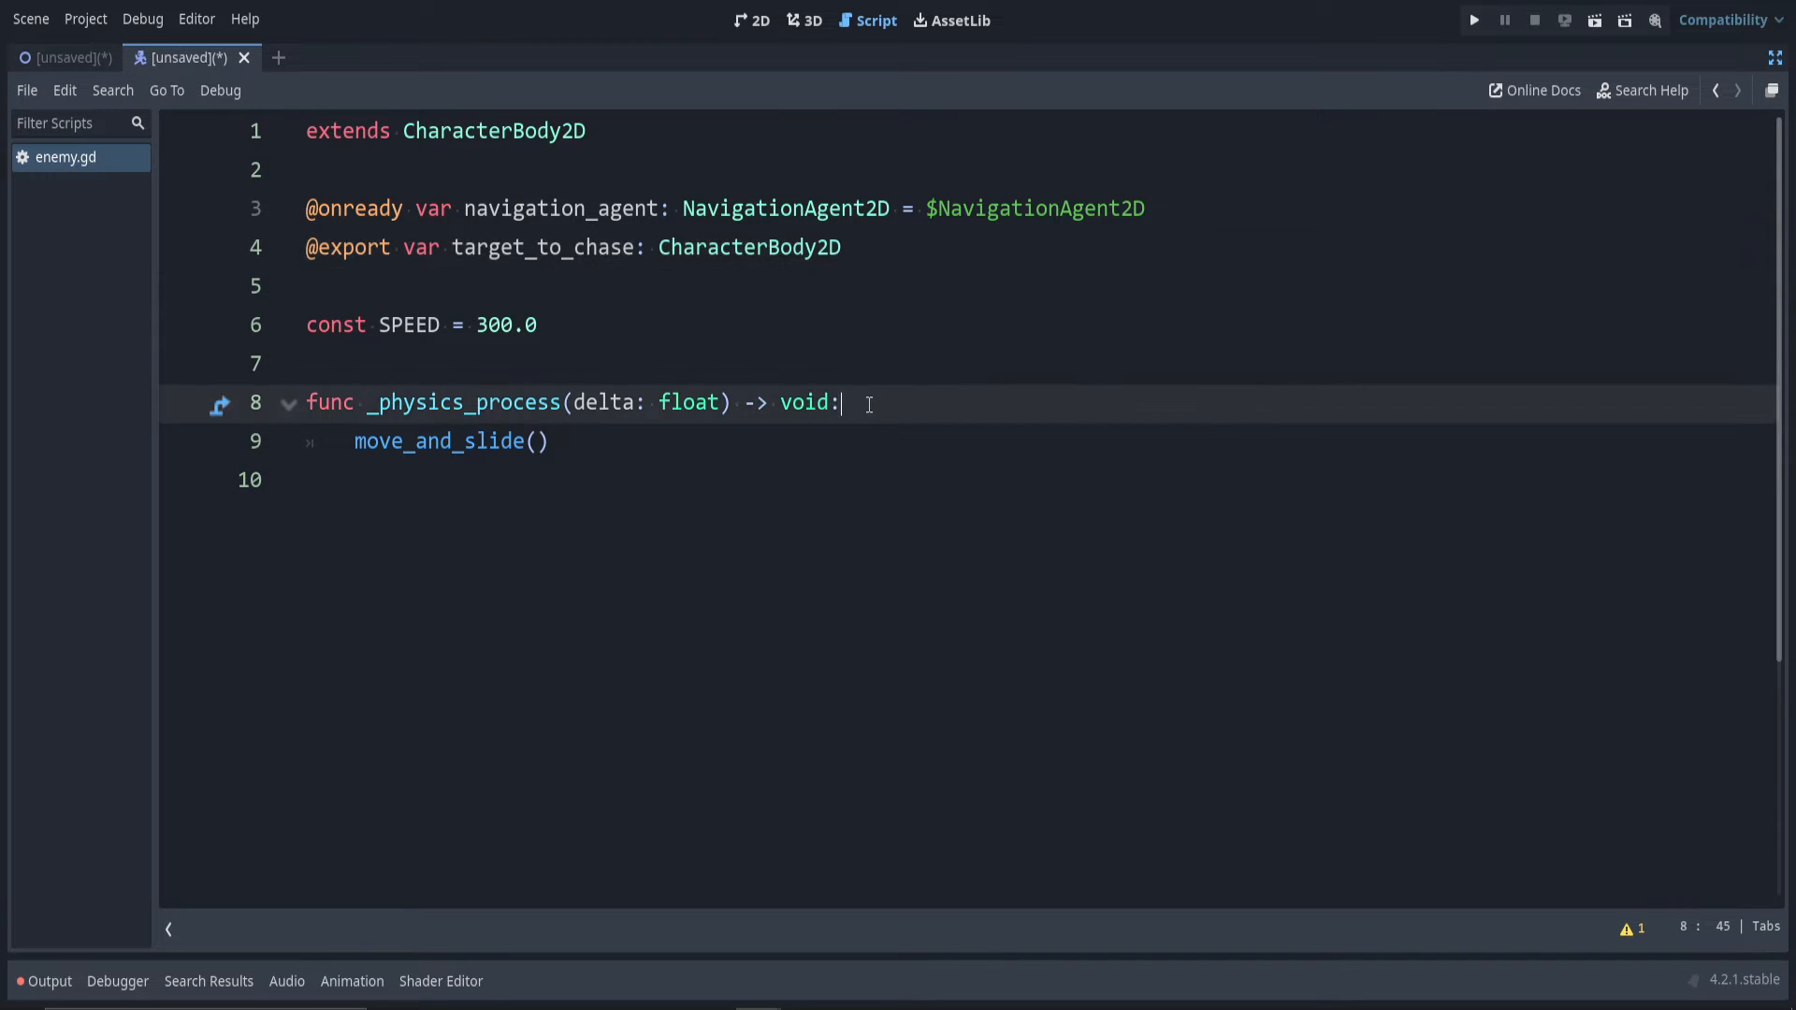
key("Return")
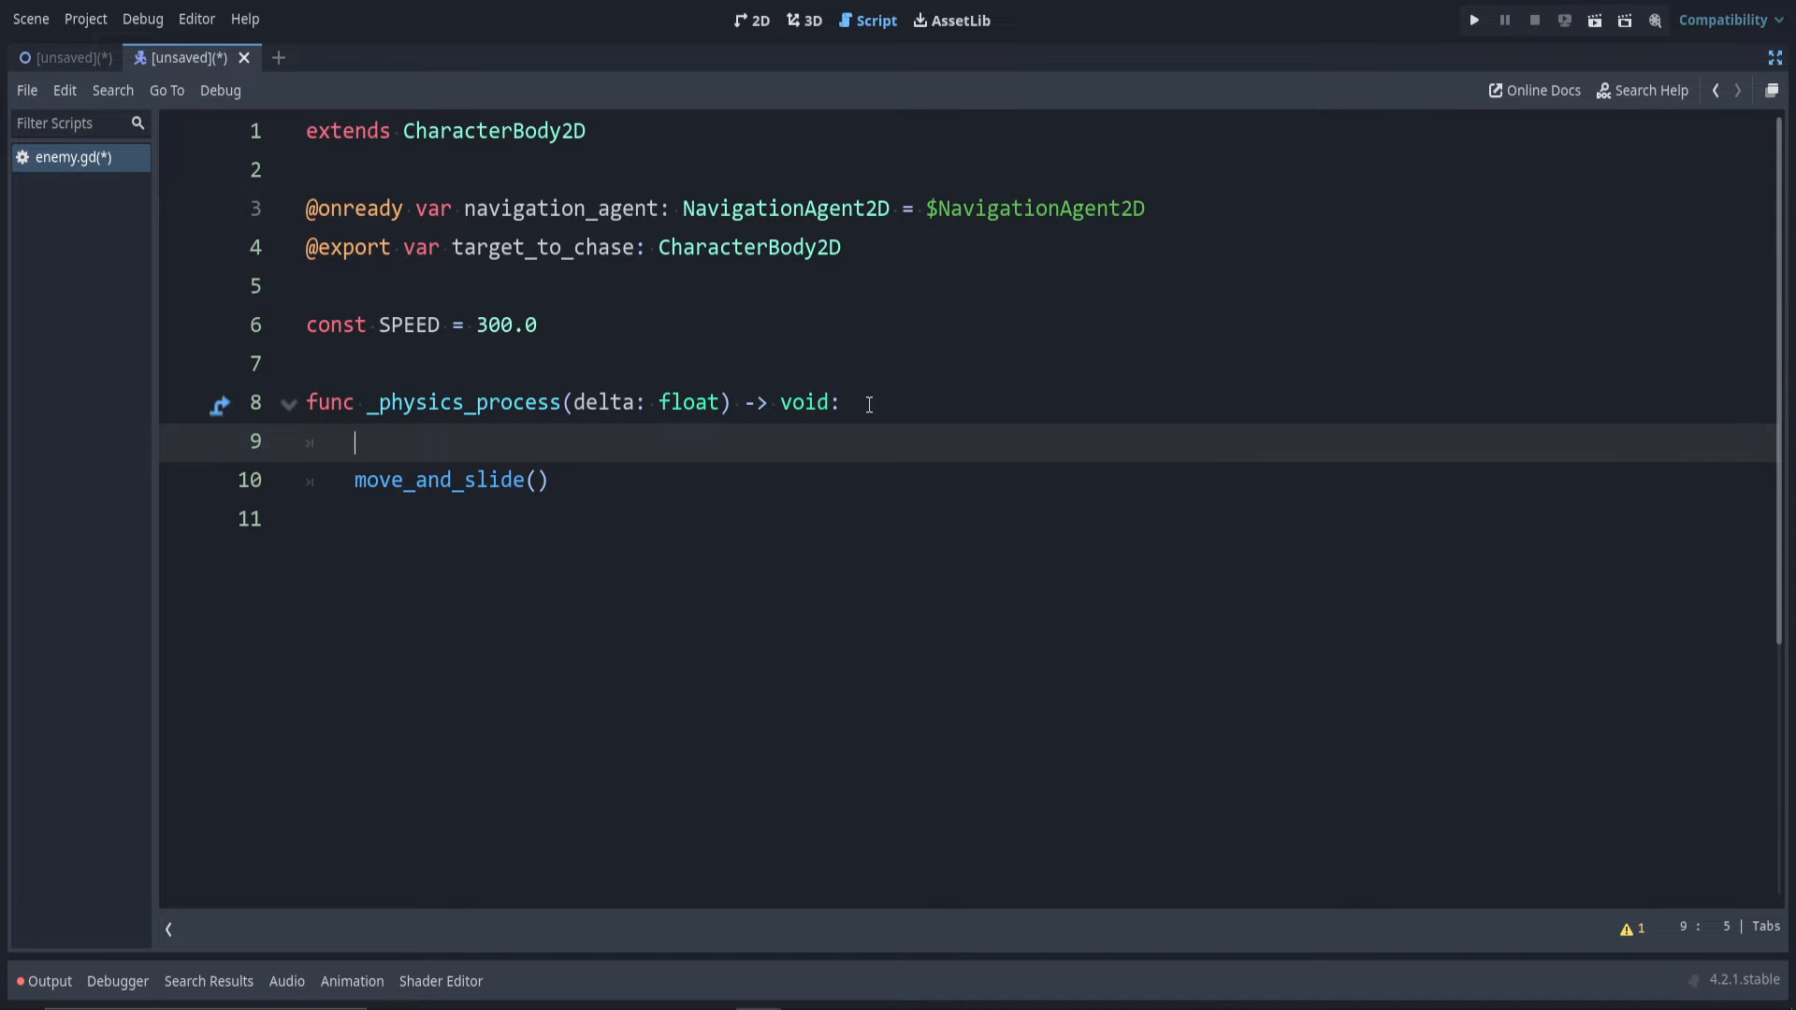
key("ctrl+s")
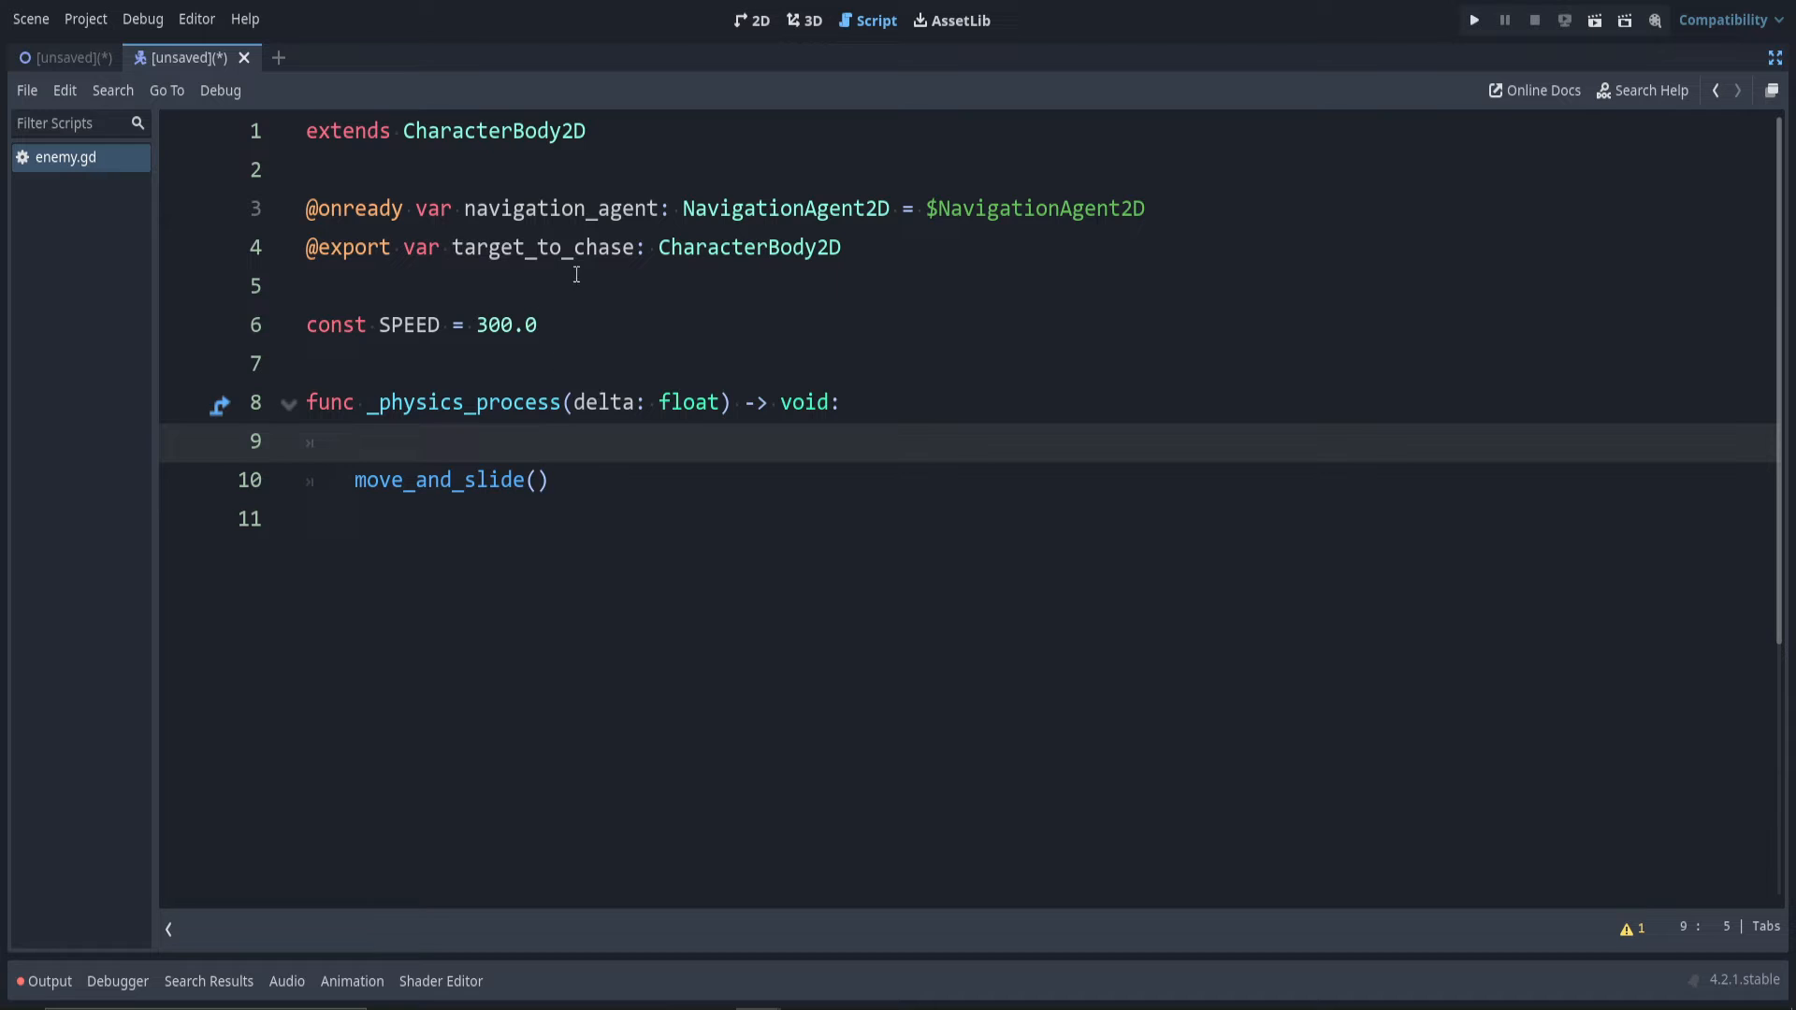
type("na")
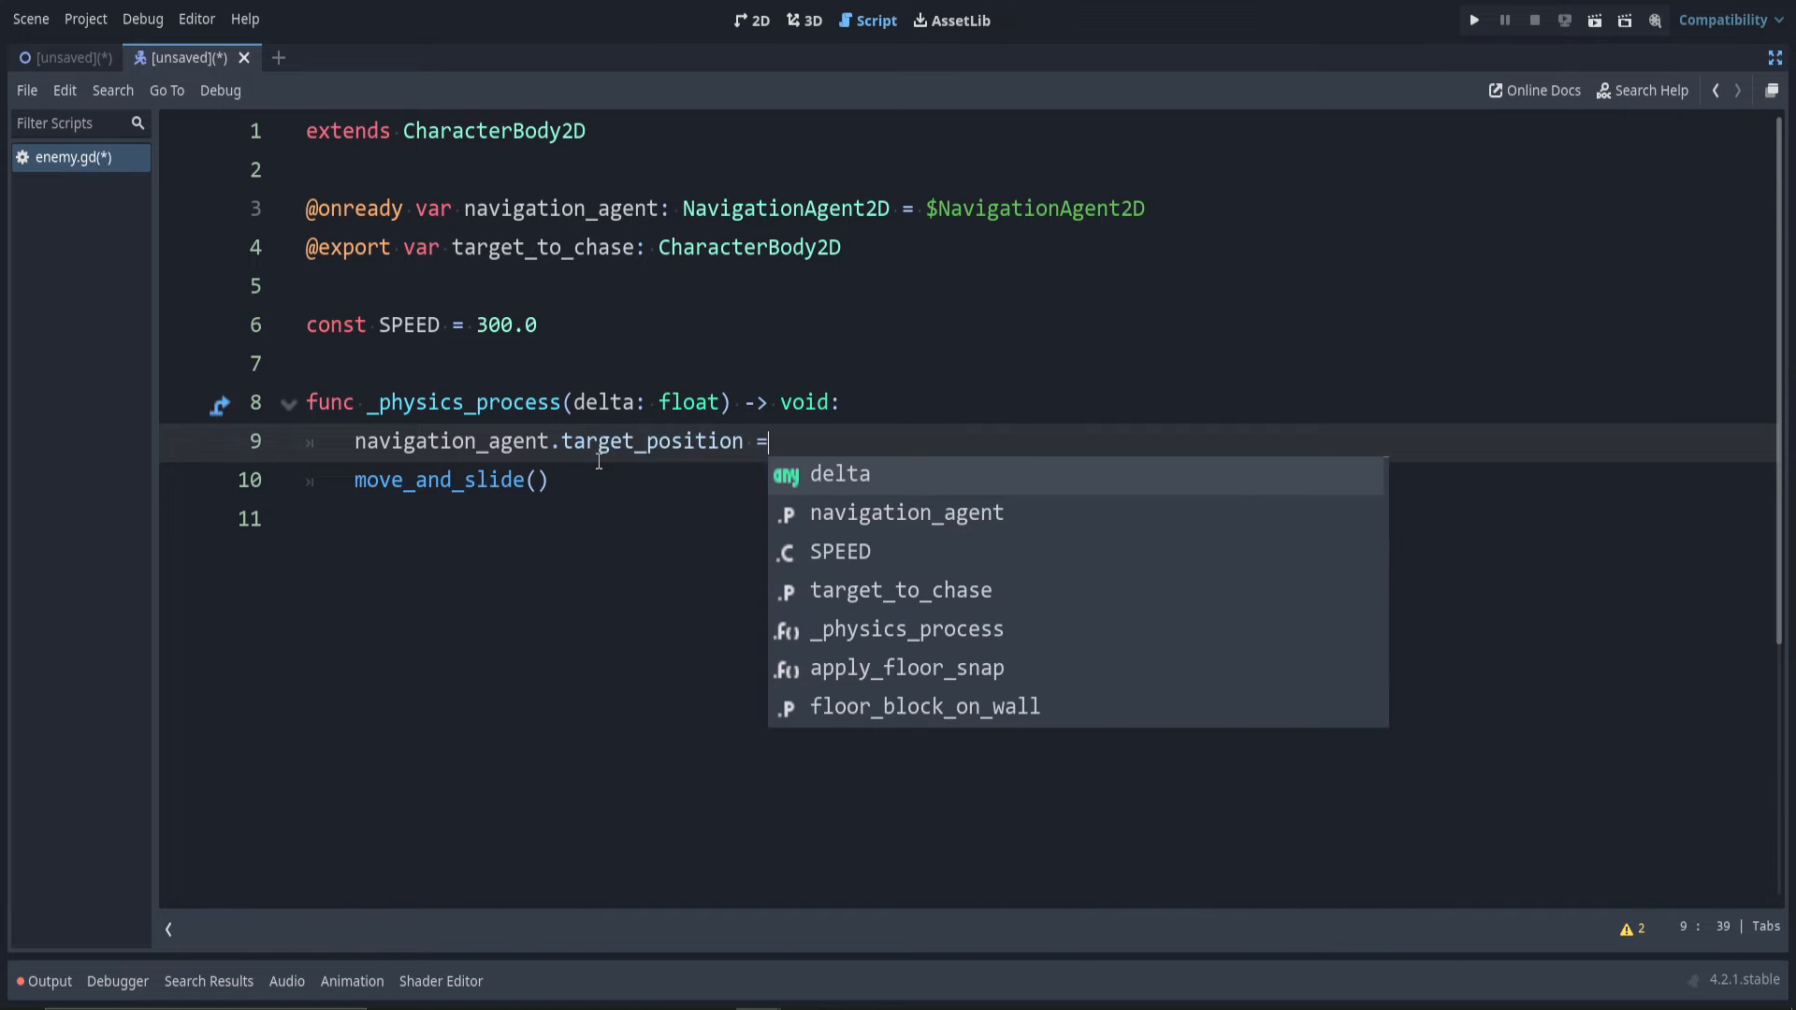
left_click(900, 590)
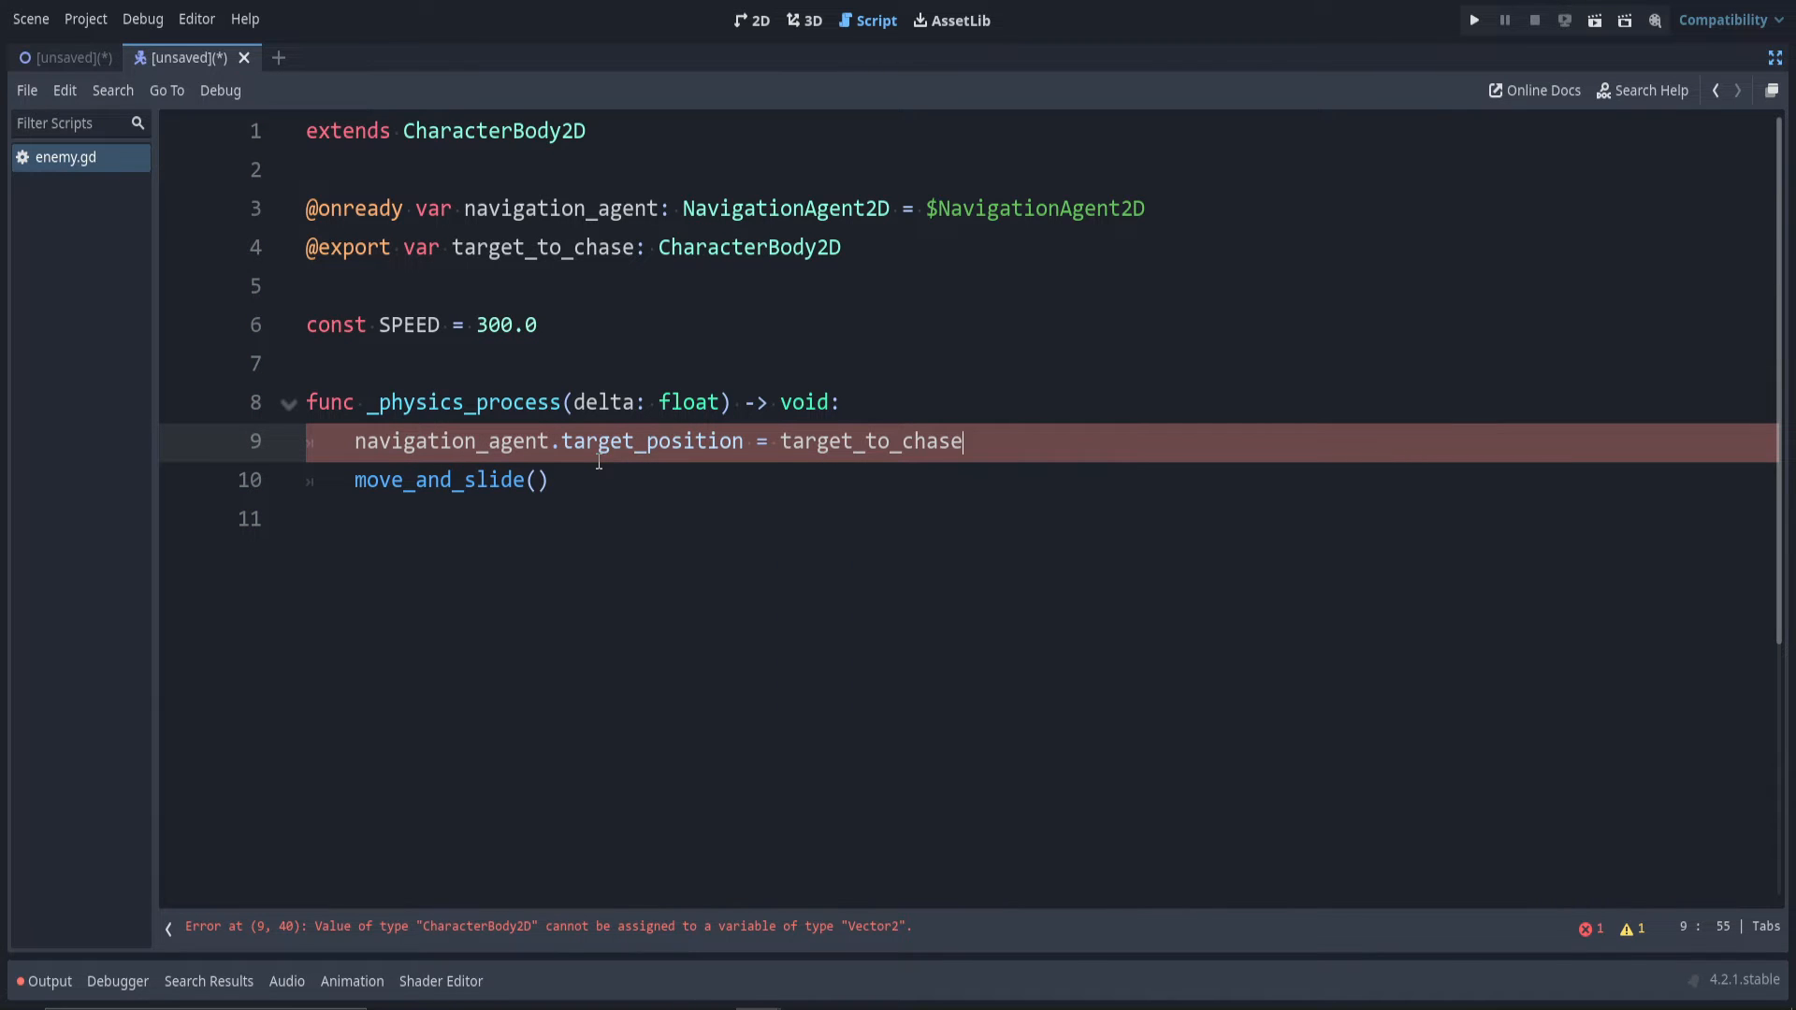
type(".global_position")
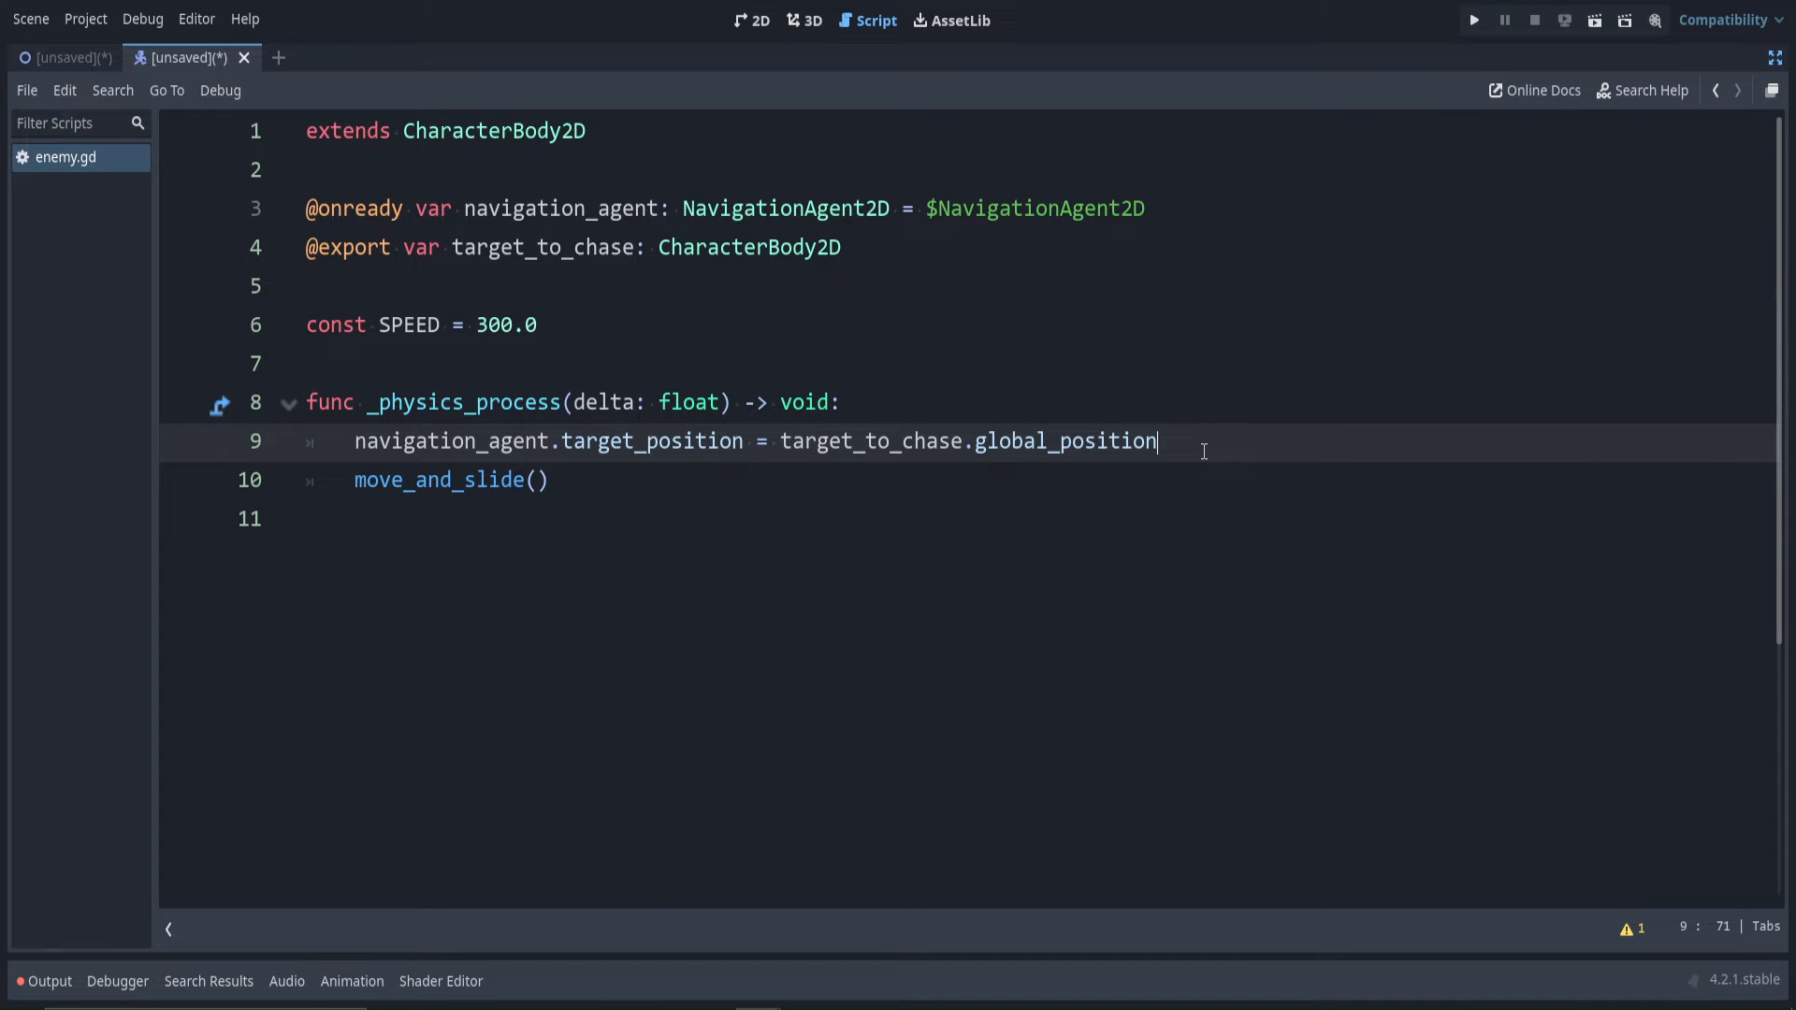
key("Return")
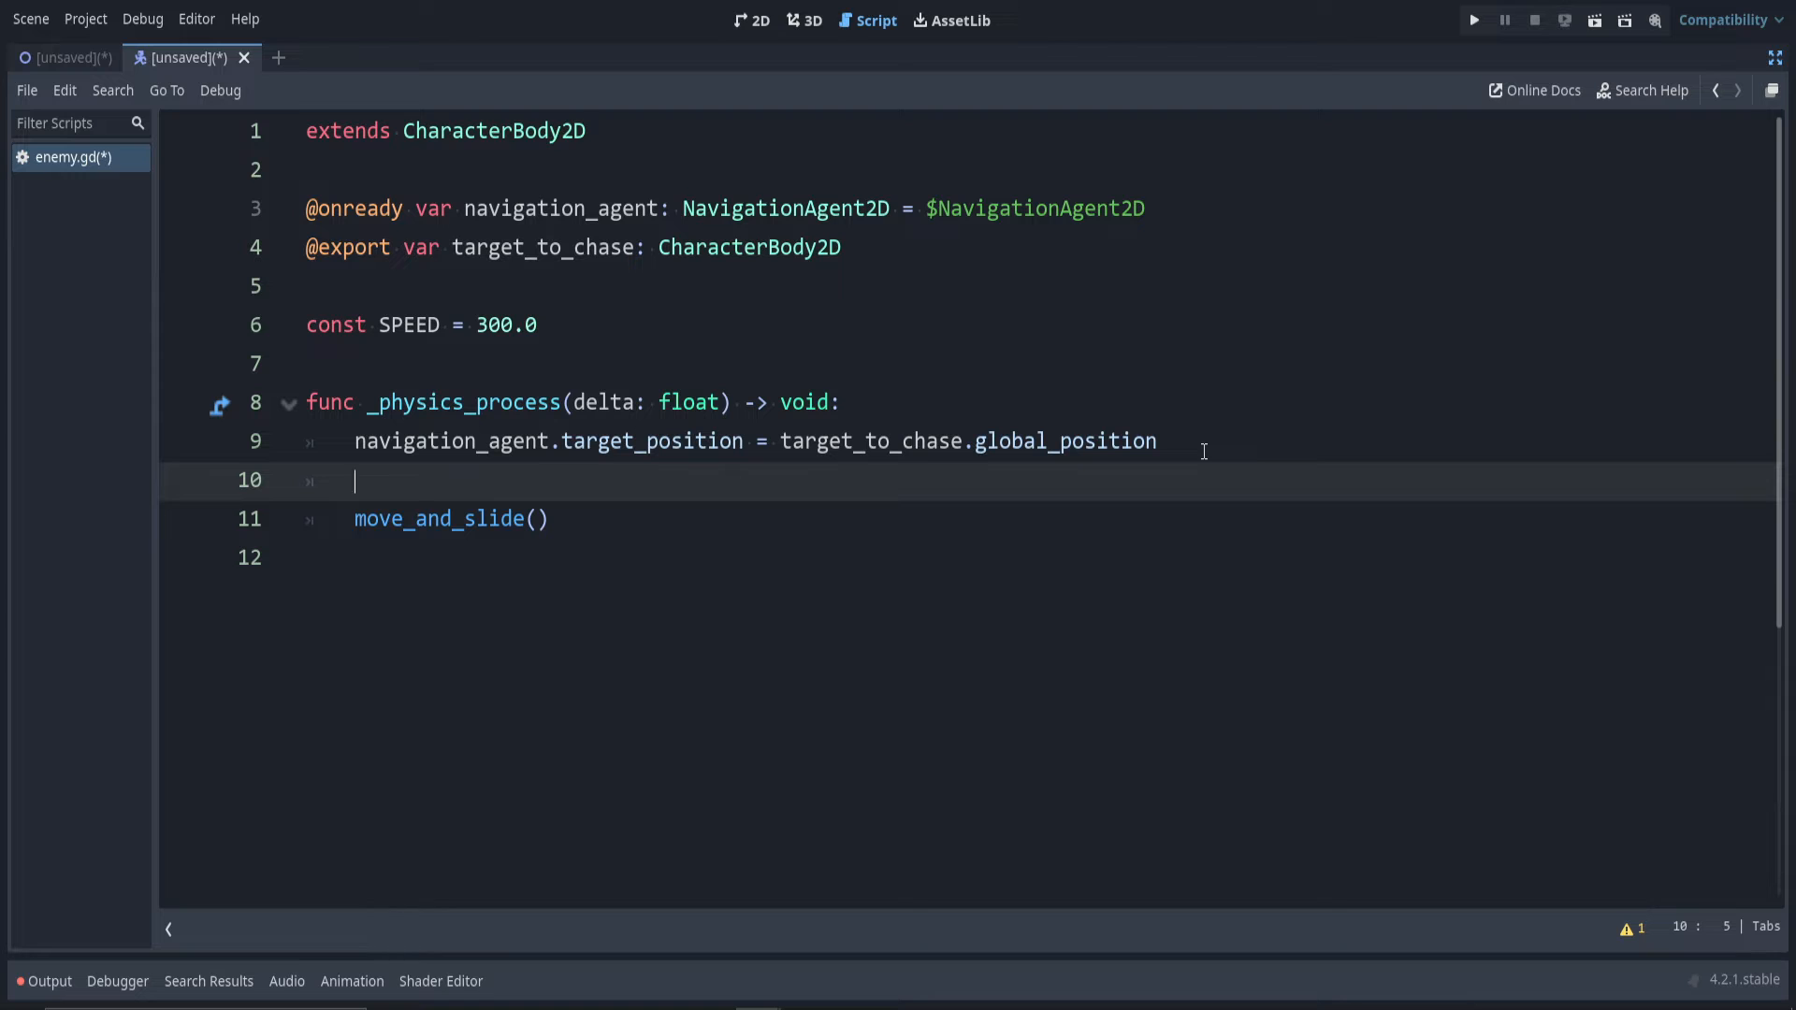
Set velocity to global_position.direction_to(navigation_agent.get_next_path_position()) * SPEED.
type("velocity =")
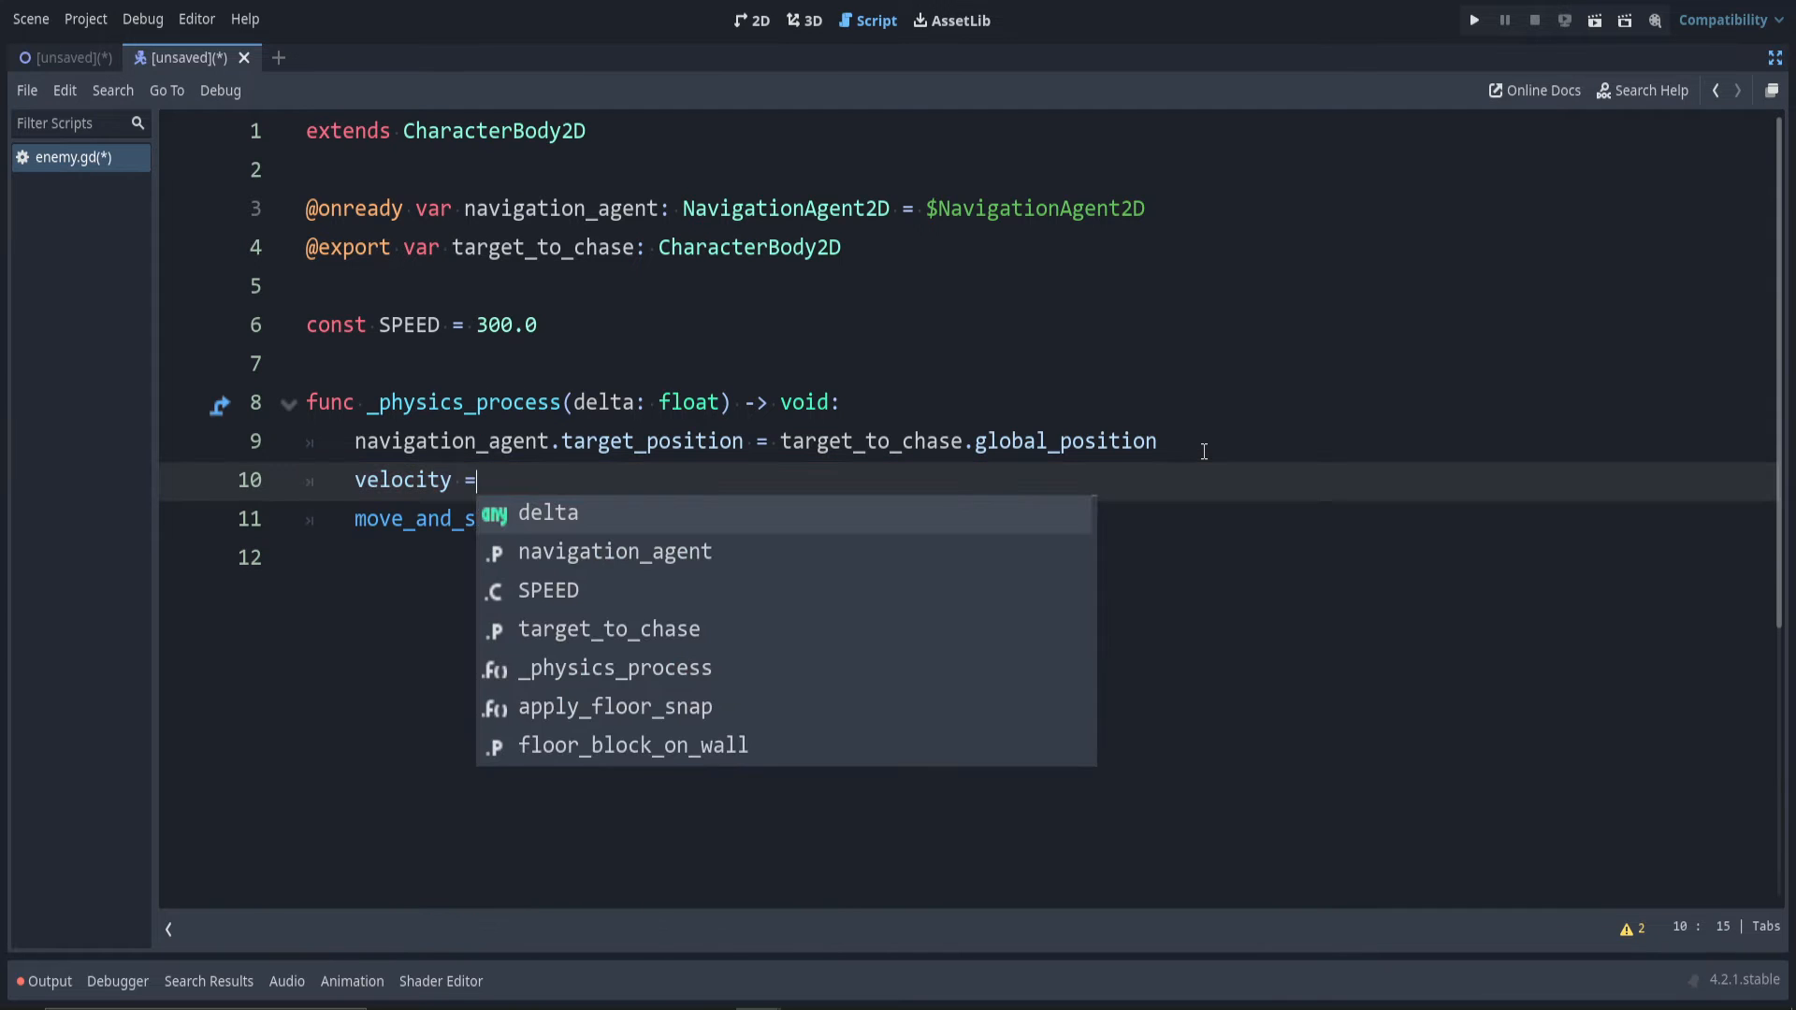
type("global_position")
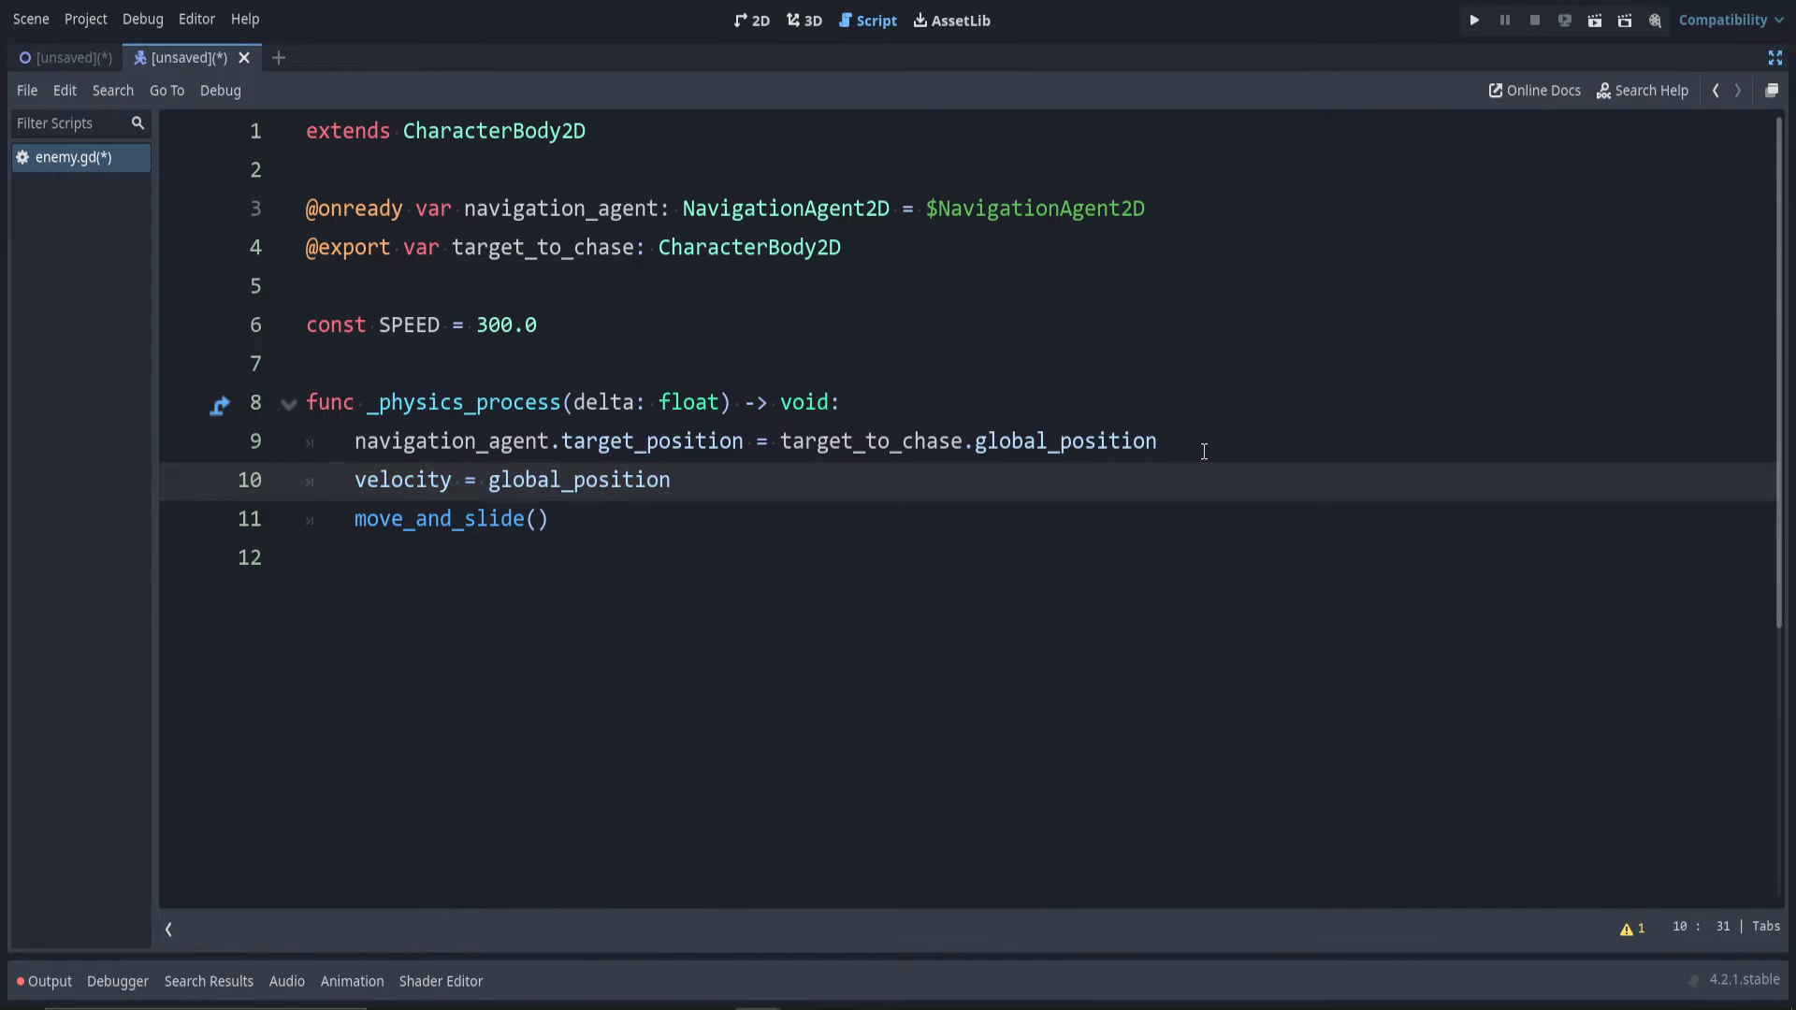
type(".dir")
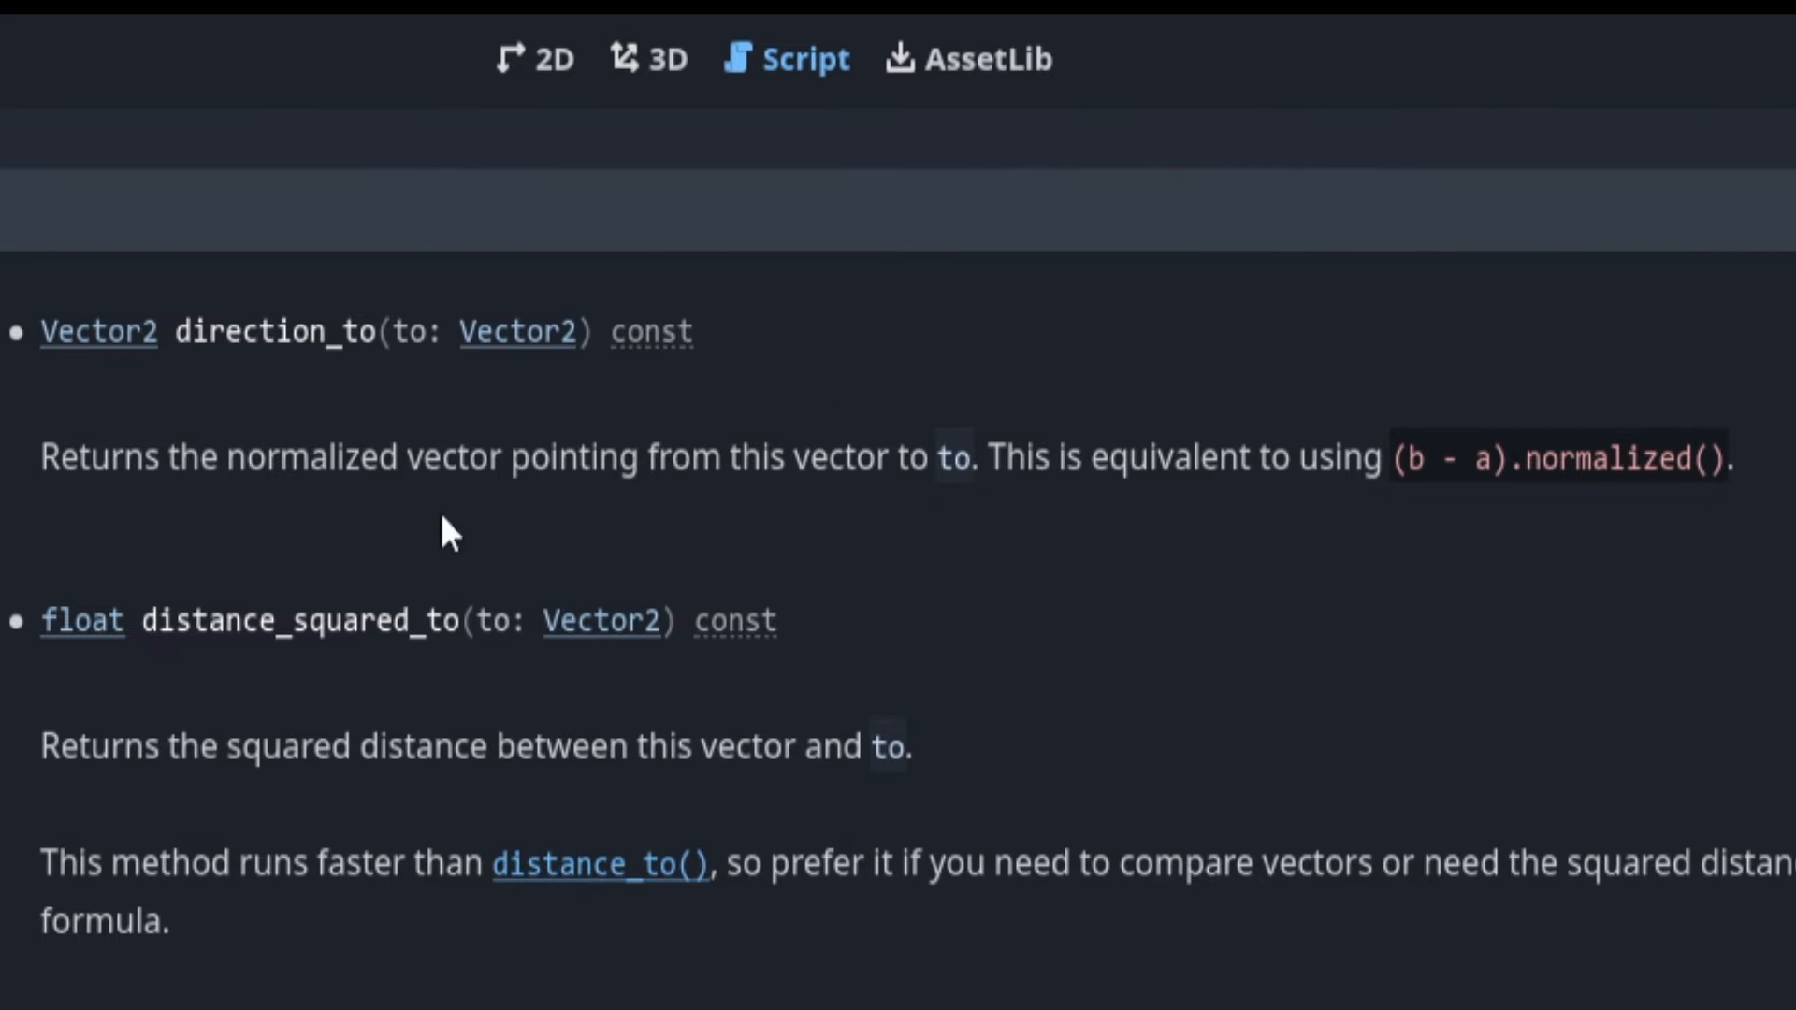
mouse_move(1532, 522)
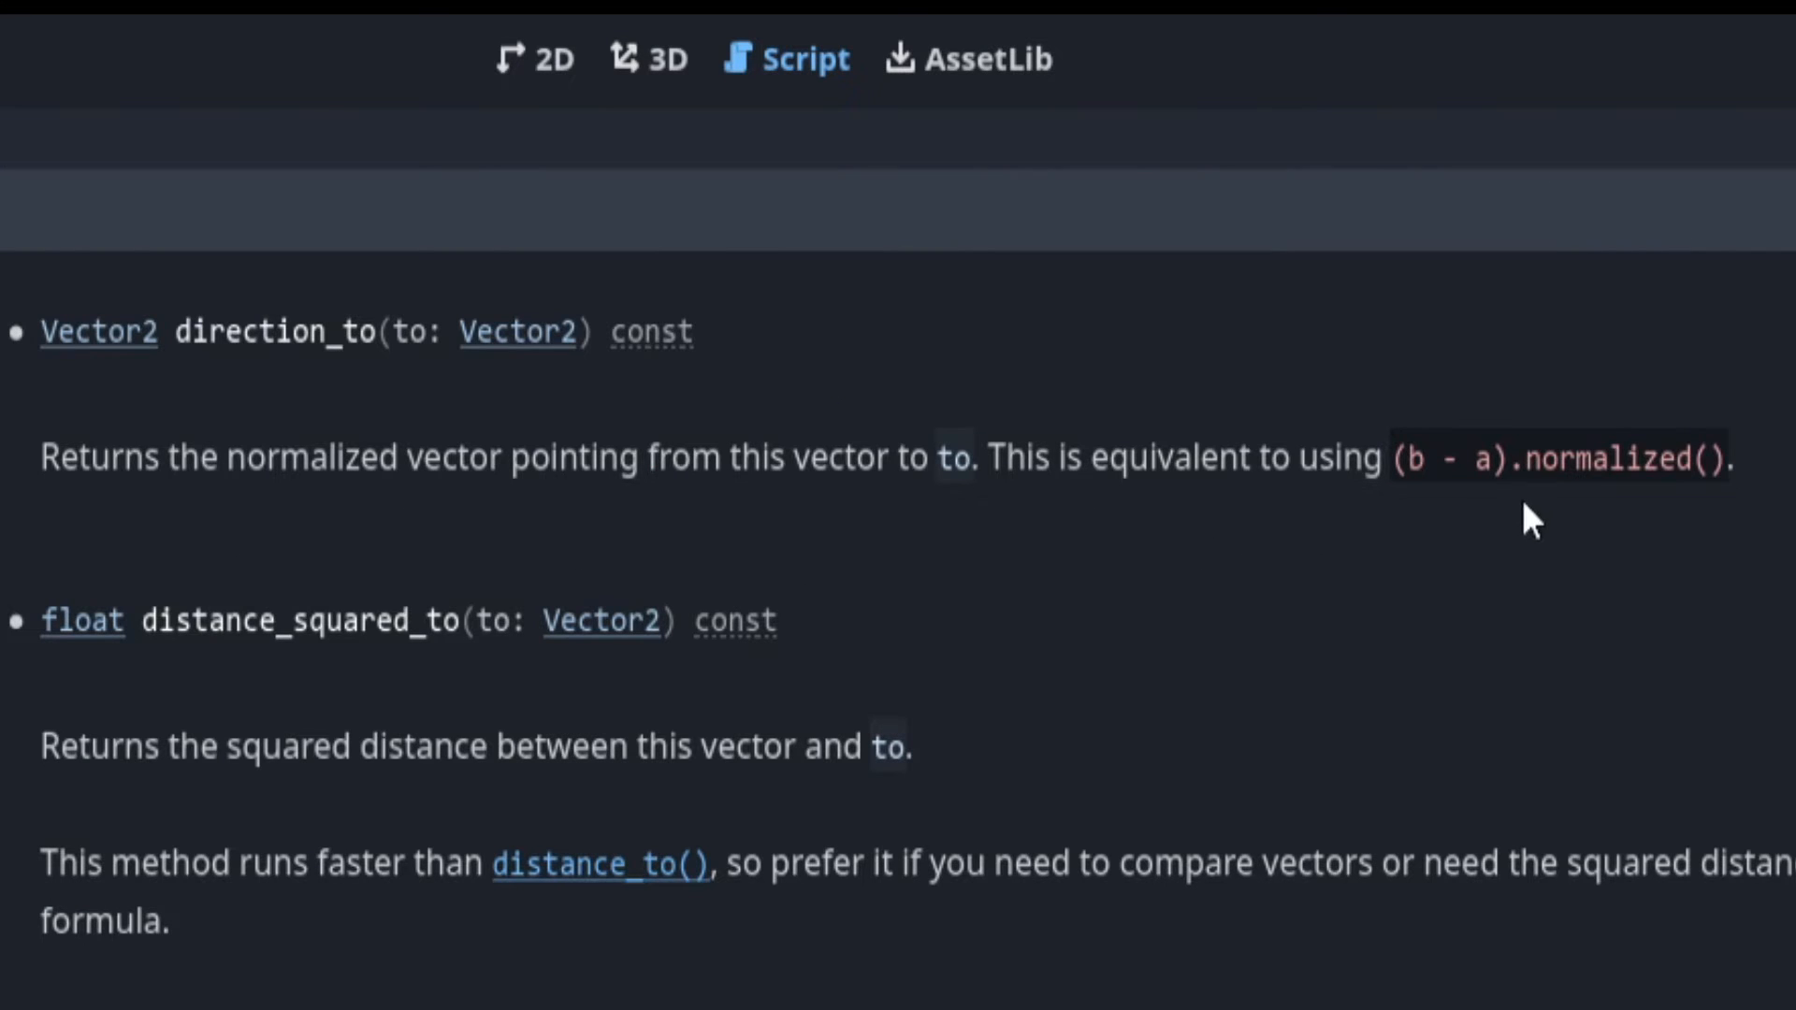
mouse_move(1364, 512)
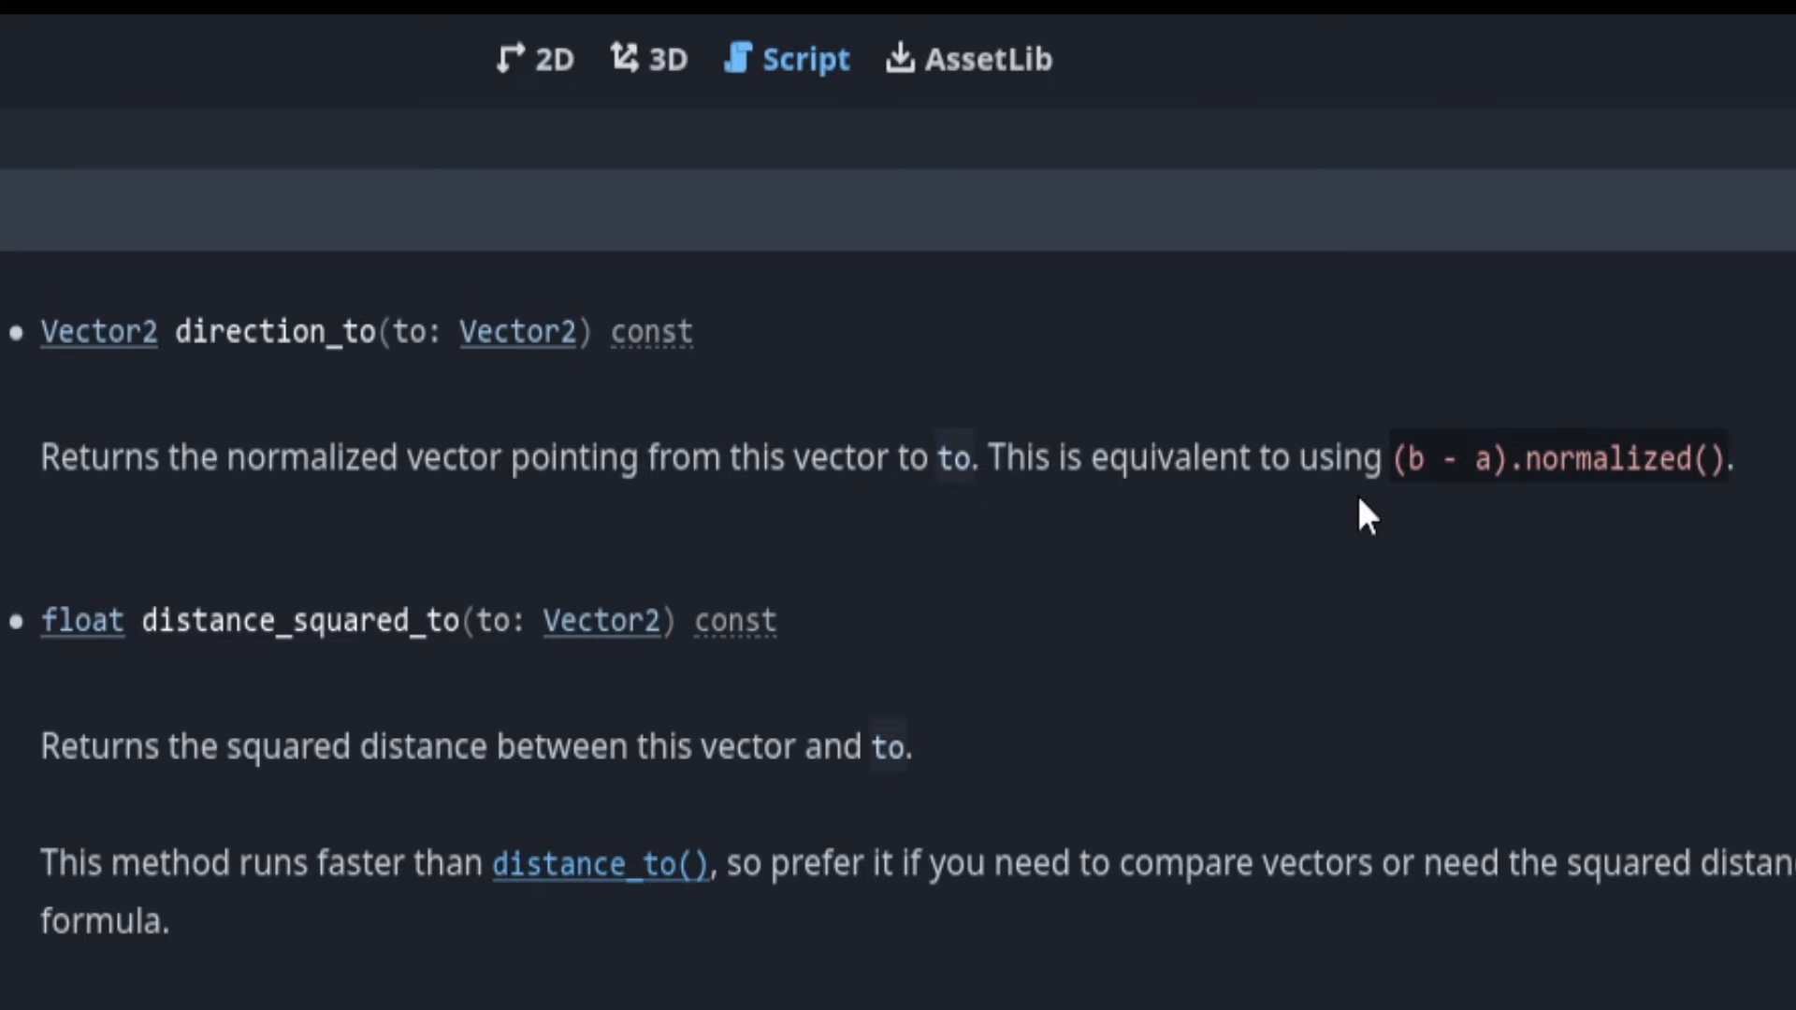
left_click(875, 19)
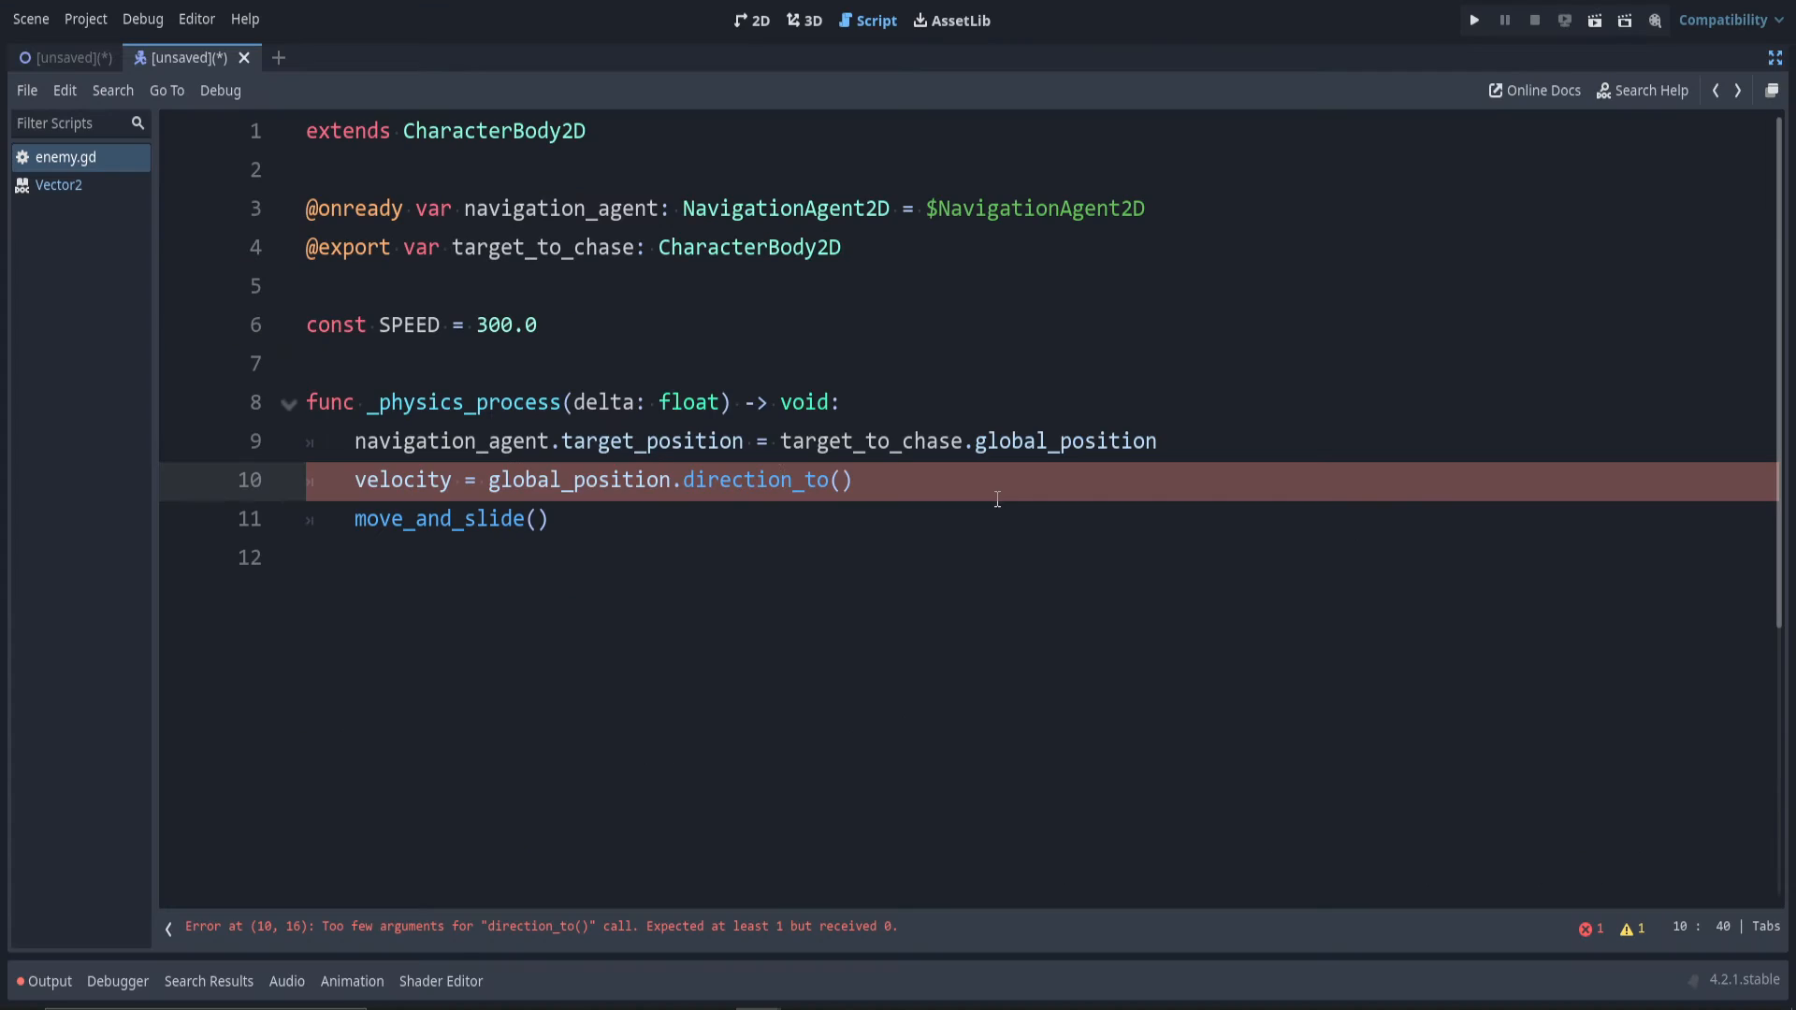
left_click(853, 481)
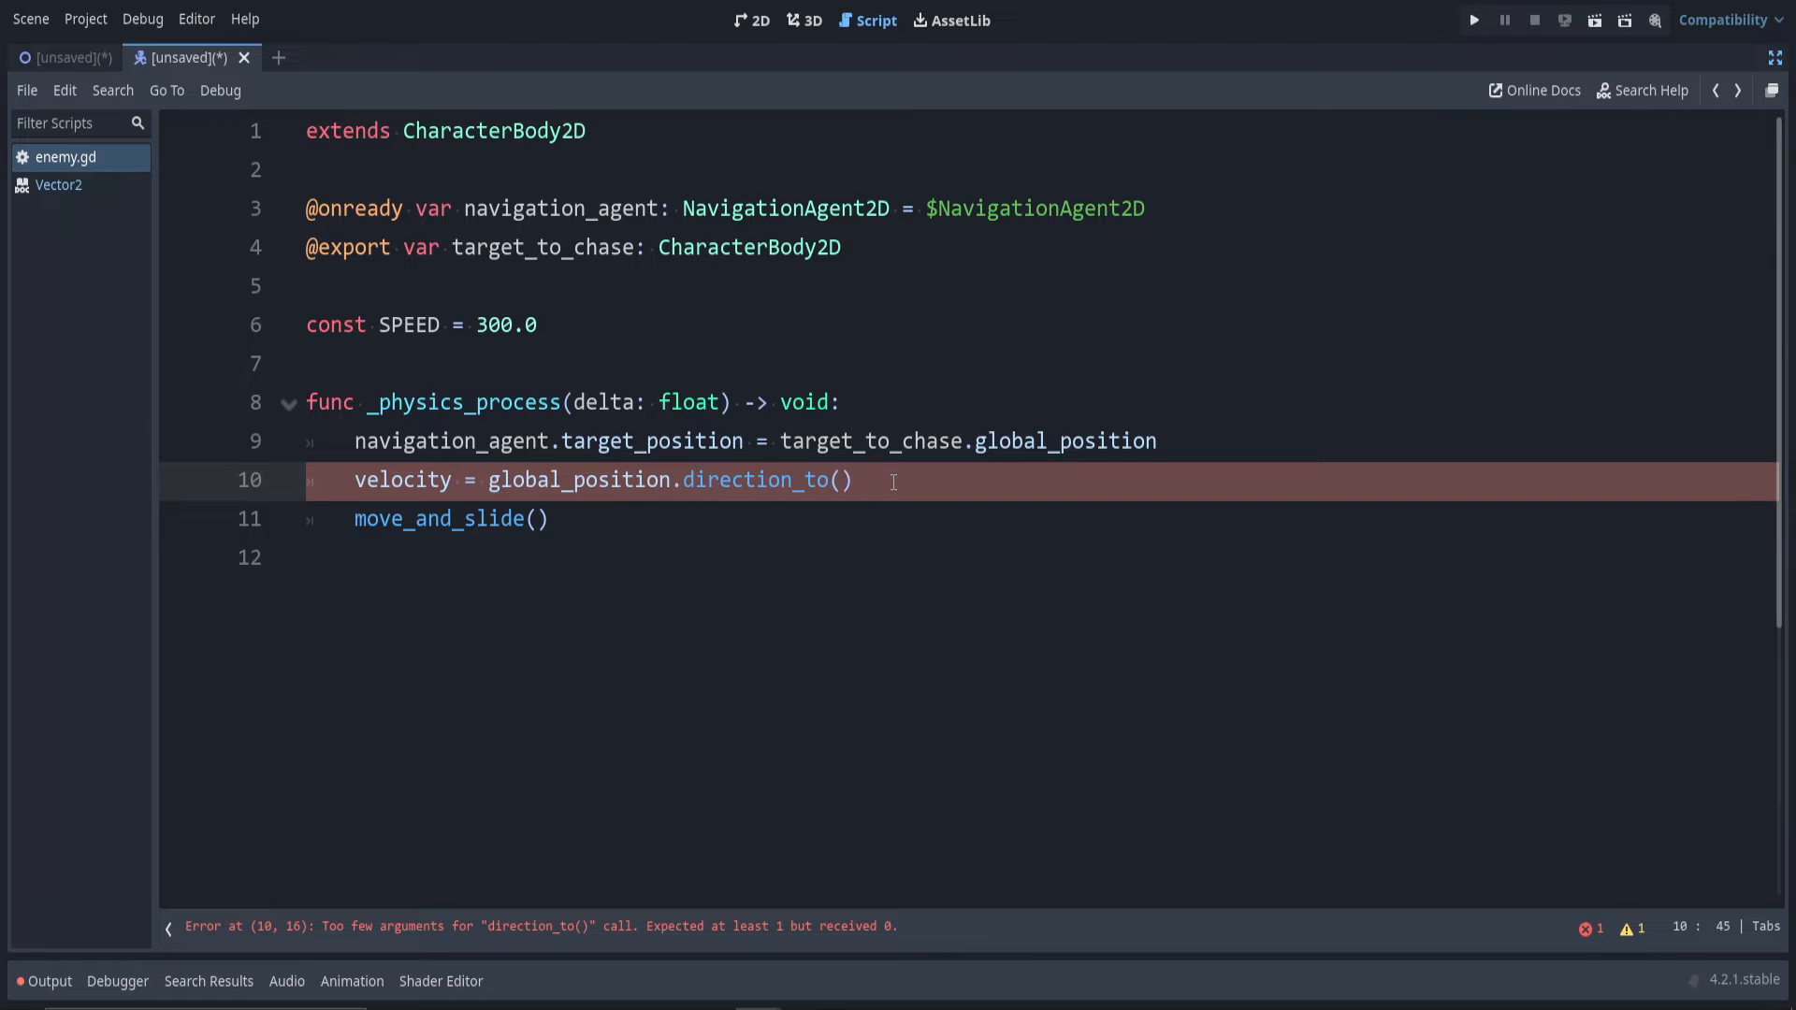
type("nav")
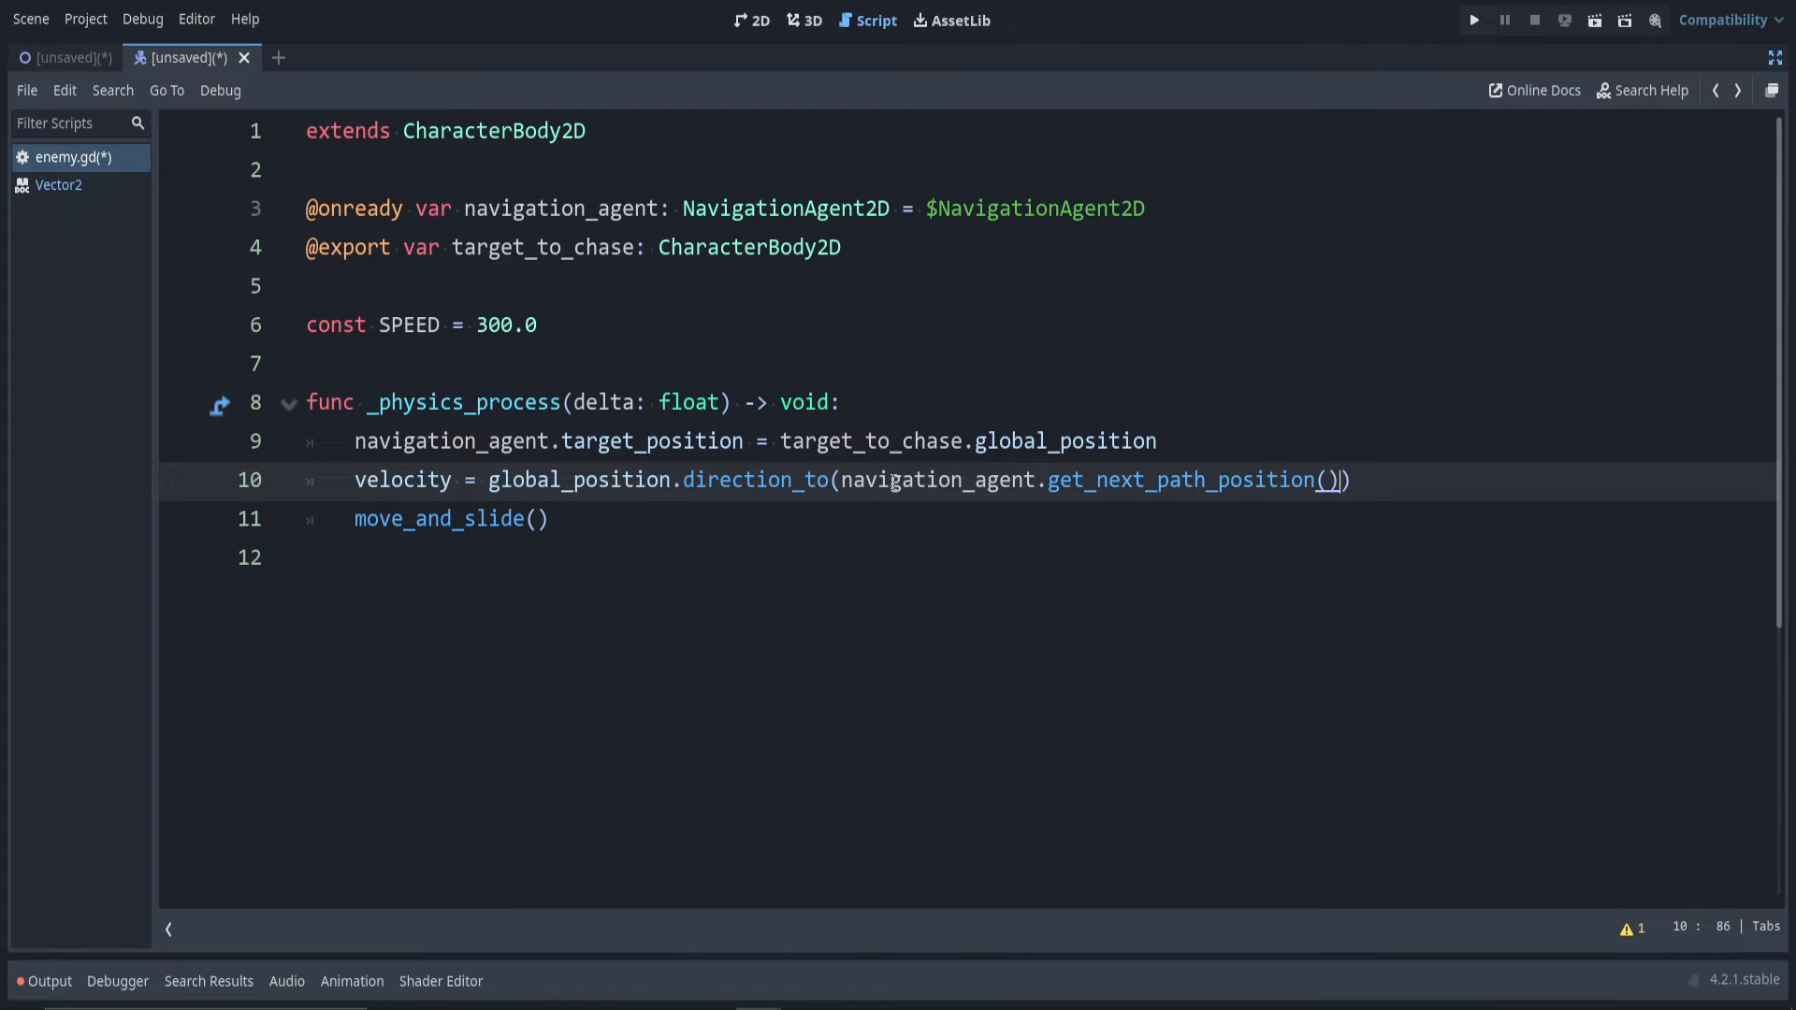
key("ctrl+s")
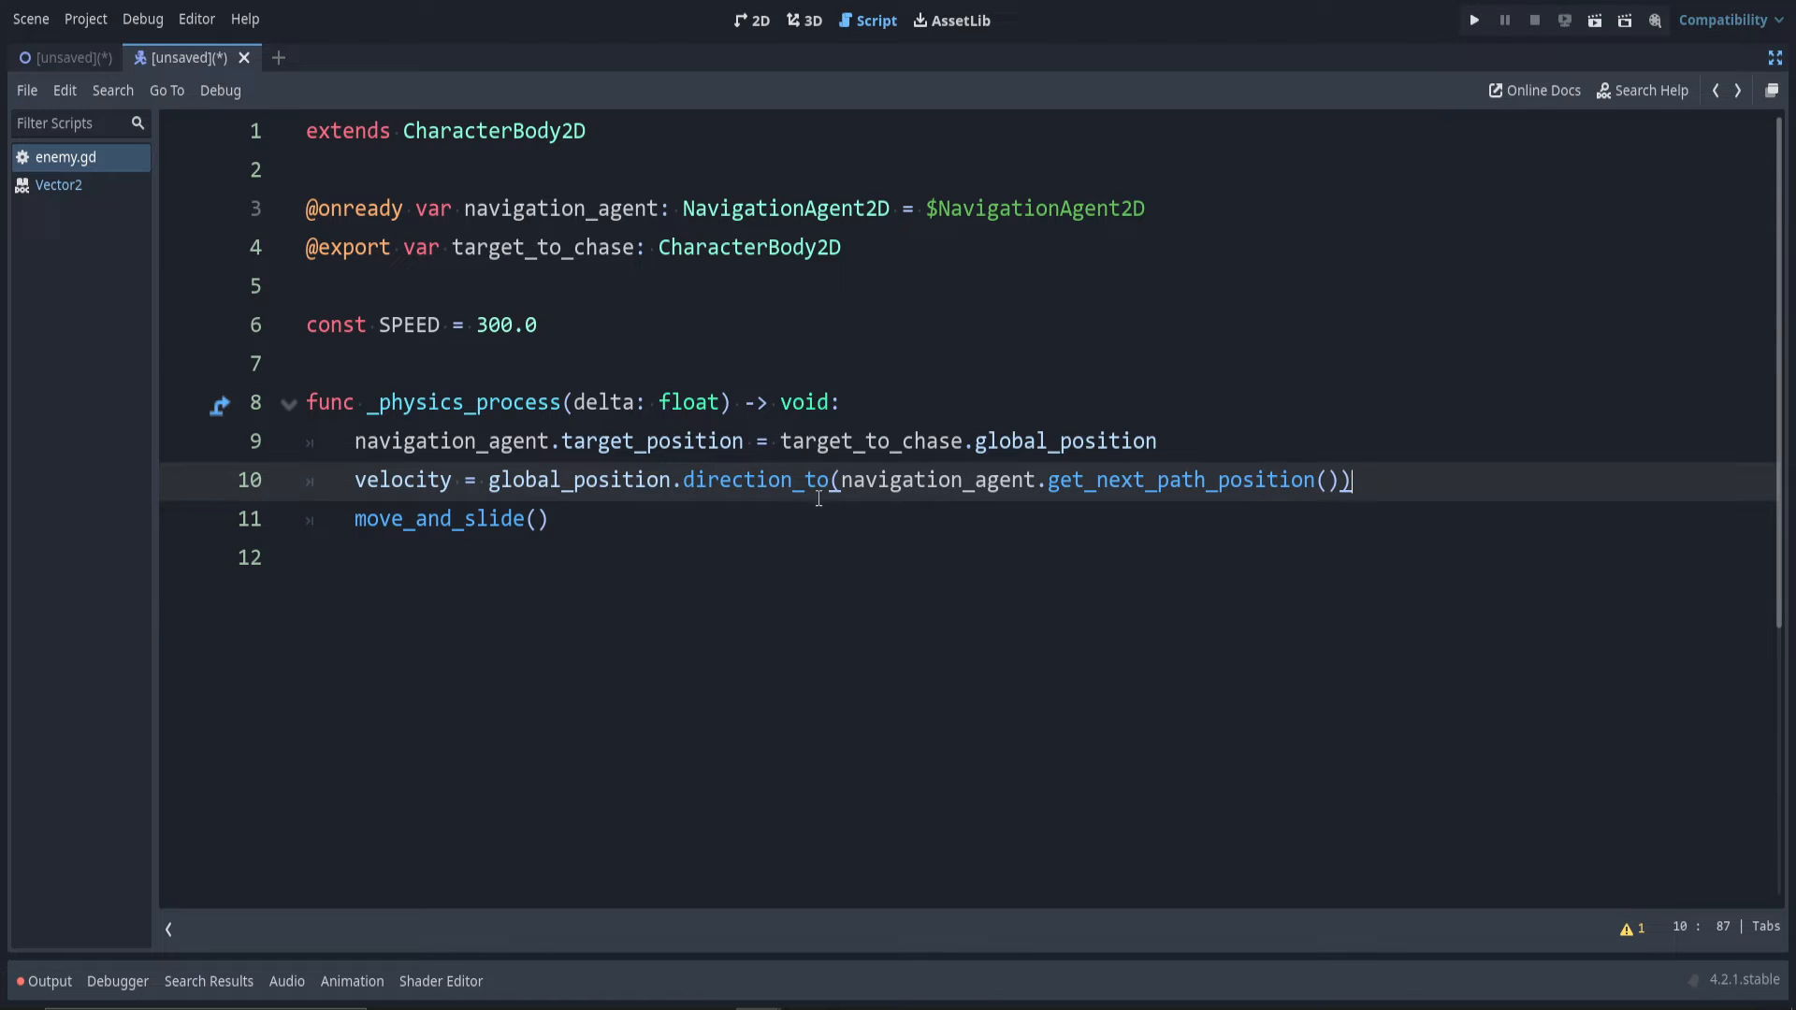
type("*")
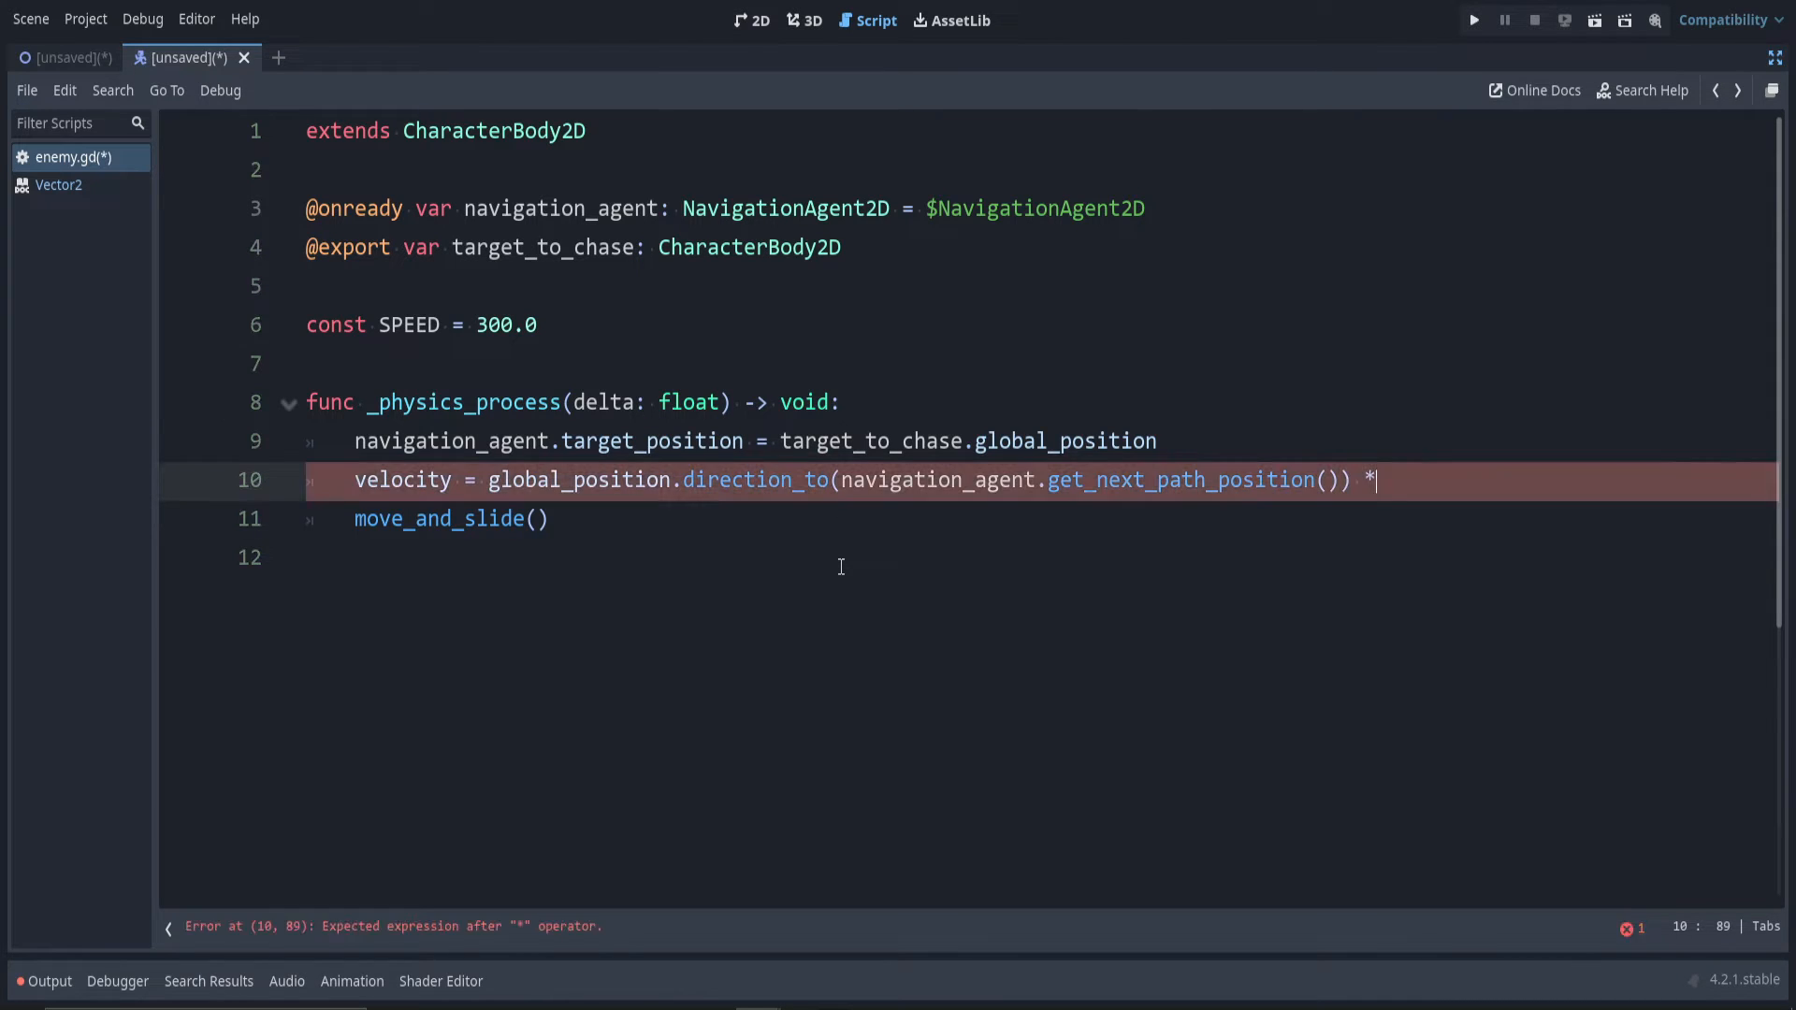
type("SPEED")
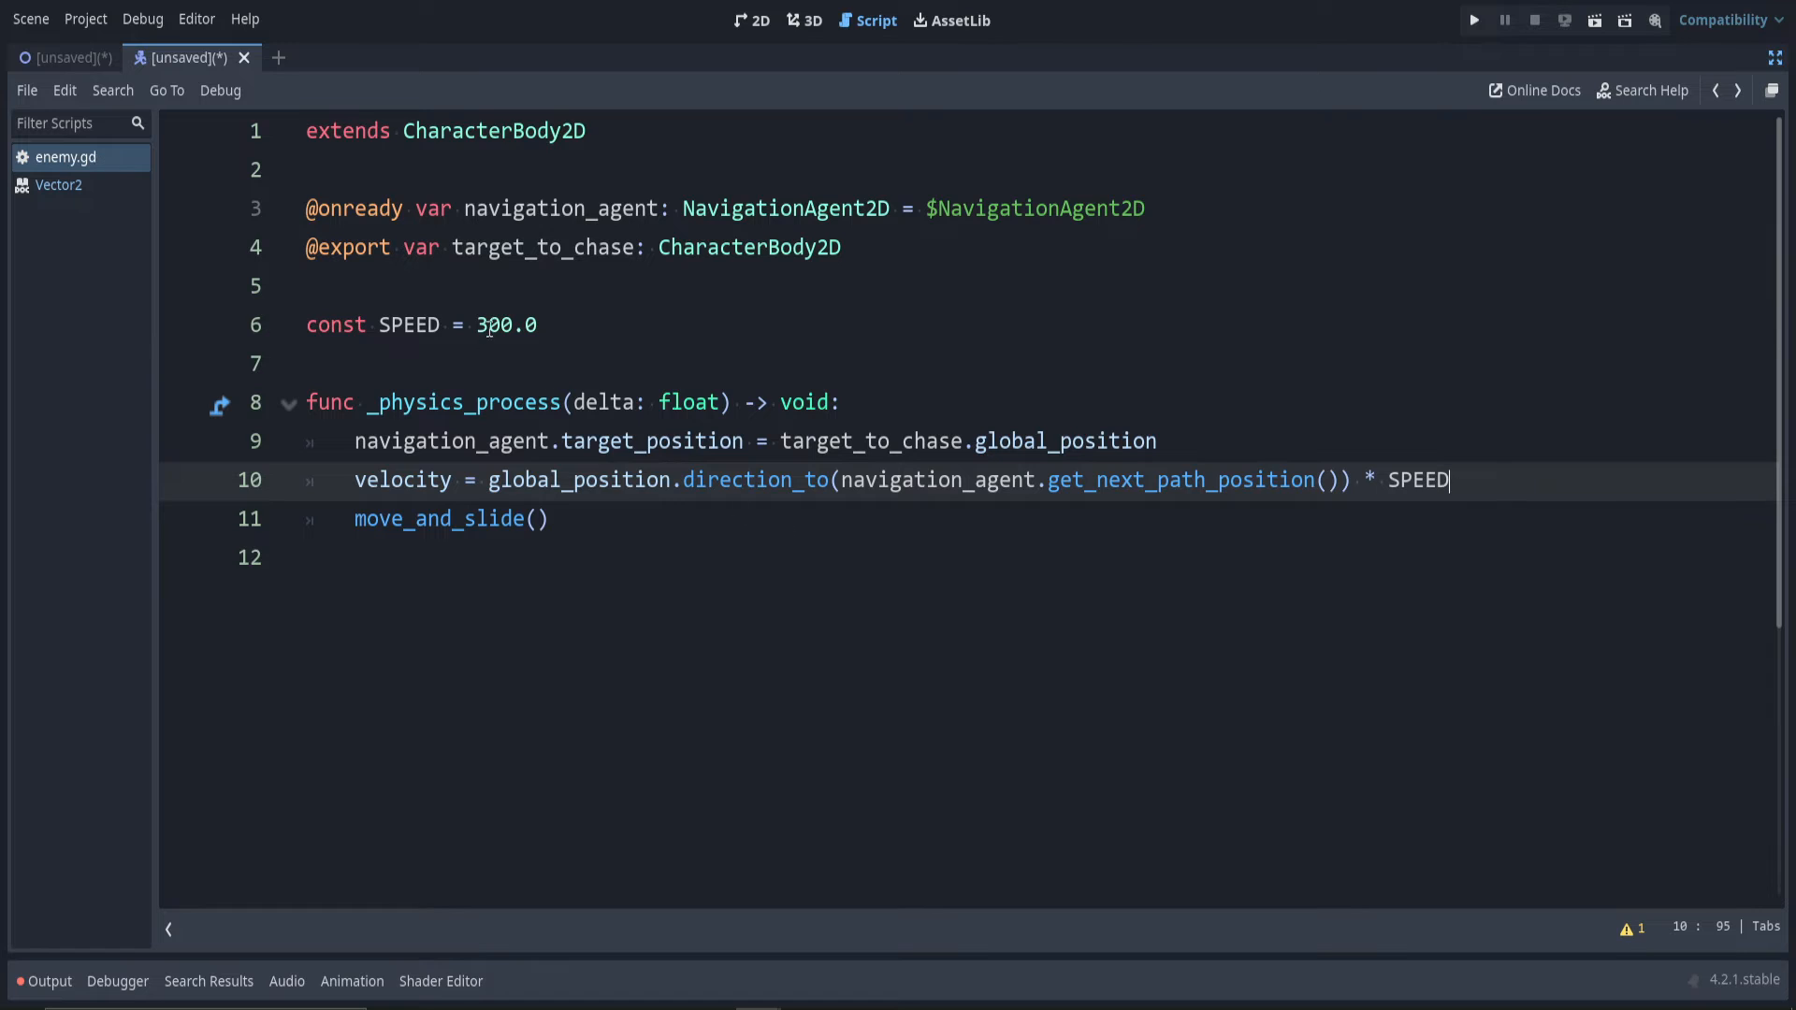
Lower SPEED to 180.0 and save the scene as enemy.tscn.
type("180")
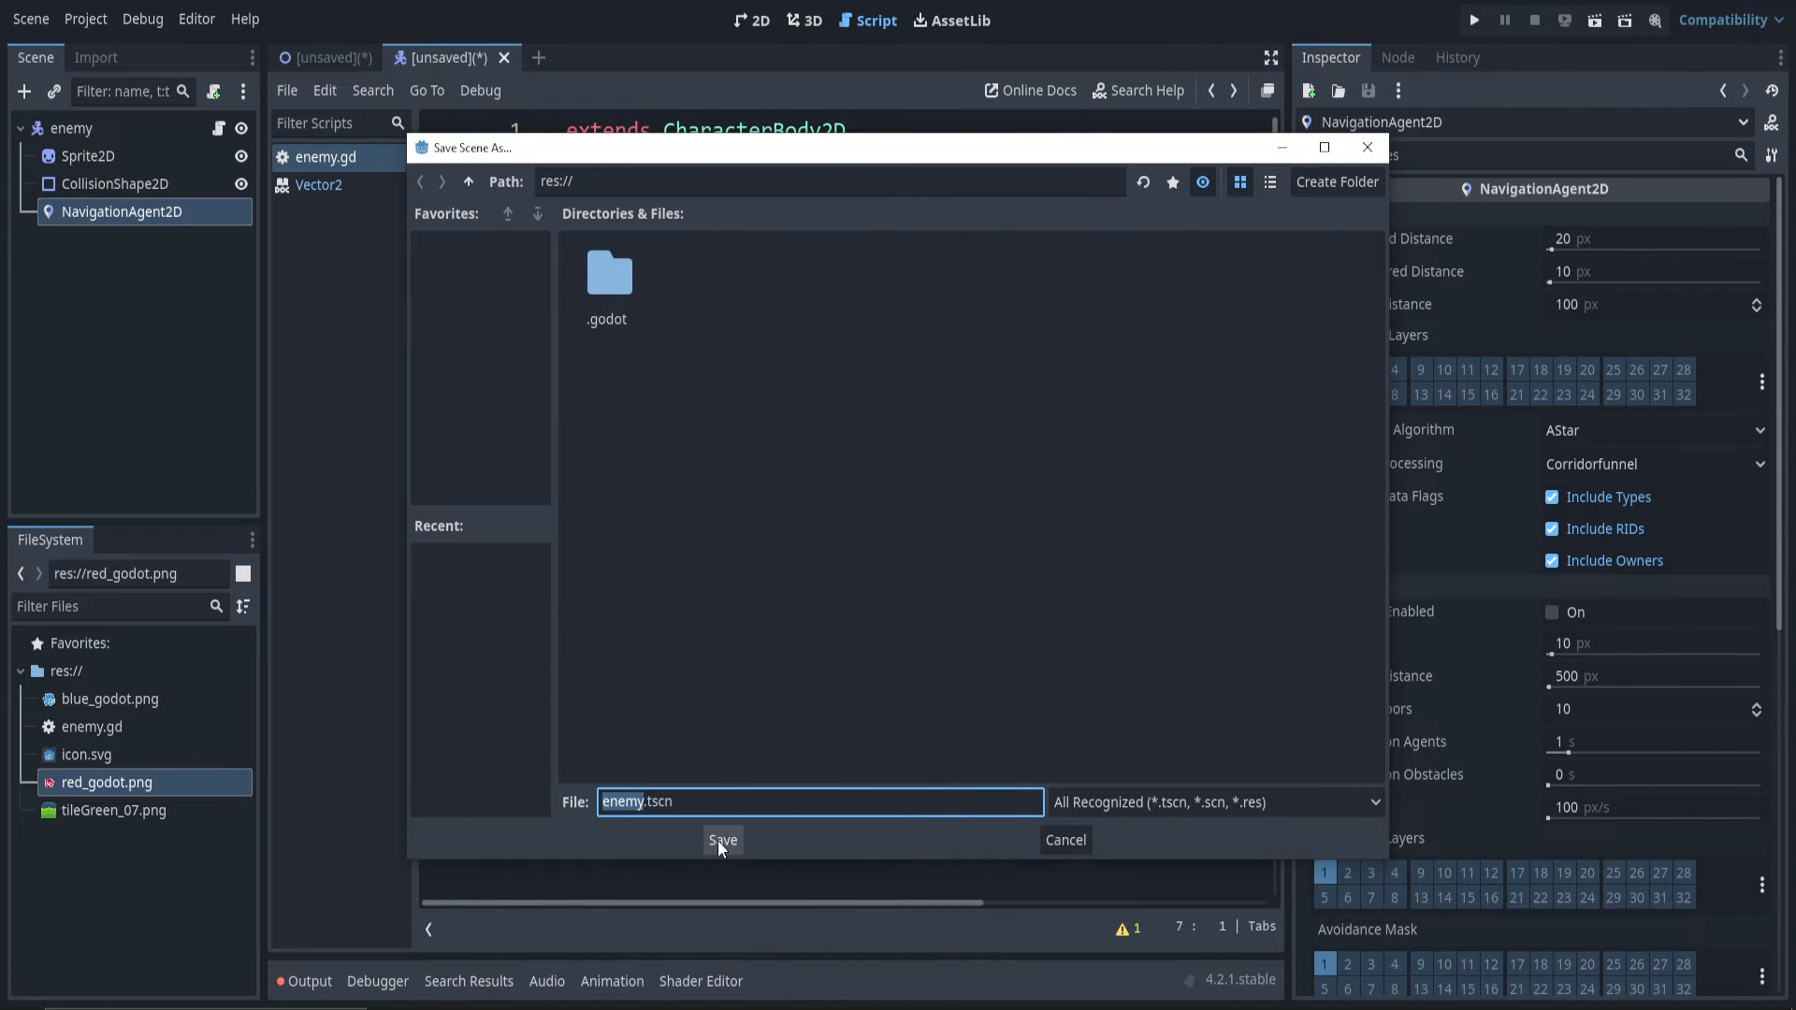
left_click(723, 840)
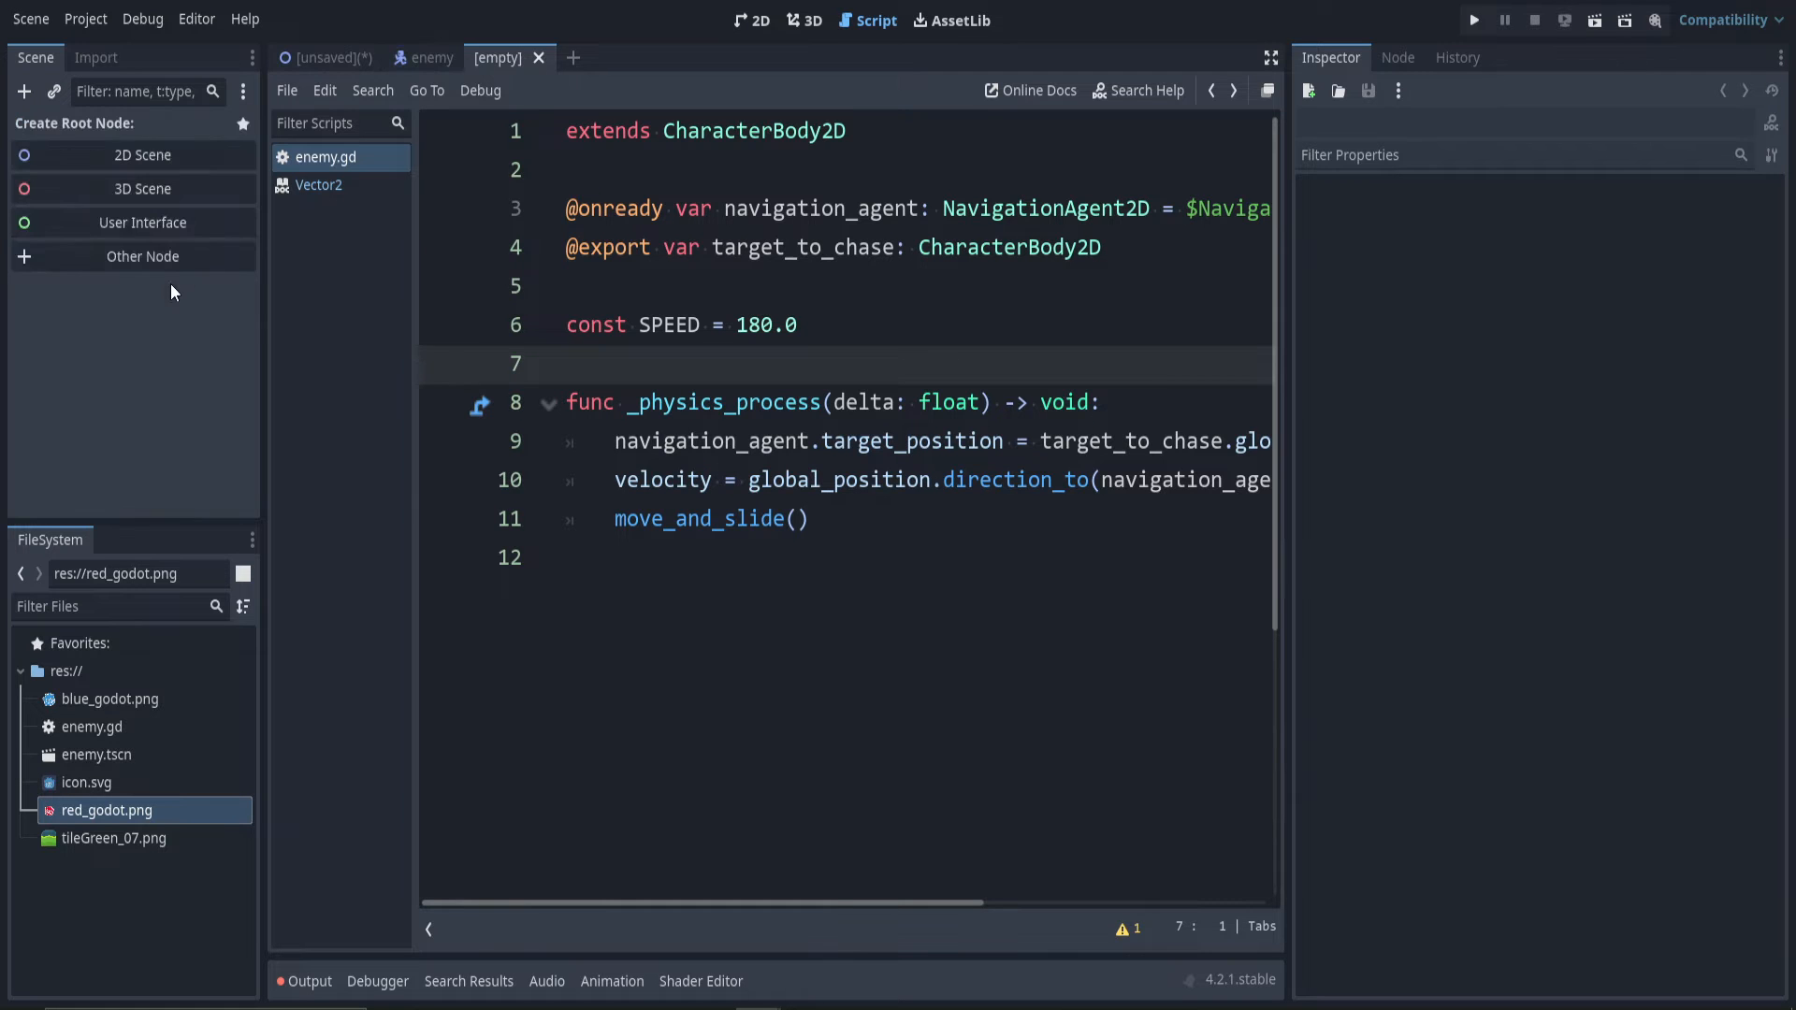
Create a CharacterBody2D 'player' with Sprite2D and CircleShape2D collision, saved as player.tscn.
left_click(142, 257)
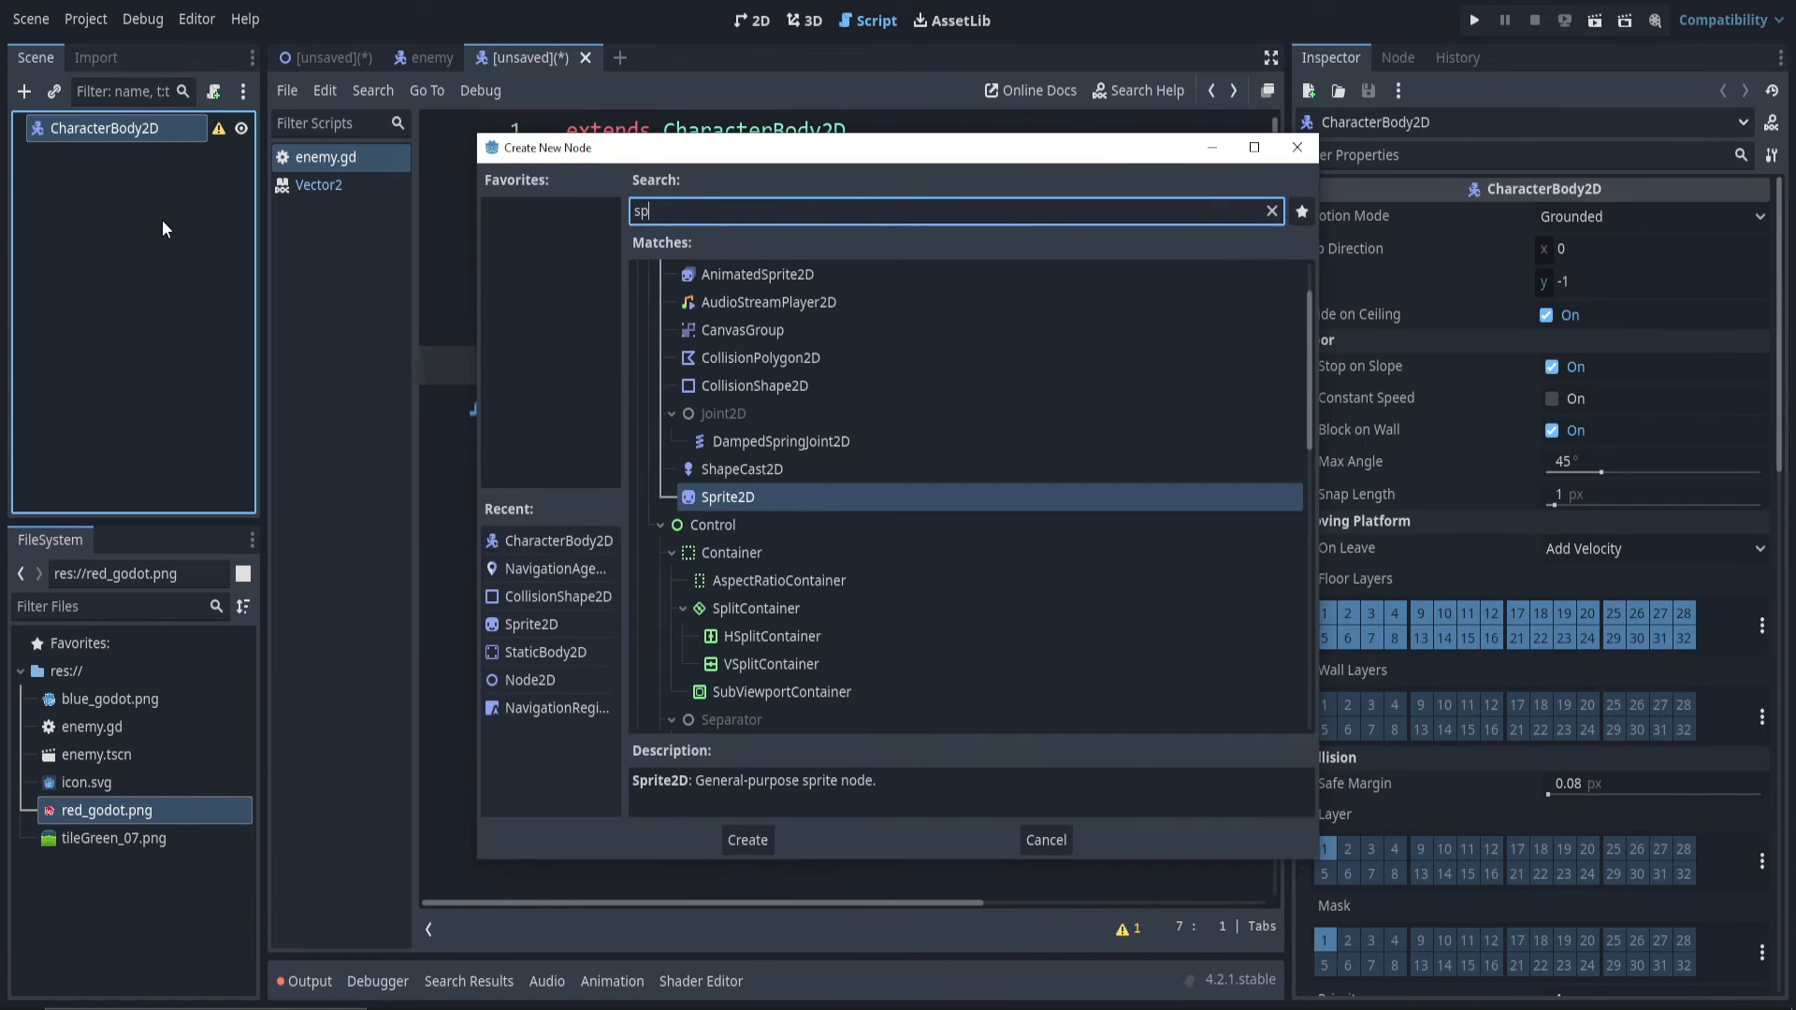
left_click(746, 840)
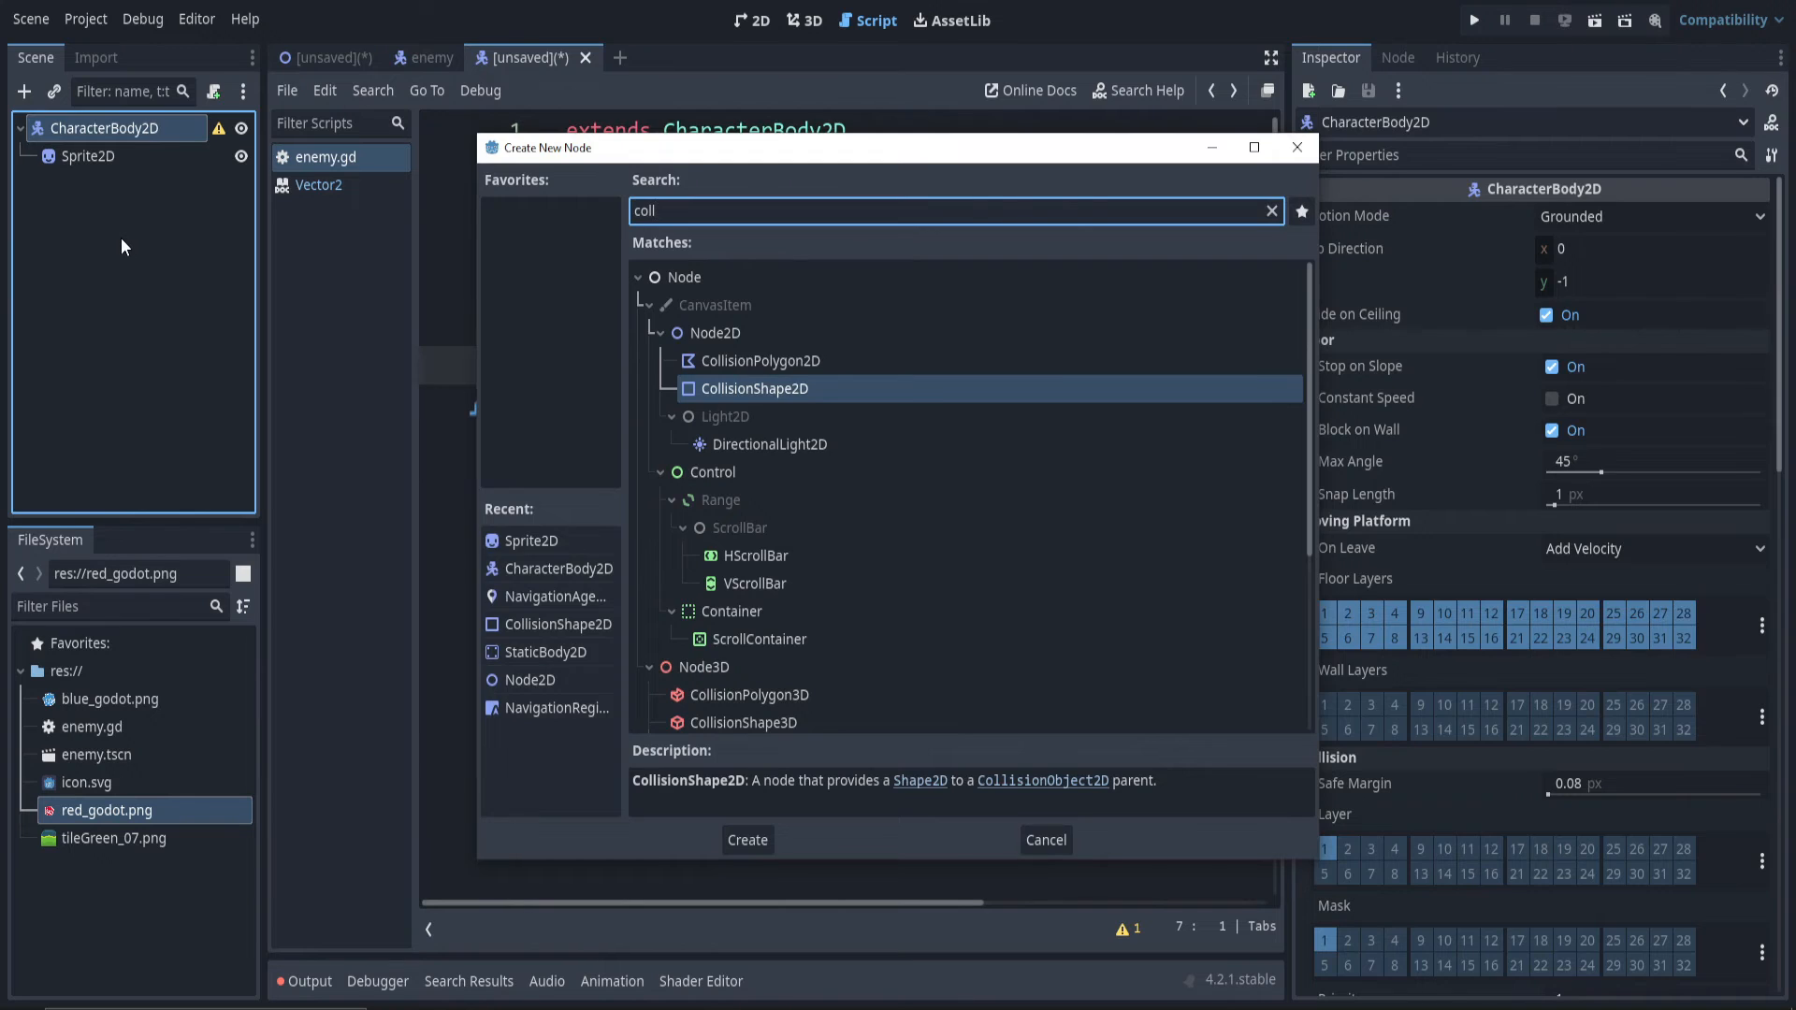
left_click(747, 840)
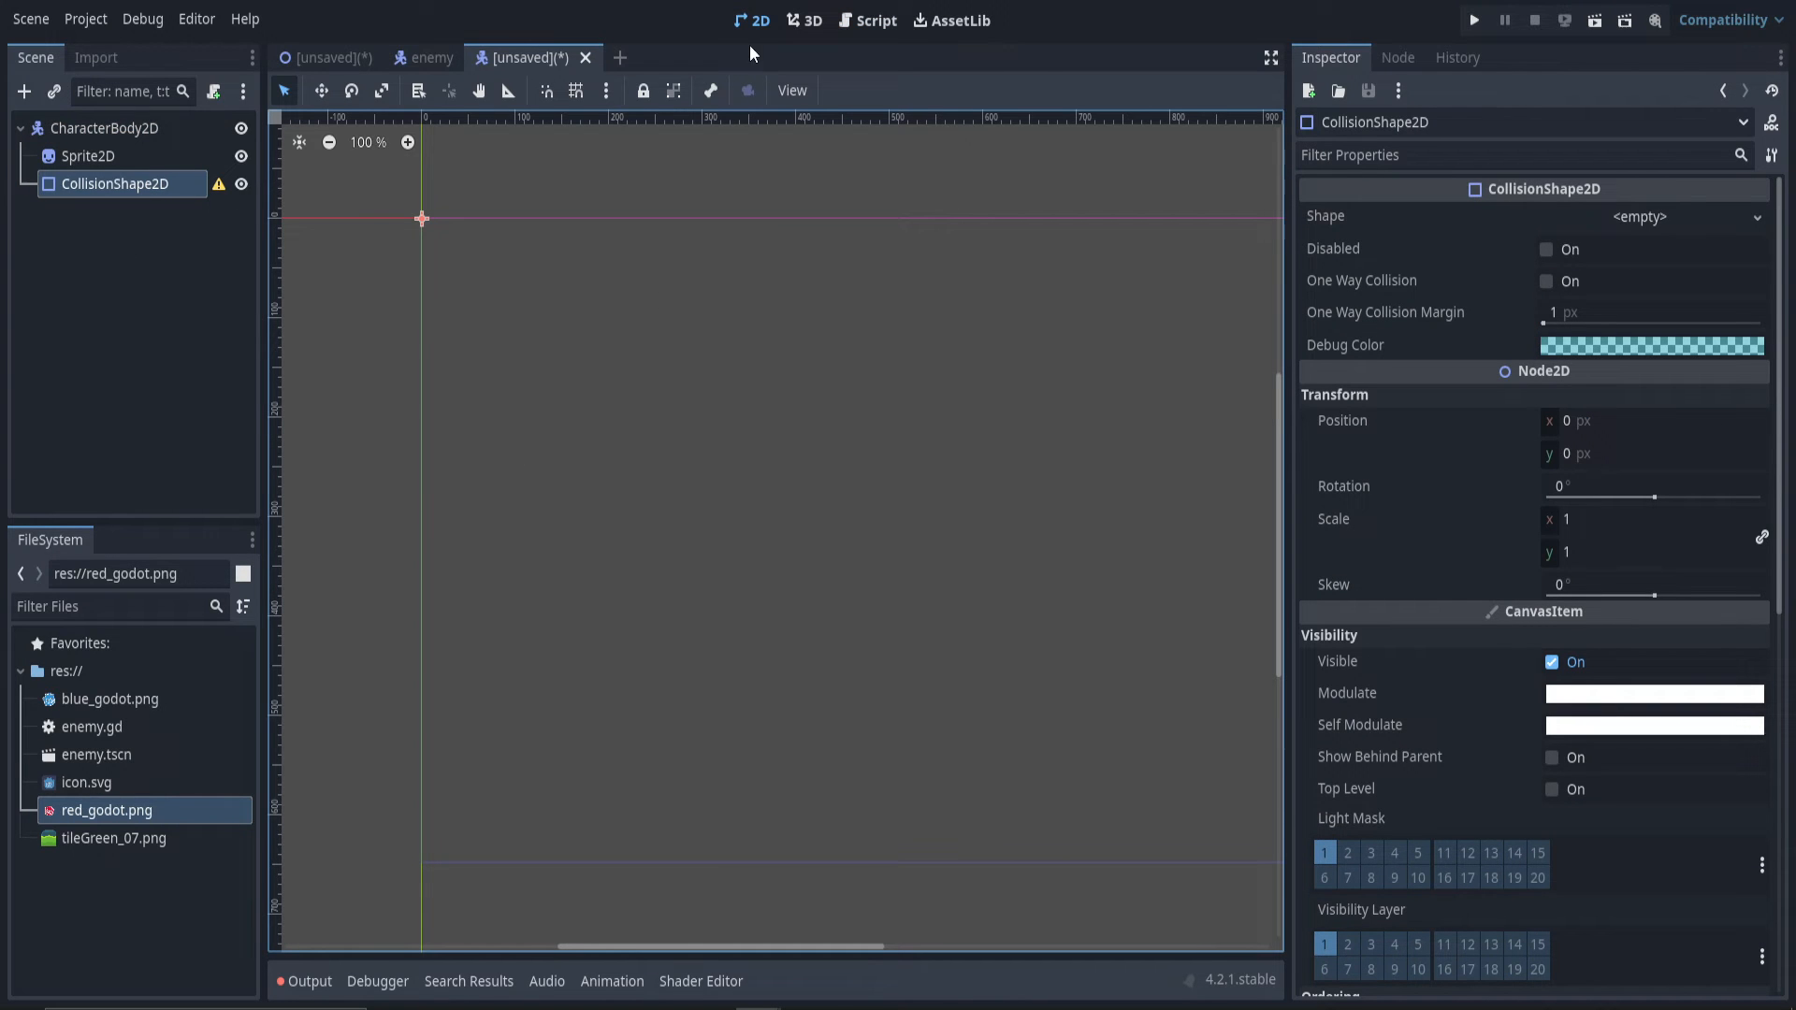
left_click(108, 697)
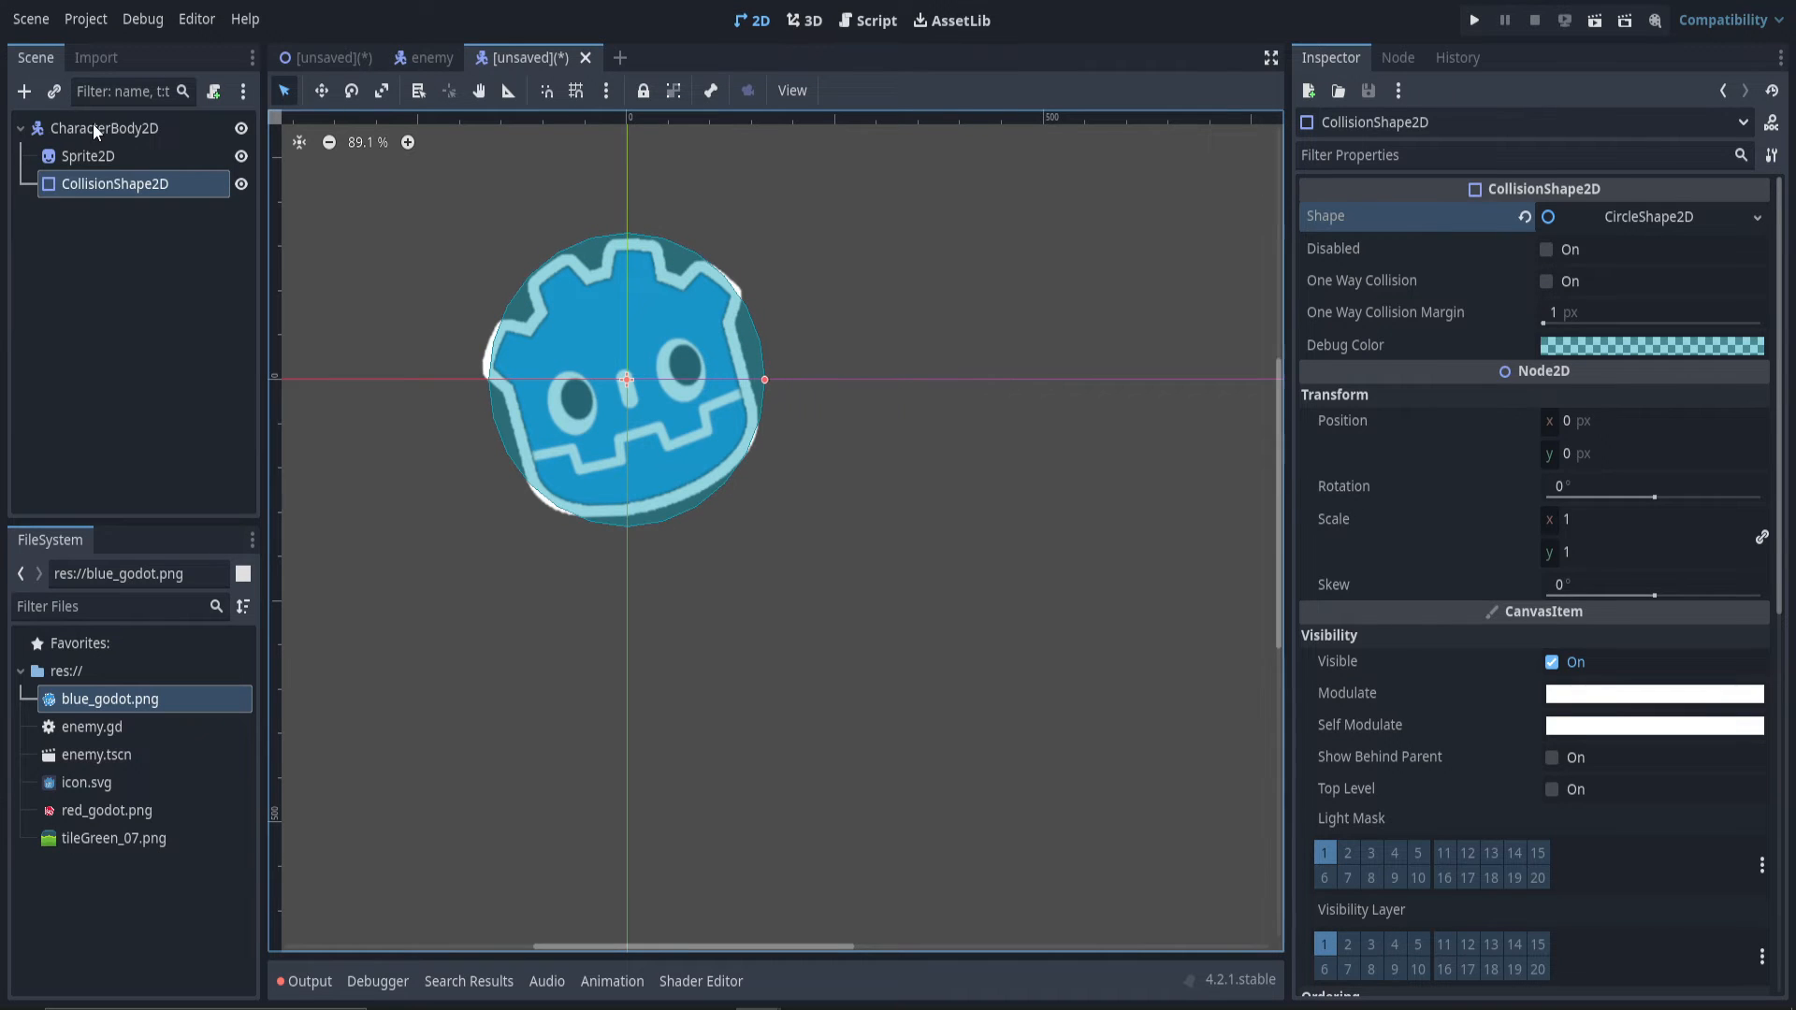
double_click(107, 127)
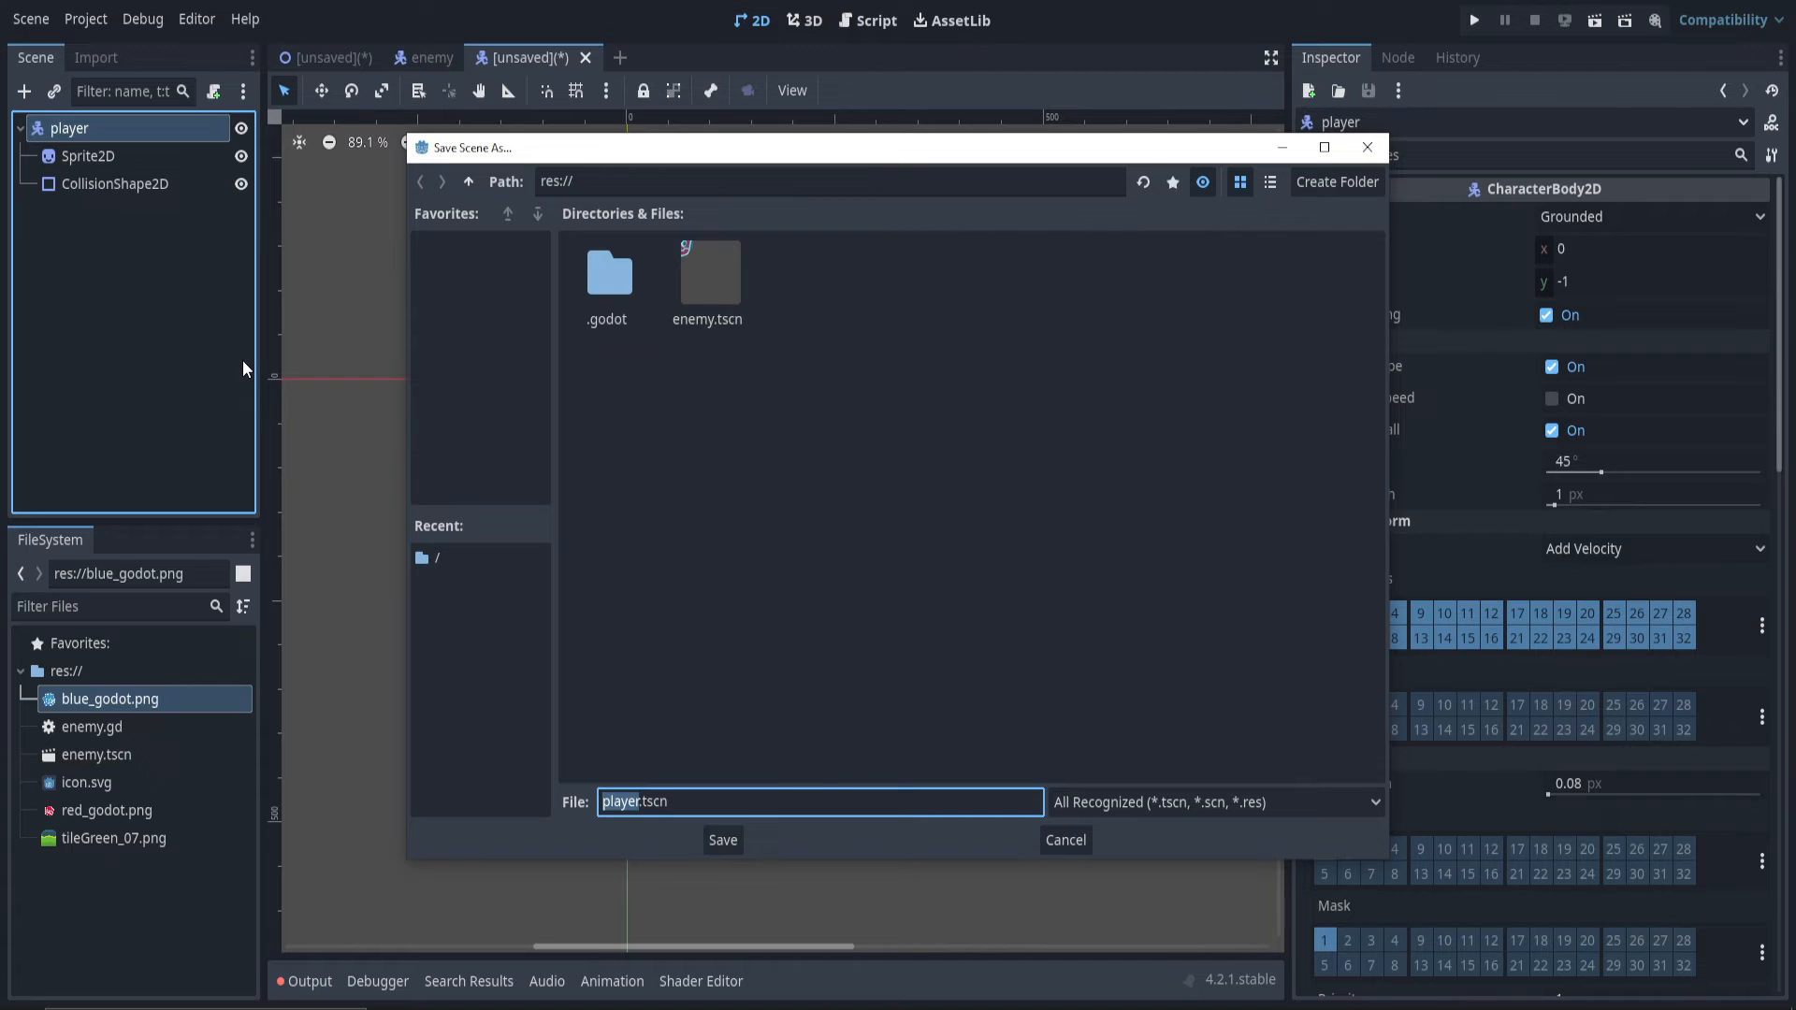
left_click(722, 840)
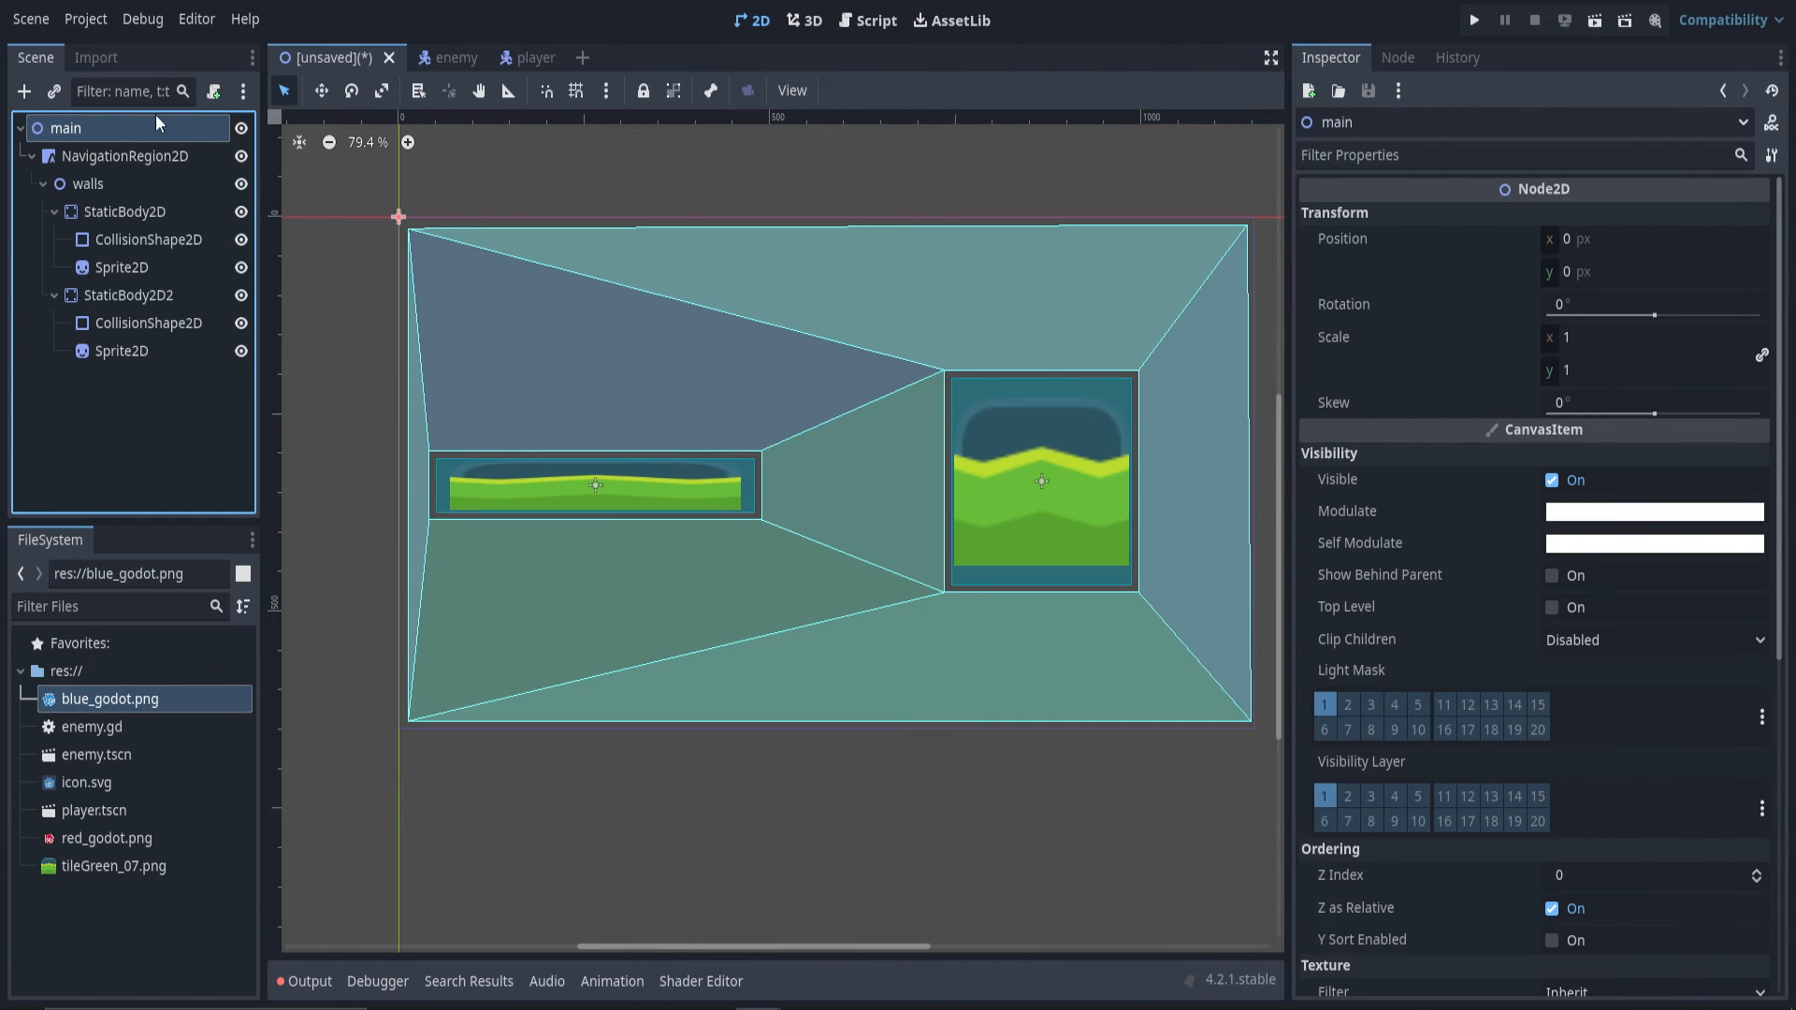
Instance enemy and player into main, position and scale them, and save as main.tscn.
left_click(96, 754)
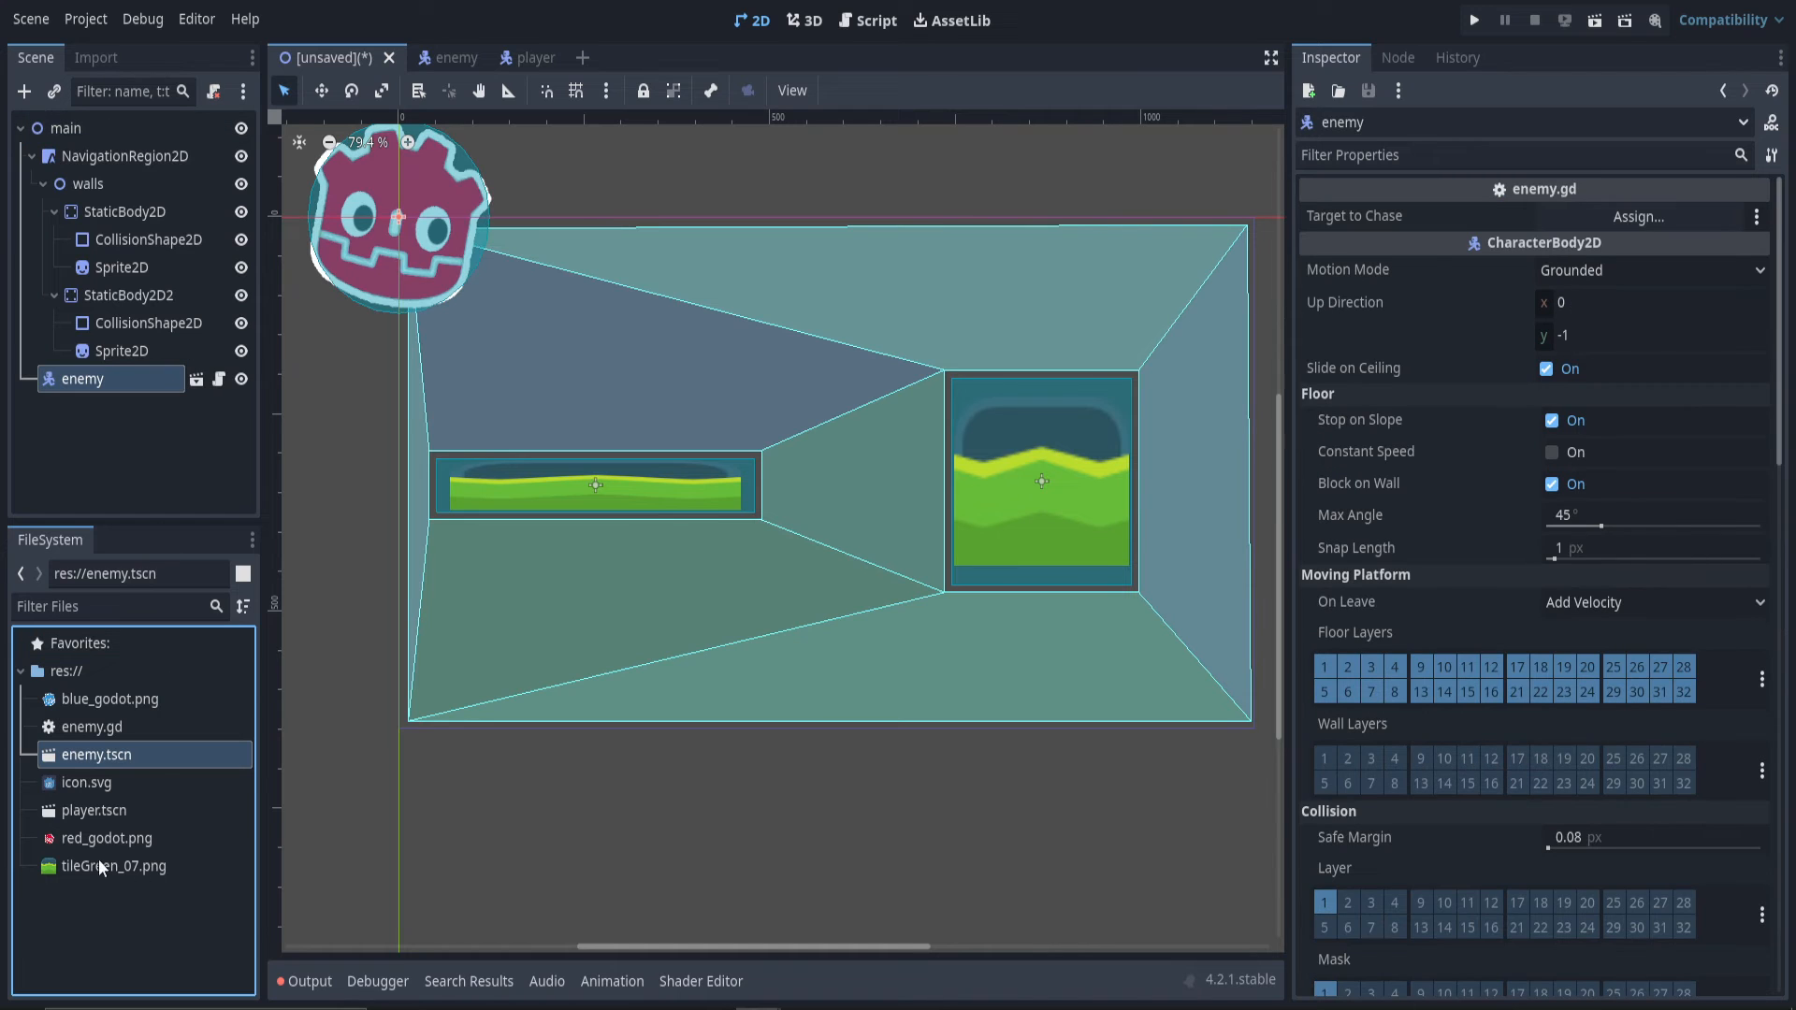
left_click(89, 810)
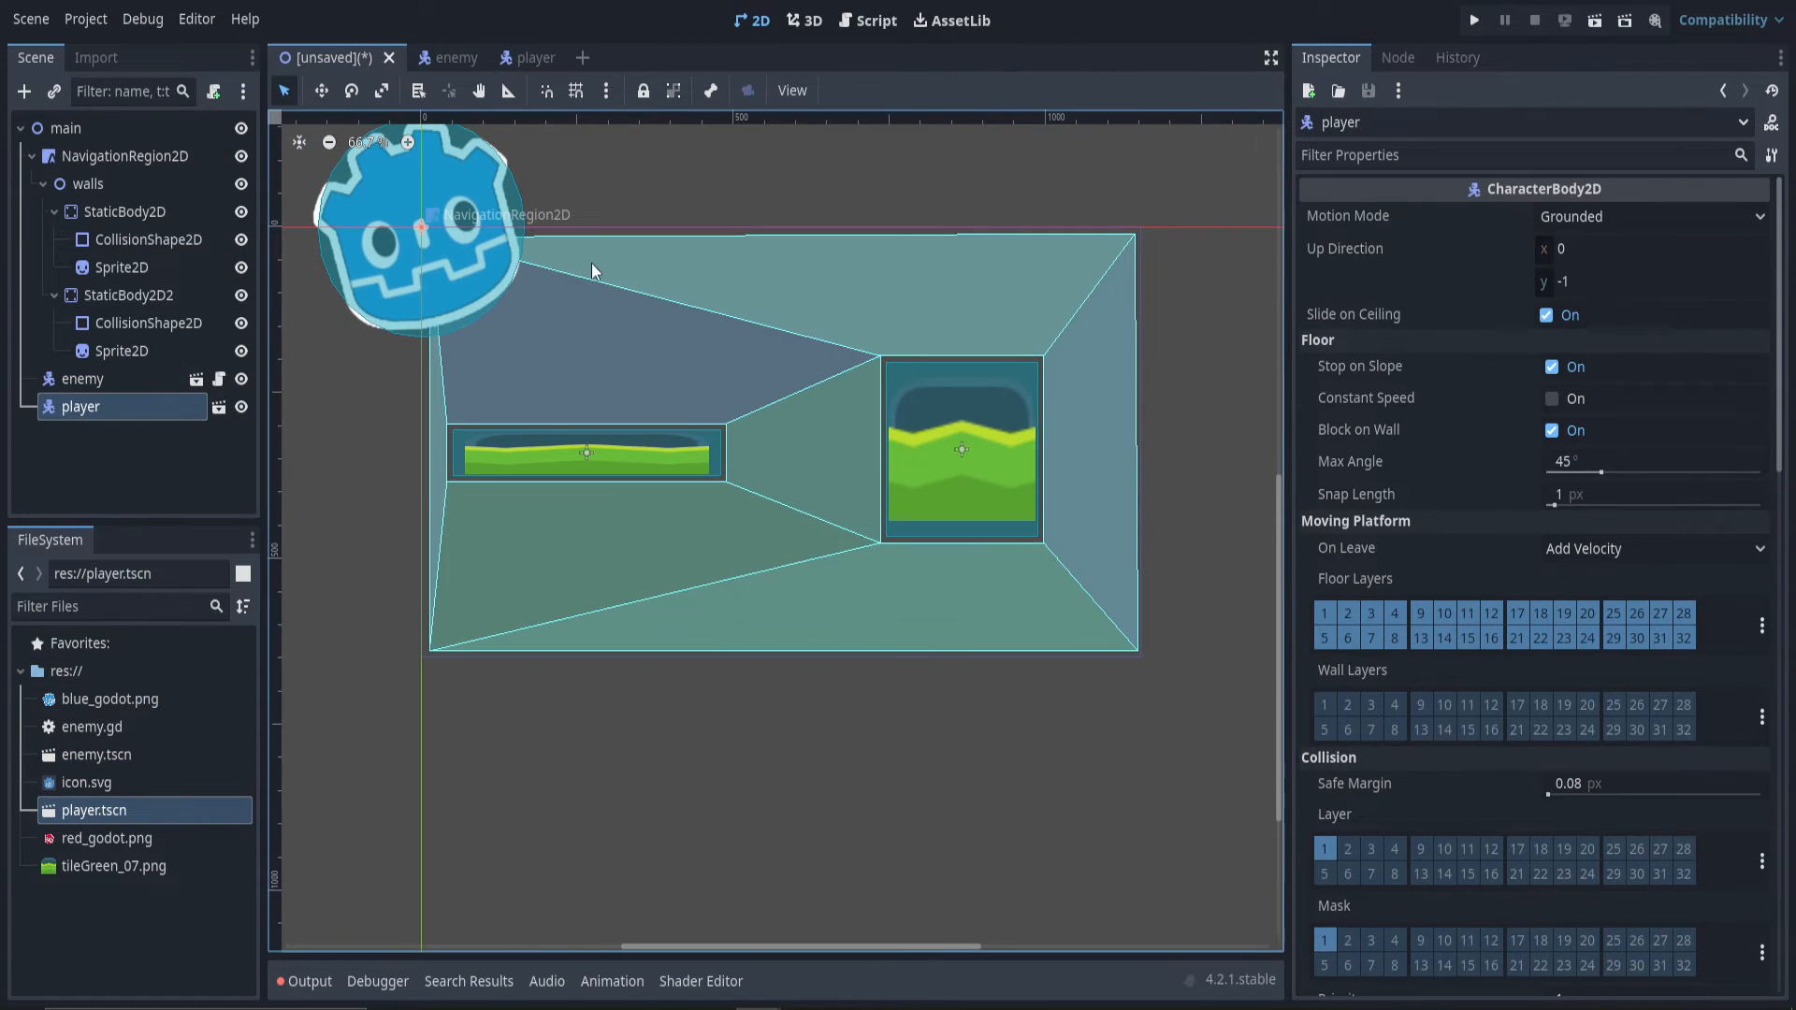
mouse_move(516, 257)
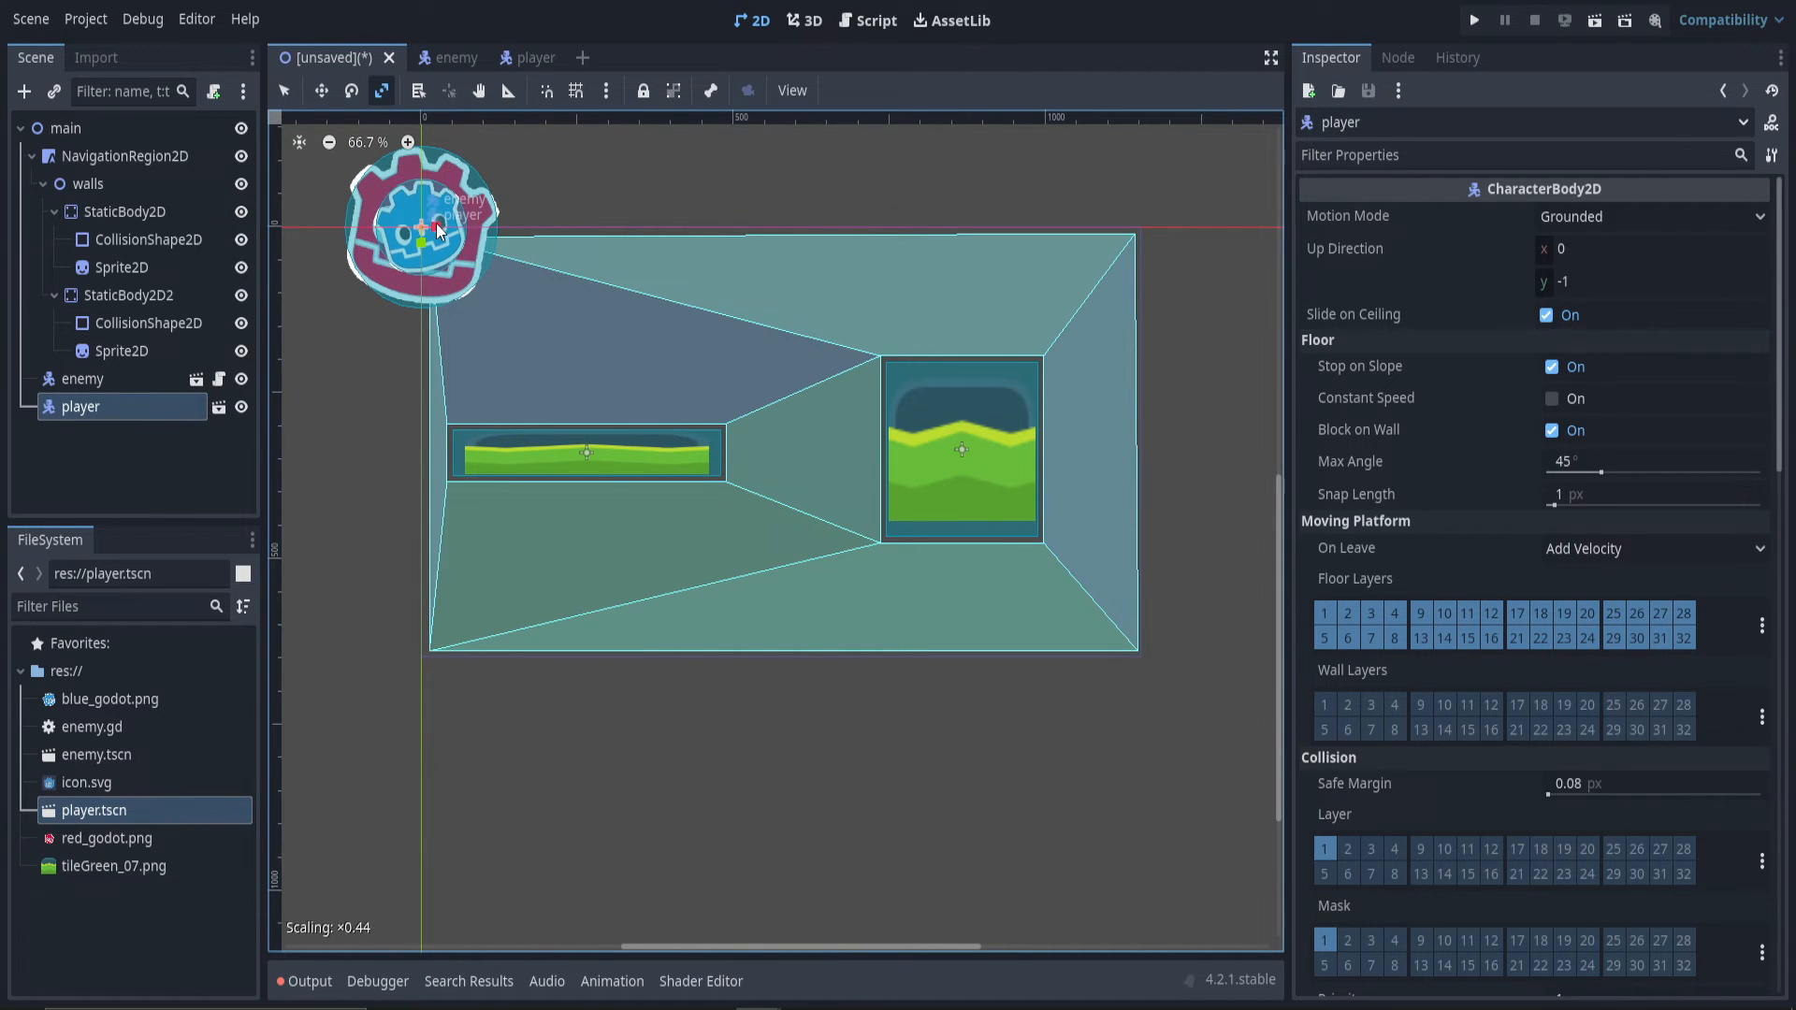
left_click_drag(438, 226, 524, 301)
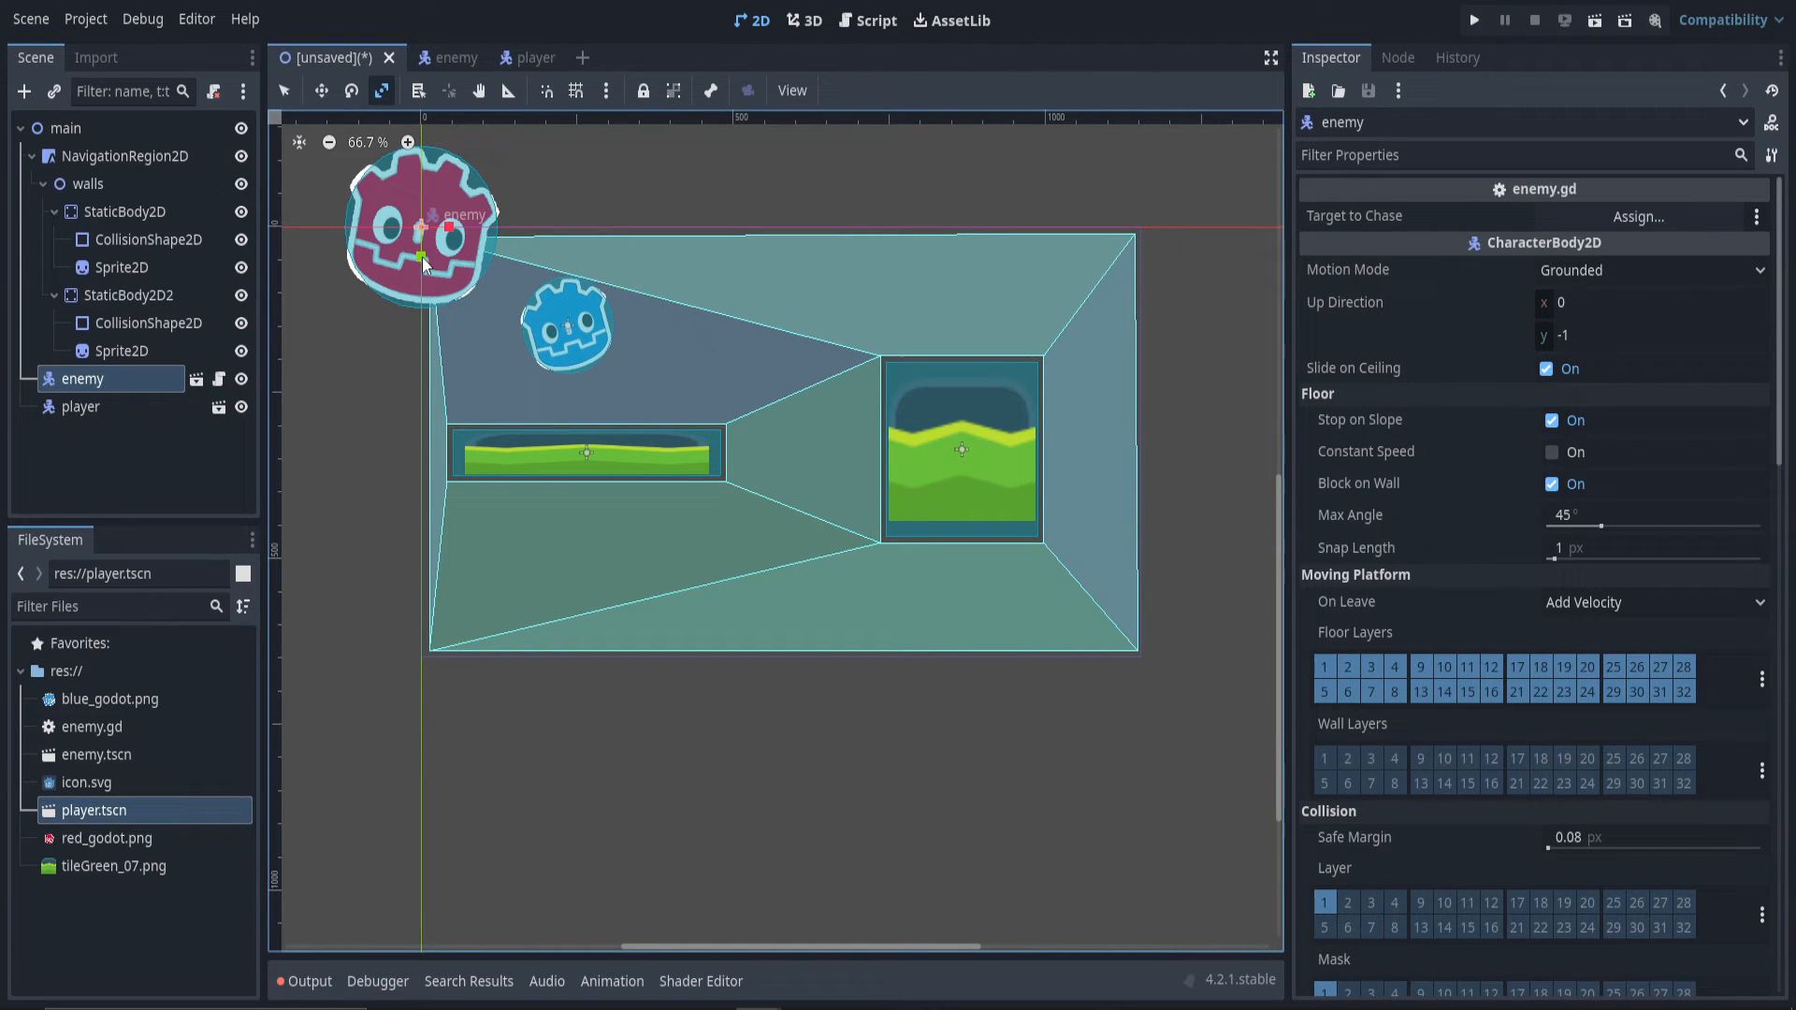
left_click_drag(421, 228, 562, 417)
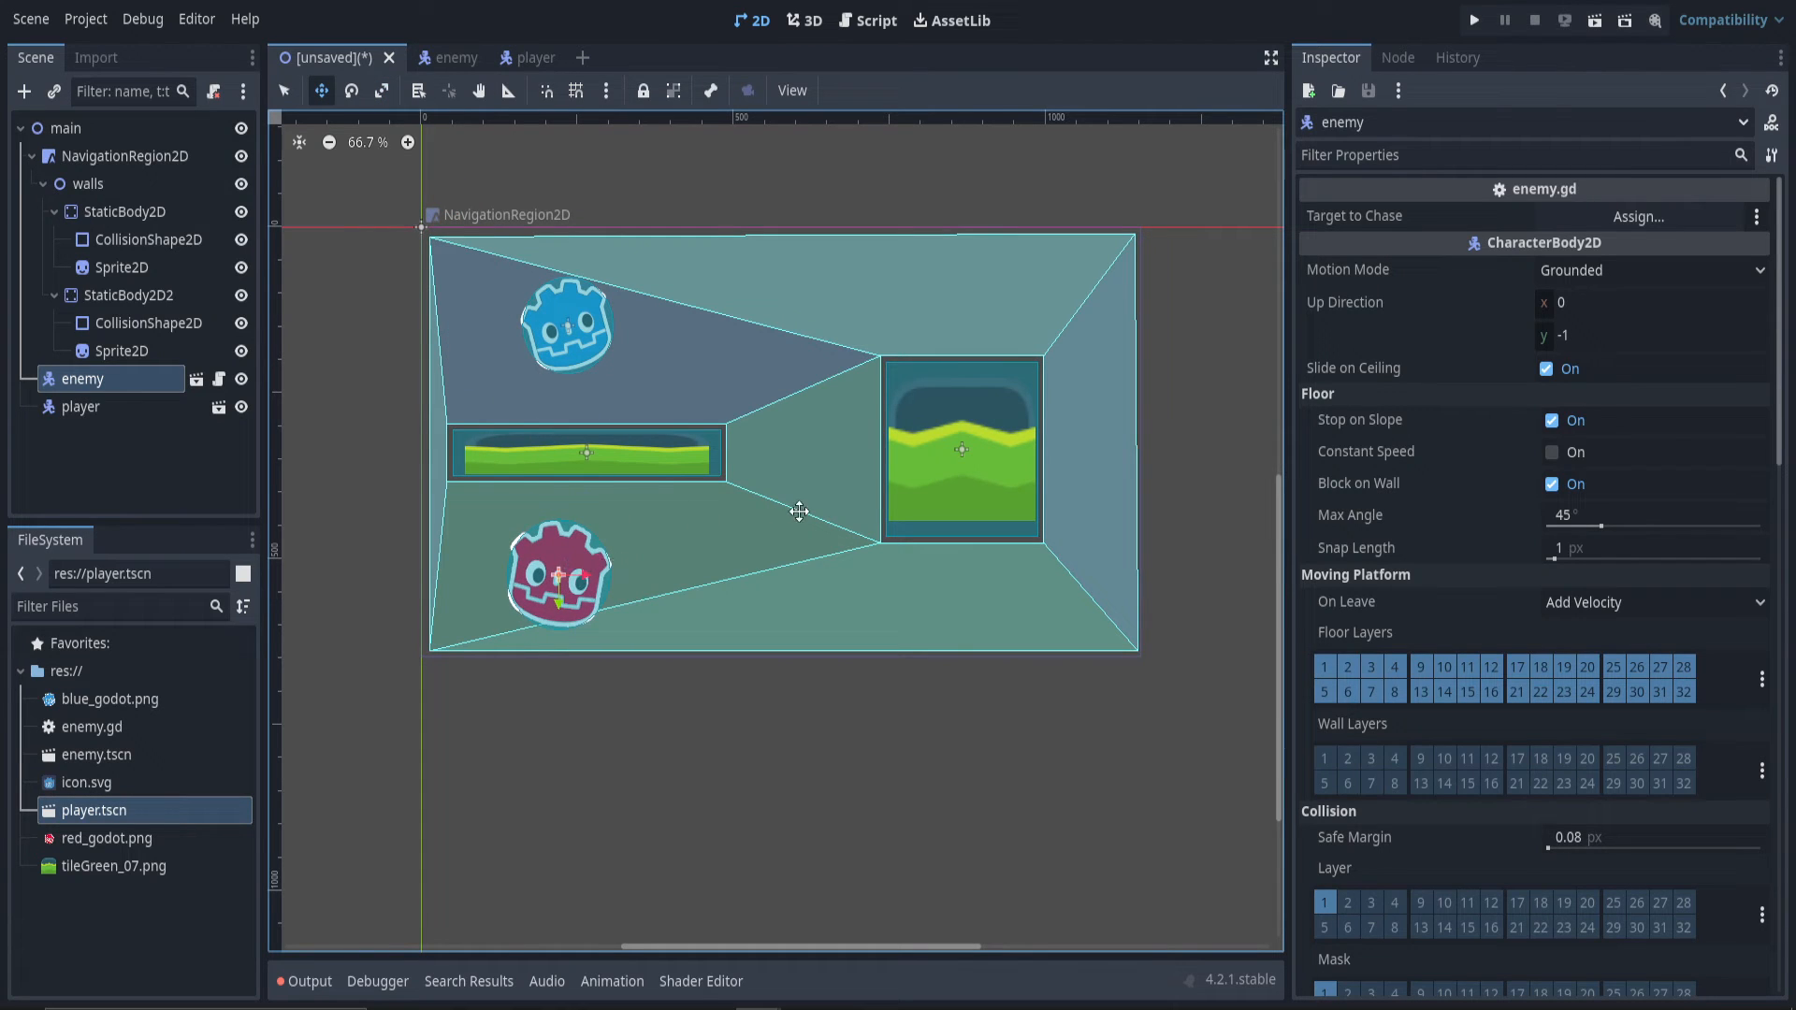
mouse_move(881, 488)
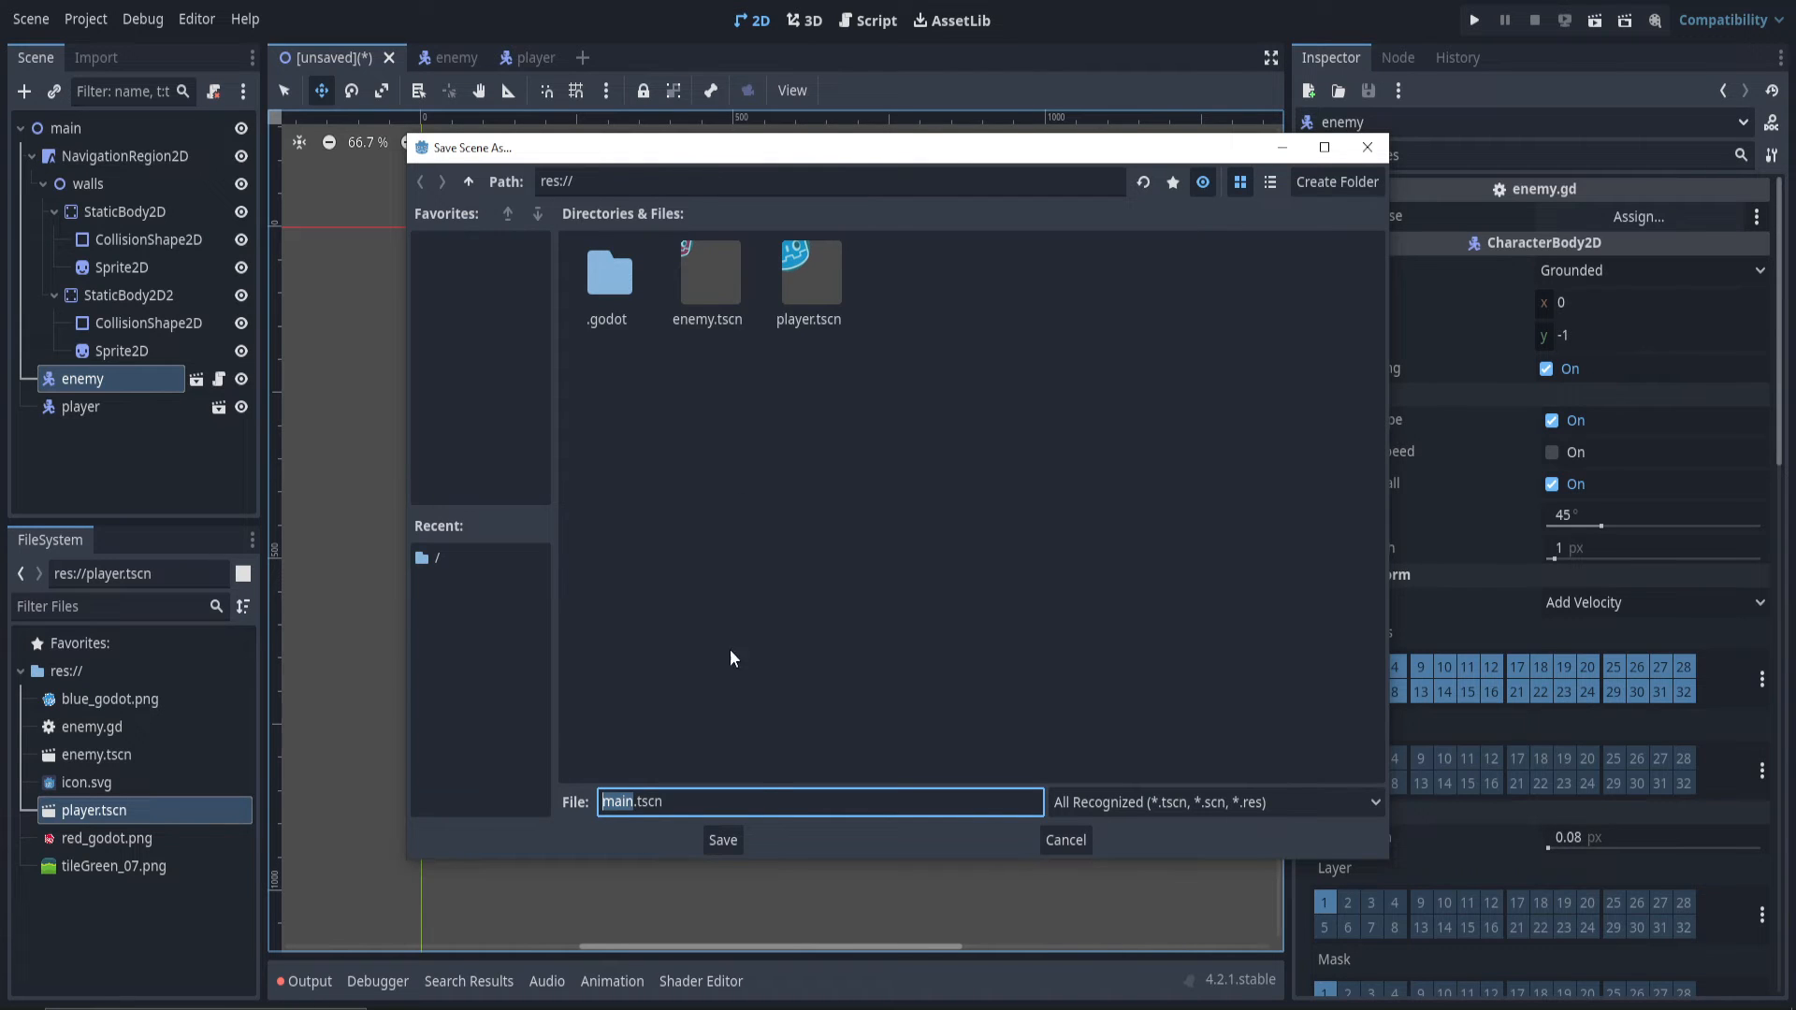
left_click(722, 840)
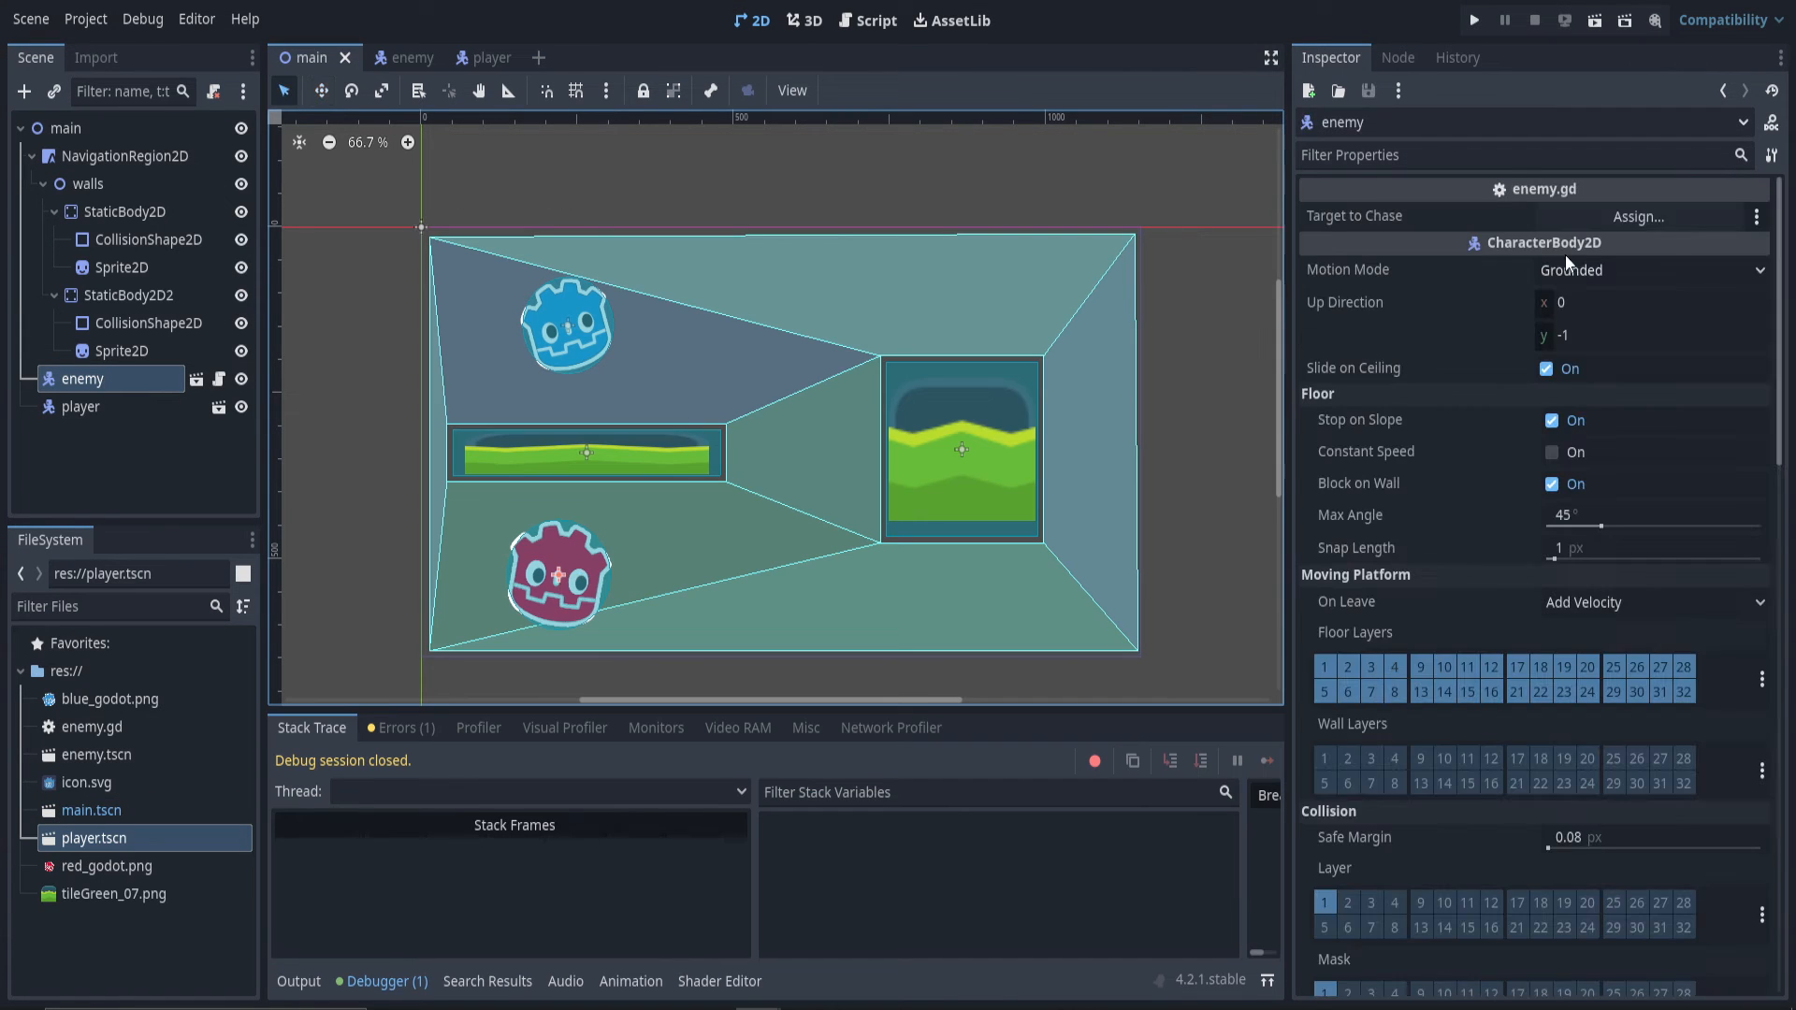
mouse_move(1397, 223)
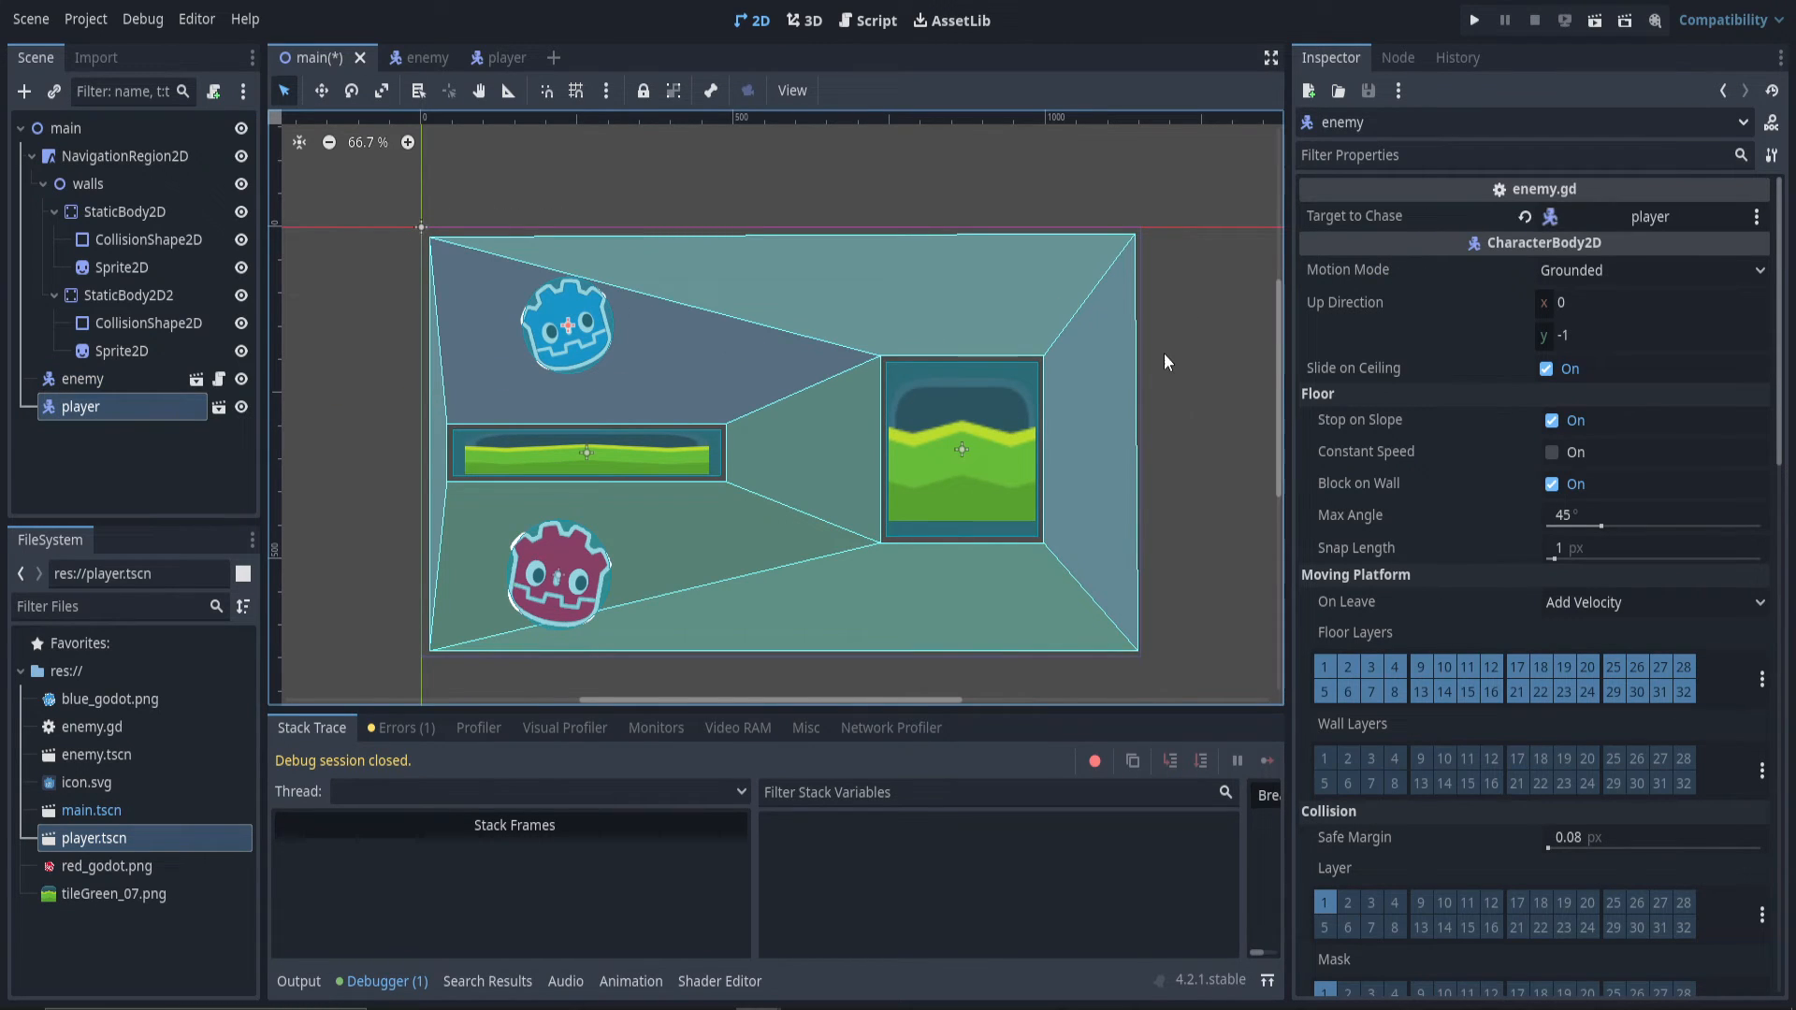
Run and close the game, then select the thin wall body to move it left.
left_click(1472, 19)
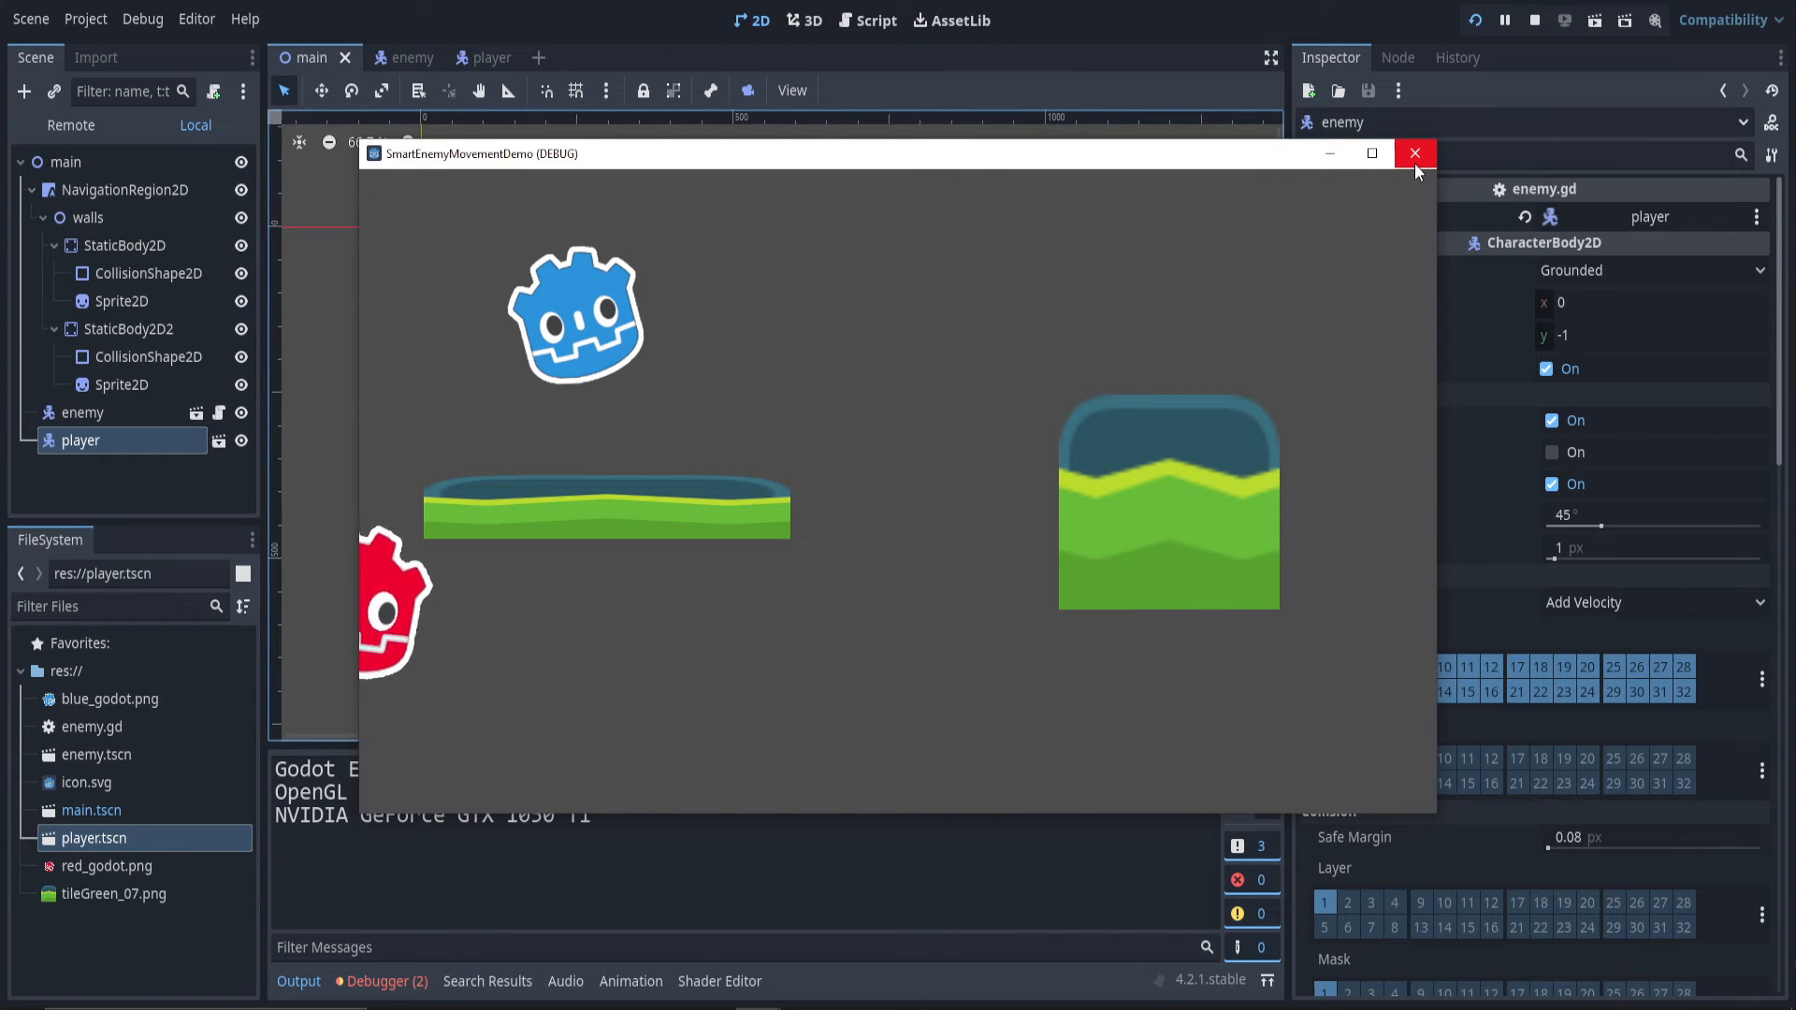
left_click(1416, 153)
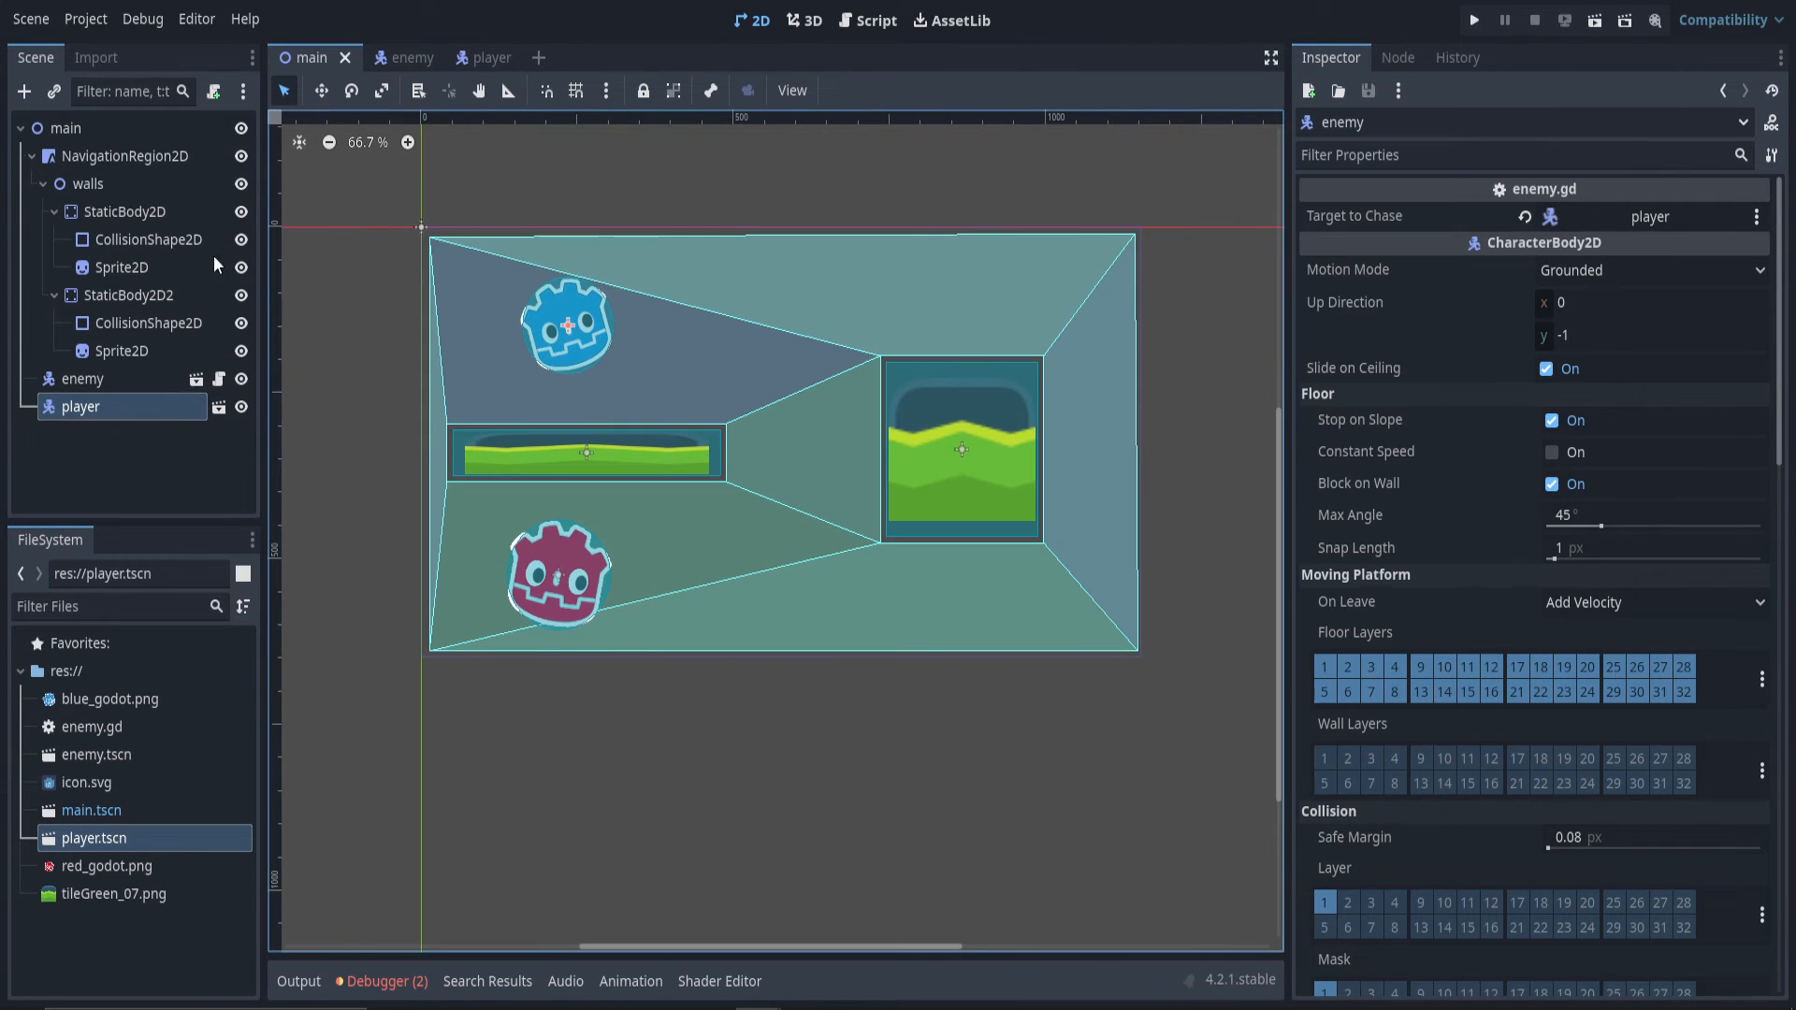
left_click(123, 212)
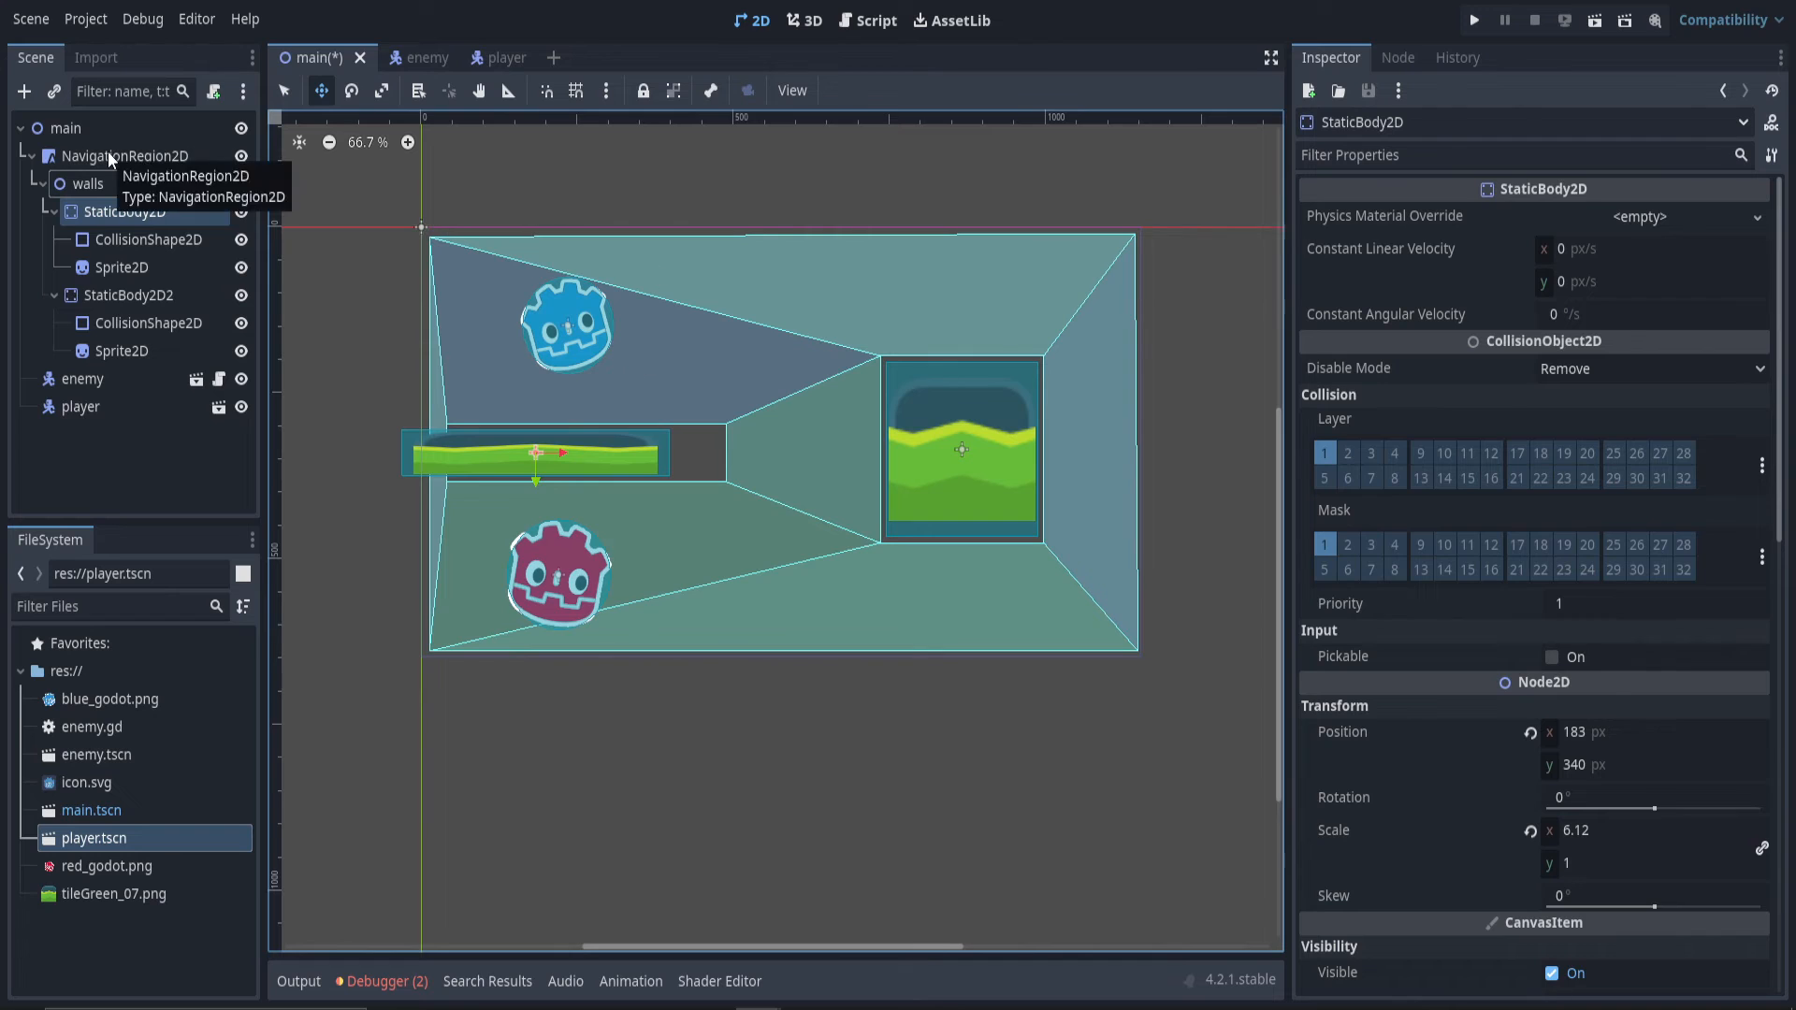
Rebake the NavigationRegion2D polygon, test-run the chase and close the game.
left_click(124, 155)
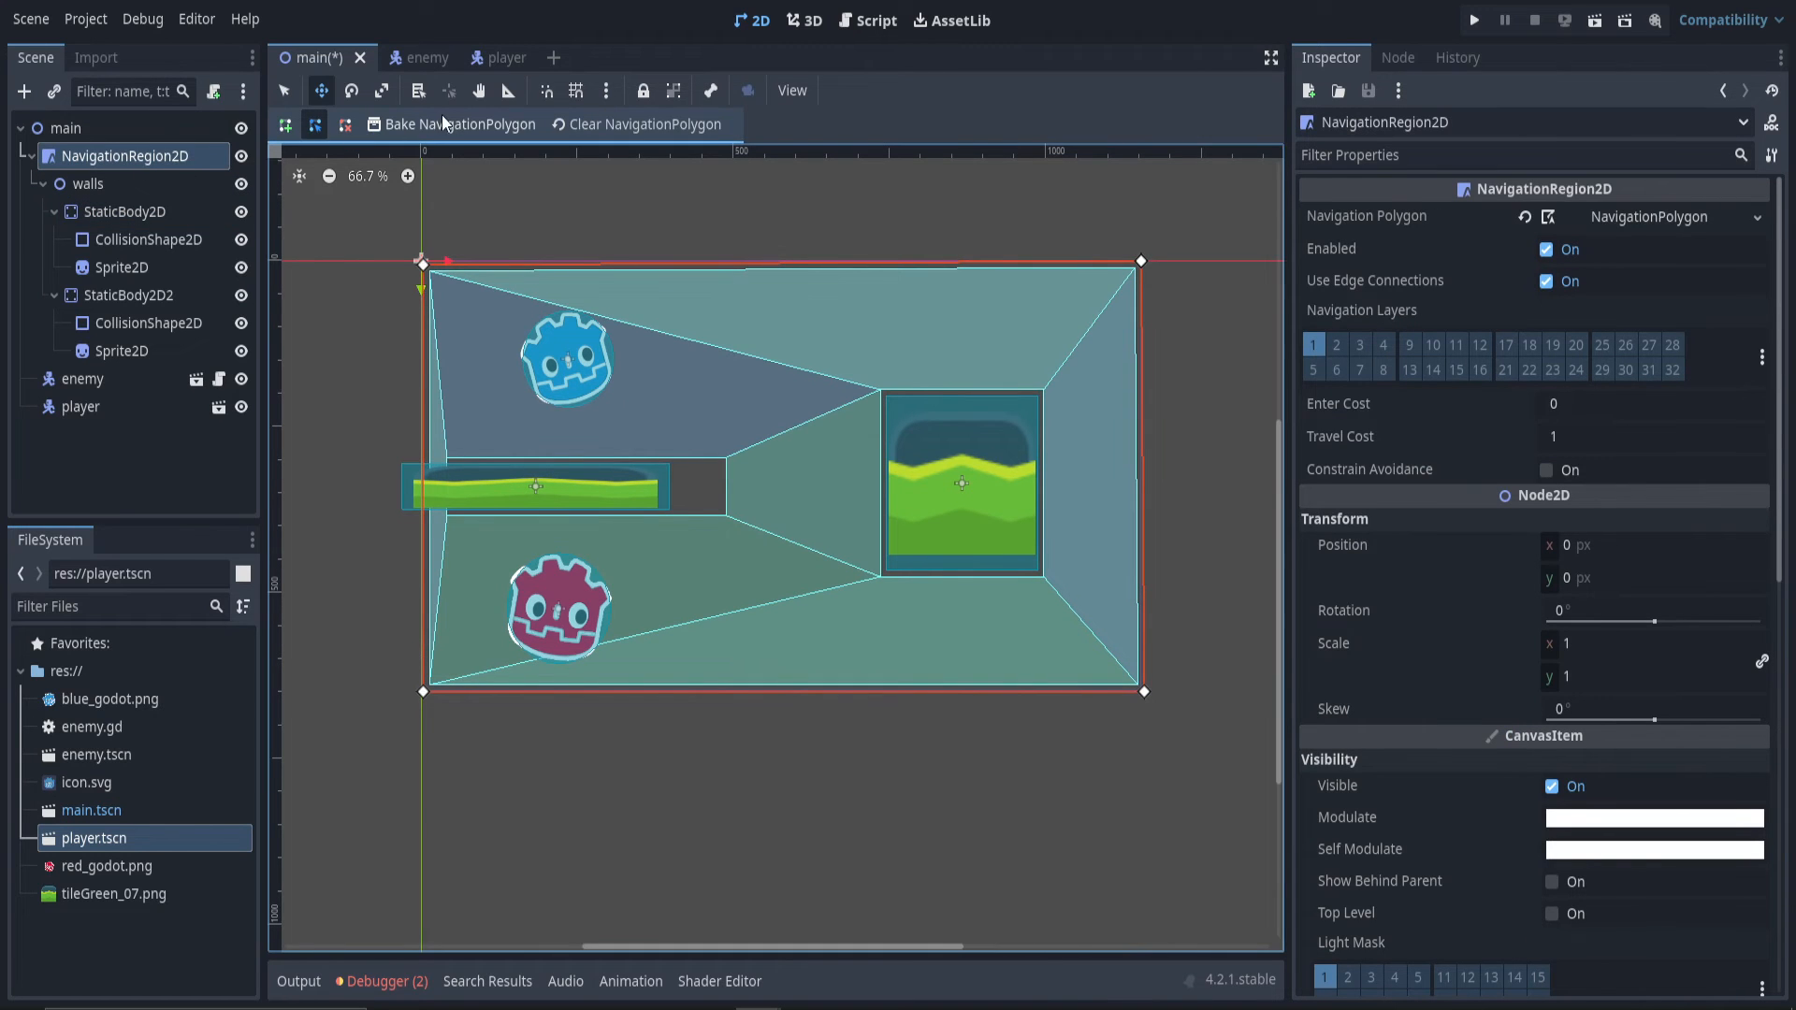
left_click(1475, 19)
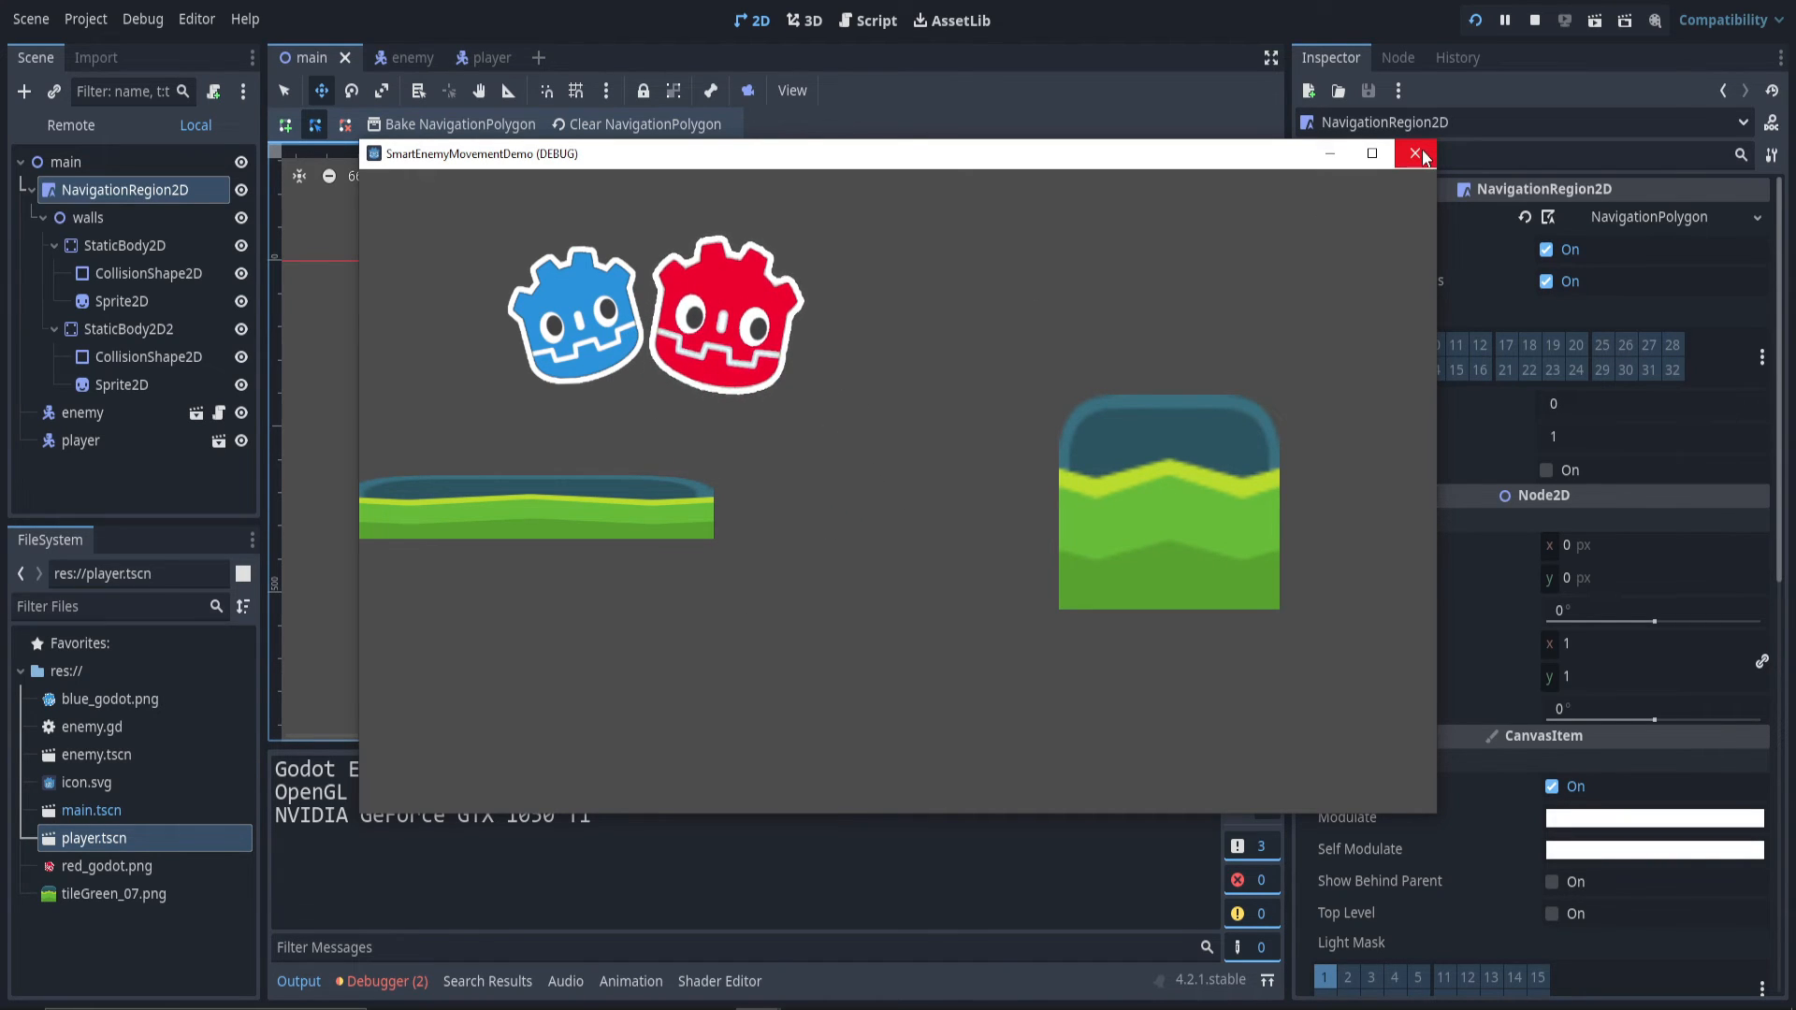
left_click(1420, 153)
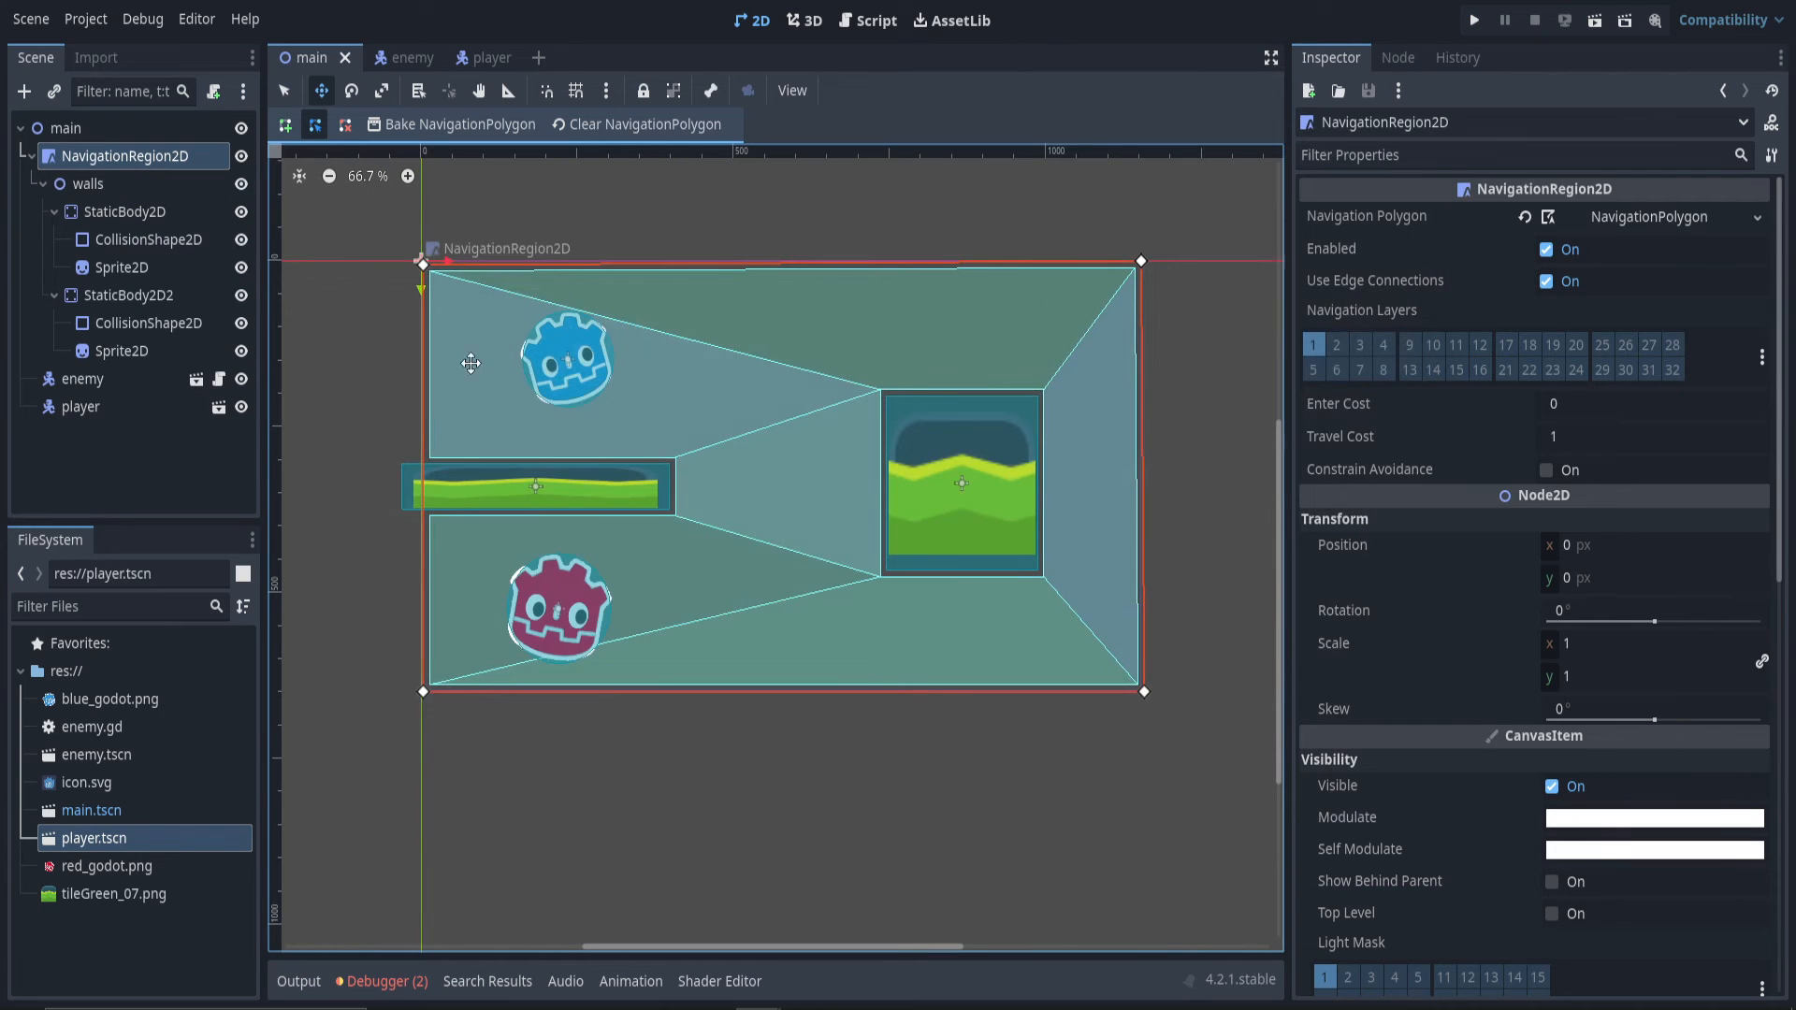
Set the enemy agent's path postprocessing to Edgecentered and its collision layer to 2.
left_click(80, 380)
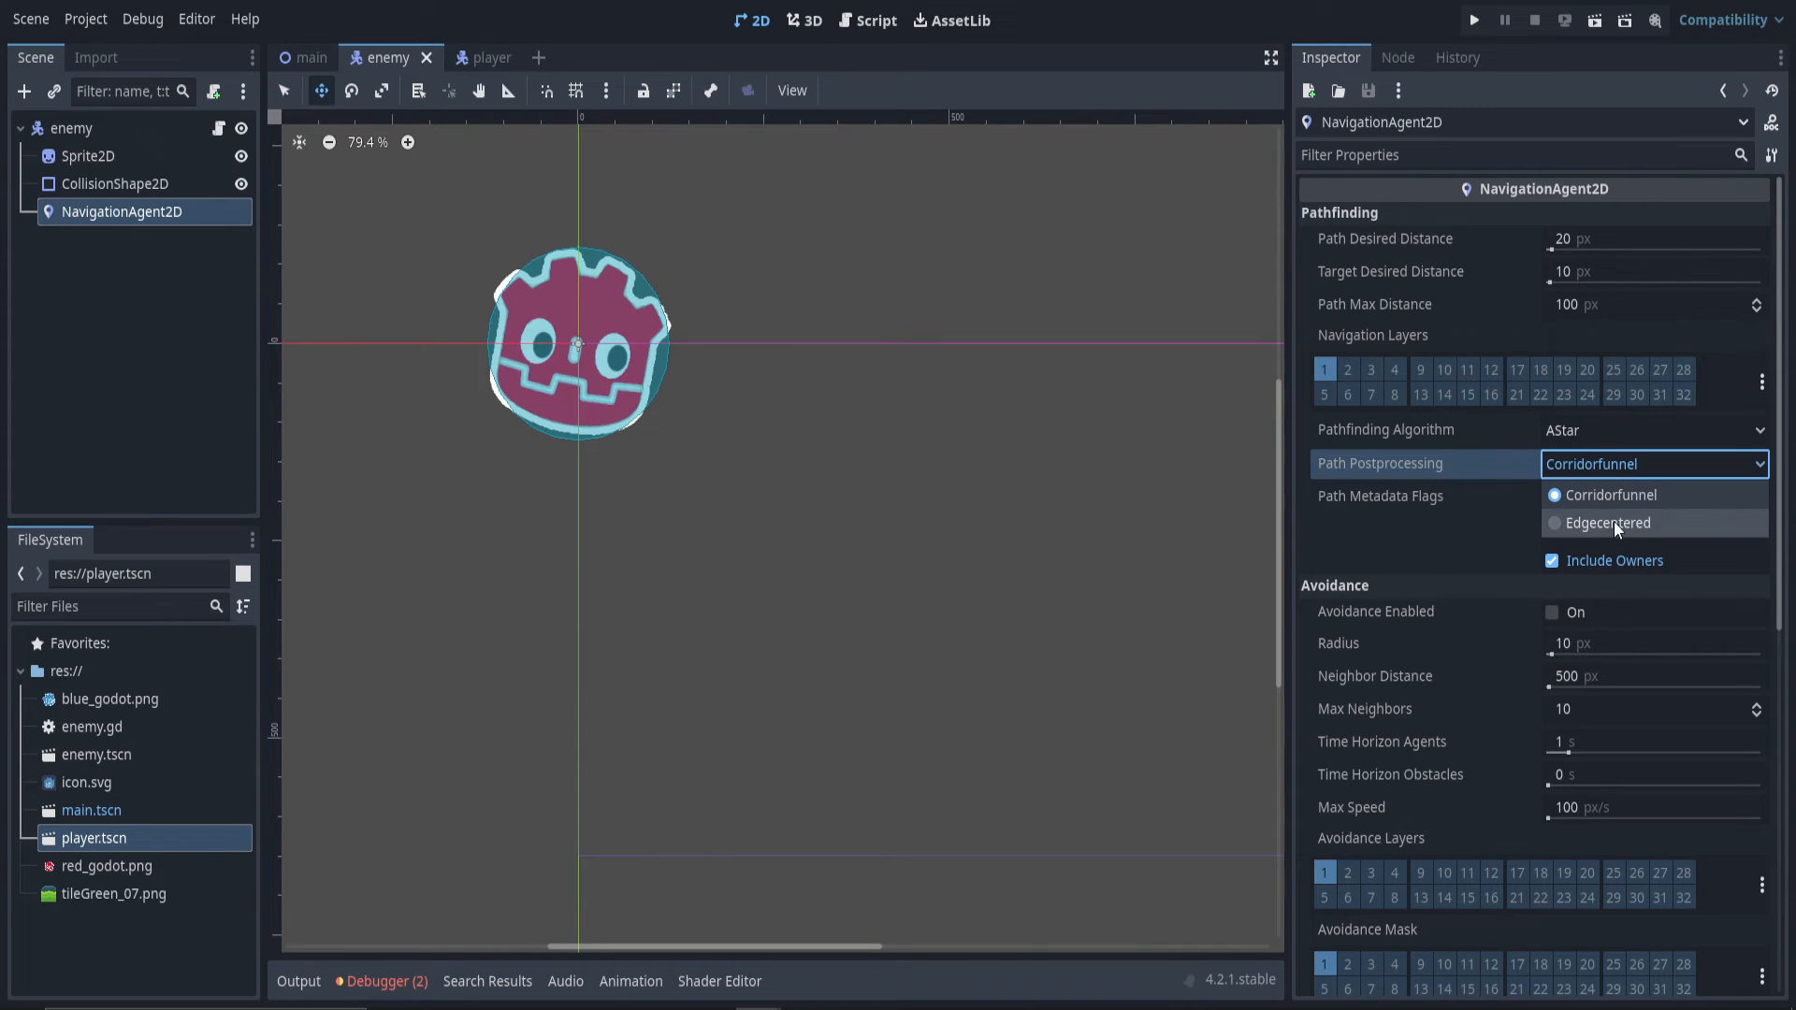
left_click(1604, 522)
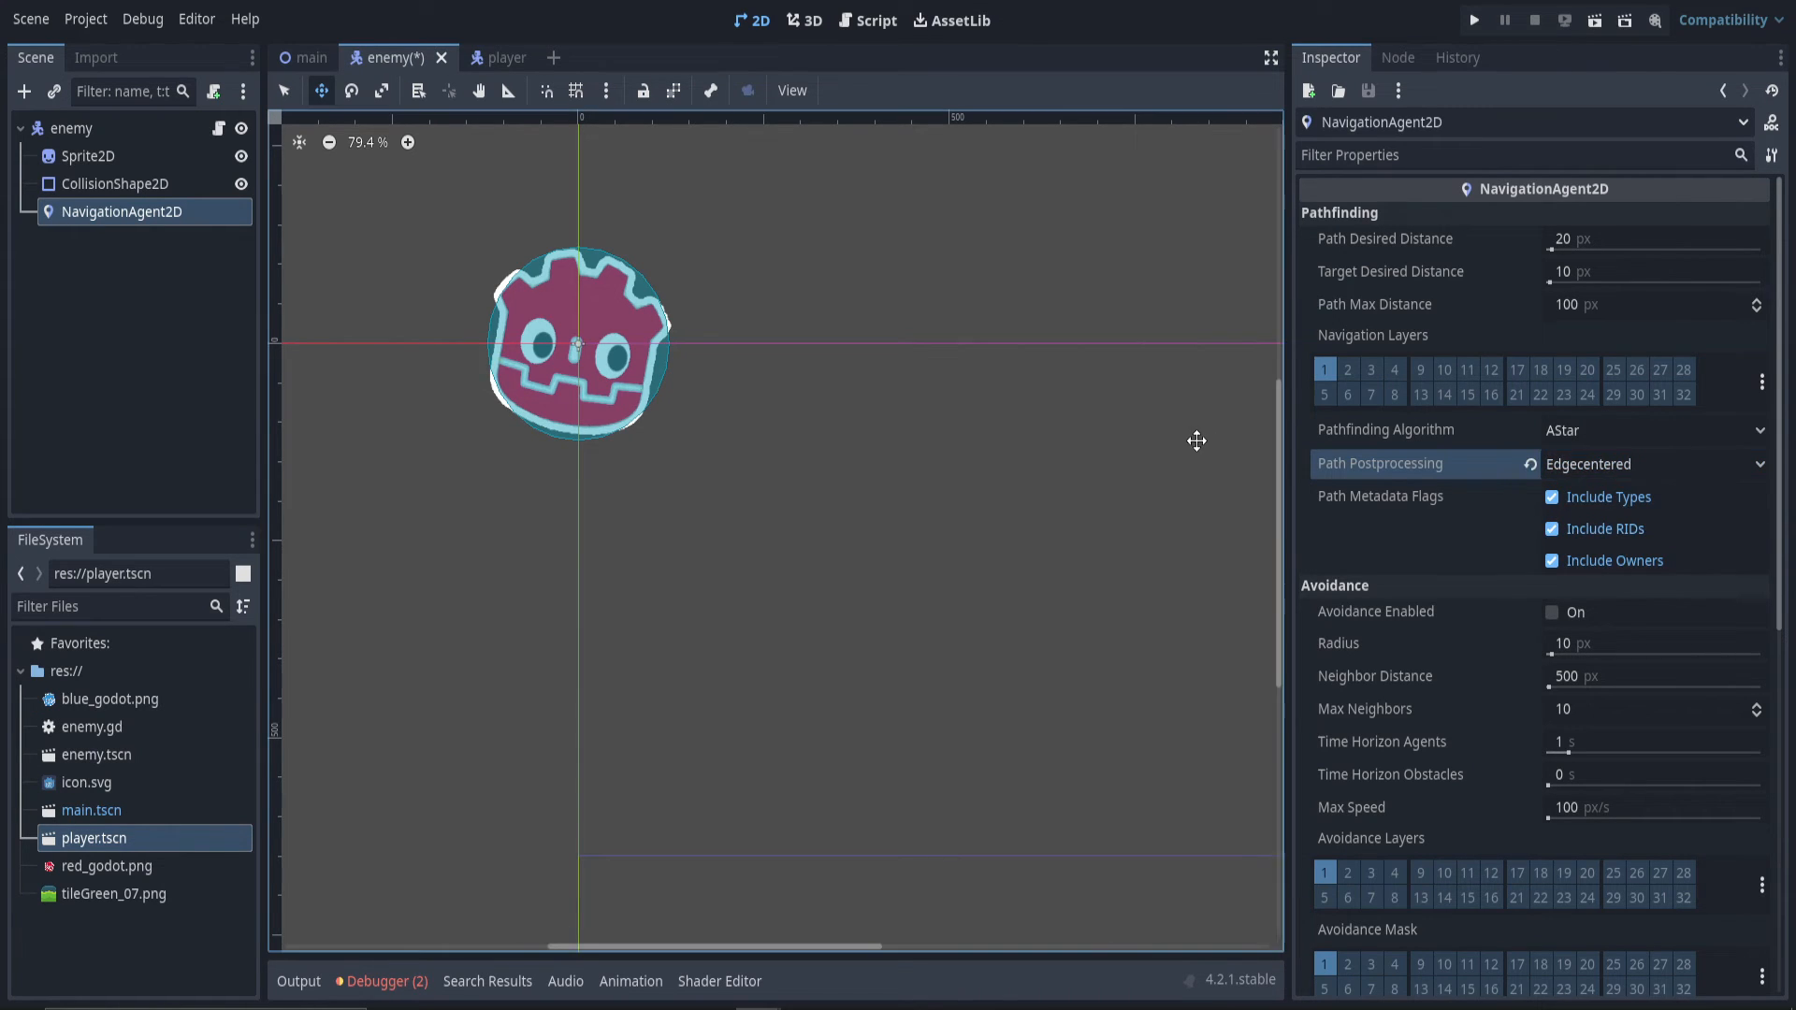
mouse_move(614, 381)
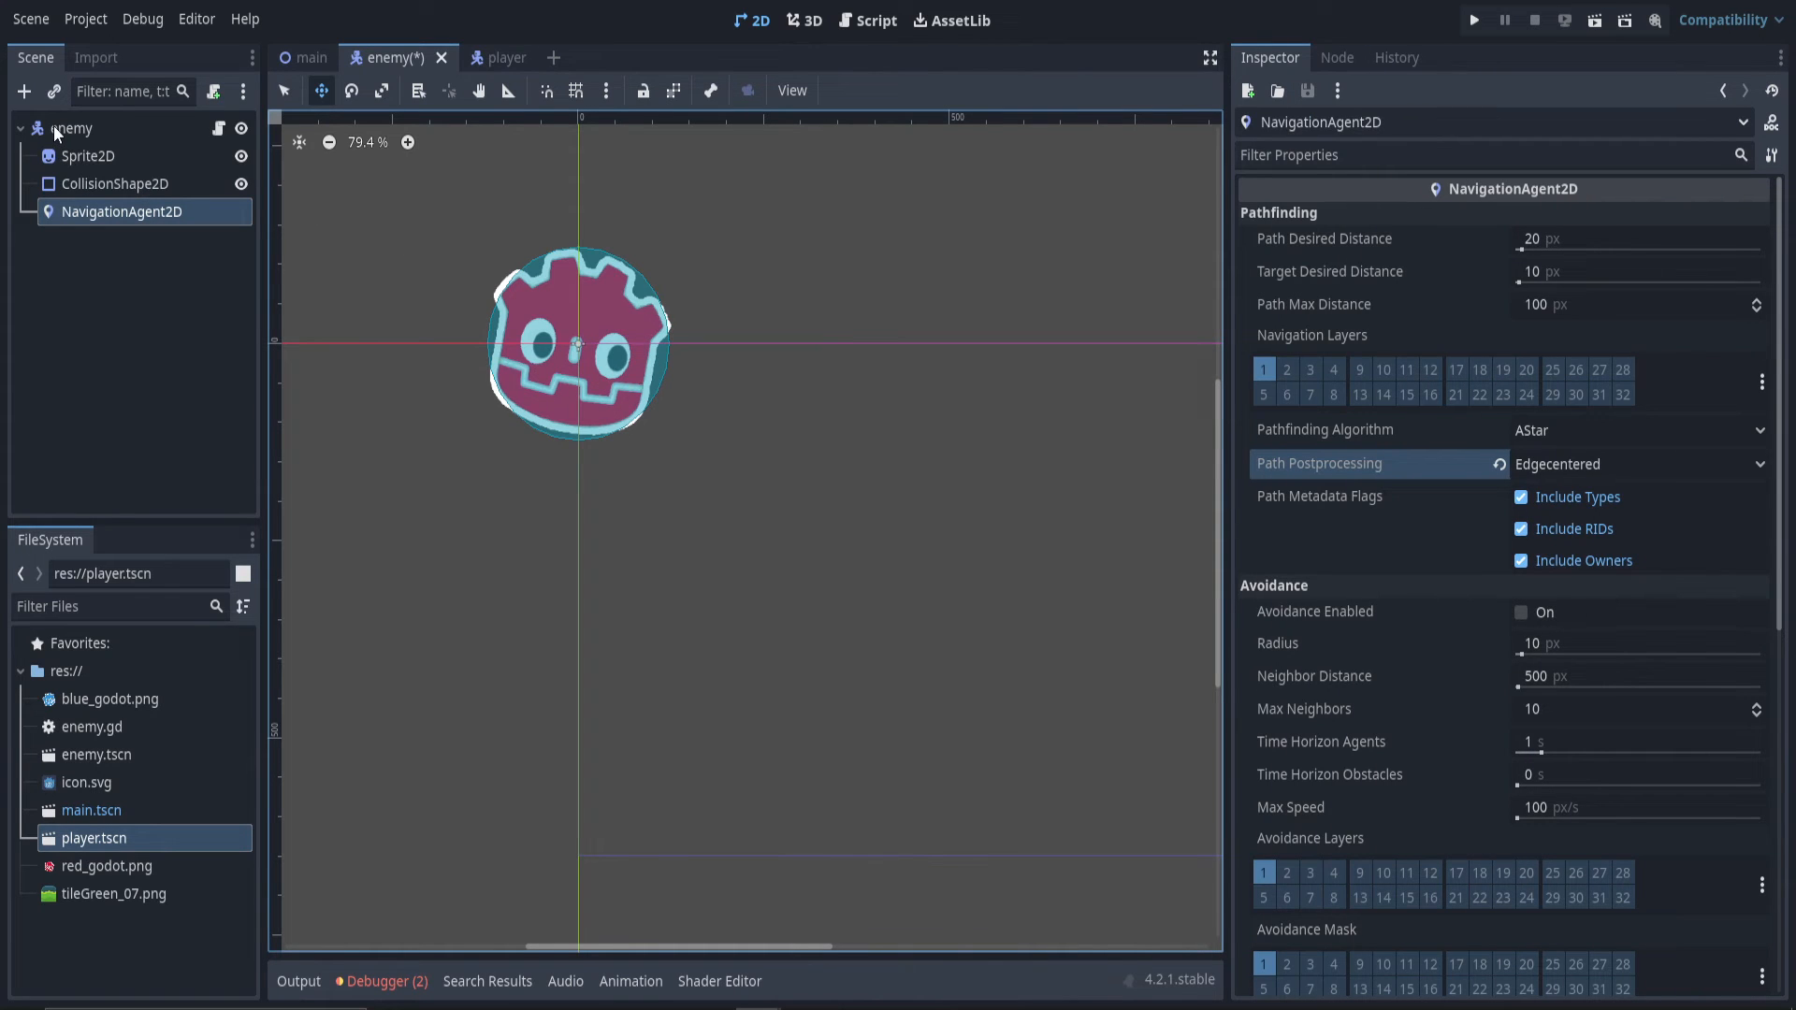
left_click(71, 127)
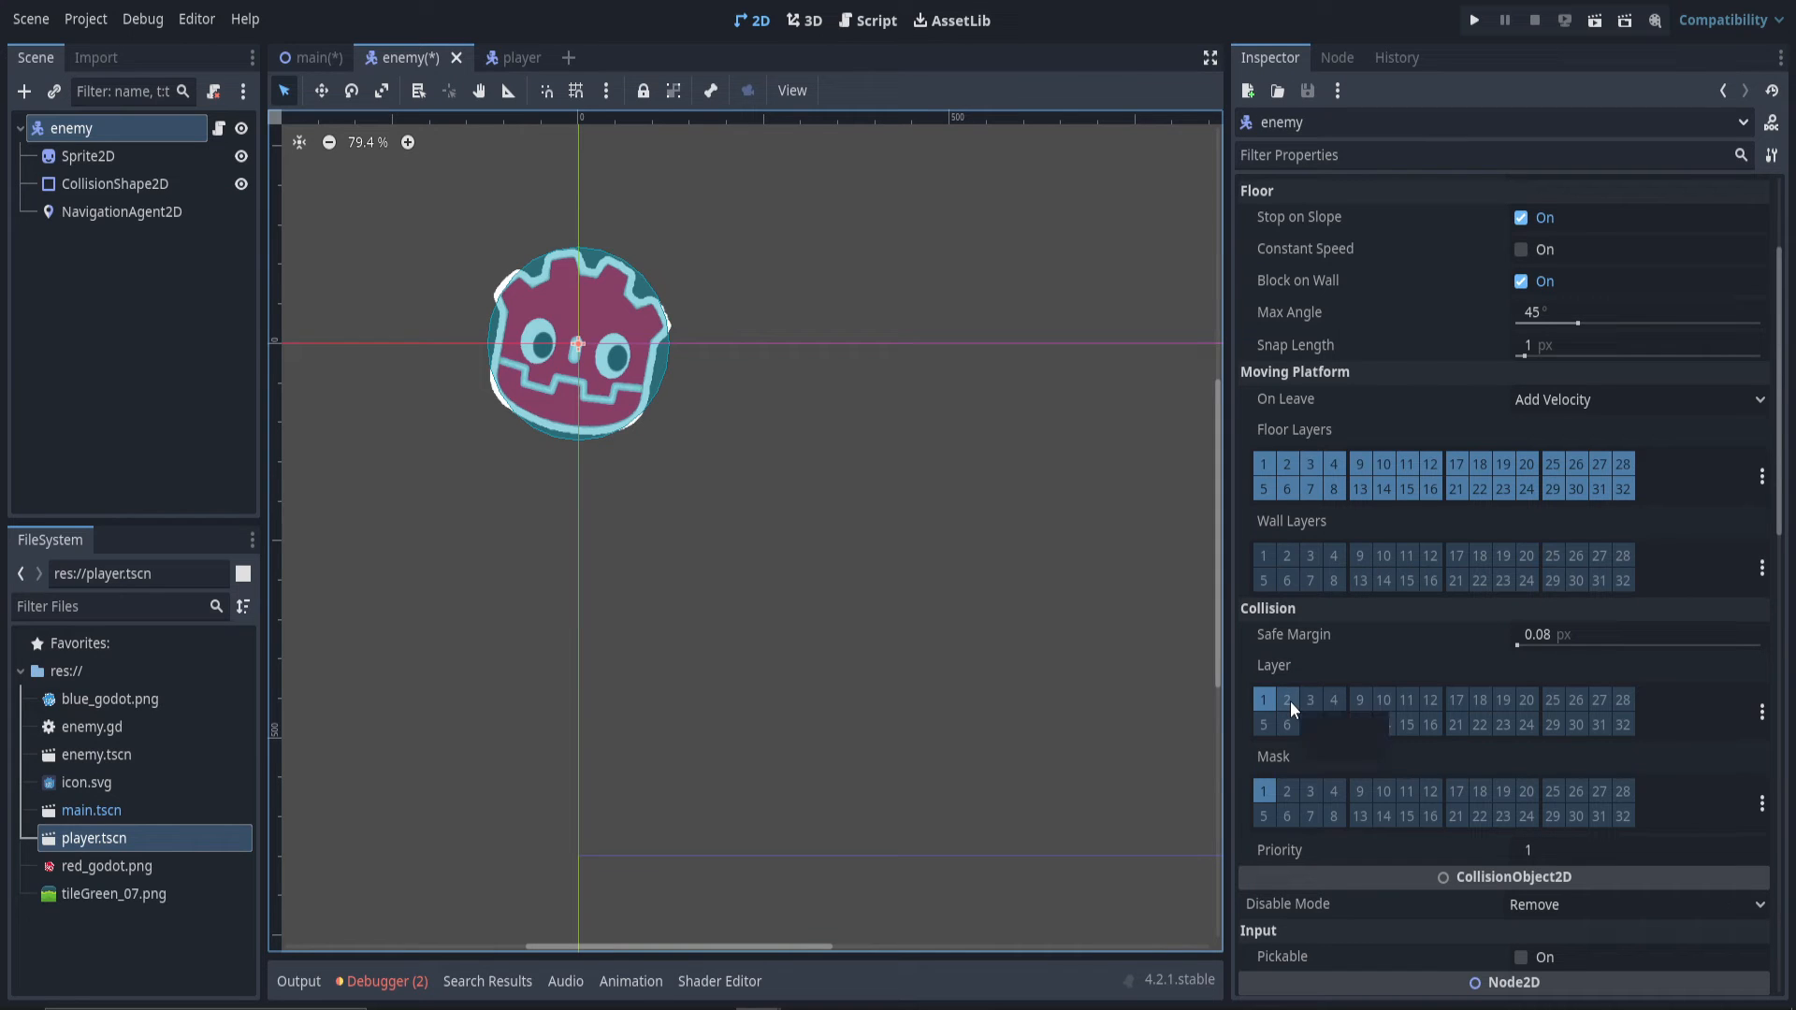
left_click(1287, 700)
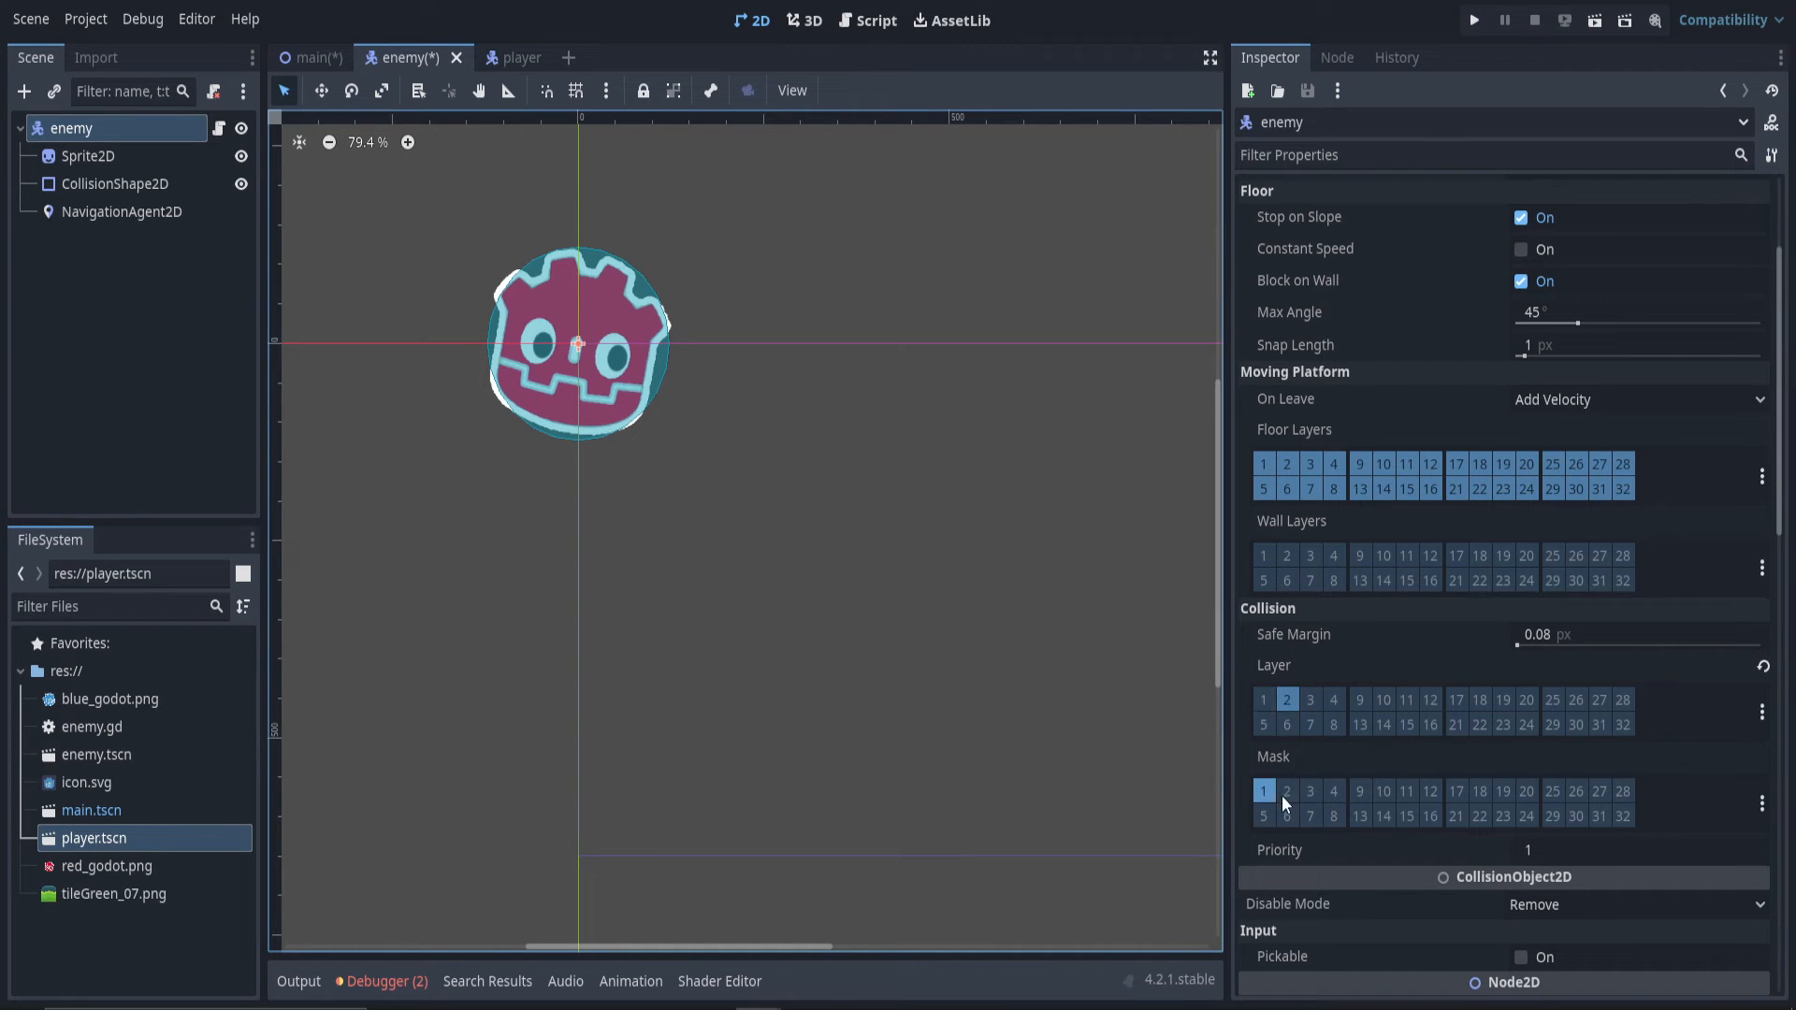
mouse_move(1311, 791)
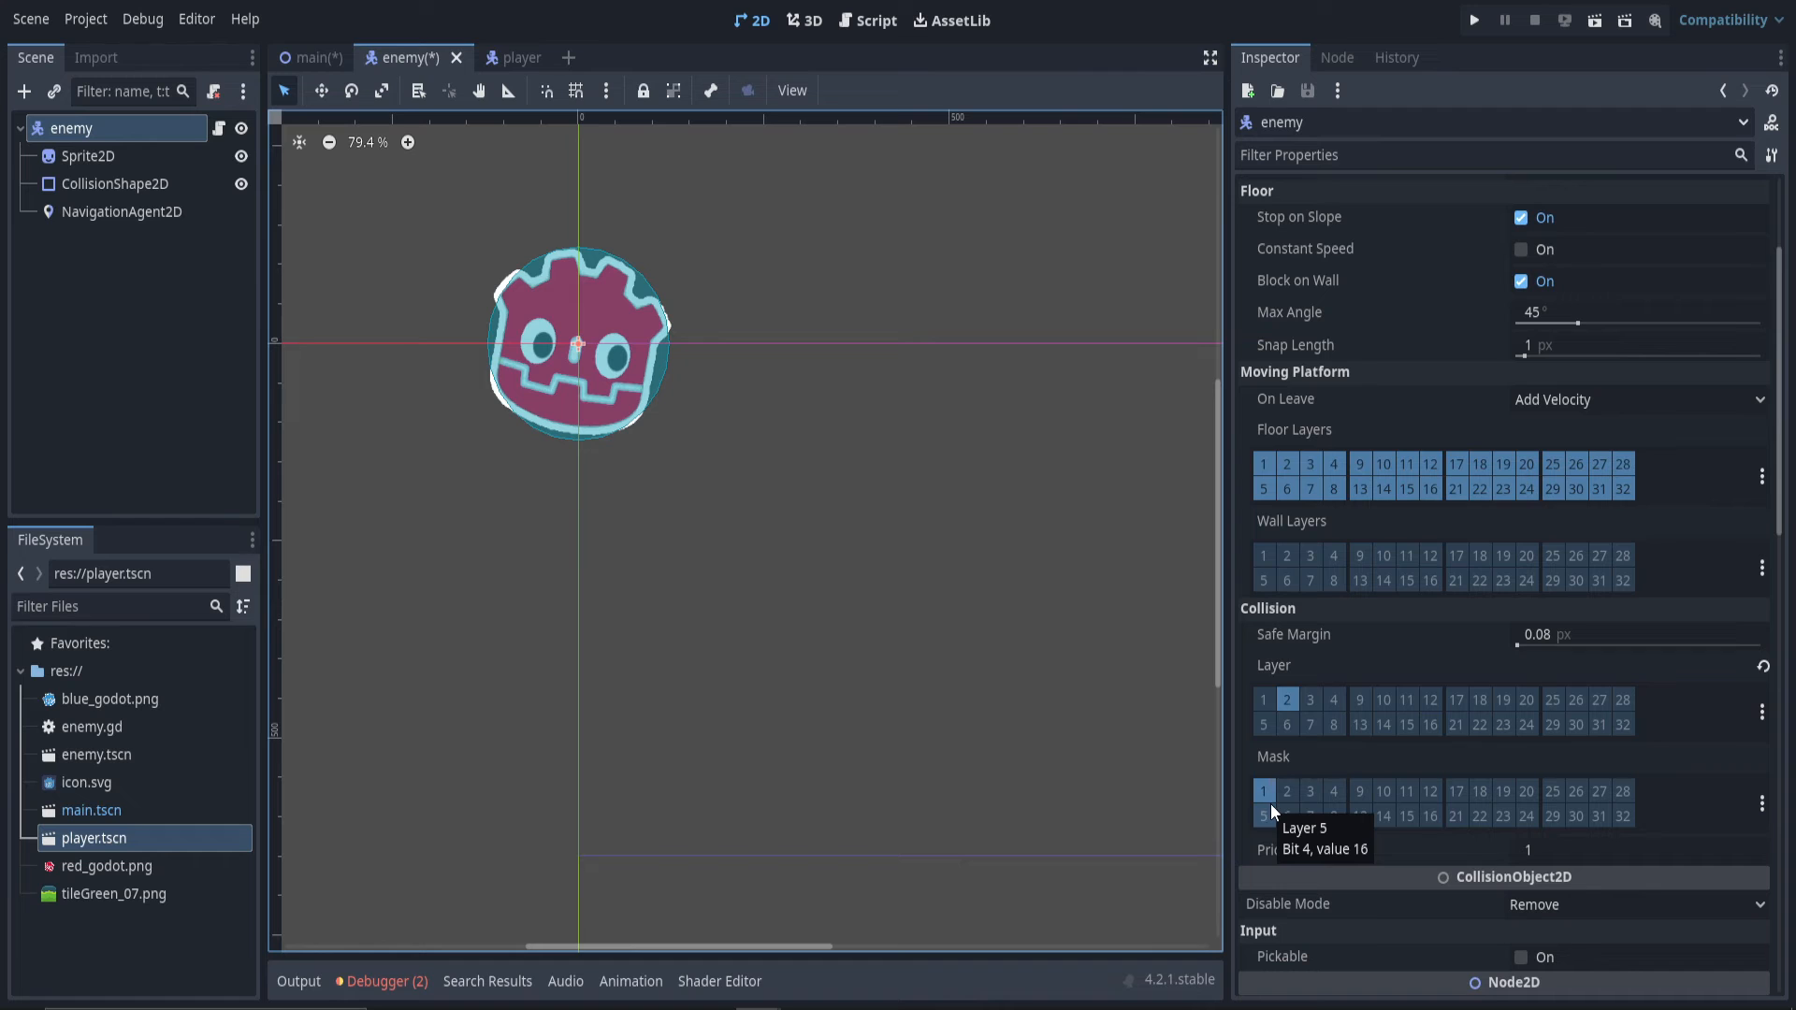
mouse_move(524, 58)
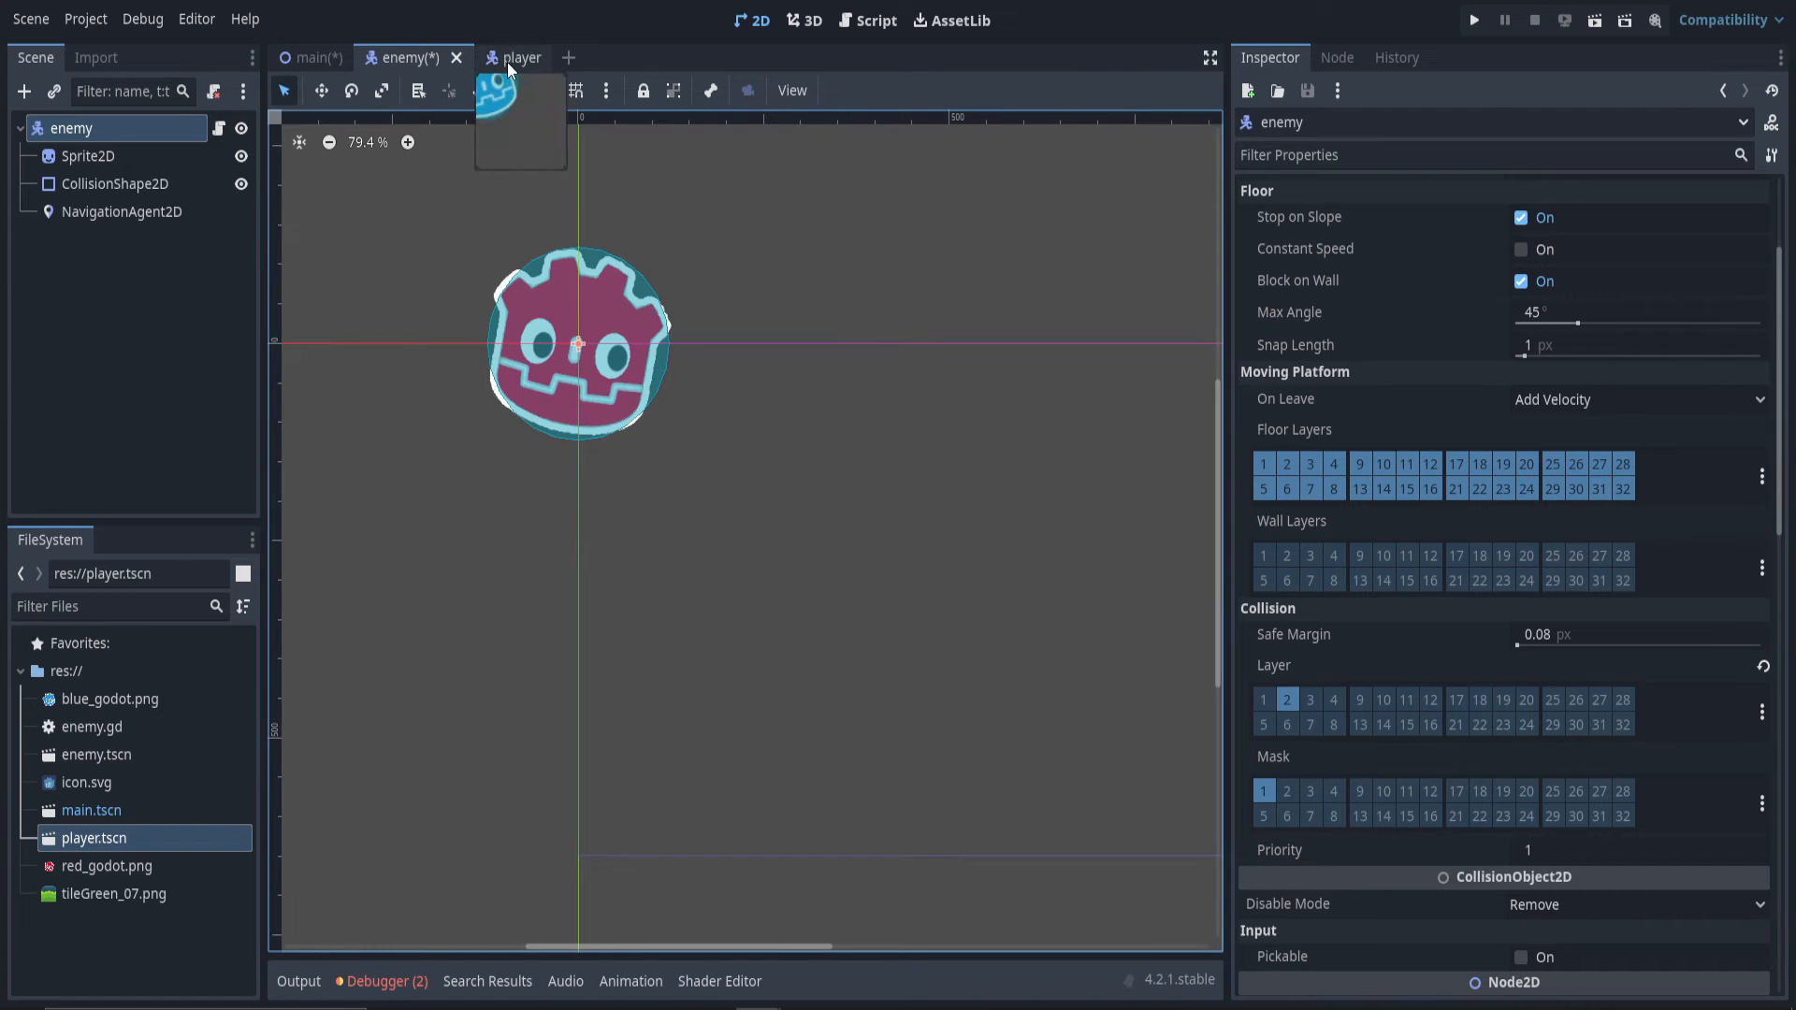
Put the player on collision layer 2 and return to the main scene.
left_click(522, 58)
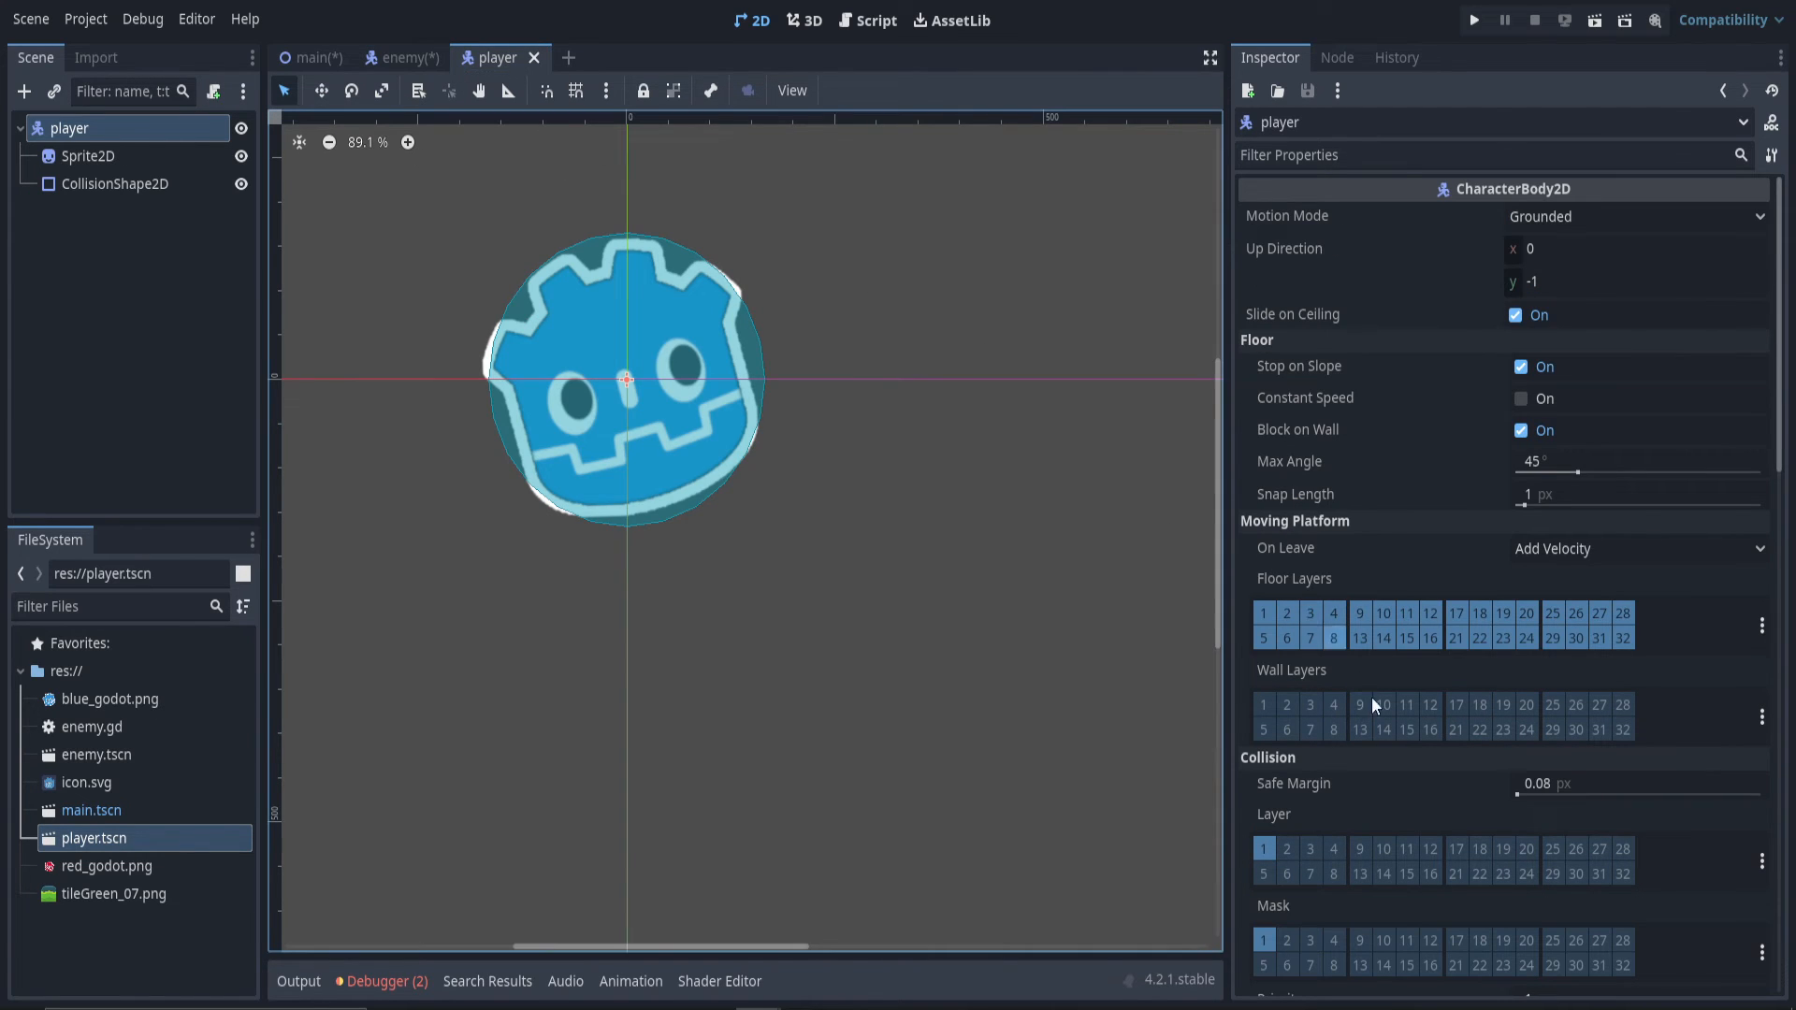
left_click(1287, 850)
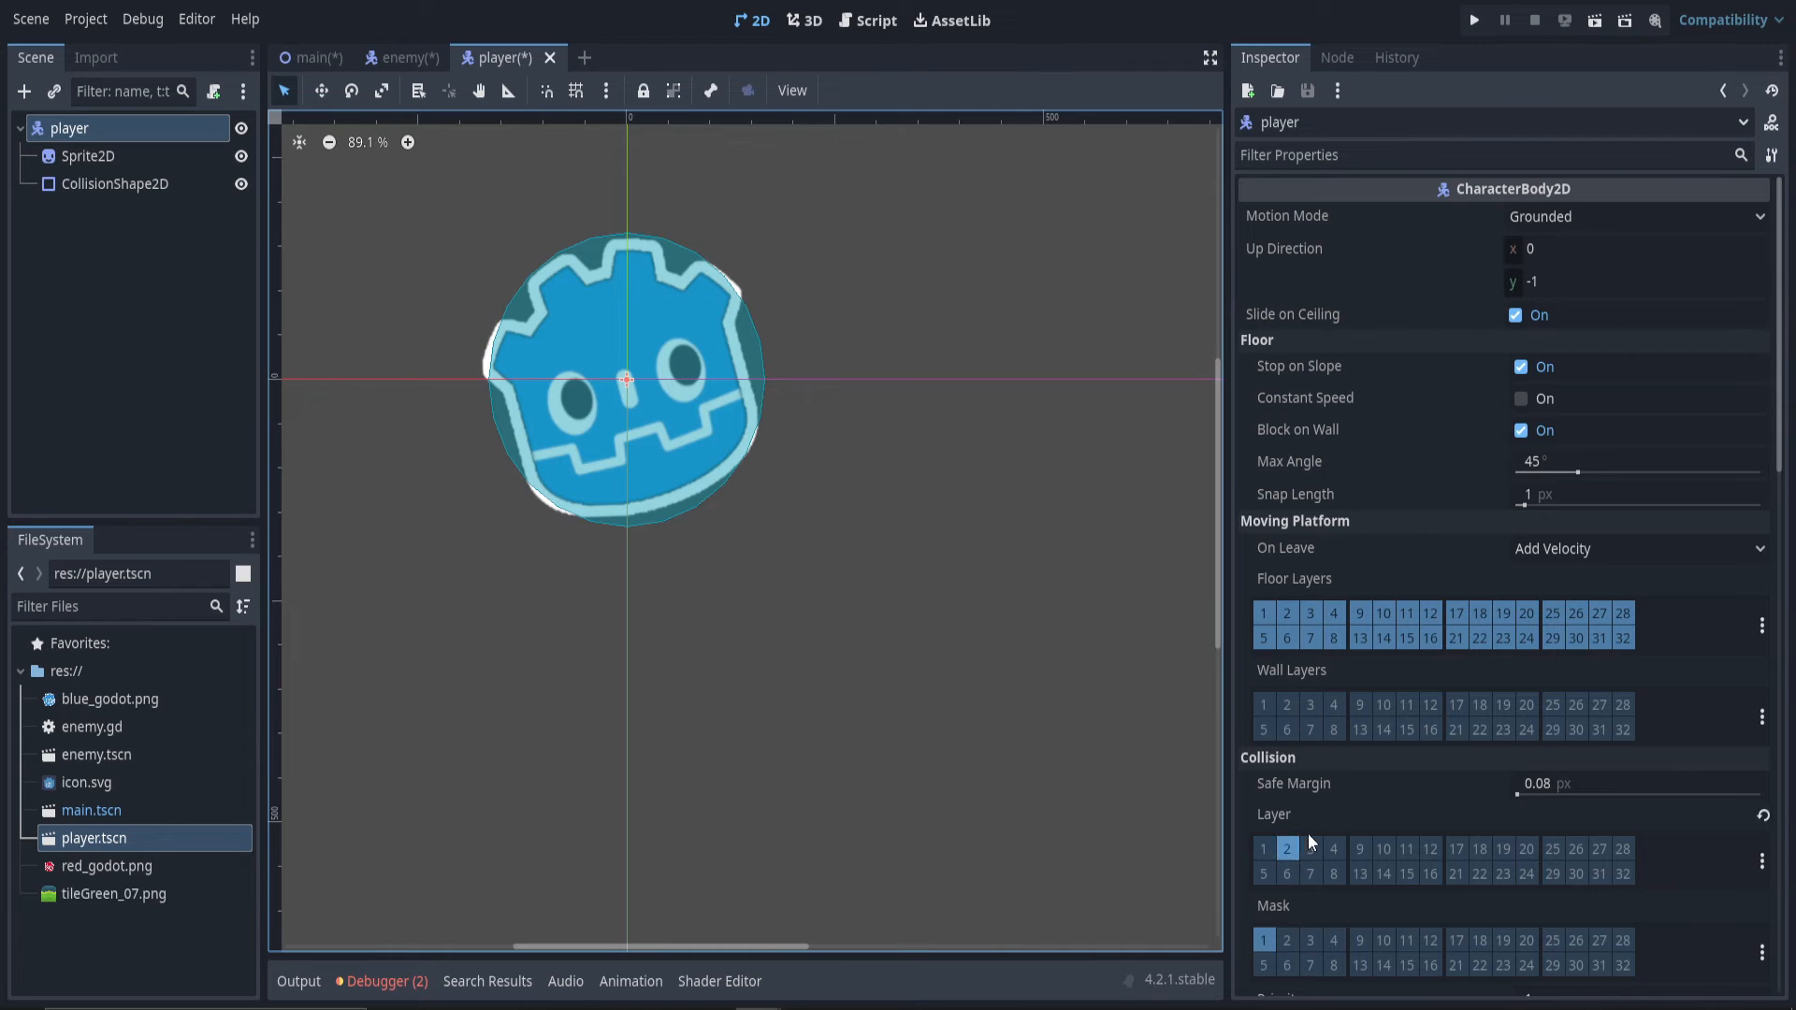
left_click(318, 58)
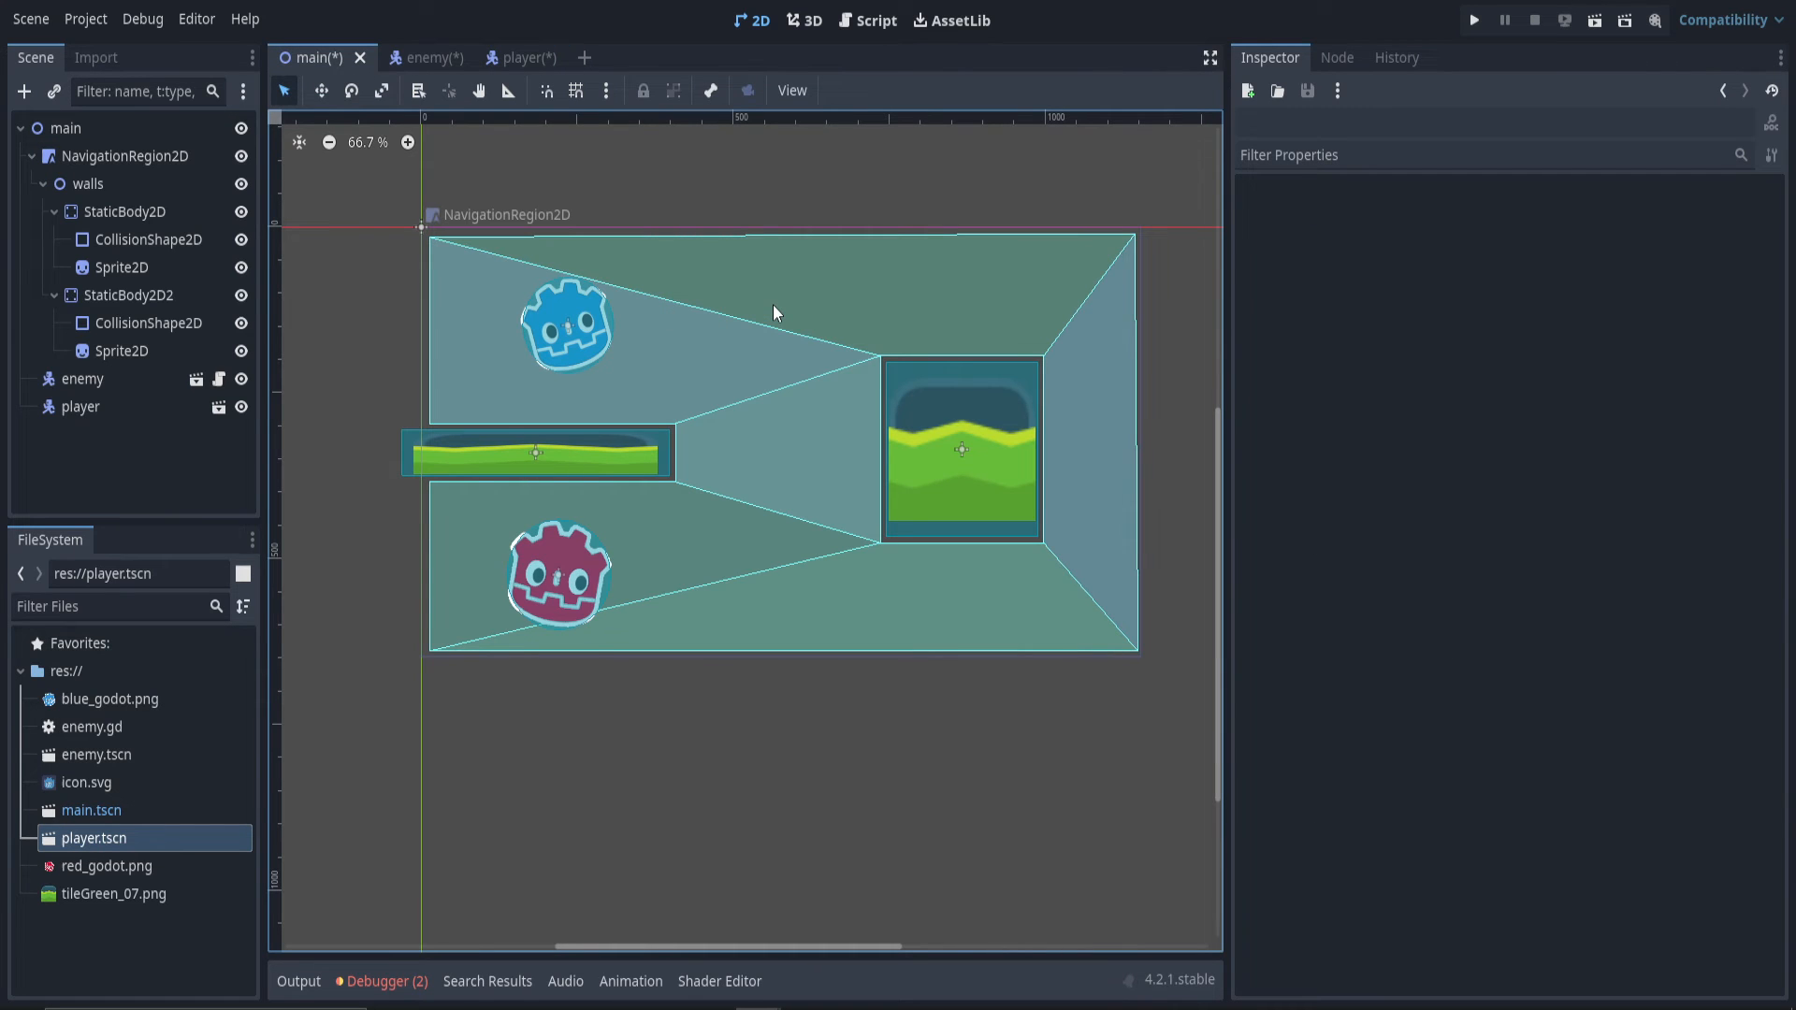
Run the chase test and stop it, revealing the navigation map sync error.
left_click(1476, 19)
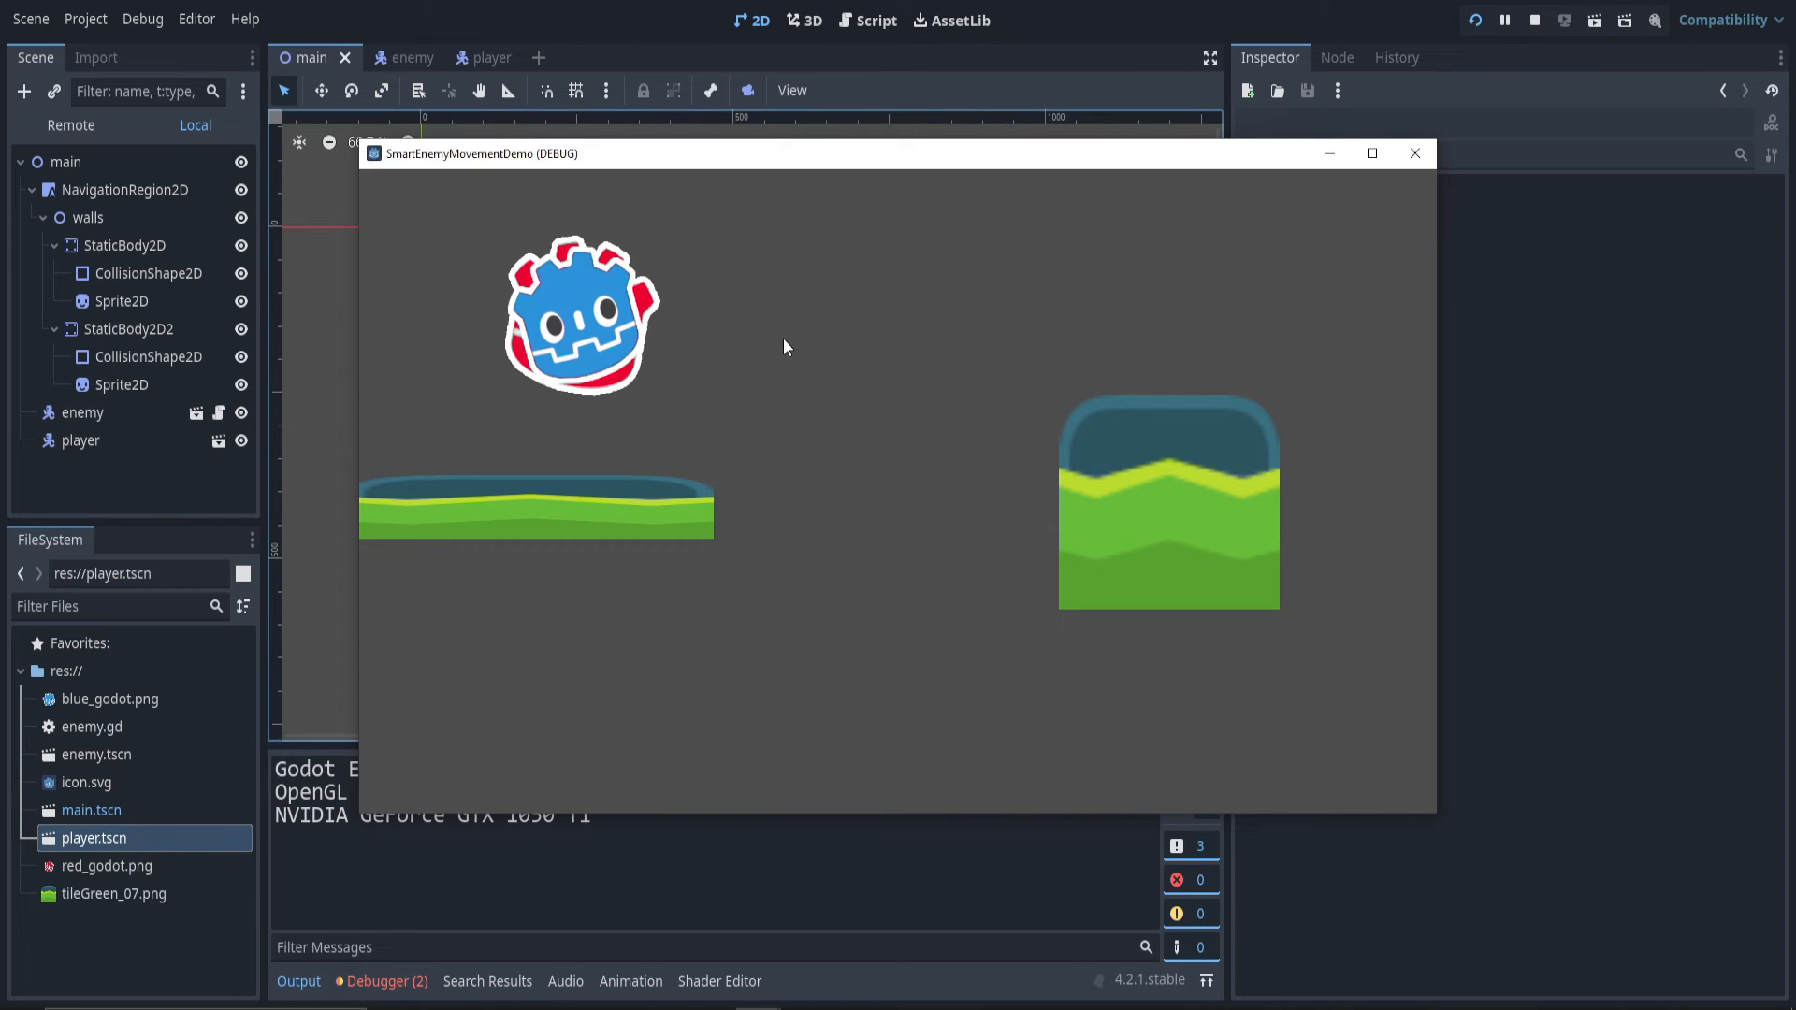
mouse_move(666, 314)
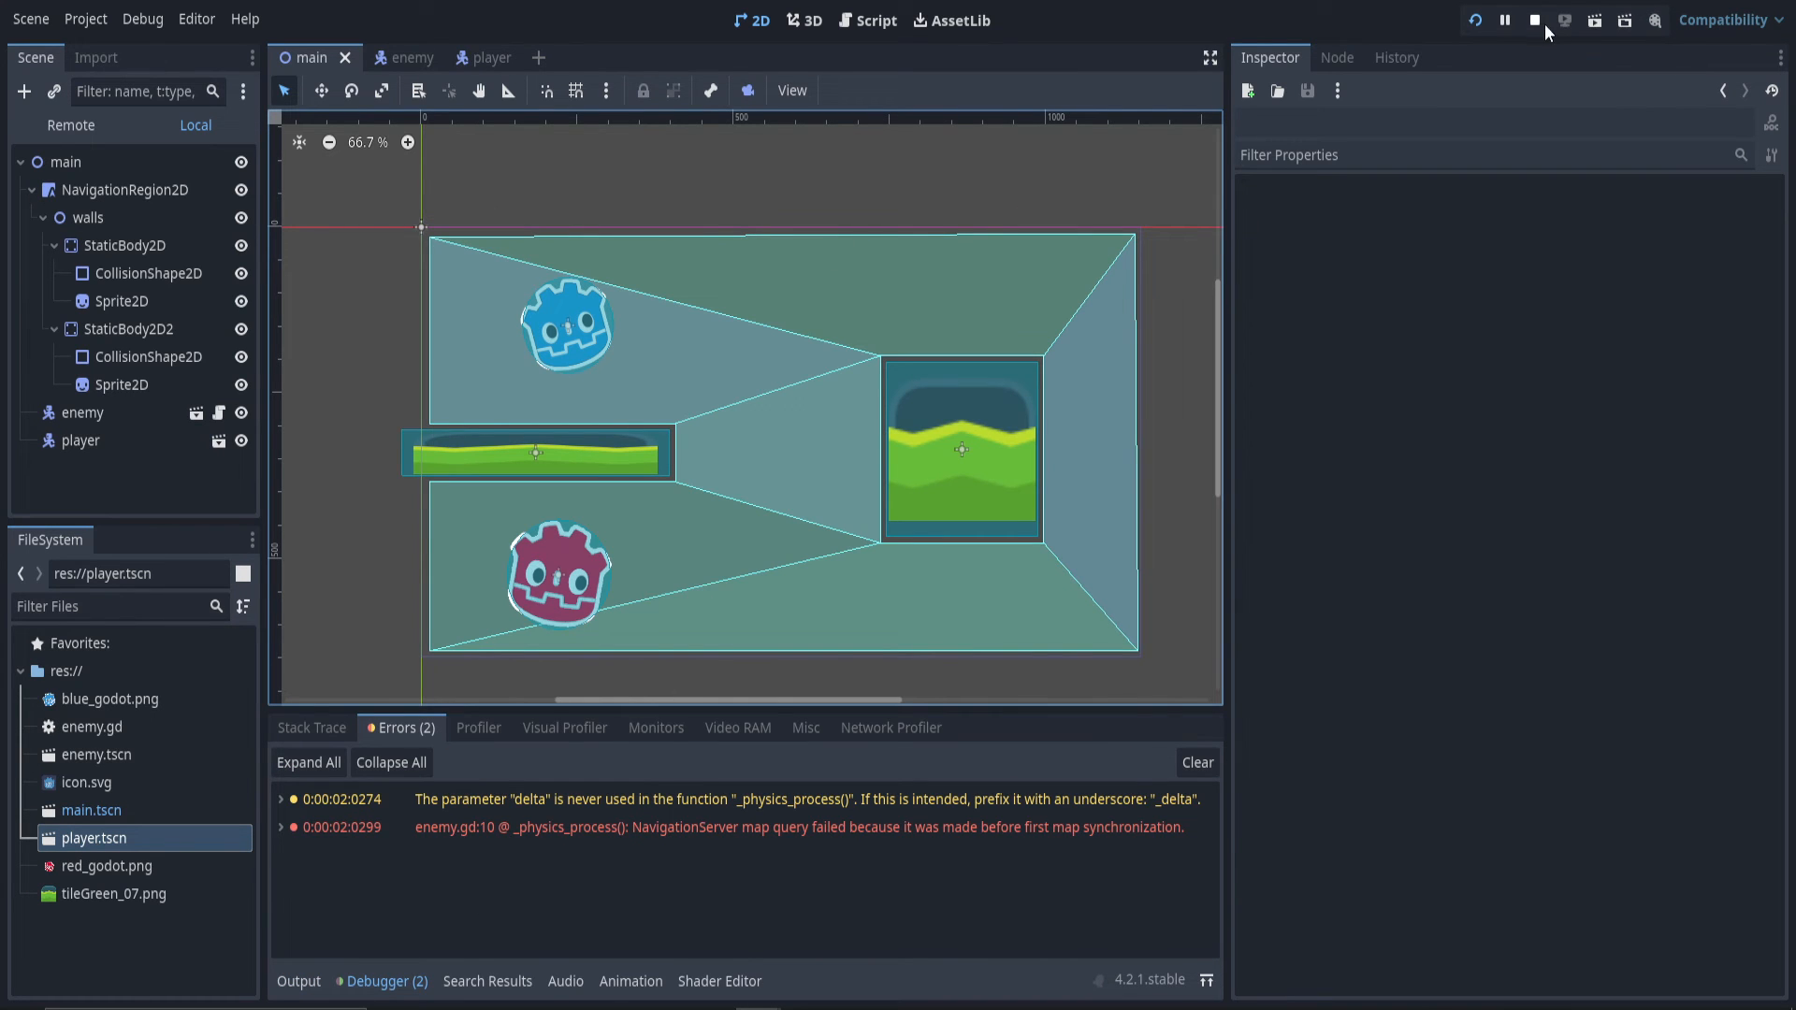
left_click(876, 18)
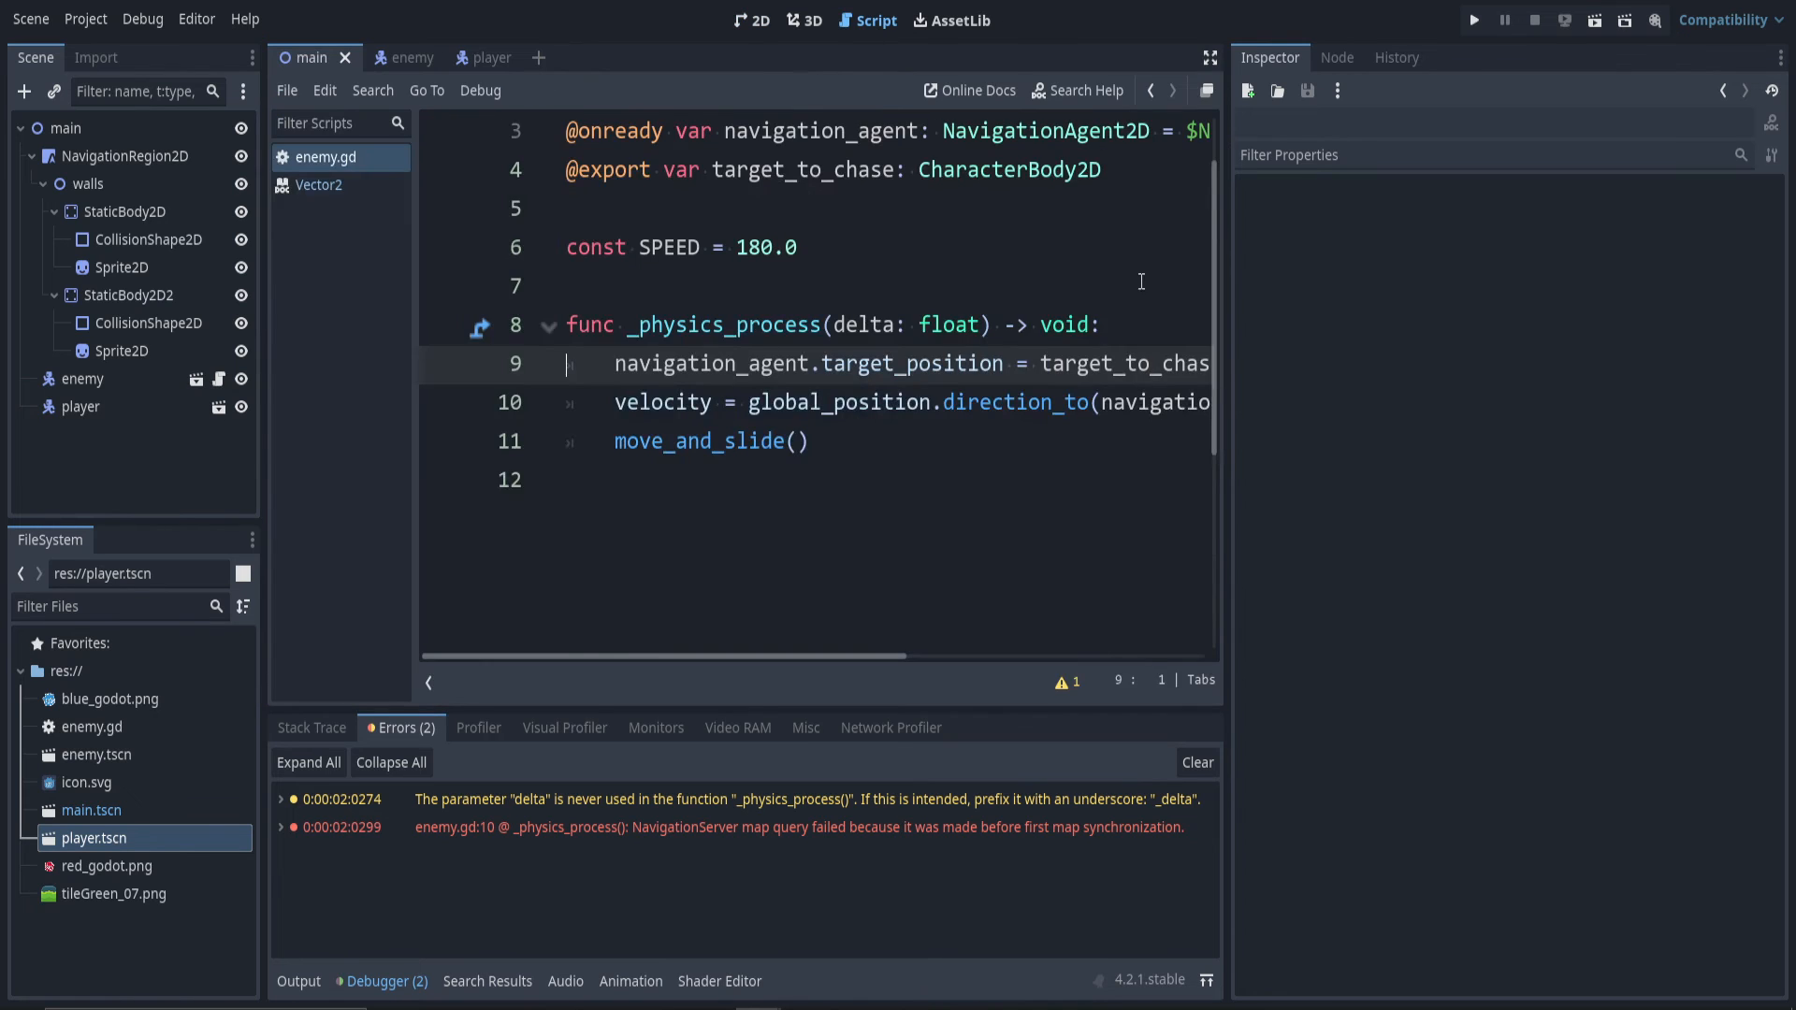
Expand the script editor and place the caret after the SPEED constant line.
left_click(1210, 58)
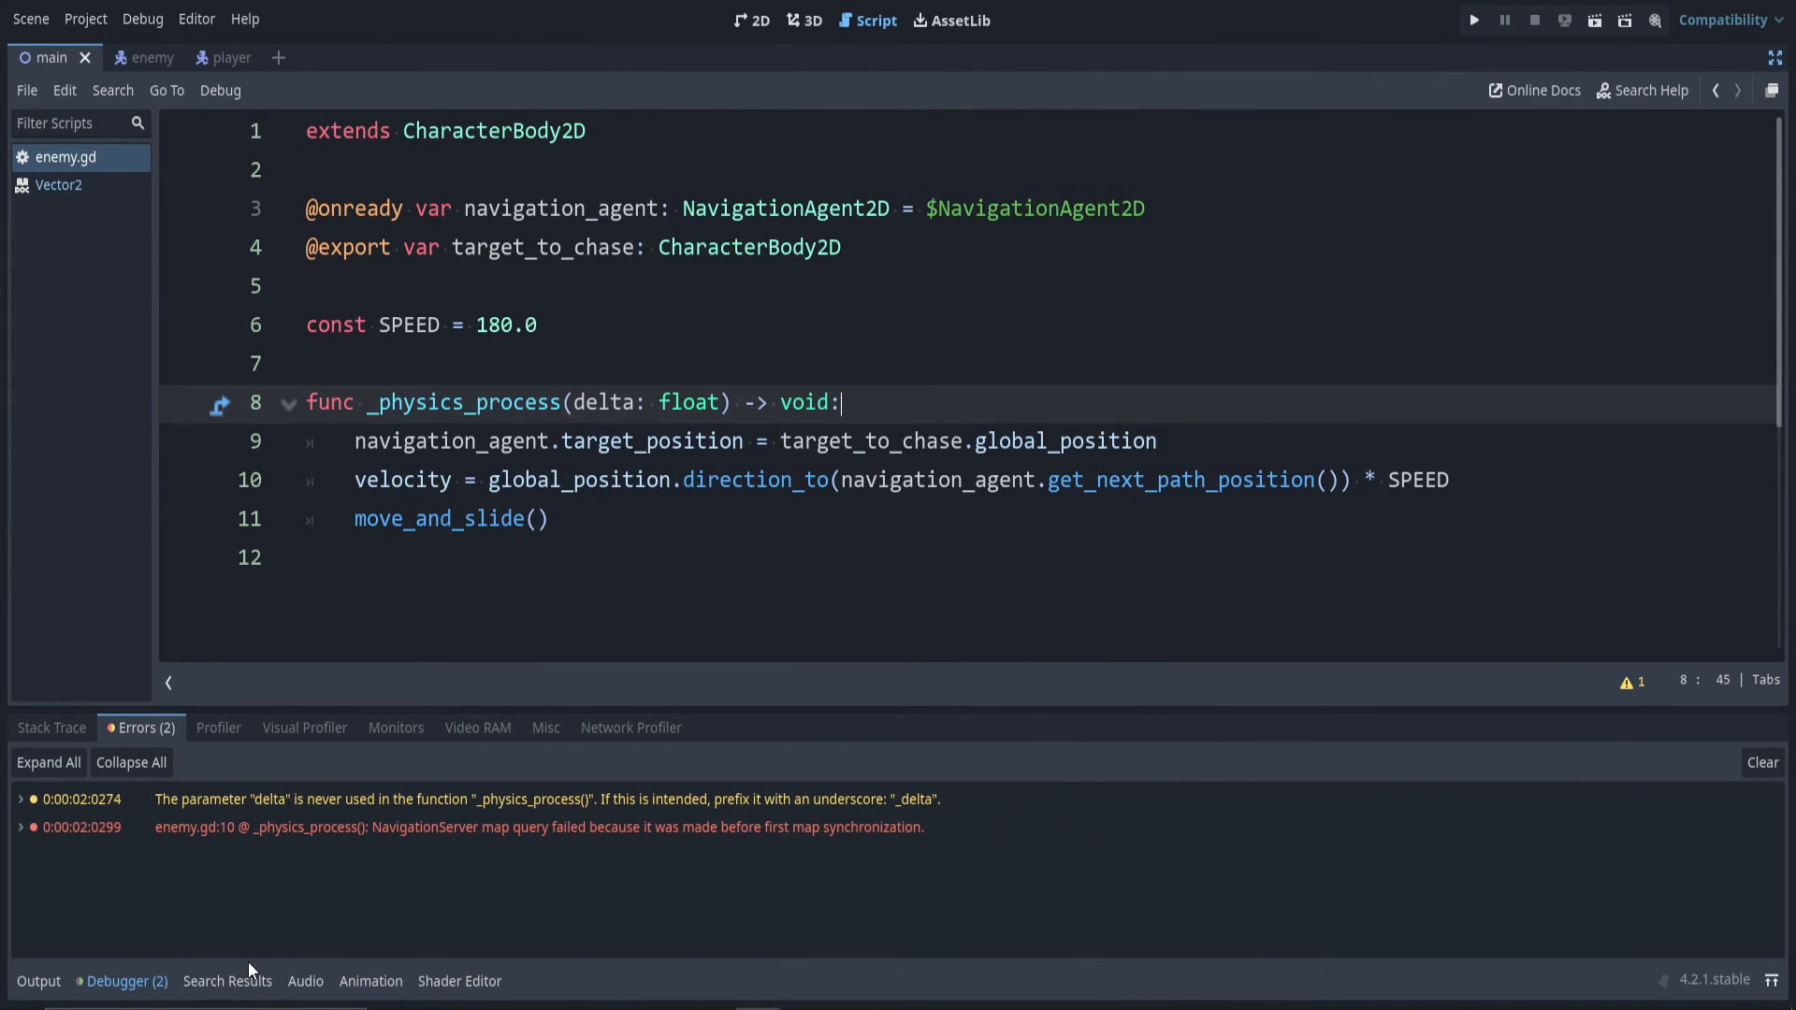
mouse_move(369, 873)
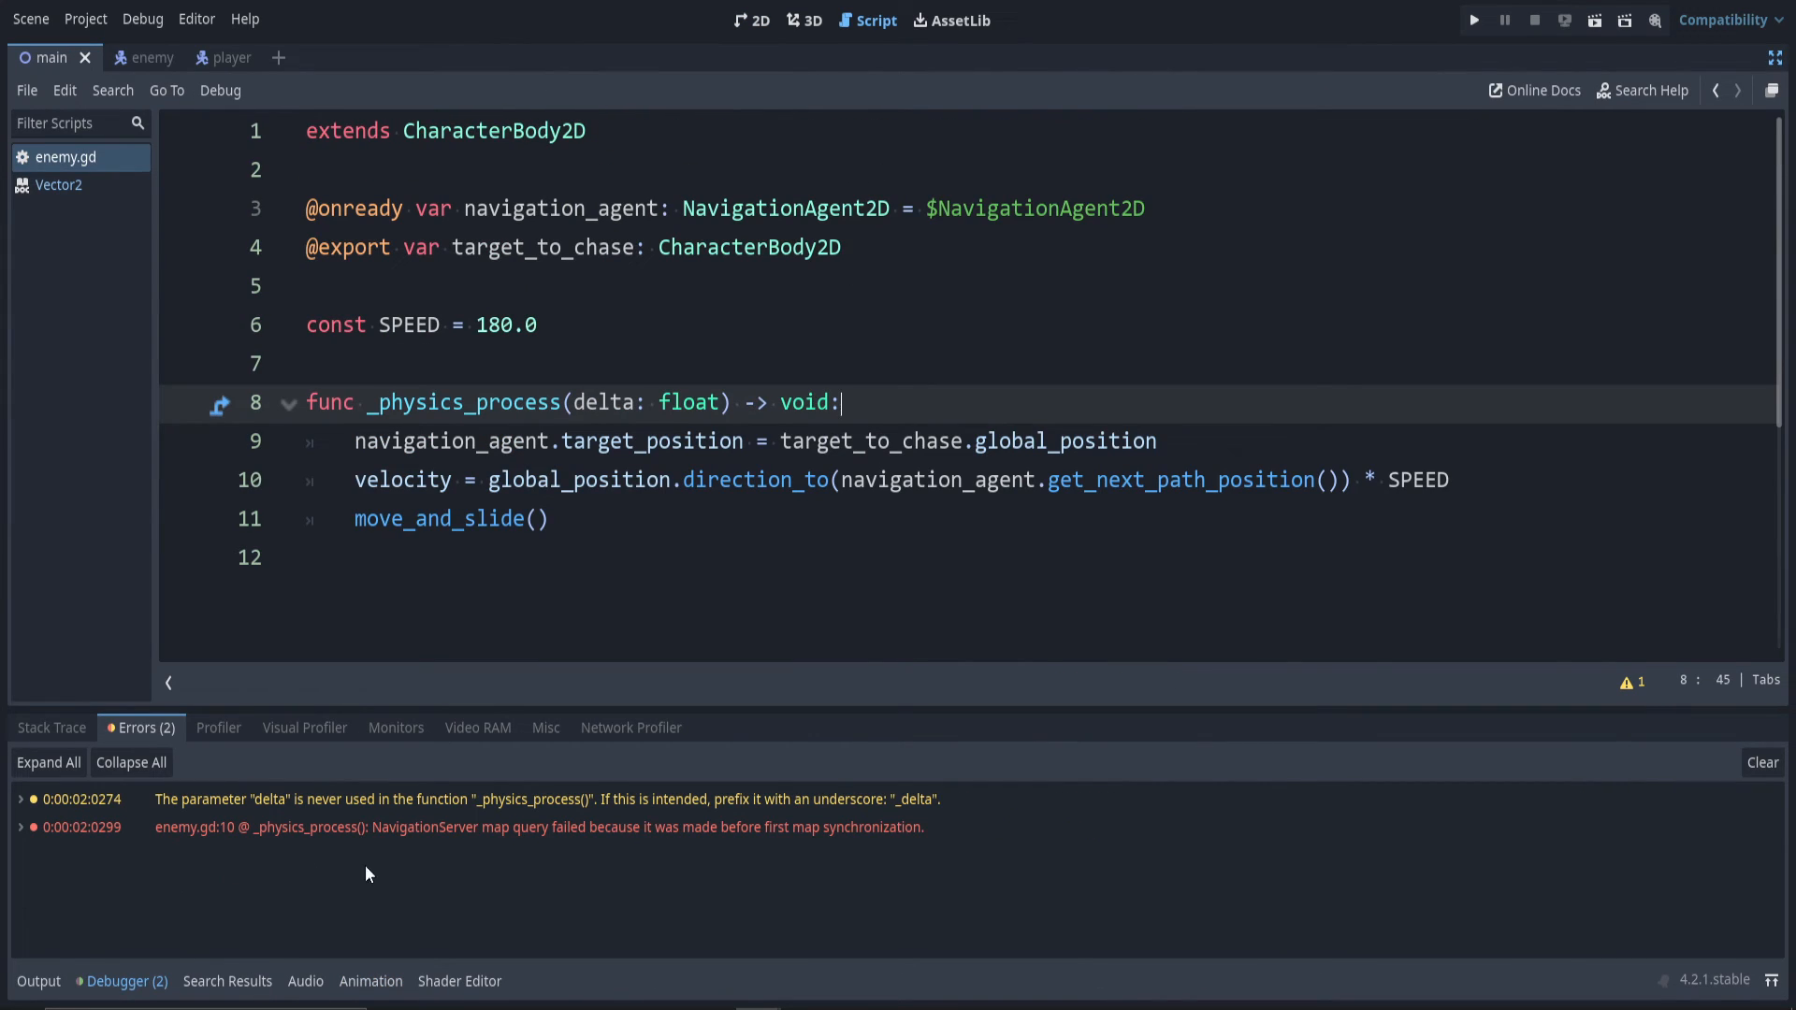
mouse_move(475, 859)
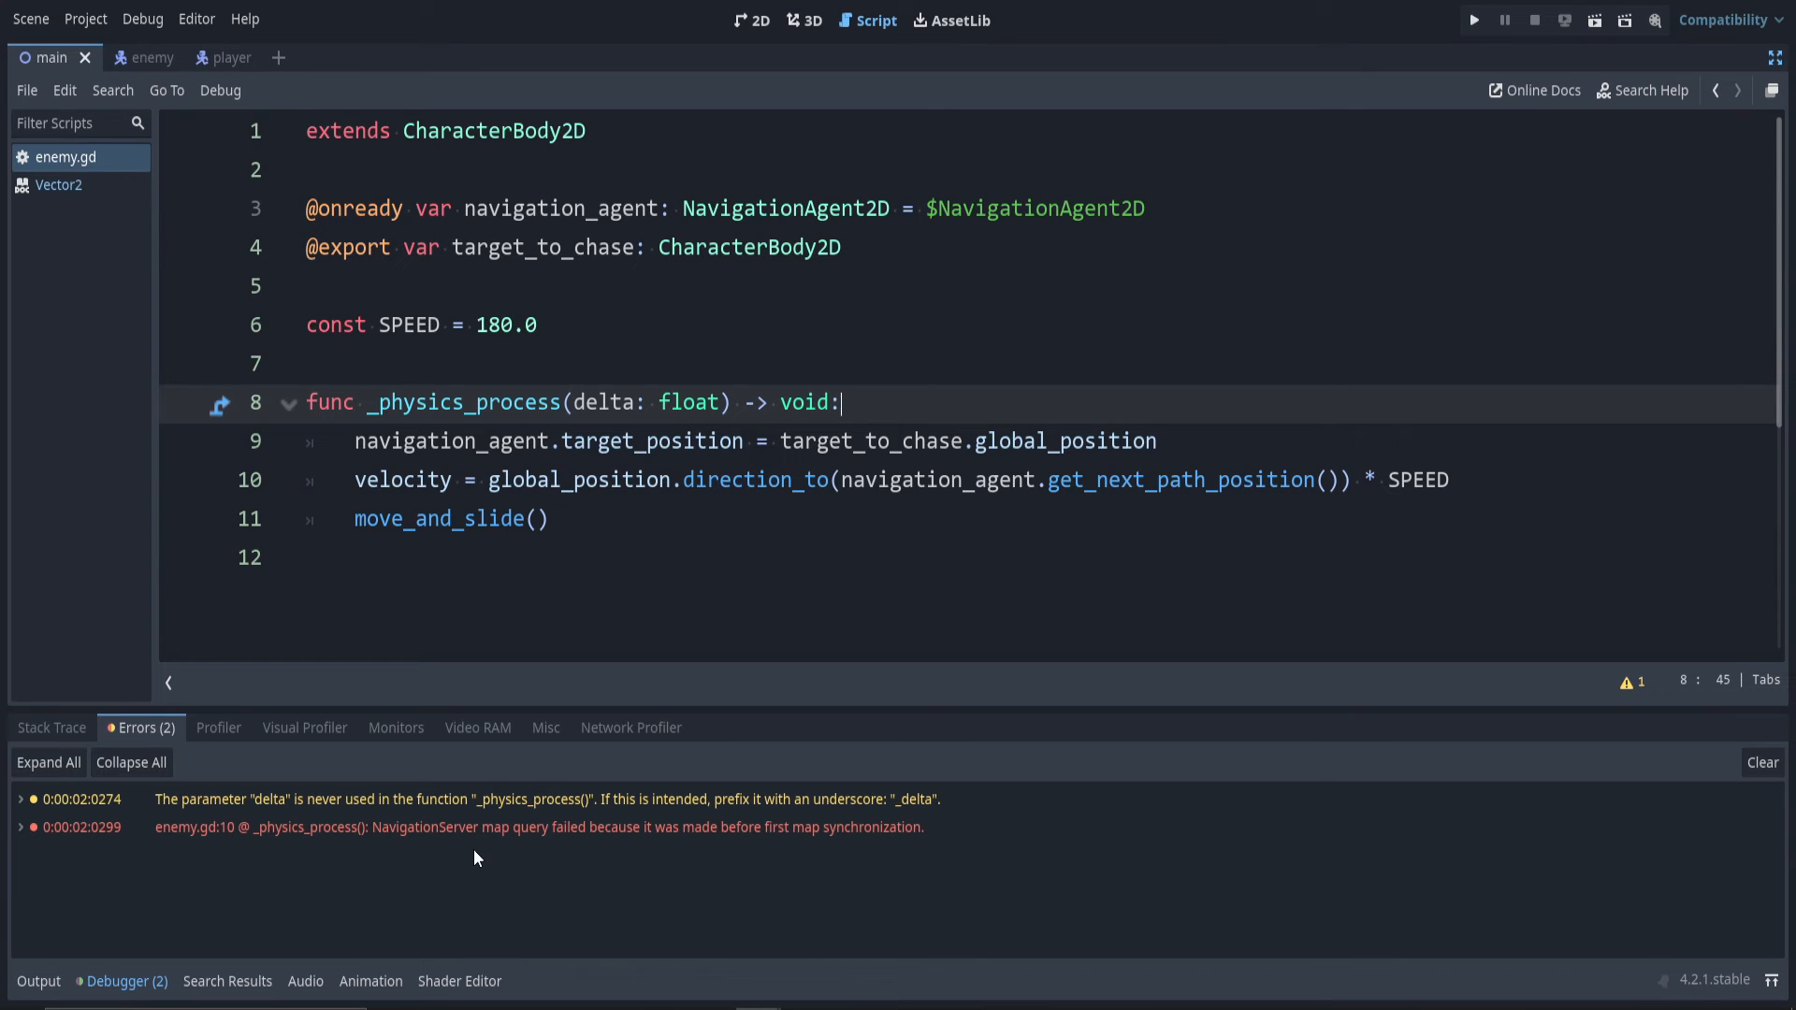
mouse_move(456, 853)
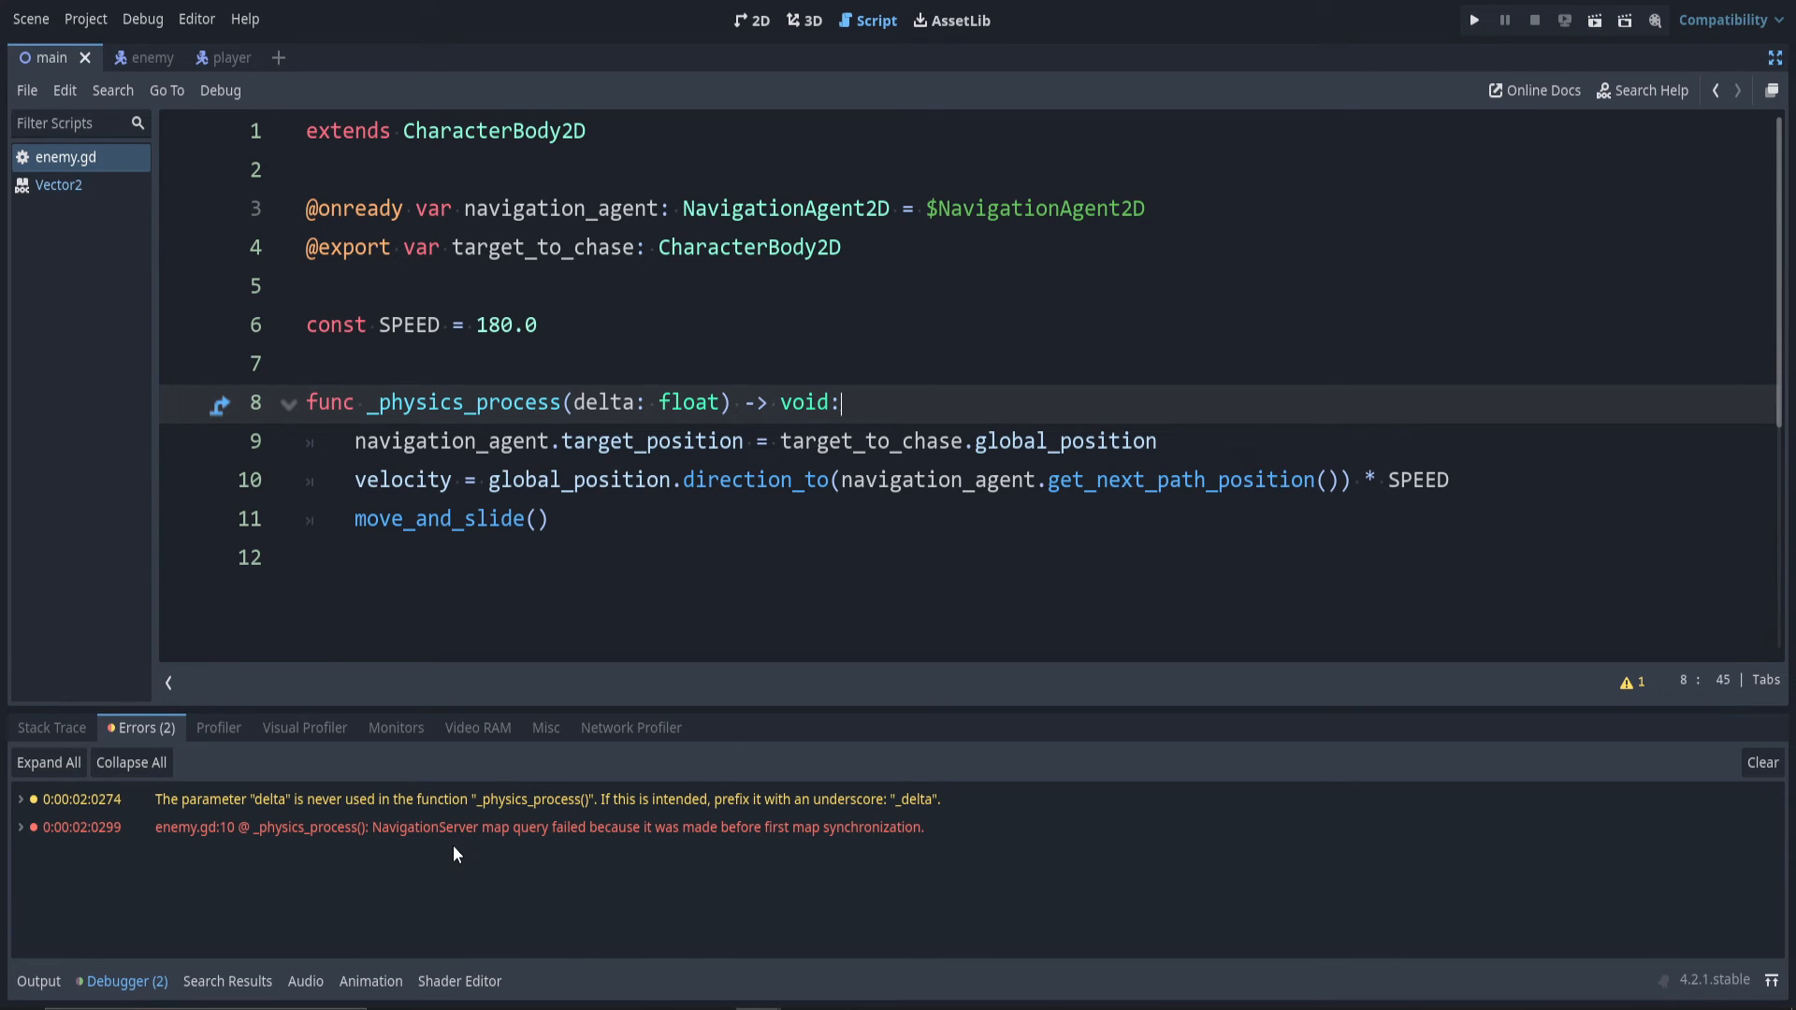
mouse_move(458, 847)
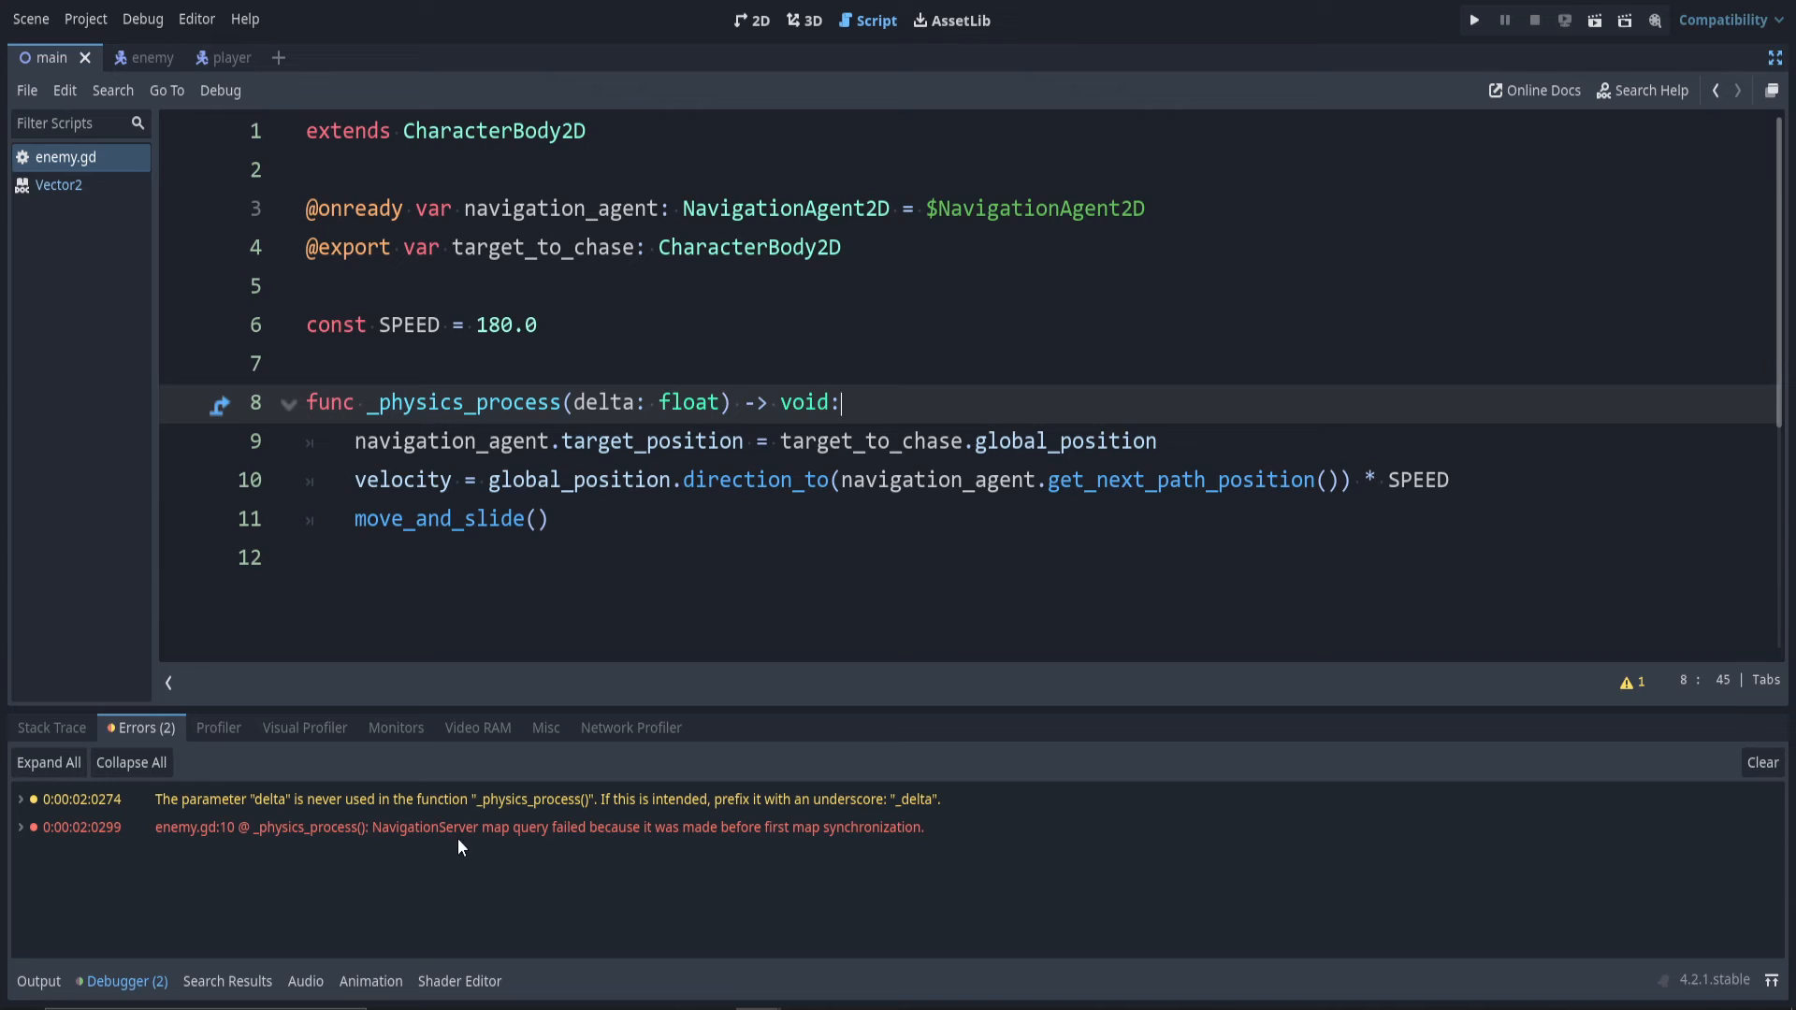
mouse_move(512, 843)
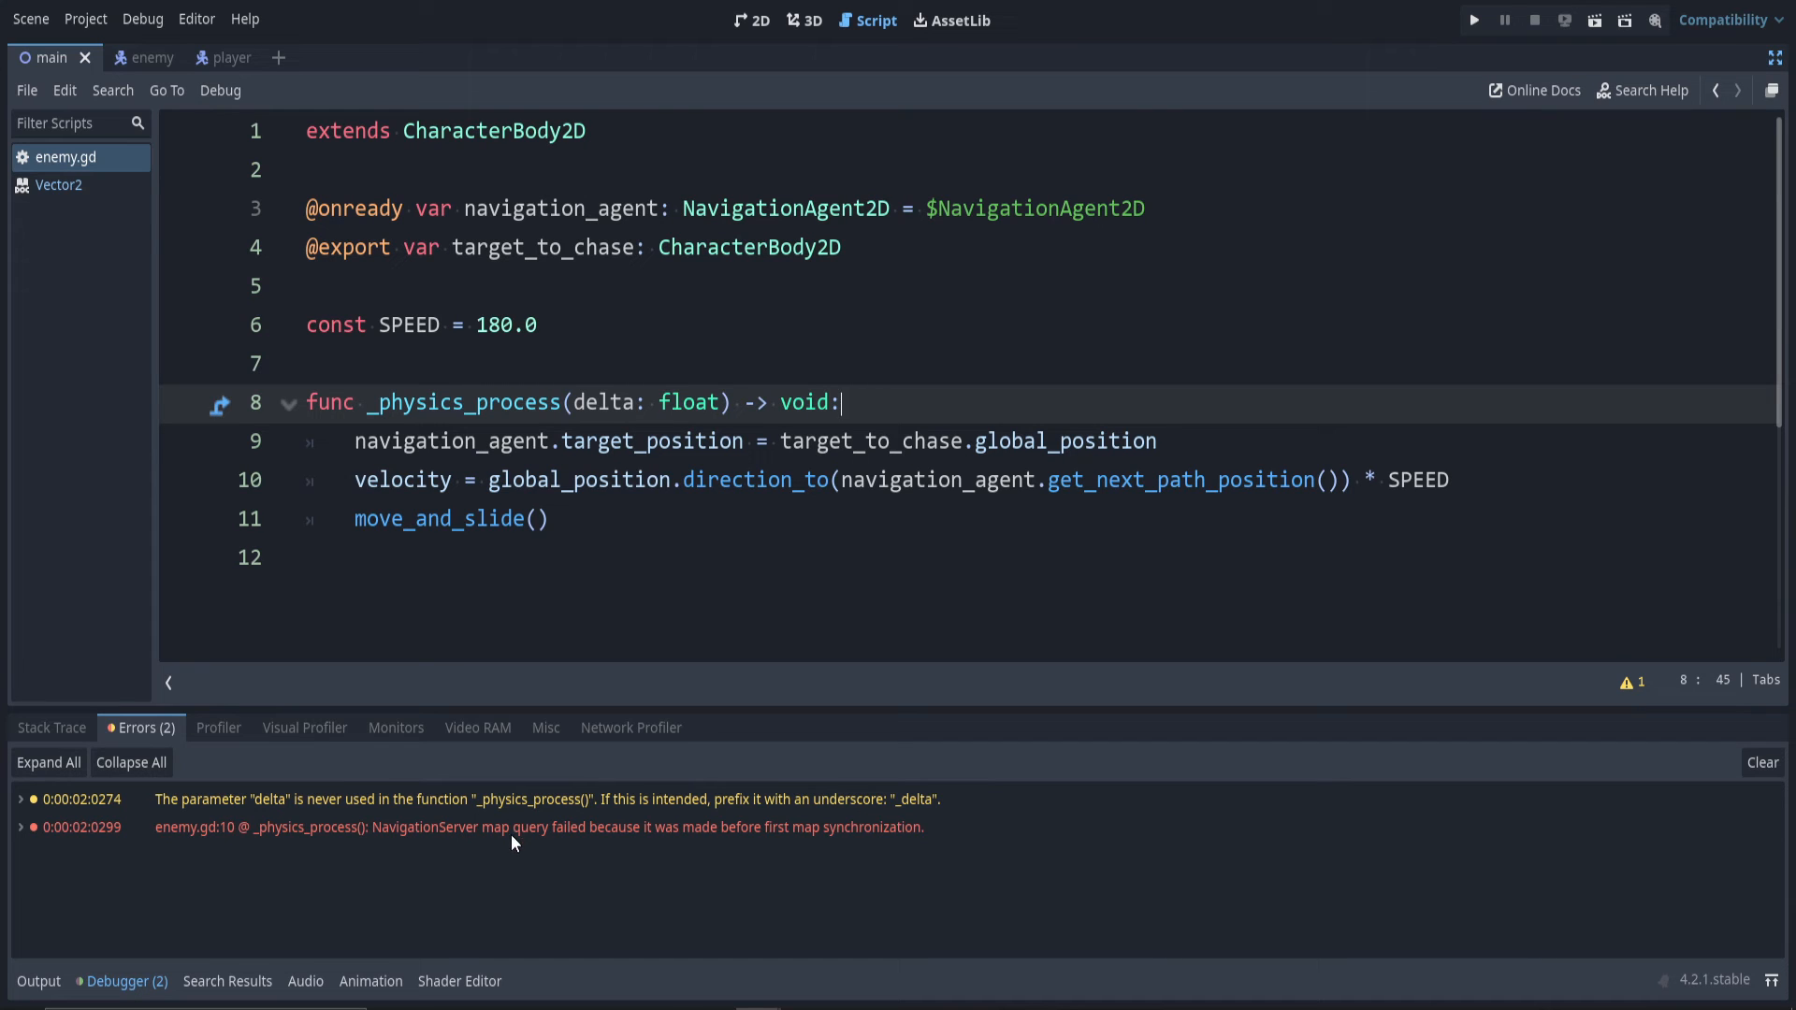
mouse_move(666, 483)
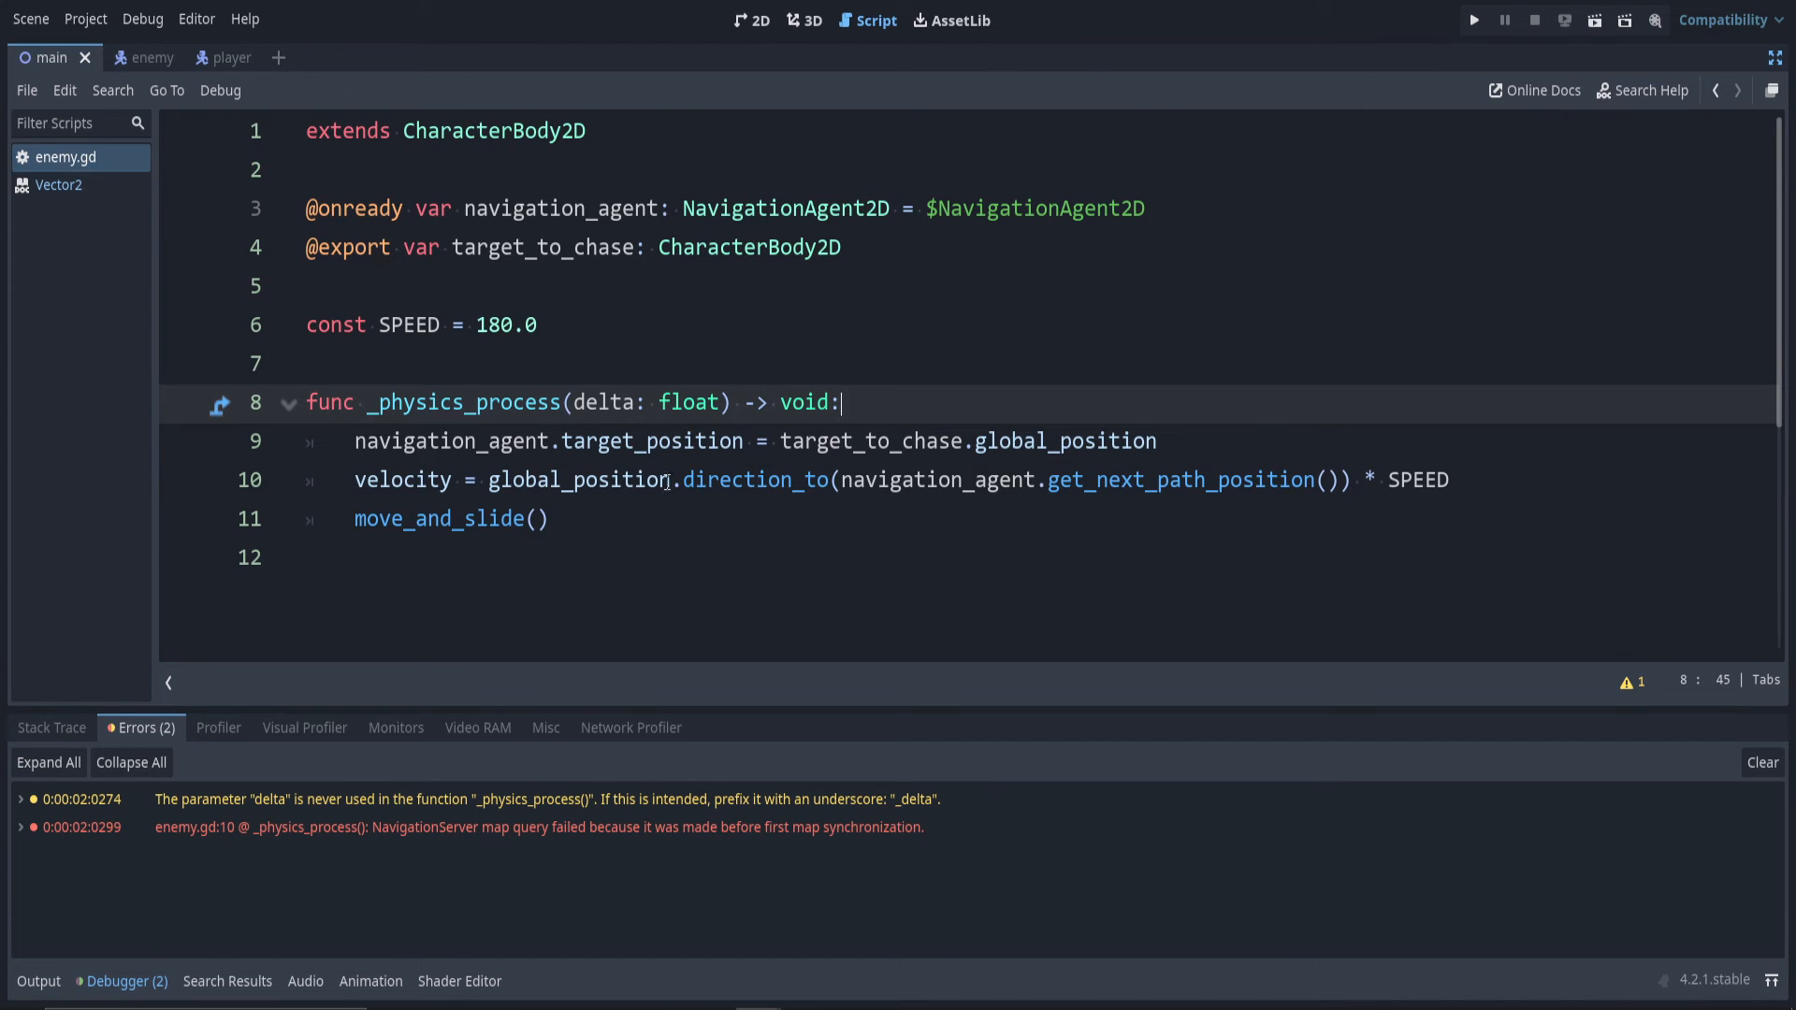
left_click(802, 323)
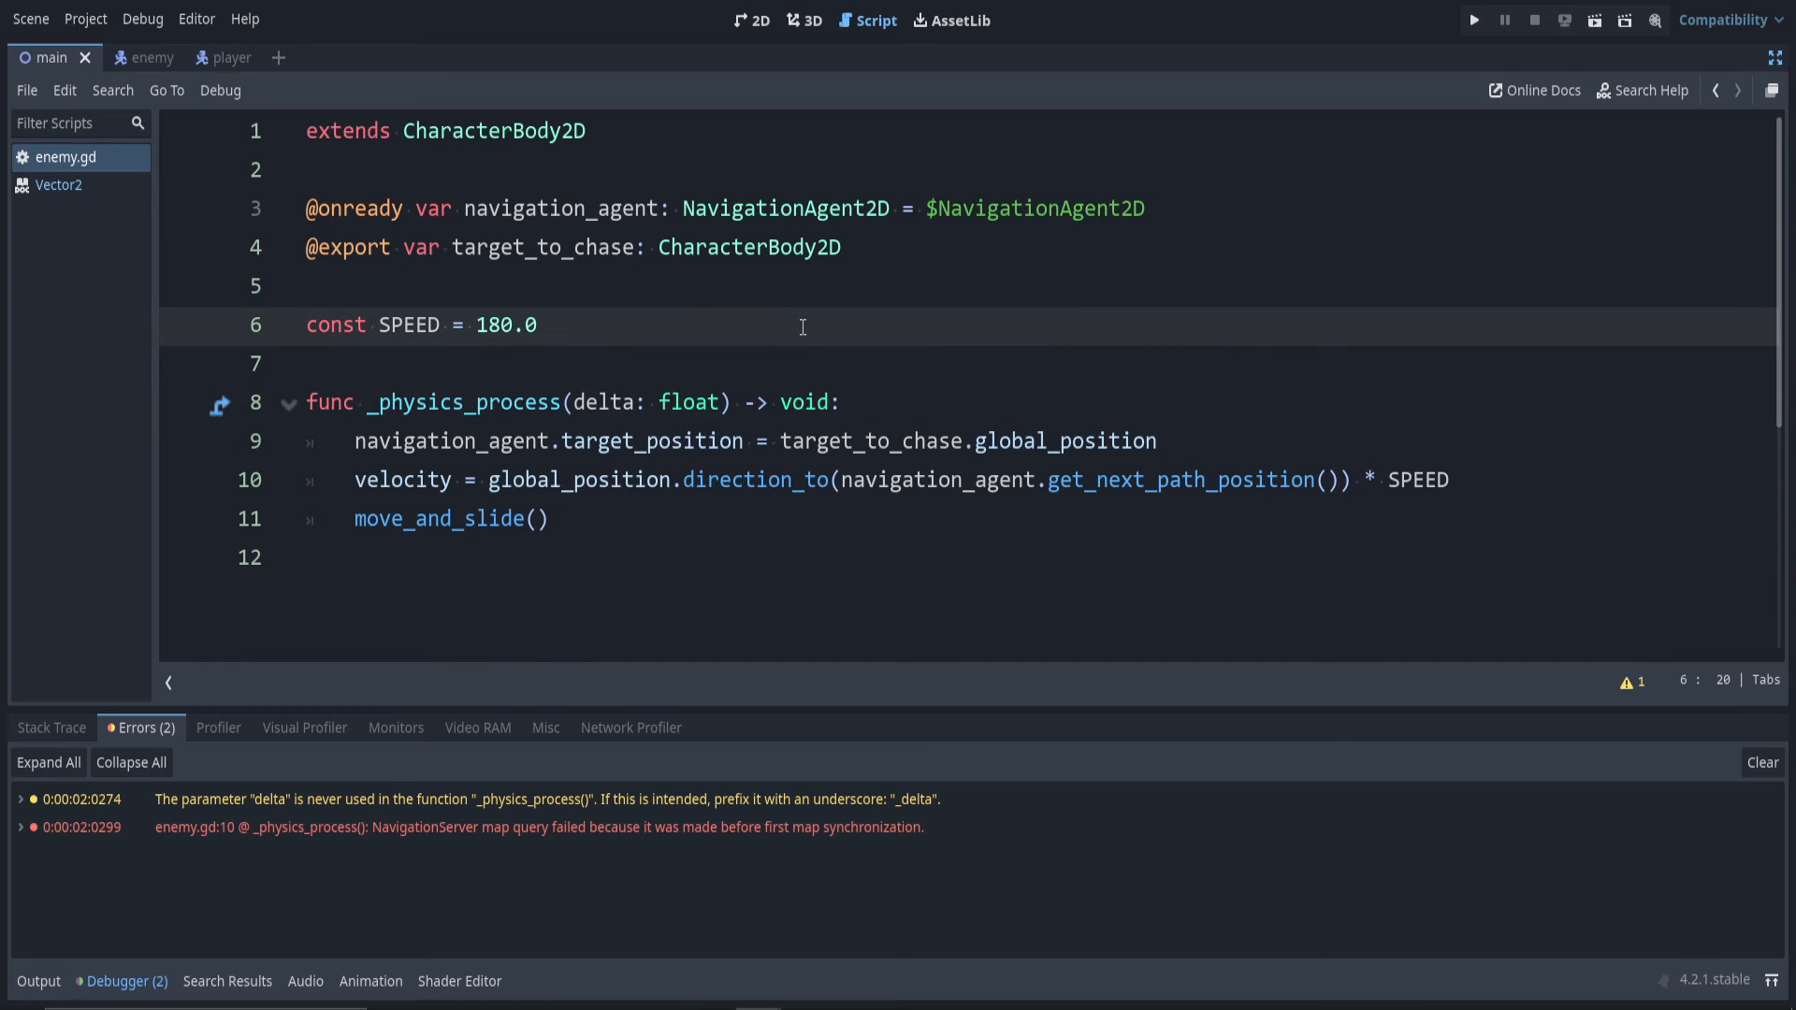
Add a _ready function that disables physics processing with set_physics_process.
type("f")
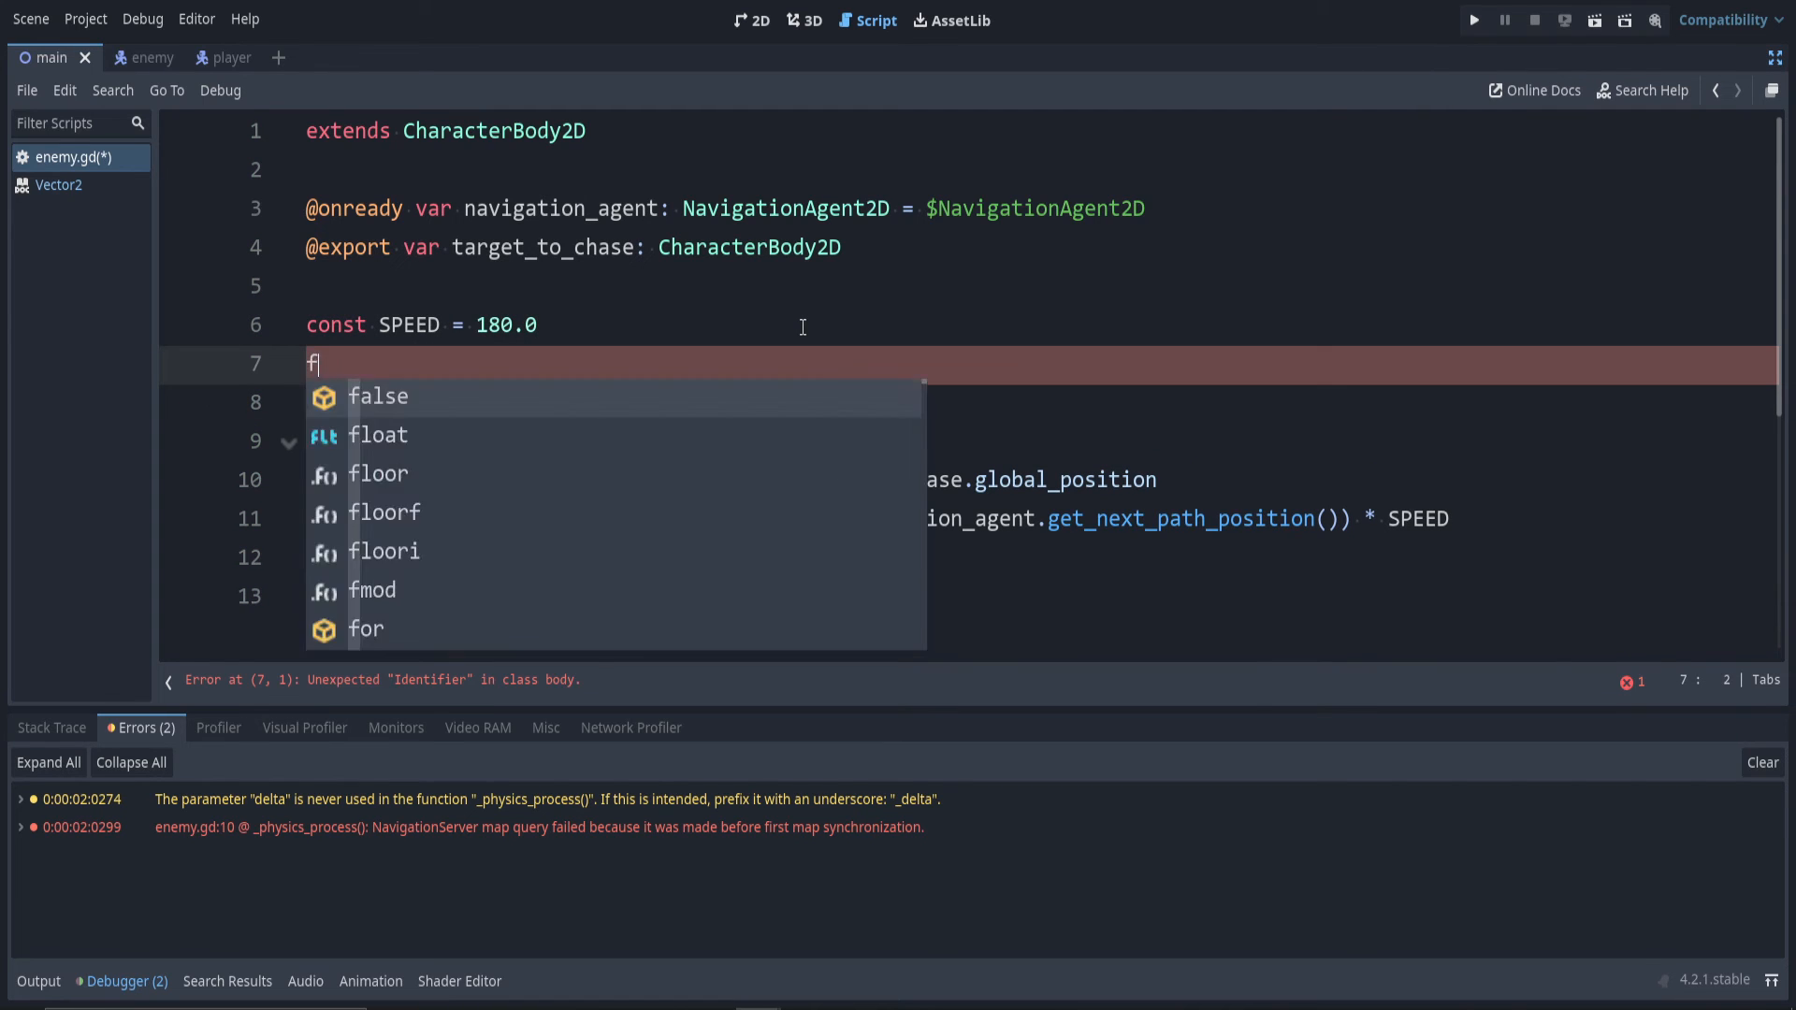
type("unc _ready() -> void:")
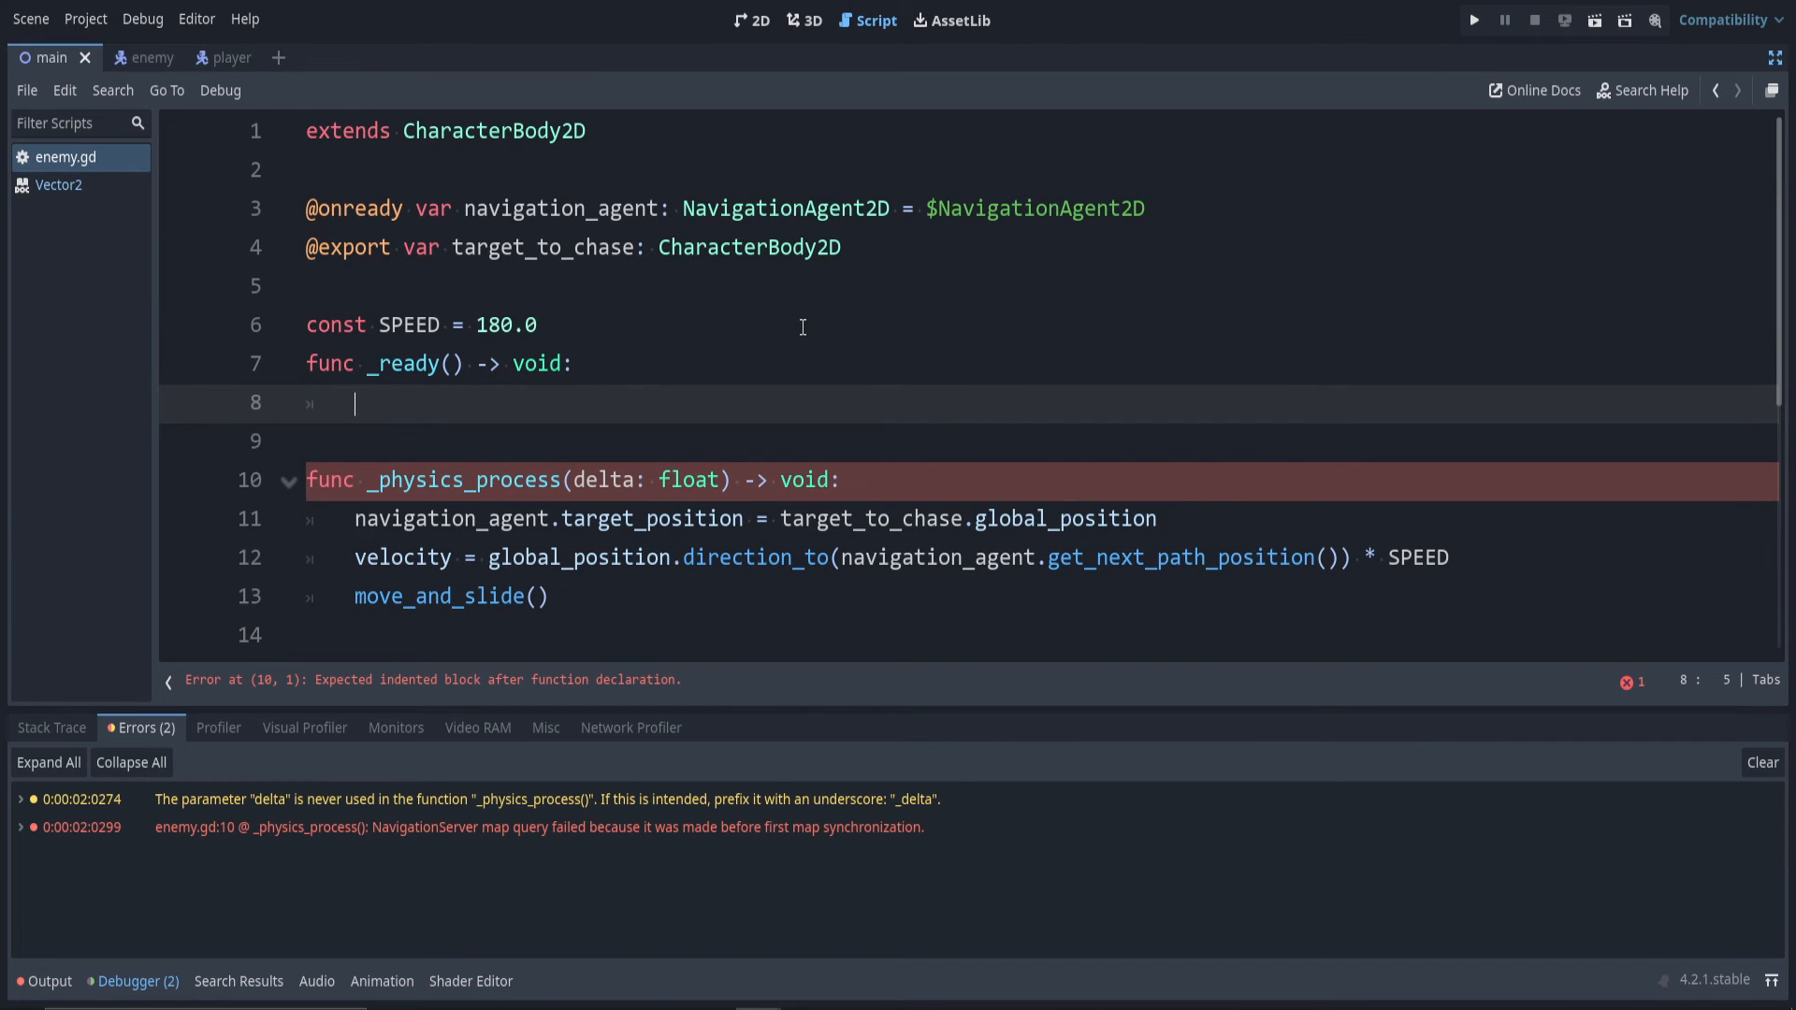
type("s")
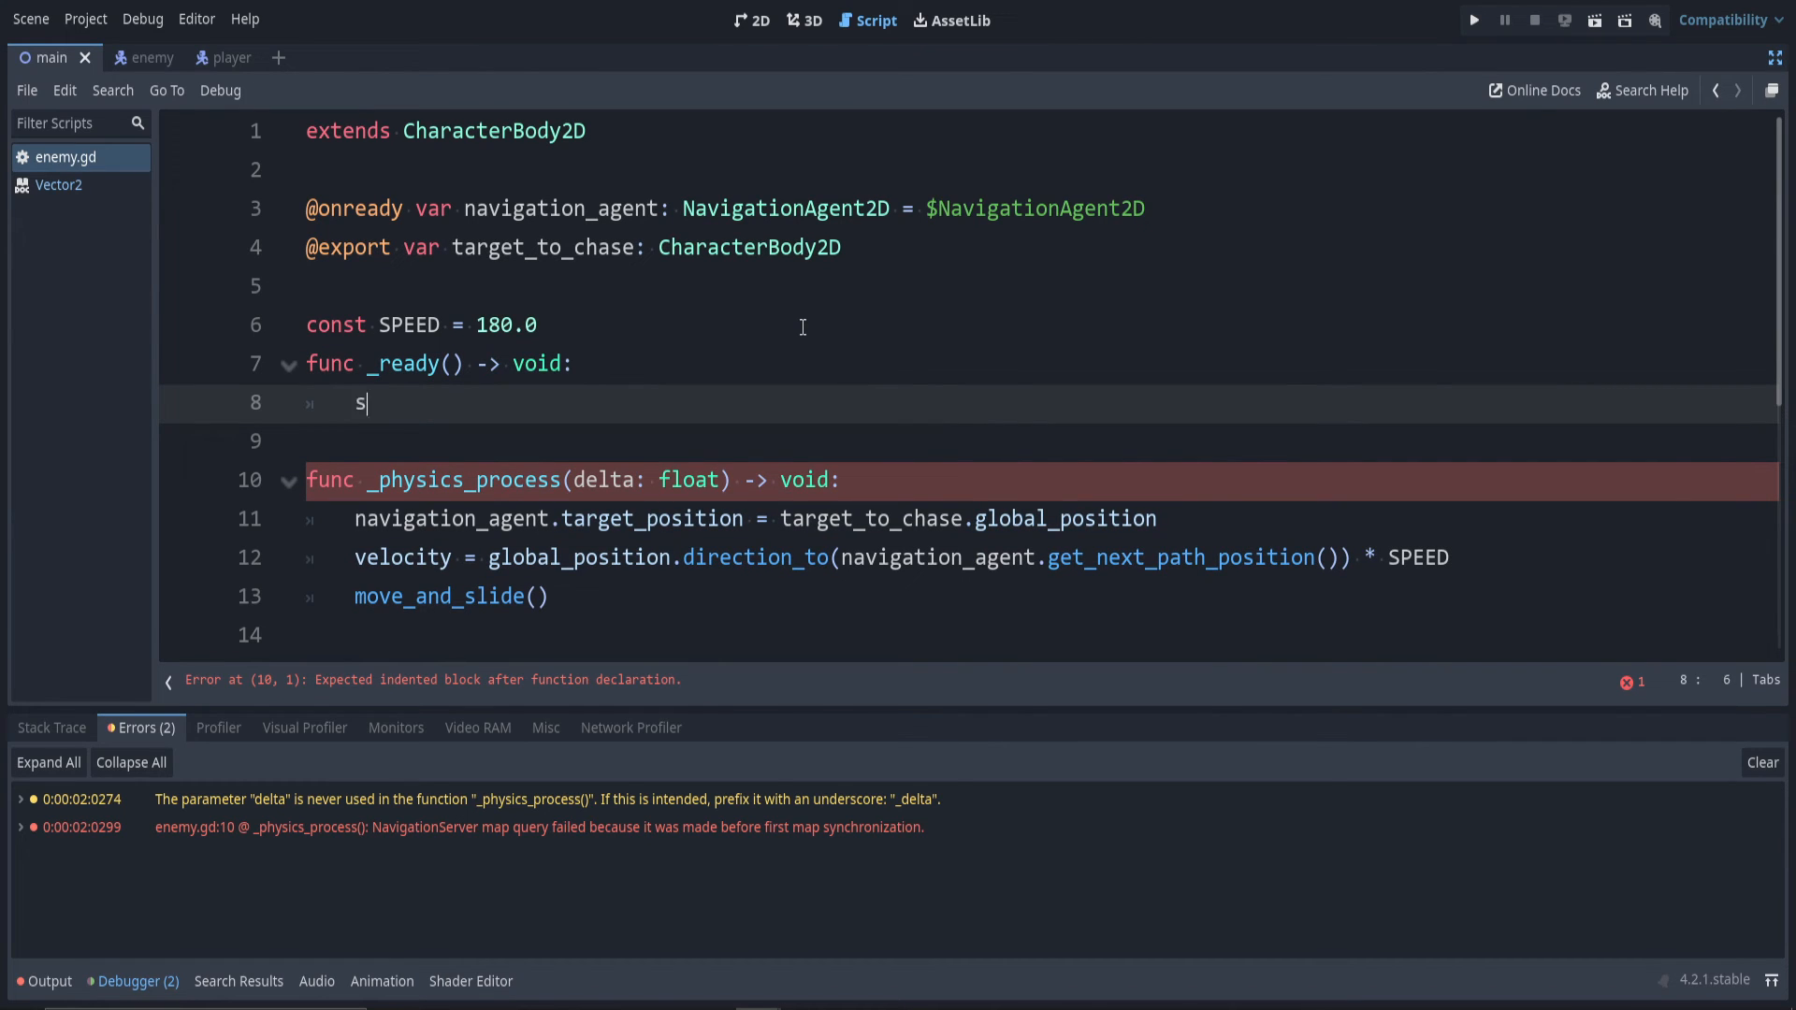
type("et_physics_process(false")
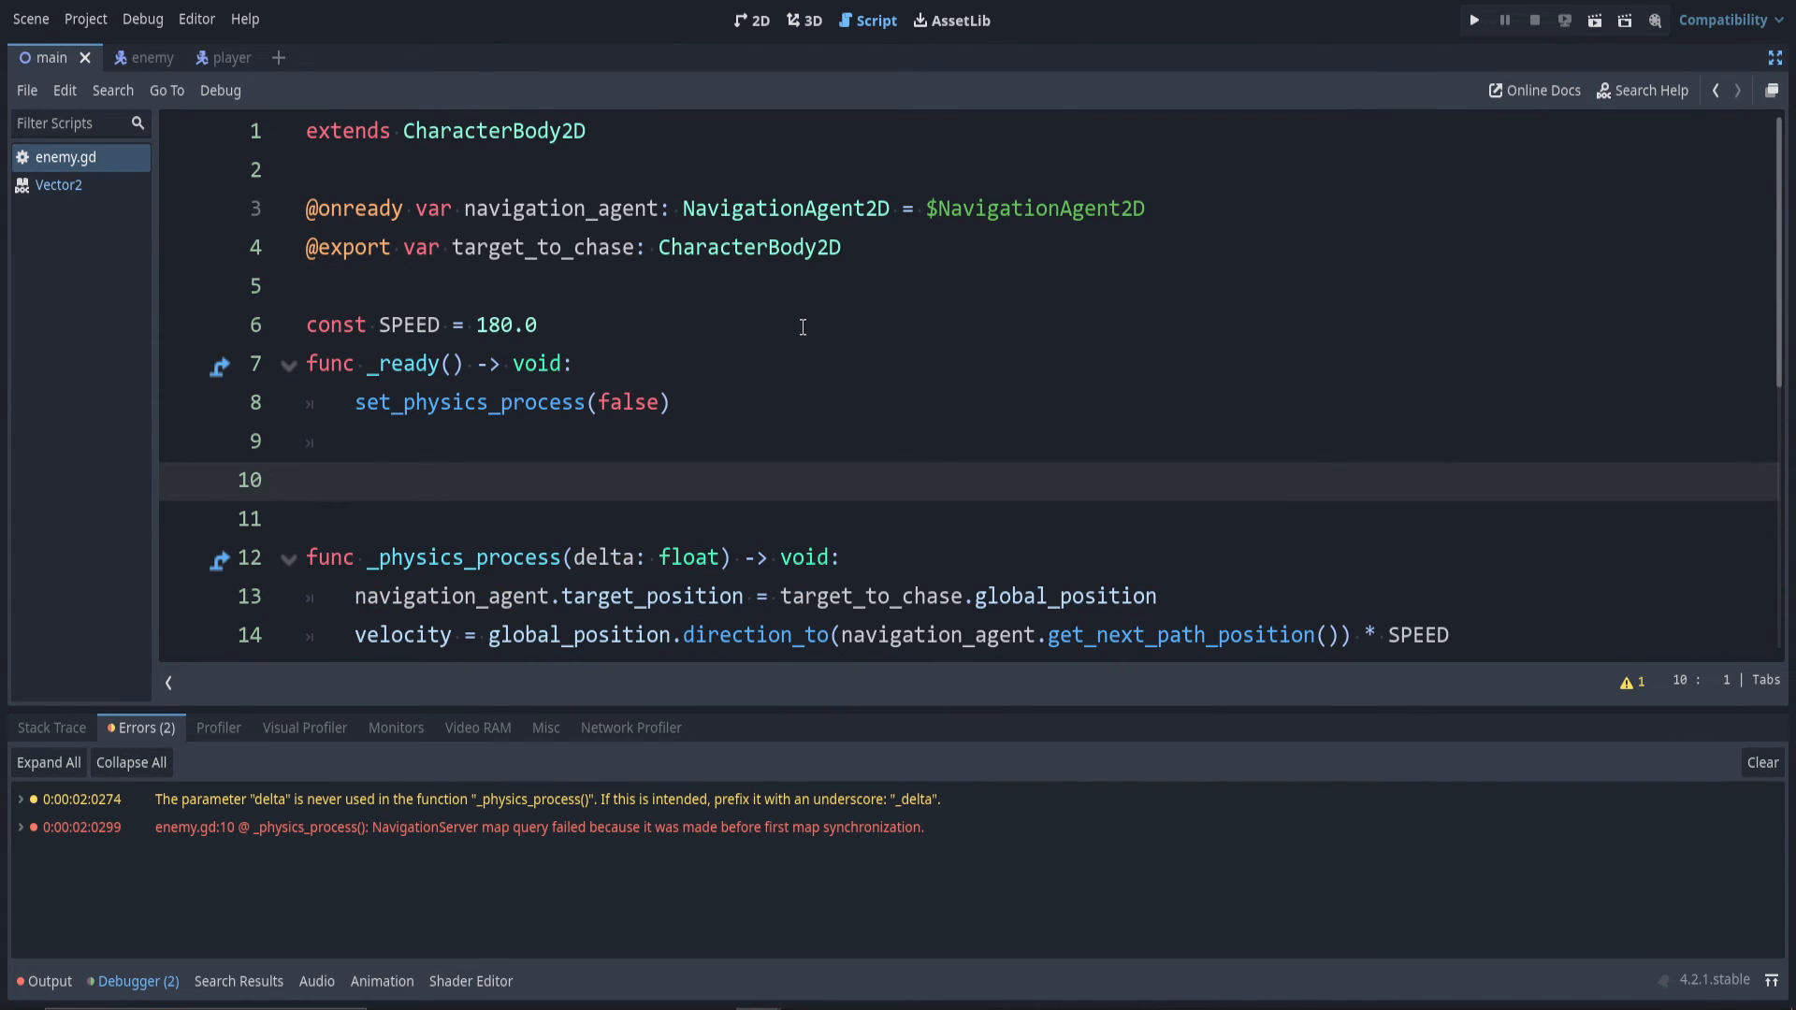
Add wait_for_physics awaiting get_tree().physics_frame then set_physics_process(true), and begin call_deferred.
type("func wait_")
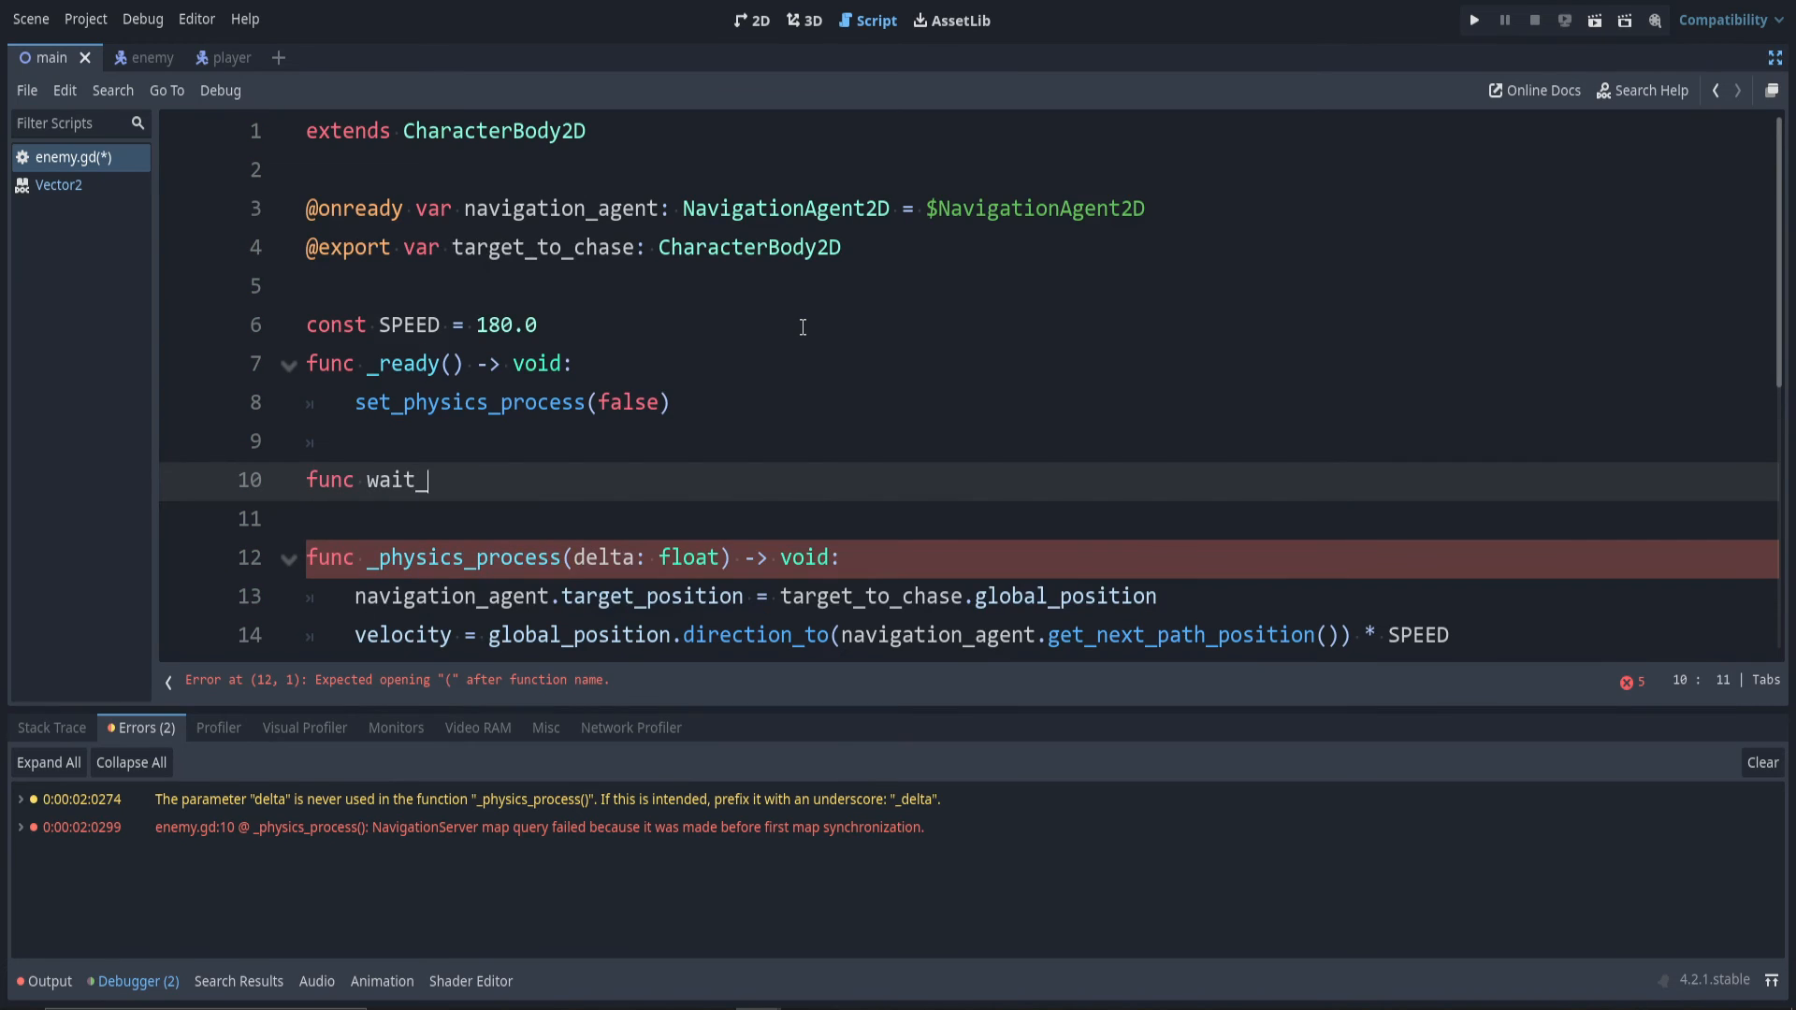
type("for_physics")
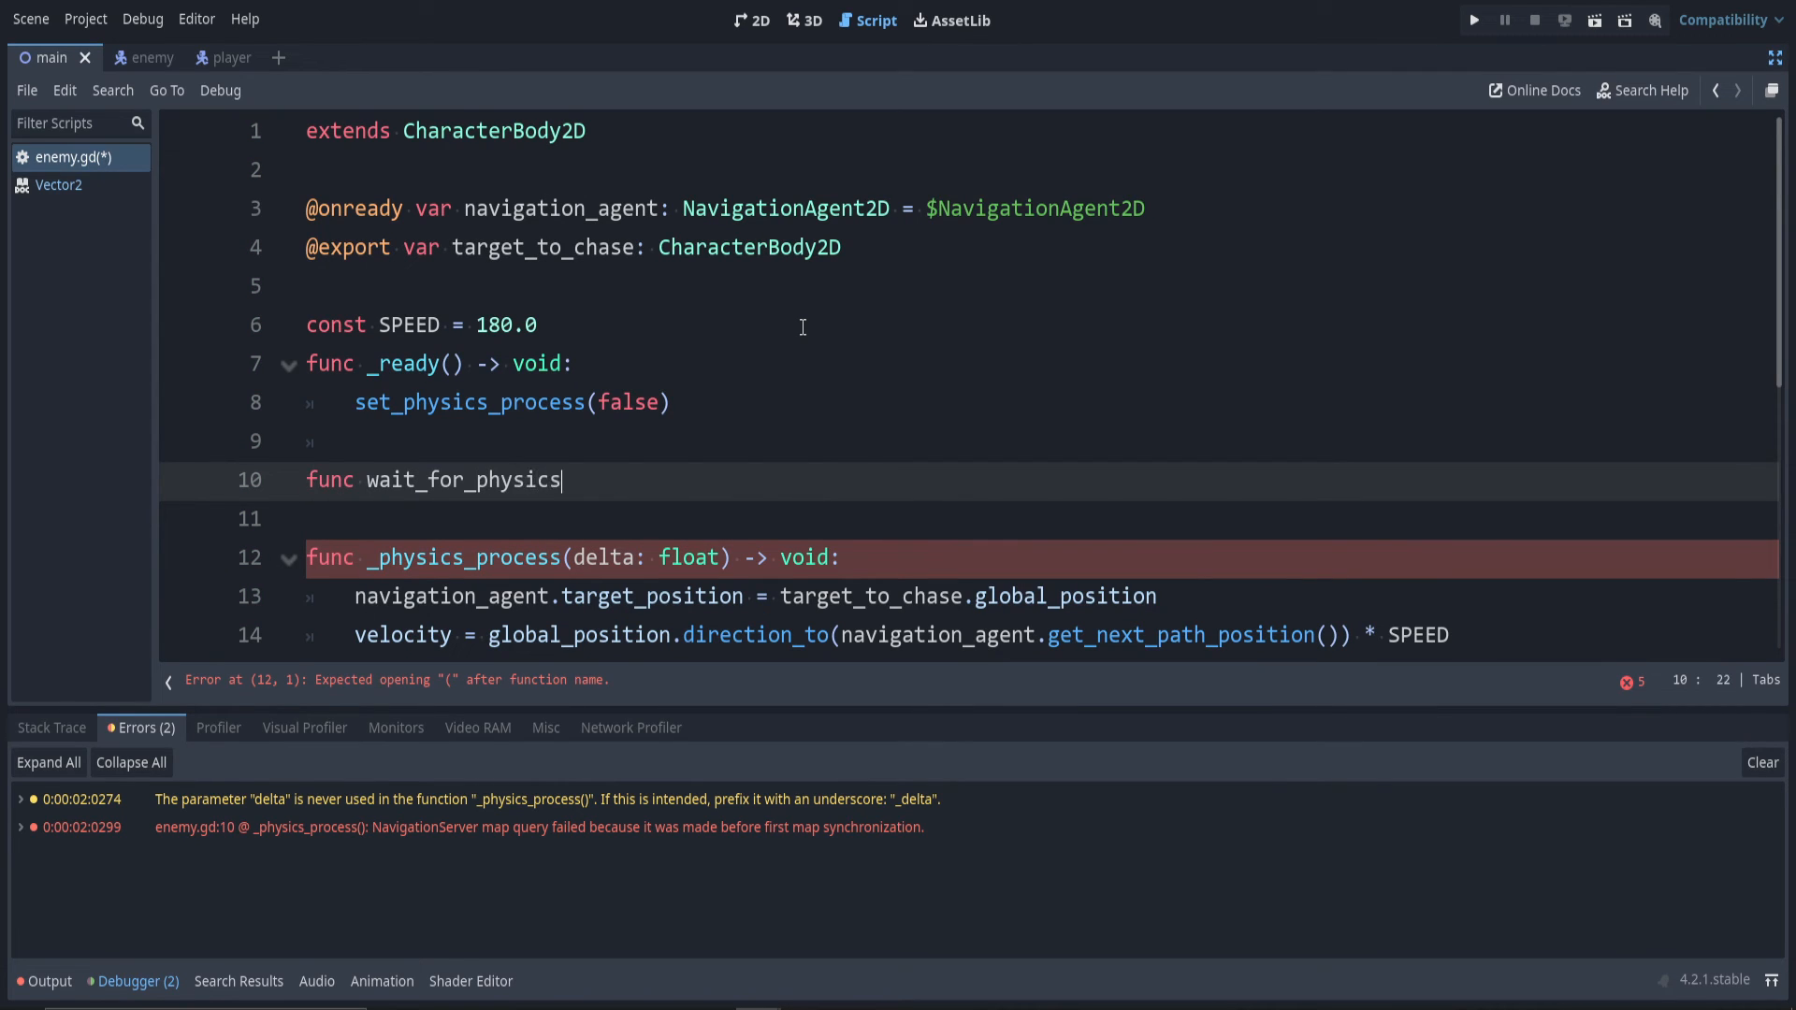
type("():")
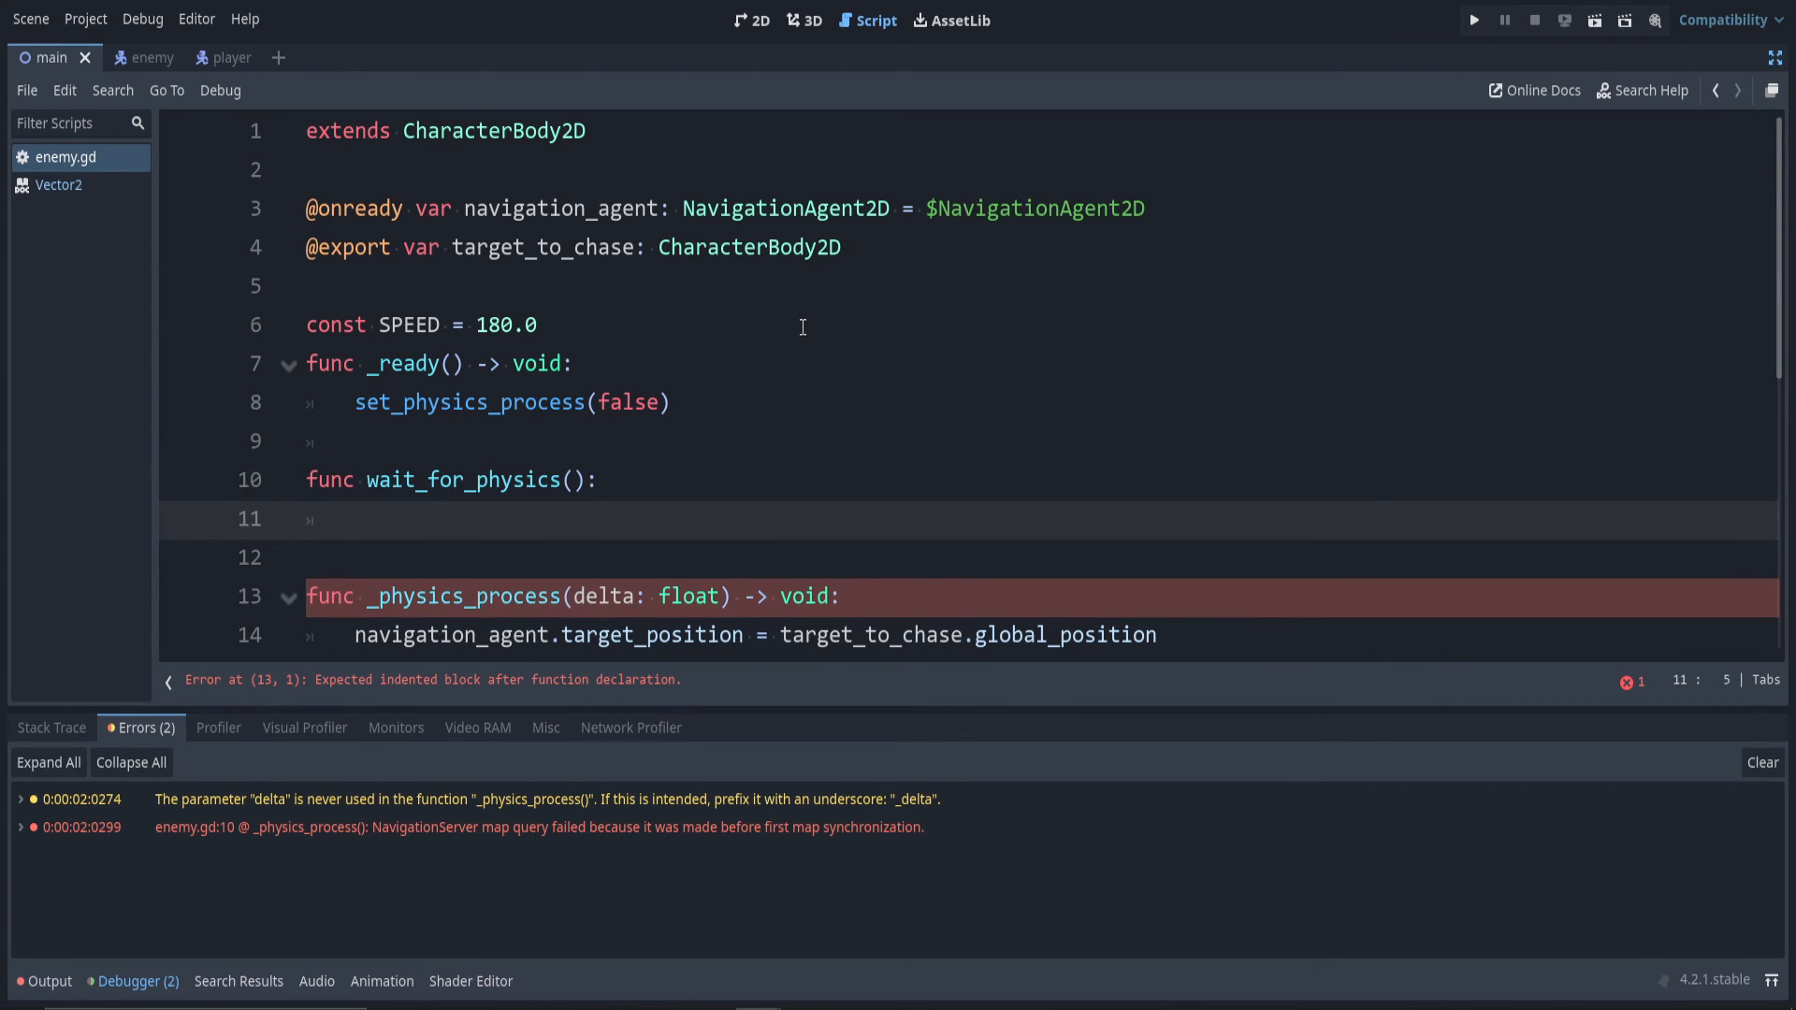
type("await")
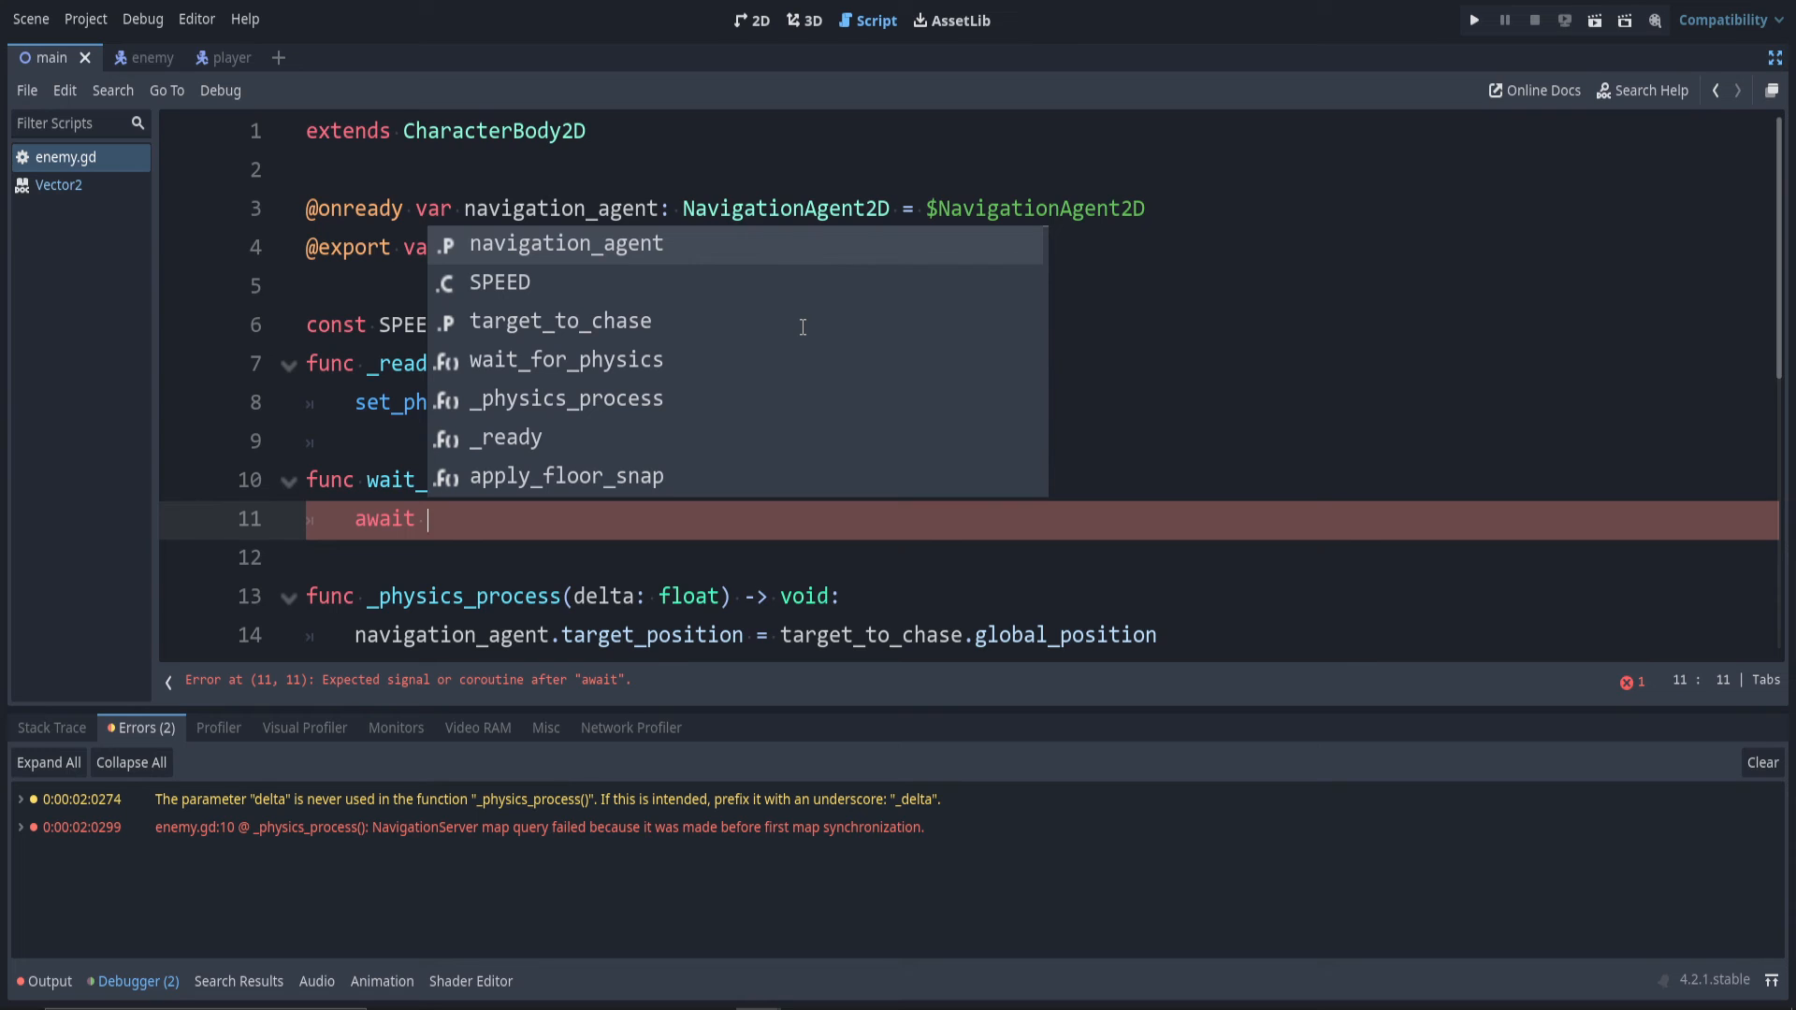
type("get_tree().physics_frame")
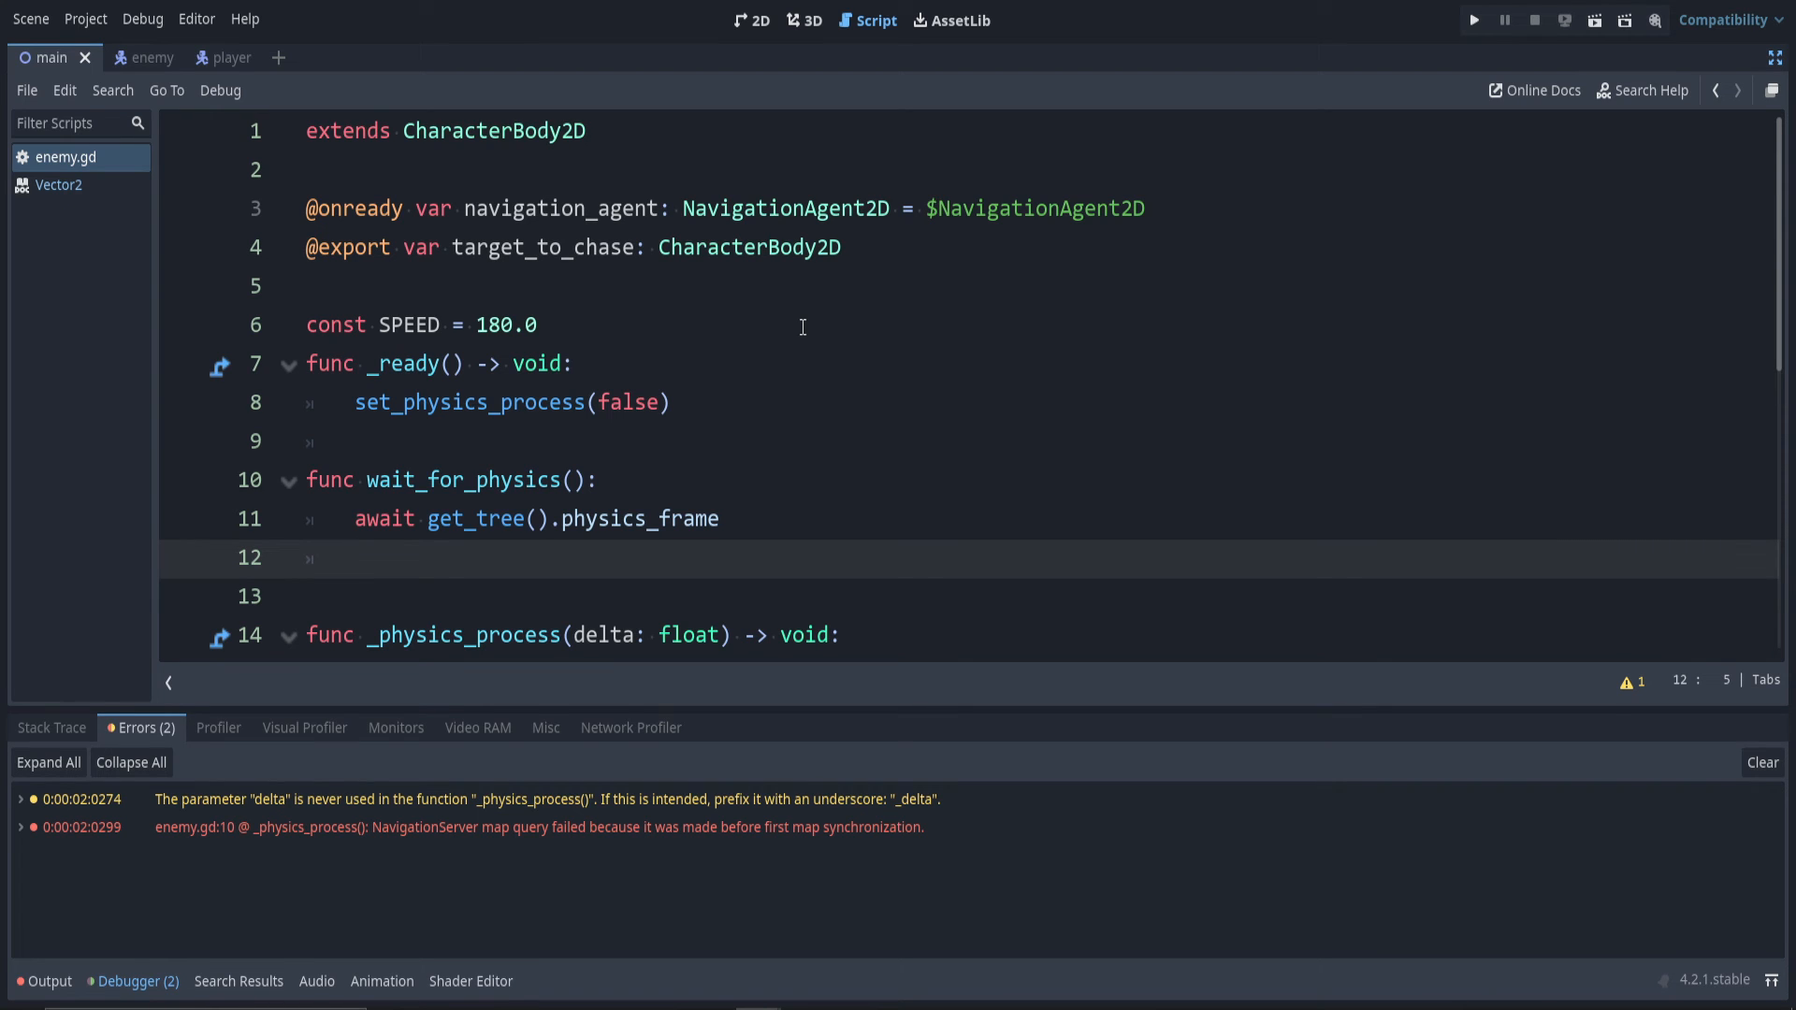
type("set_physics_process(")
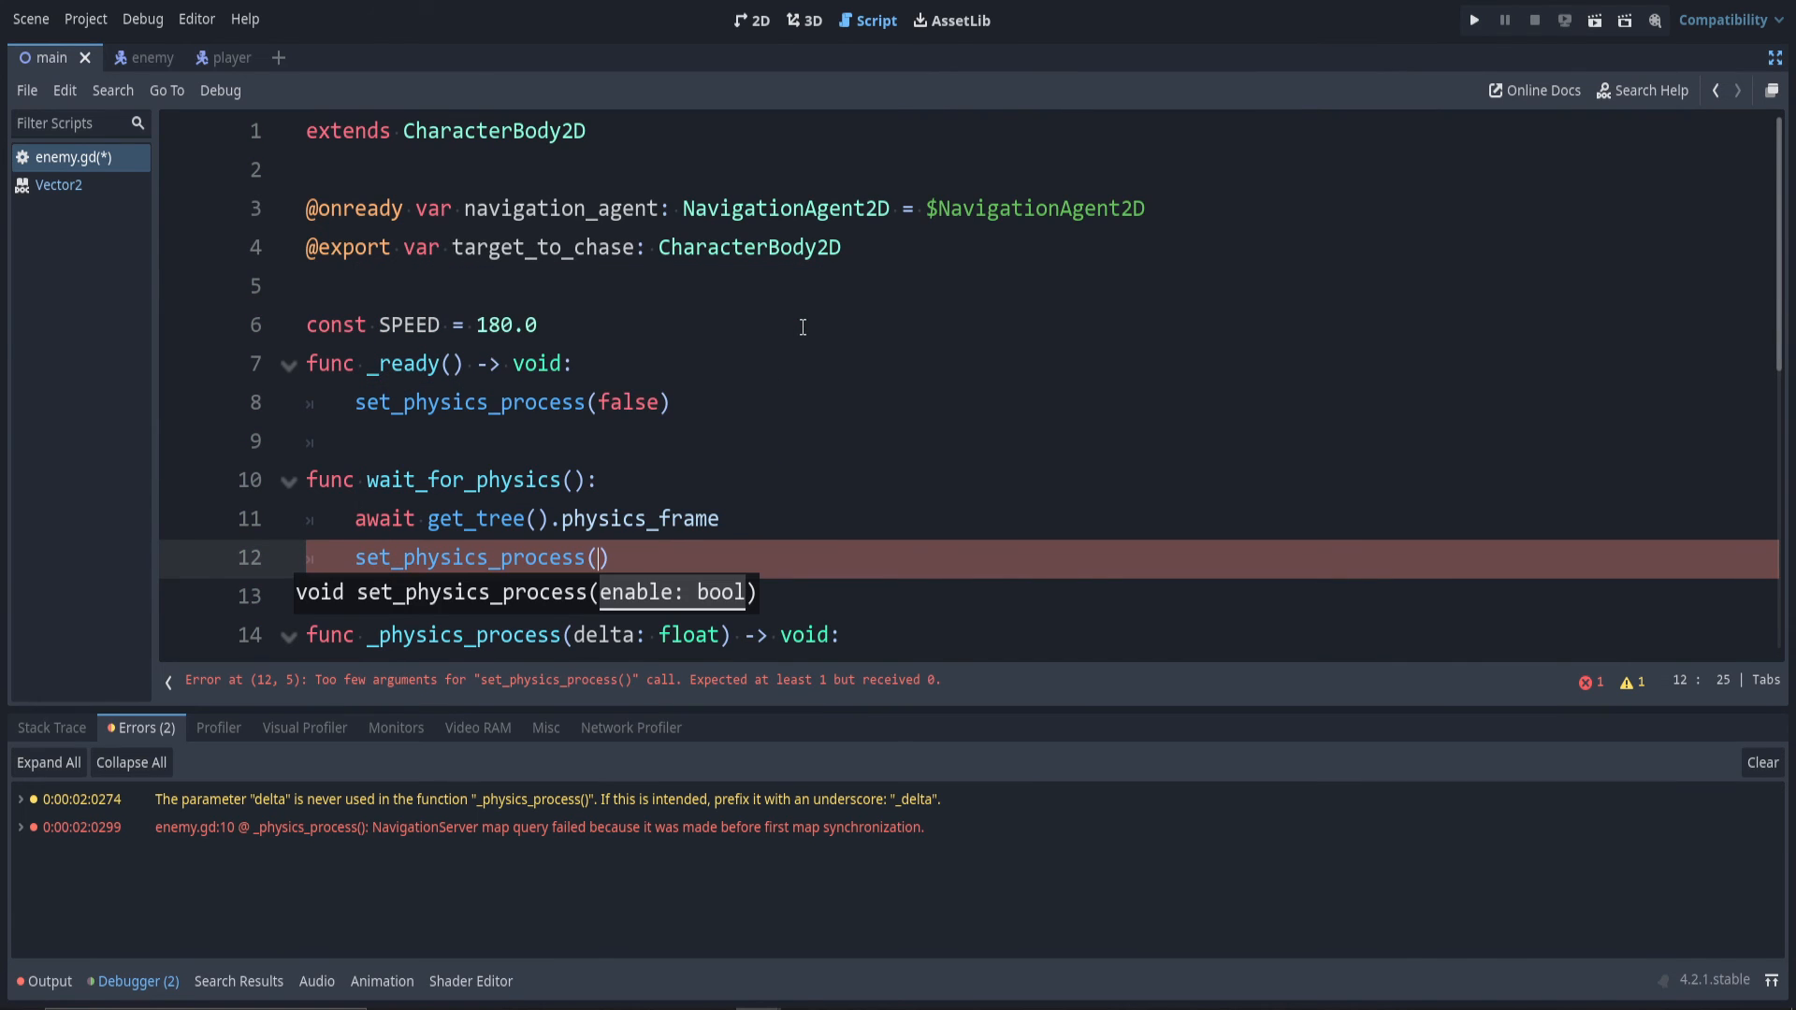
type("true")
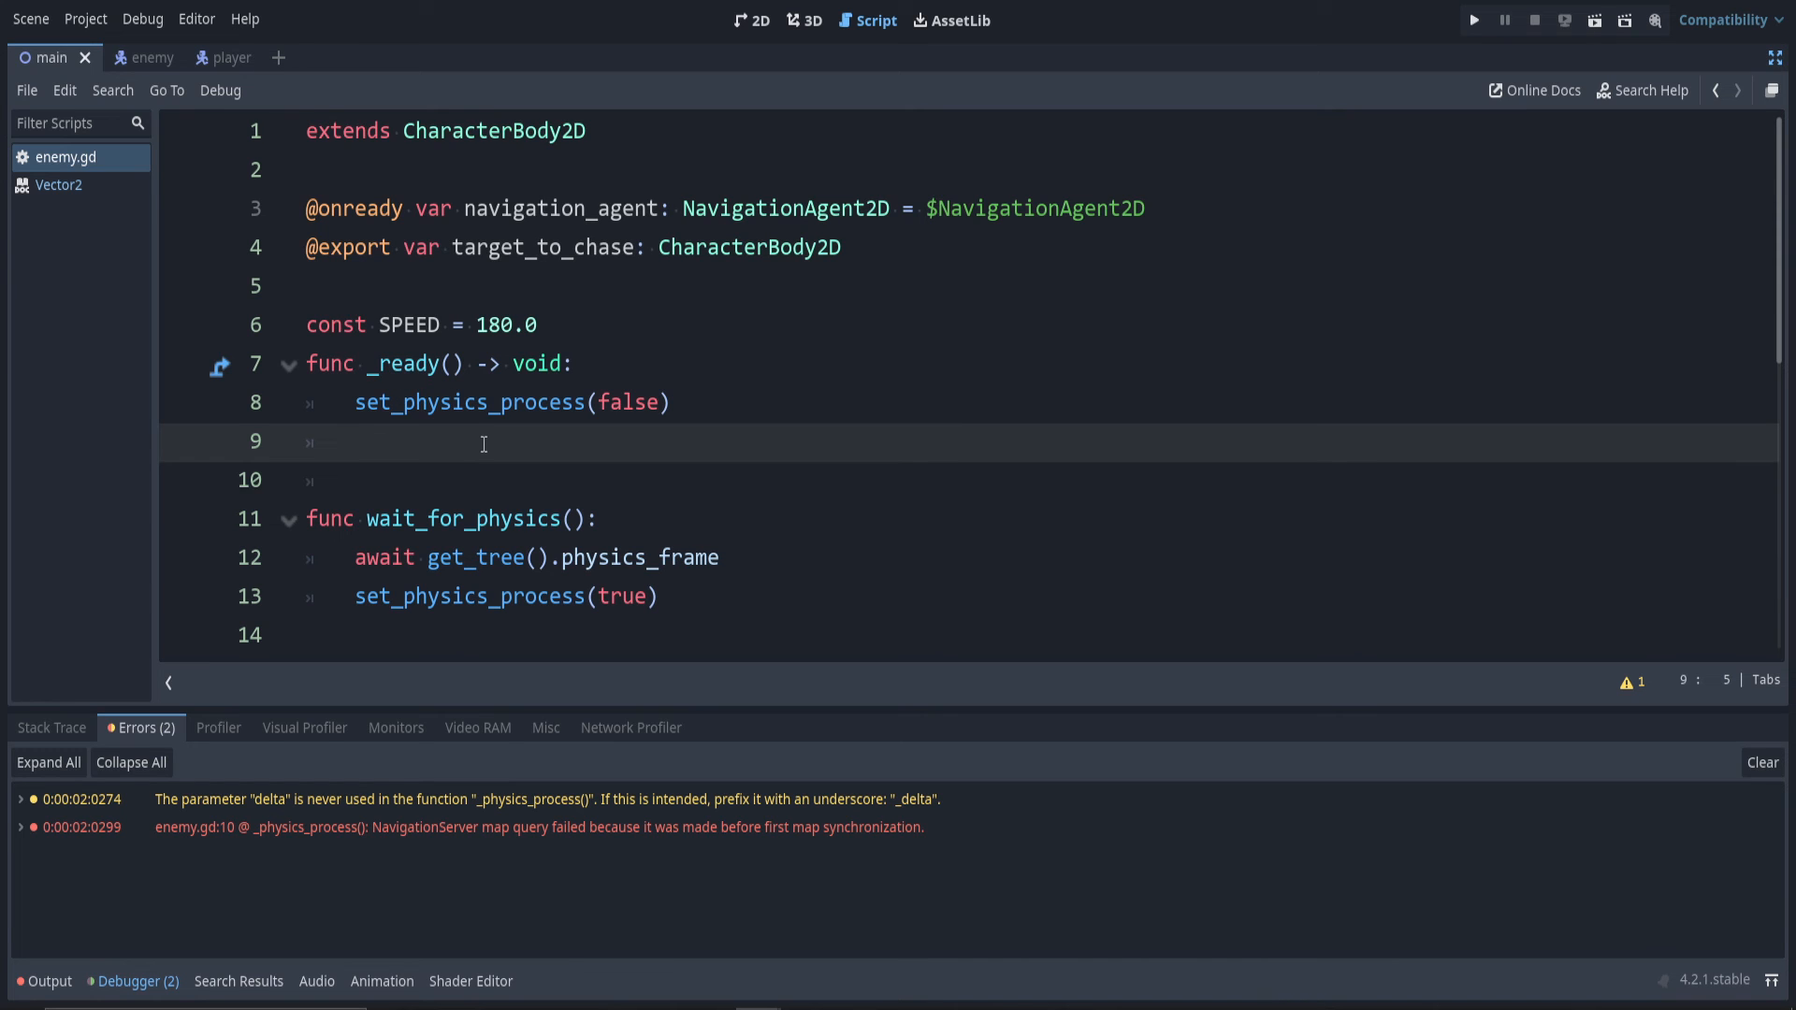
type("call_deferred(\"")
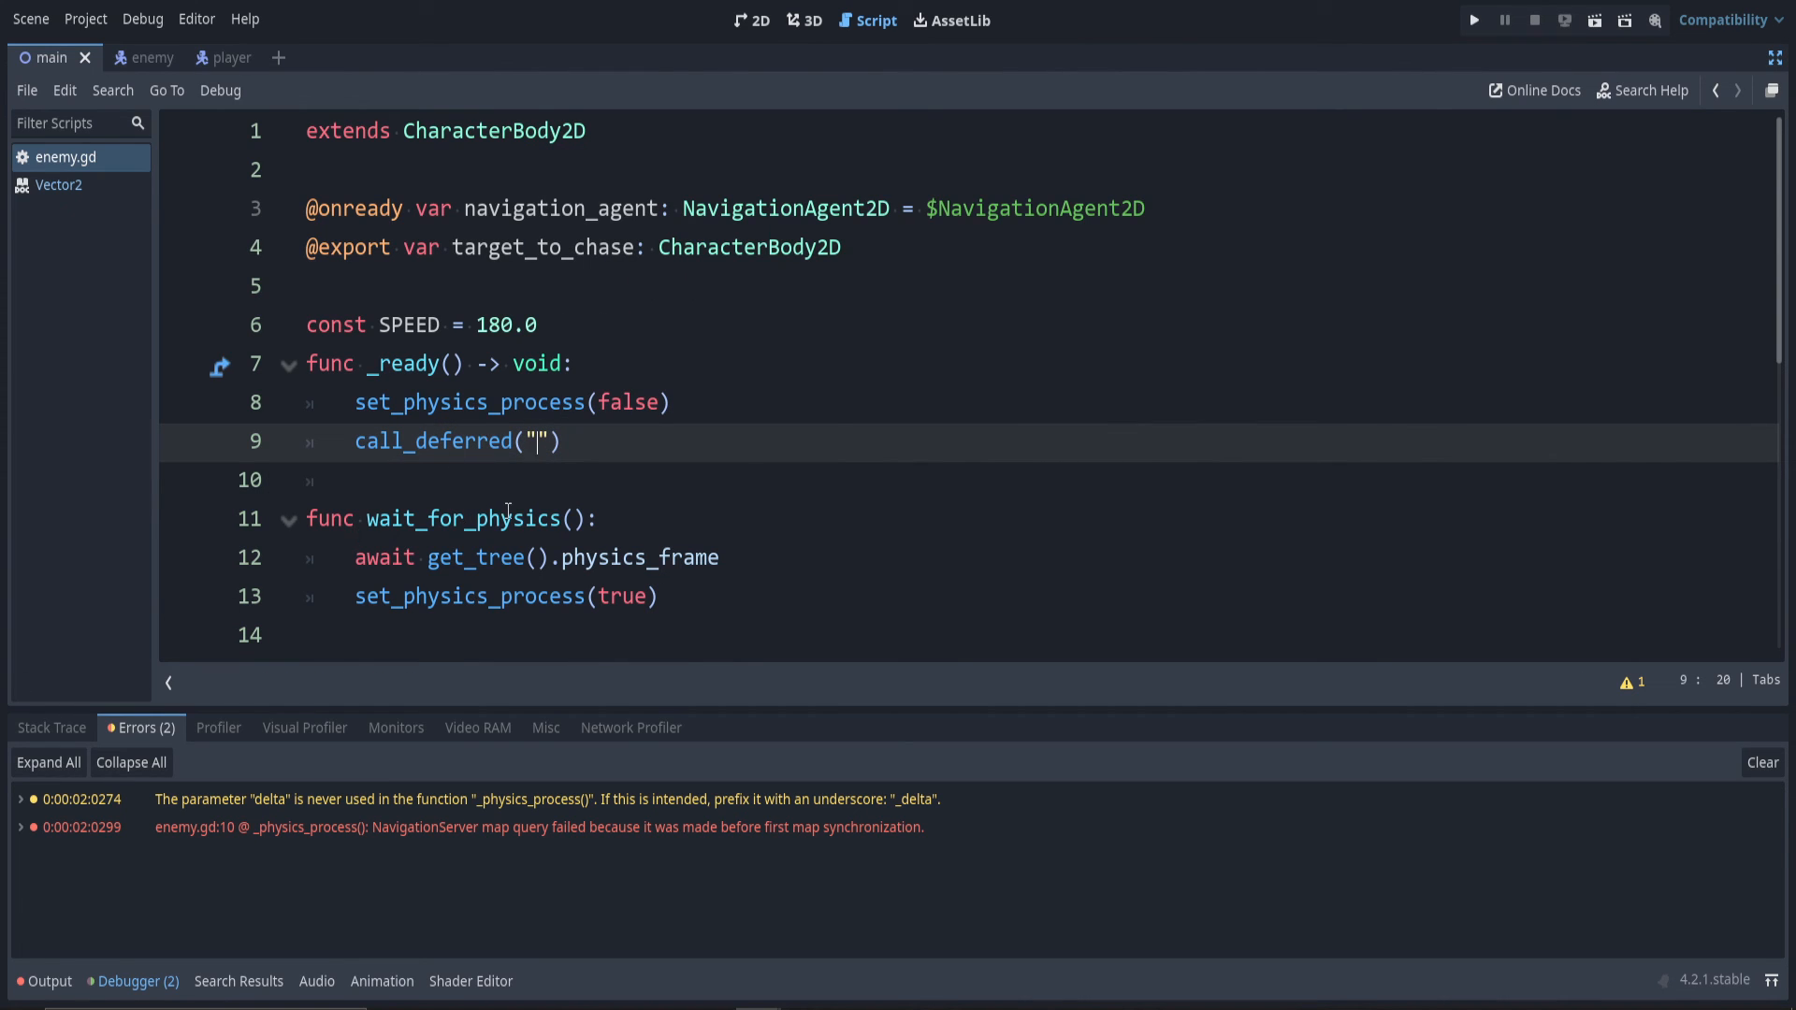
Complete _ready's call_deferred("wait_for_physics") so movement starts after navigation sync.
double_click(462, 518)
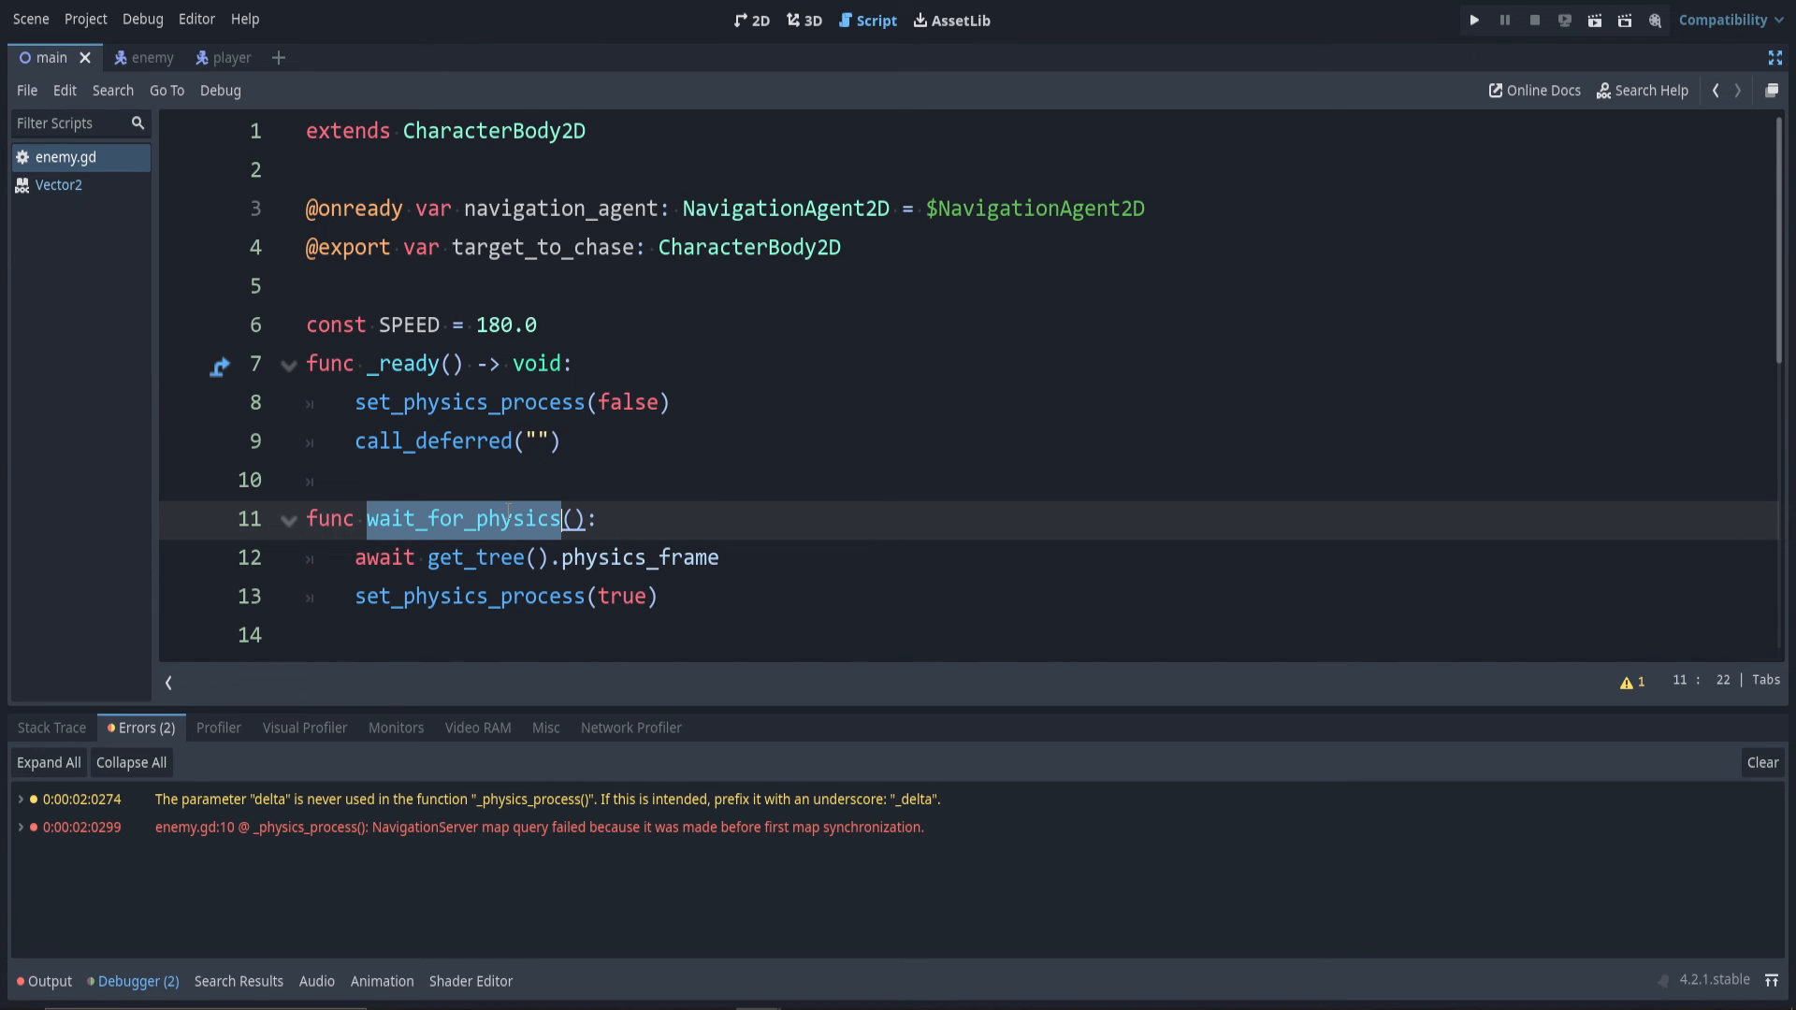
type("wait_for_physics")
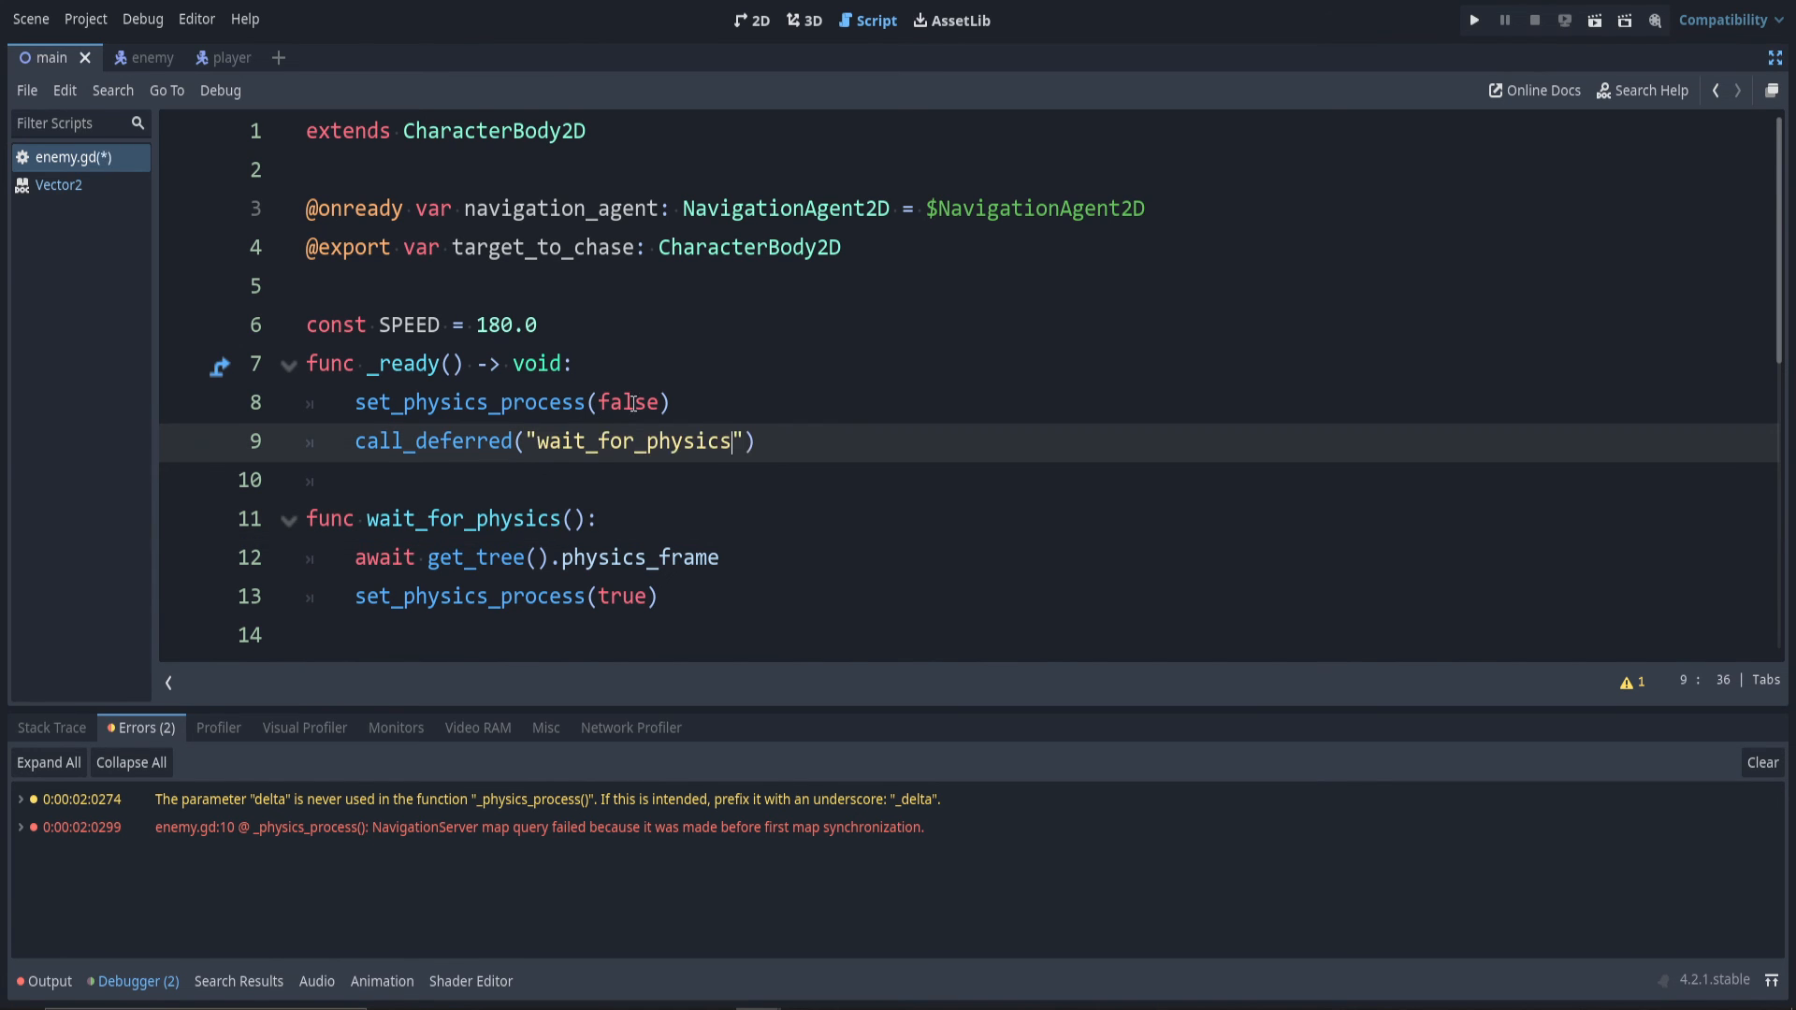
left_click(1472, 19)
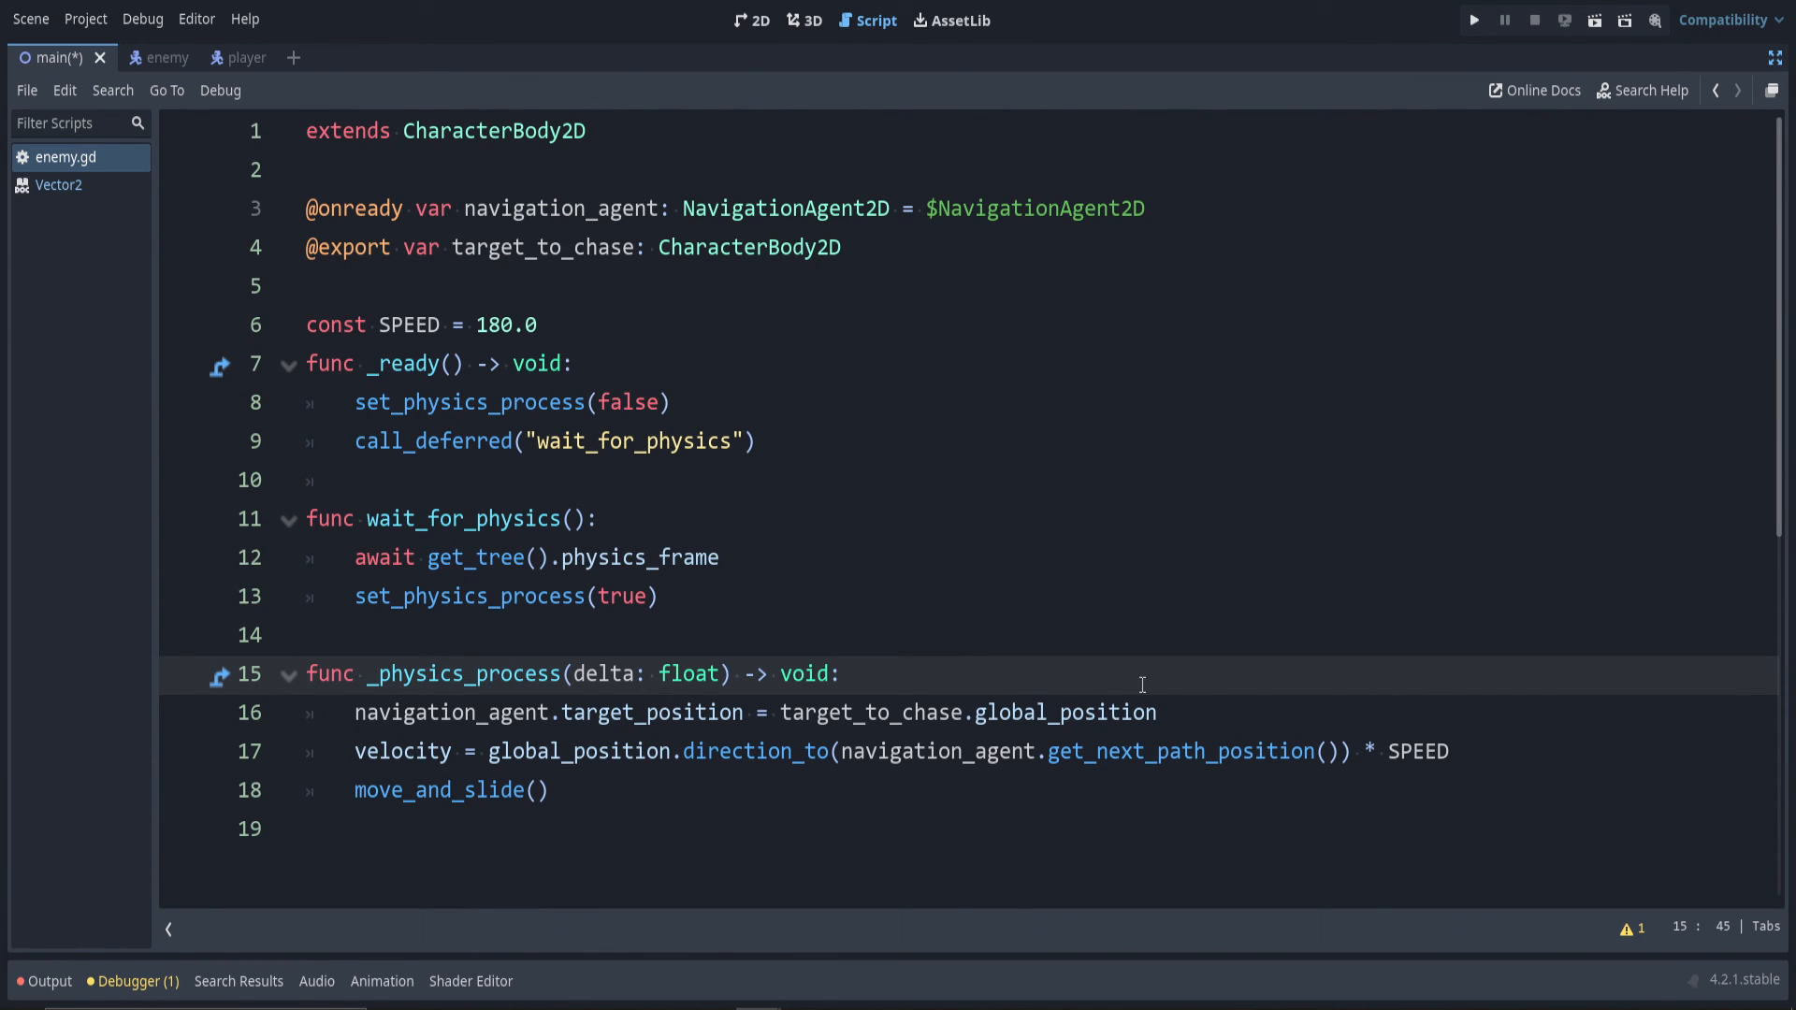
Add an early return at the start of _physics_process when navigation_agent.is_navigation_finished().
key("Return")
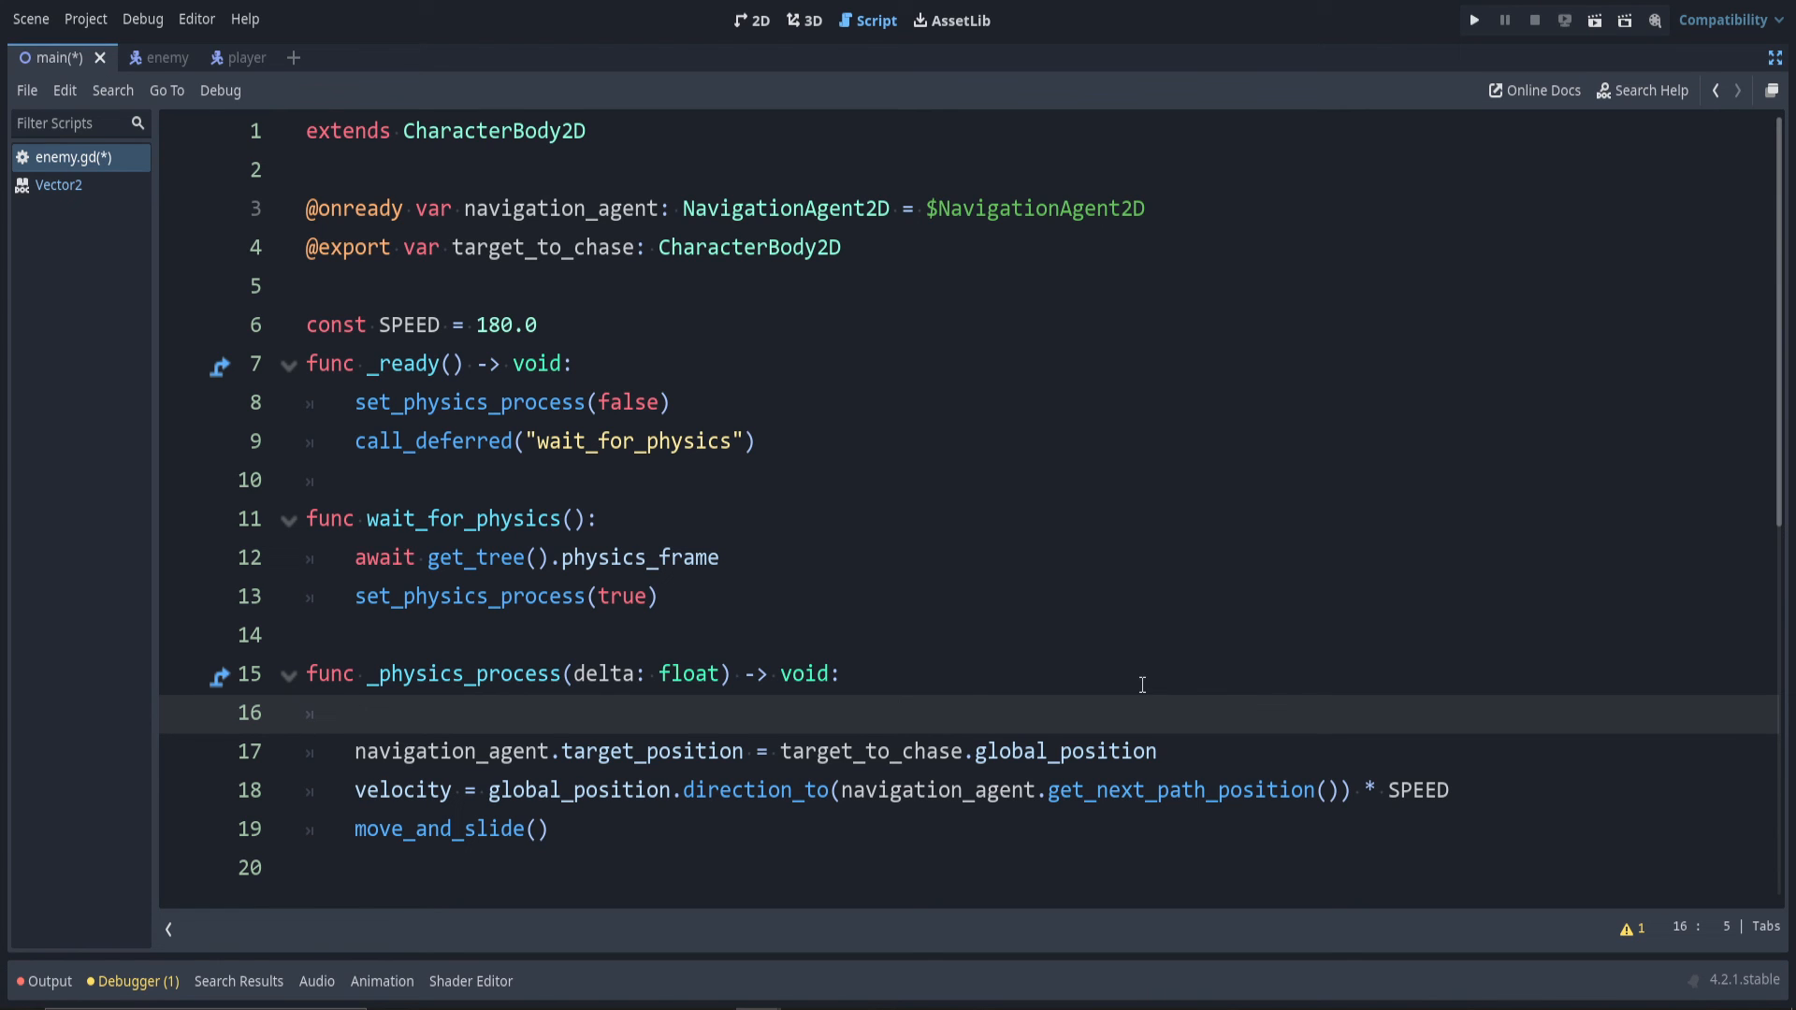
type("if nav")
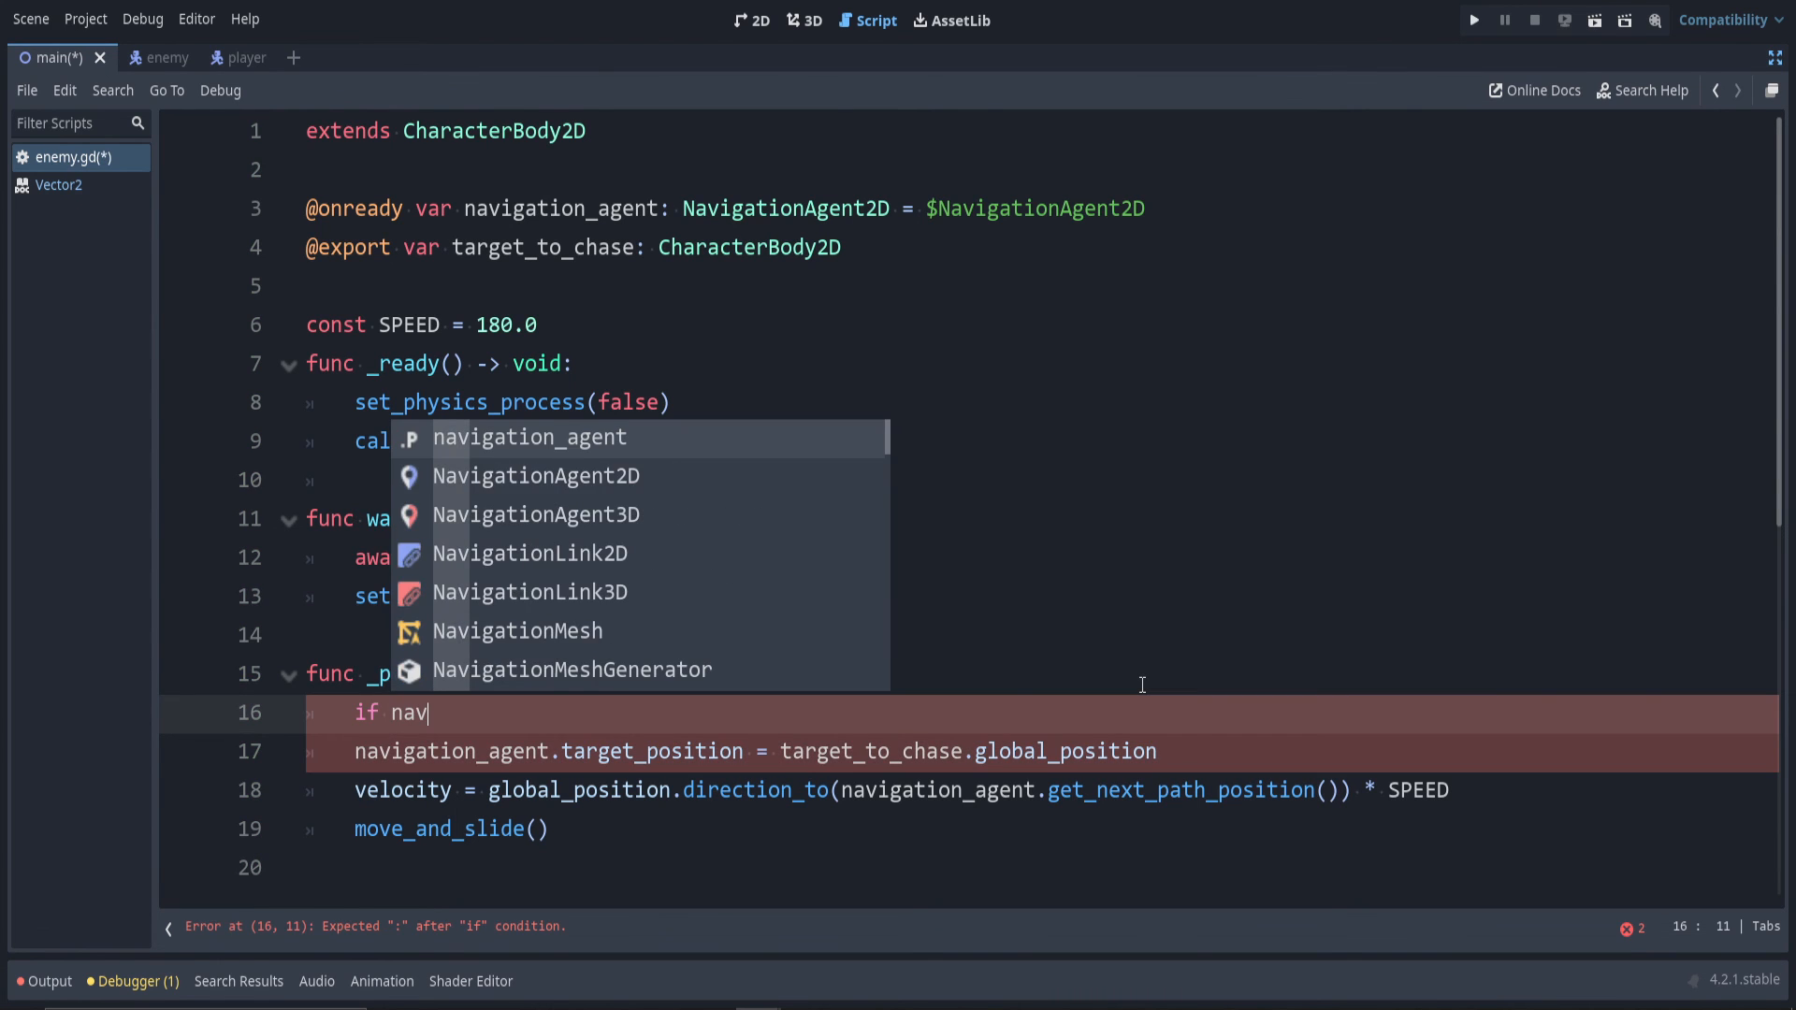
type("igation_agent.is")
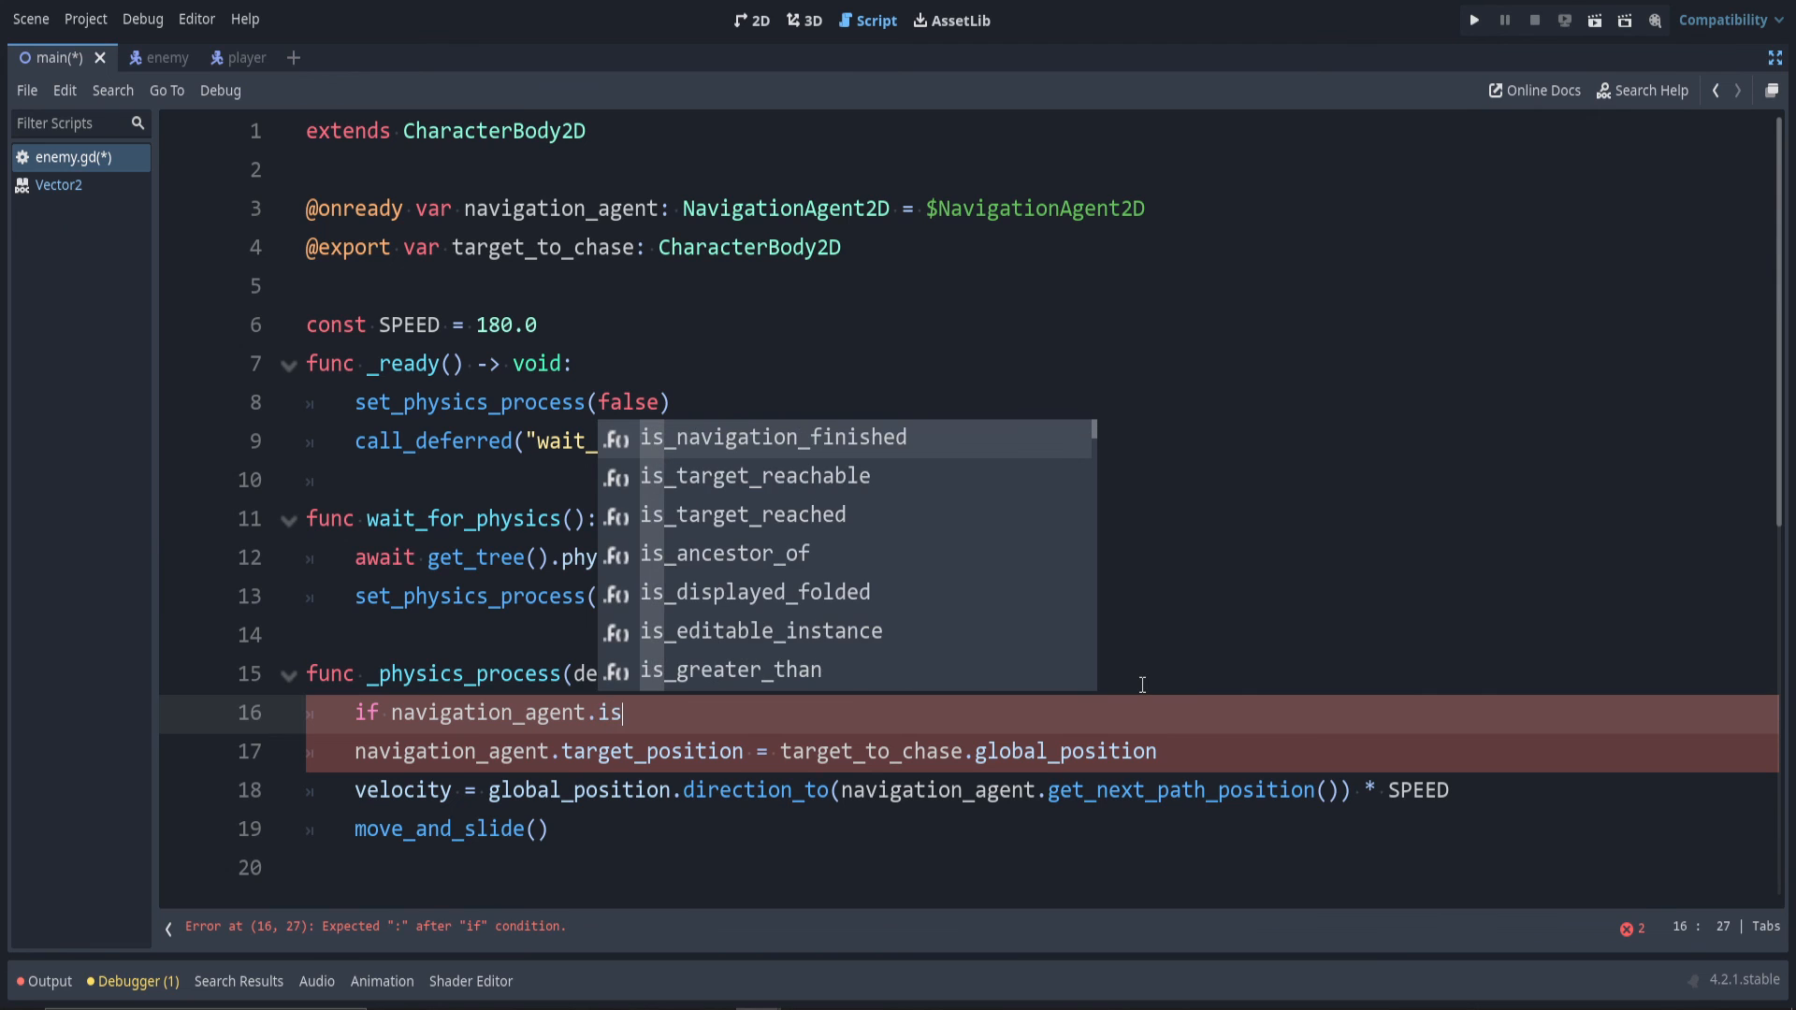
left_click(771, 436)
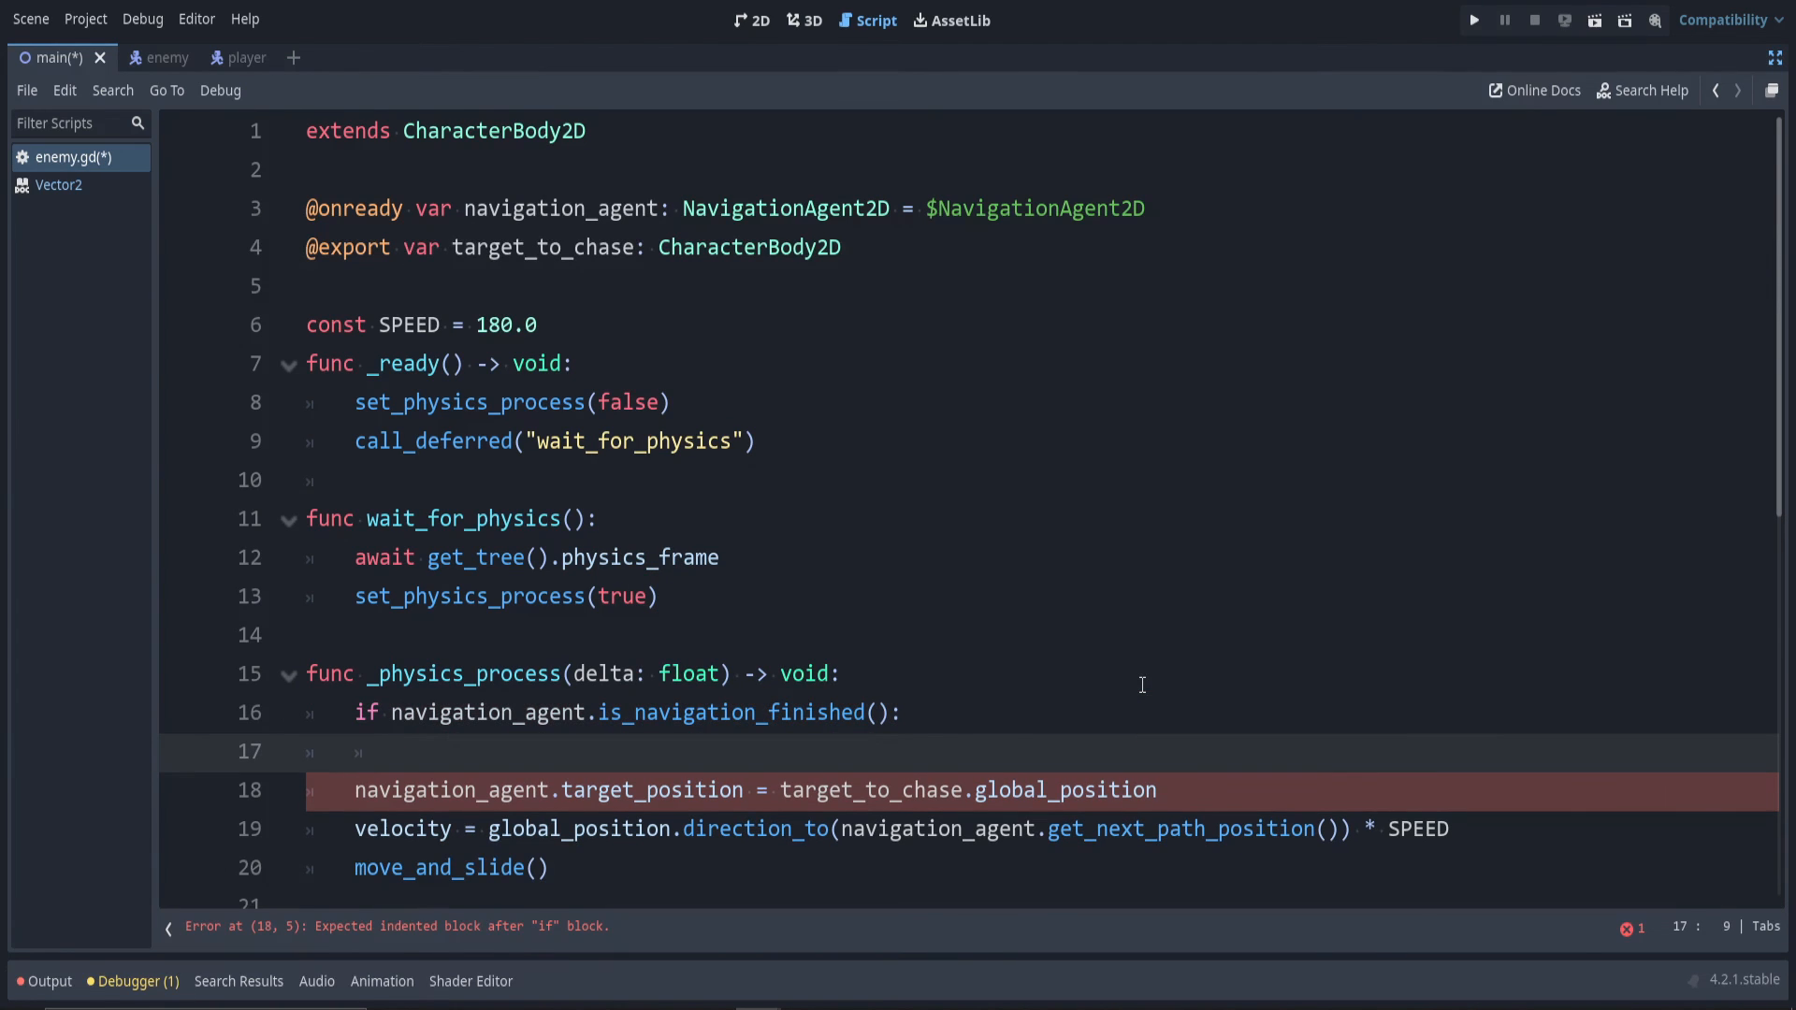
type("return")
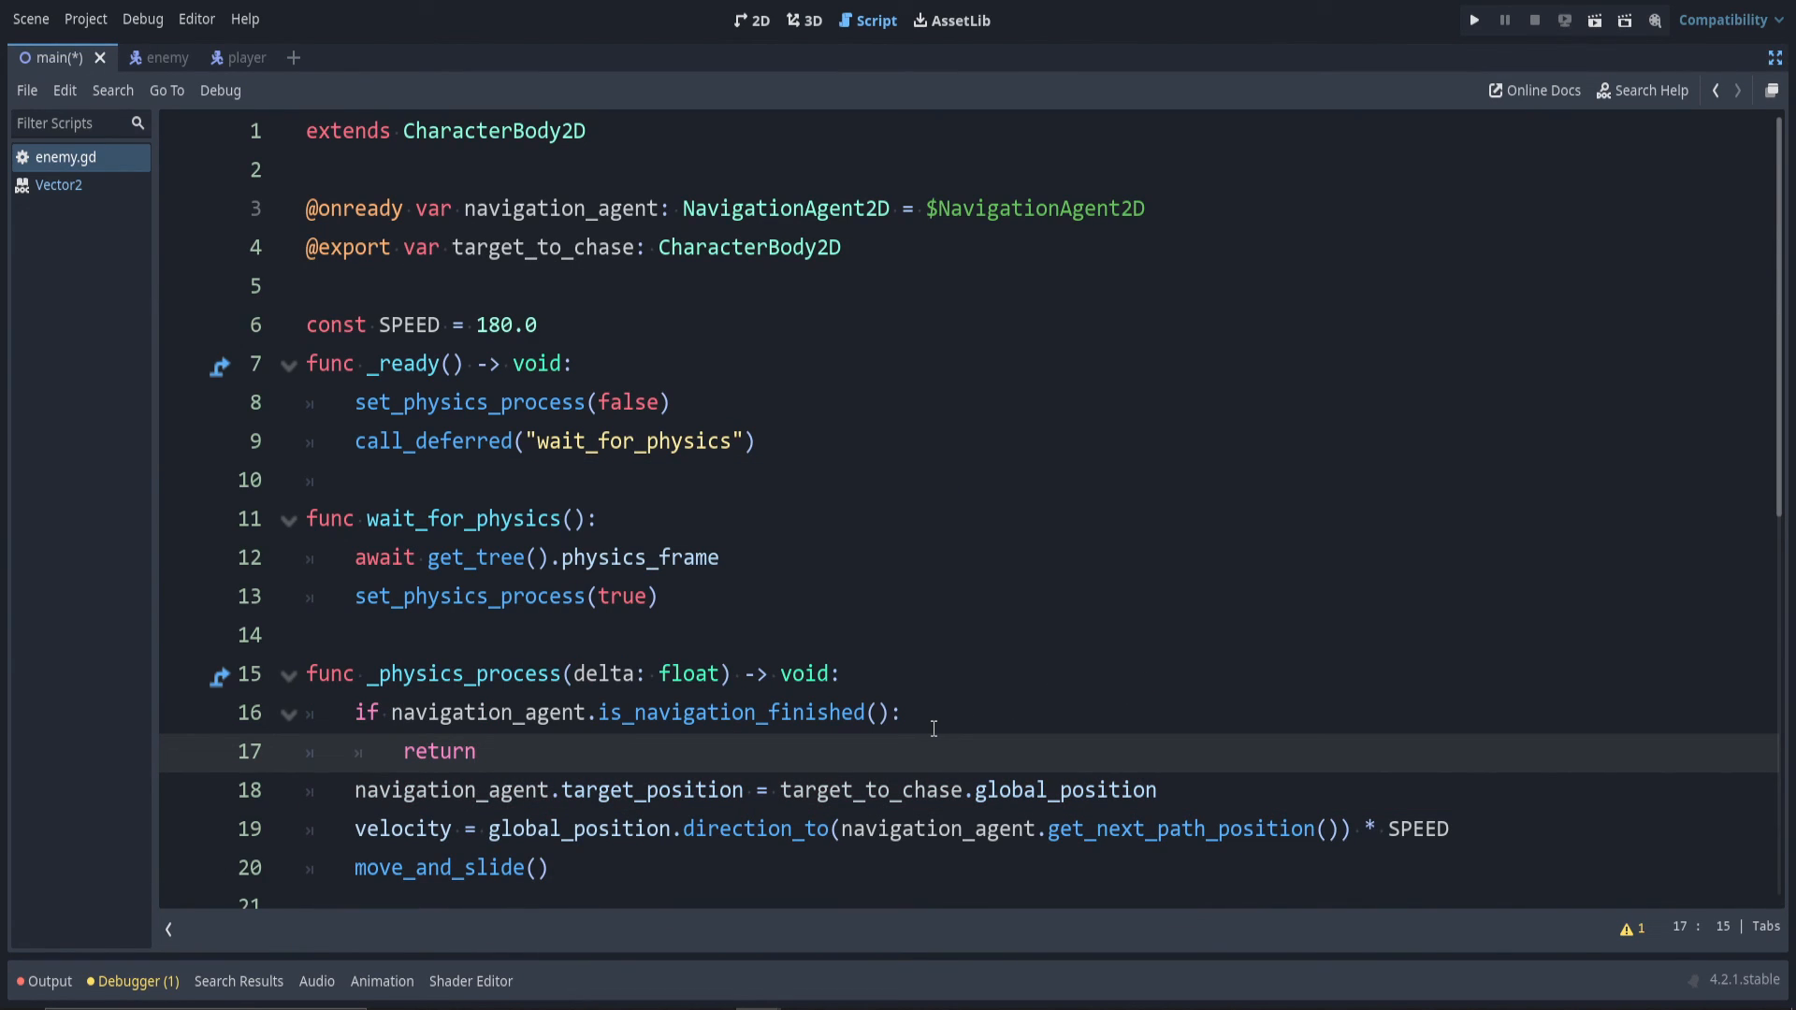
mouse_move(920, 687)
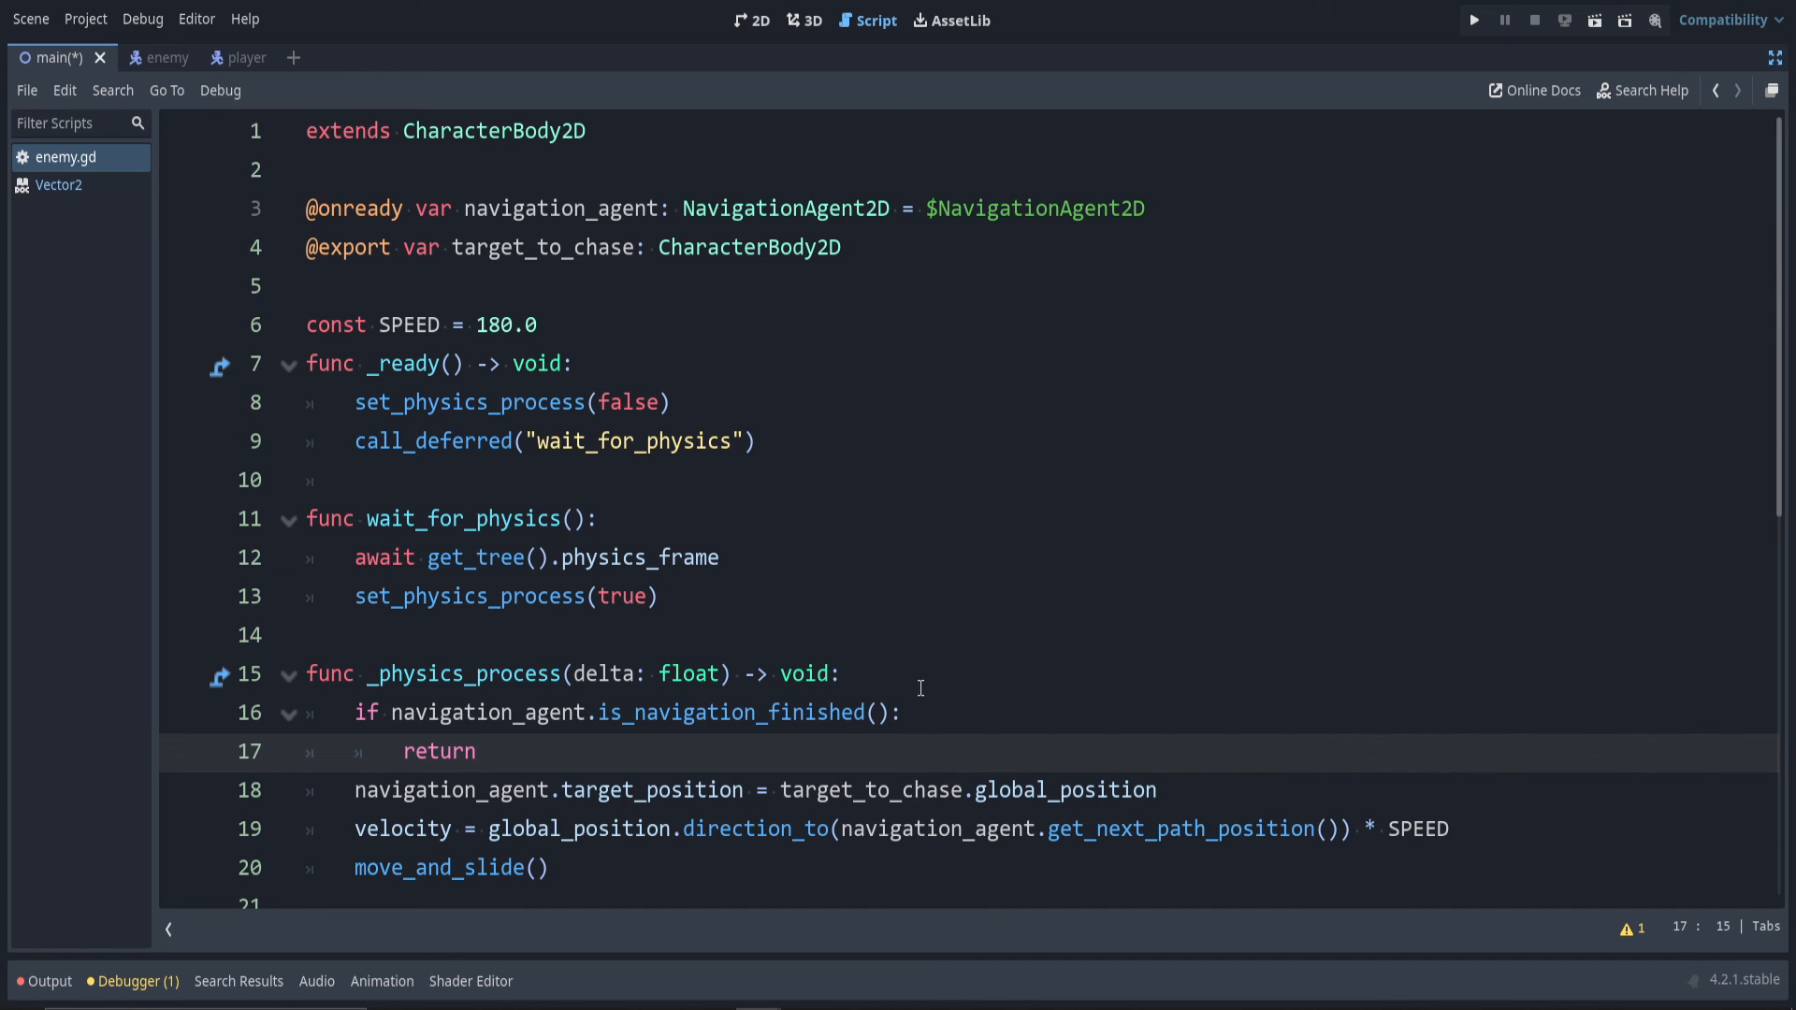
mouse_move(916, 696)
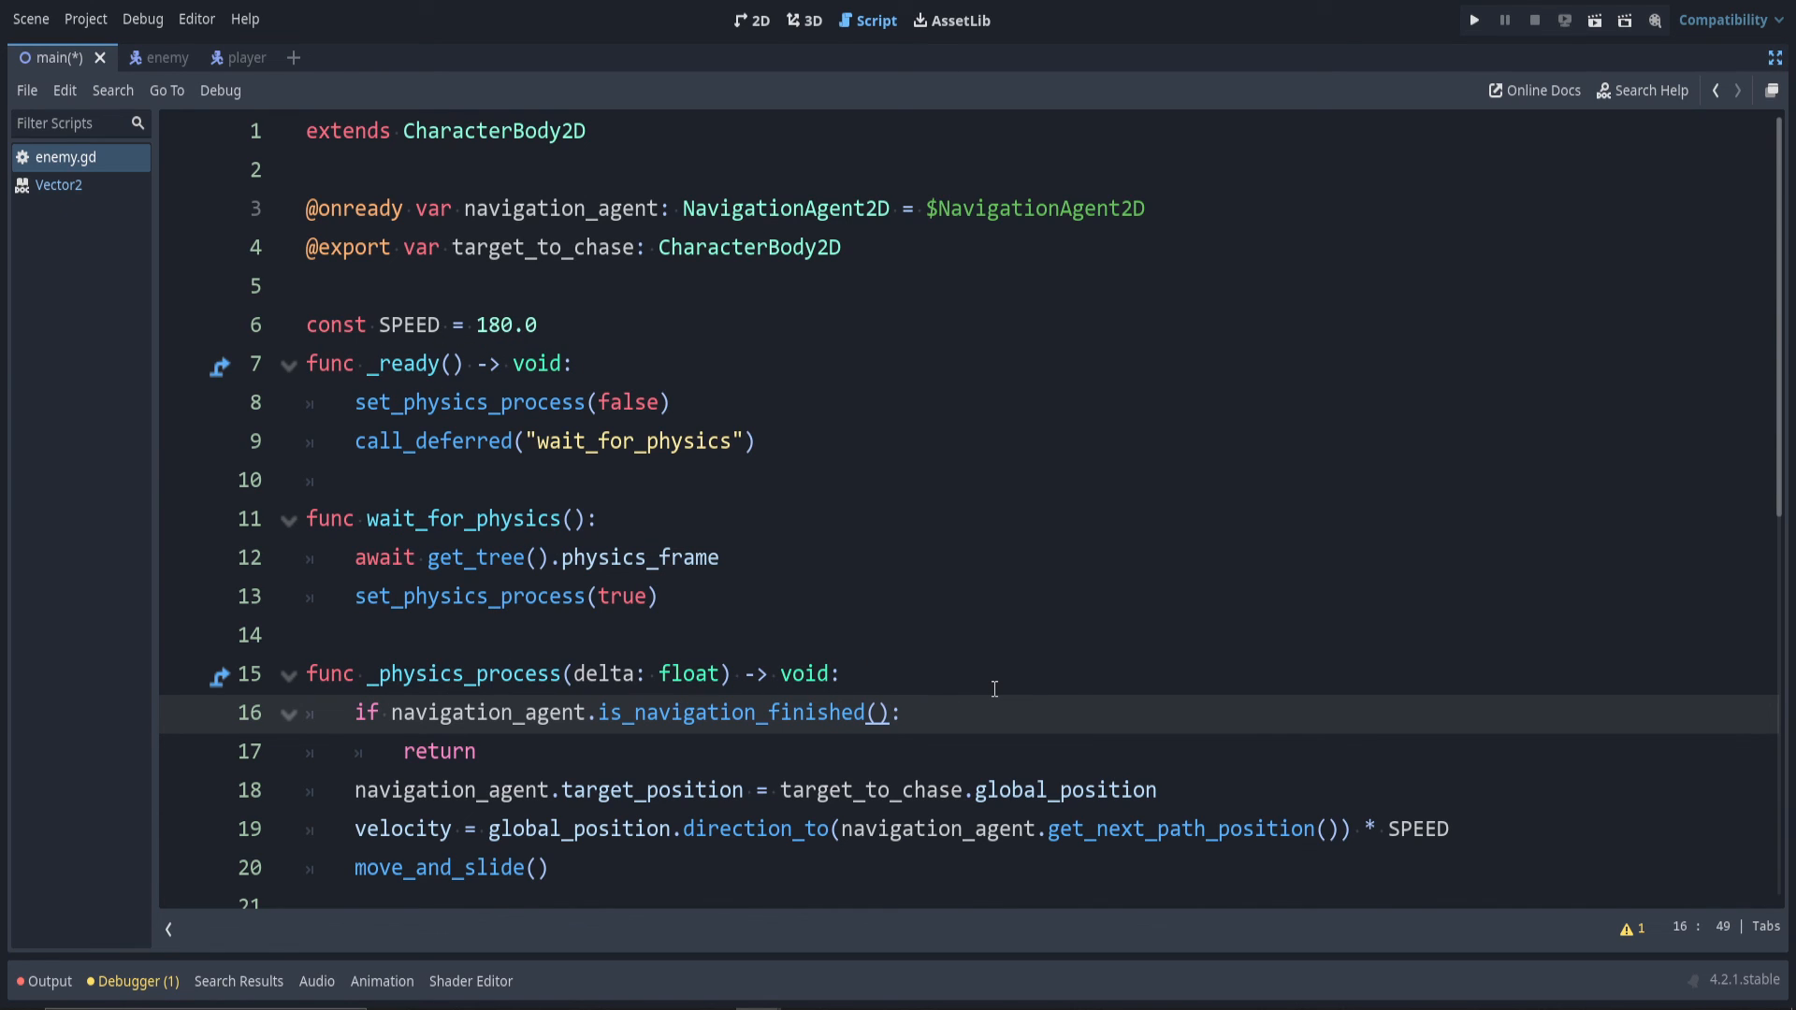
Extend the guard with target_to_chase.global_position == navigation_agent.target_position, save and run.
type("and\\")
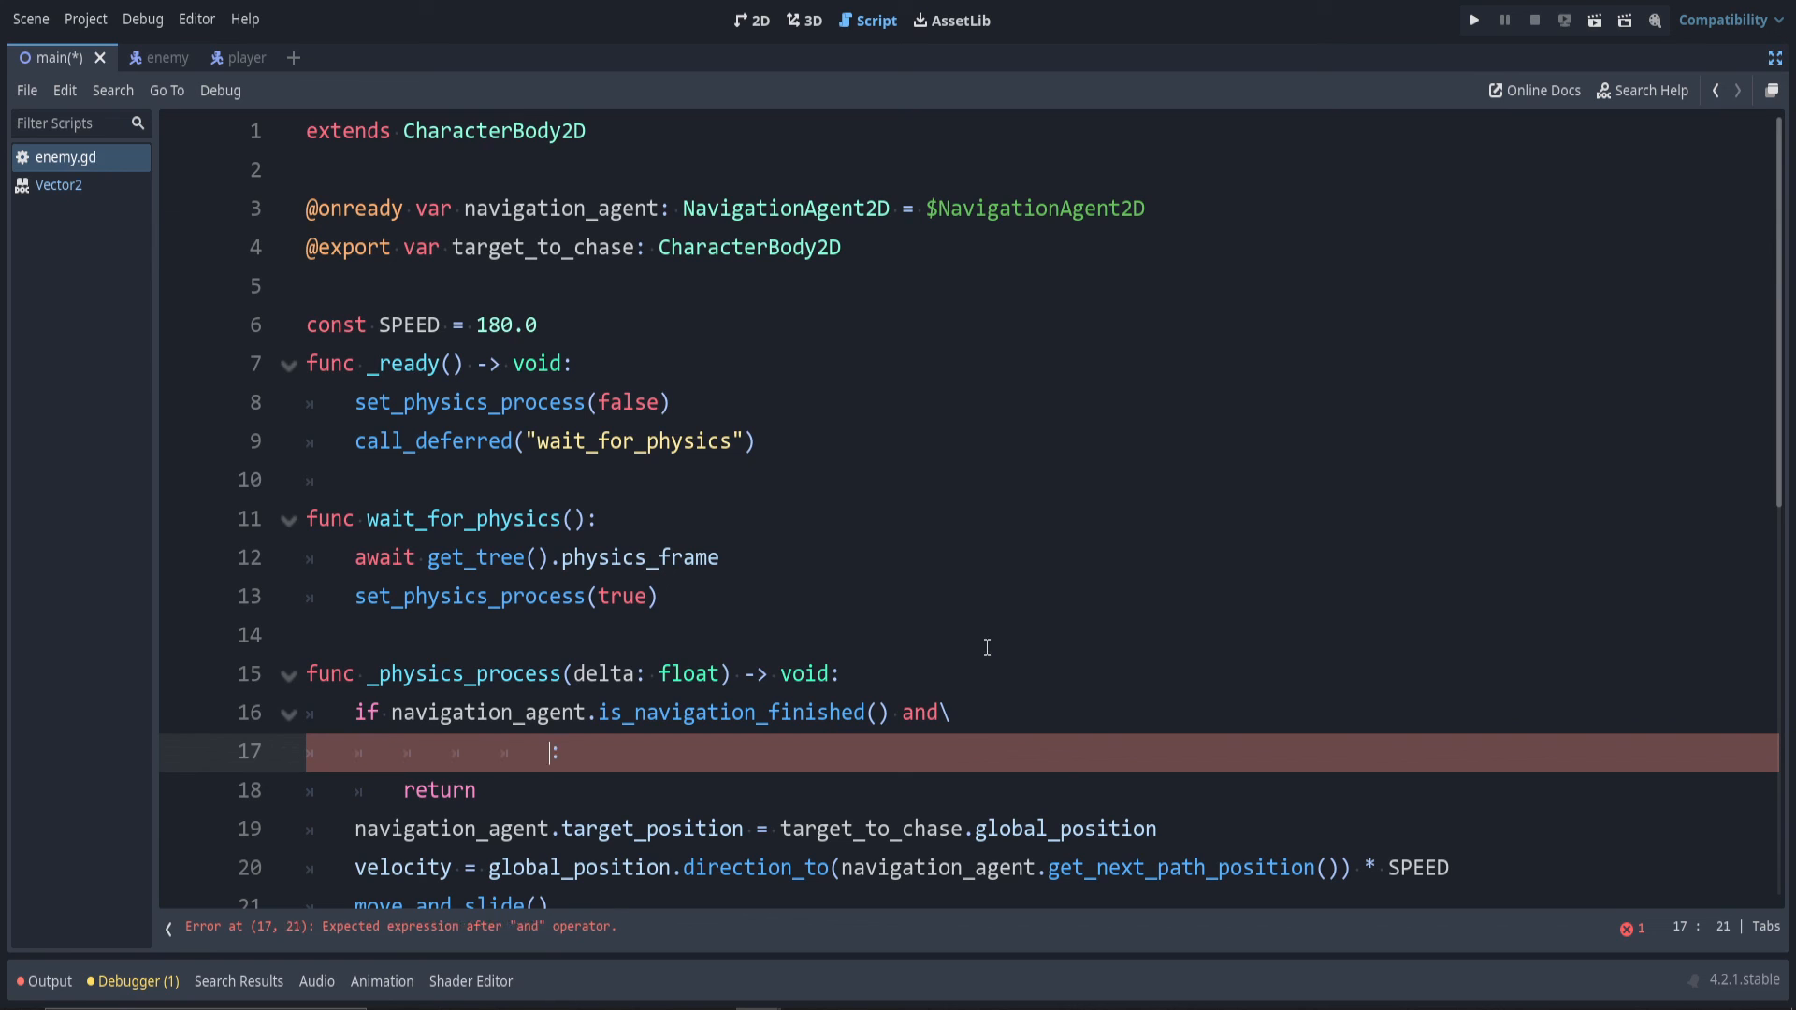
type("target_to_chase.global_position")
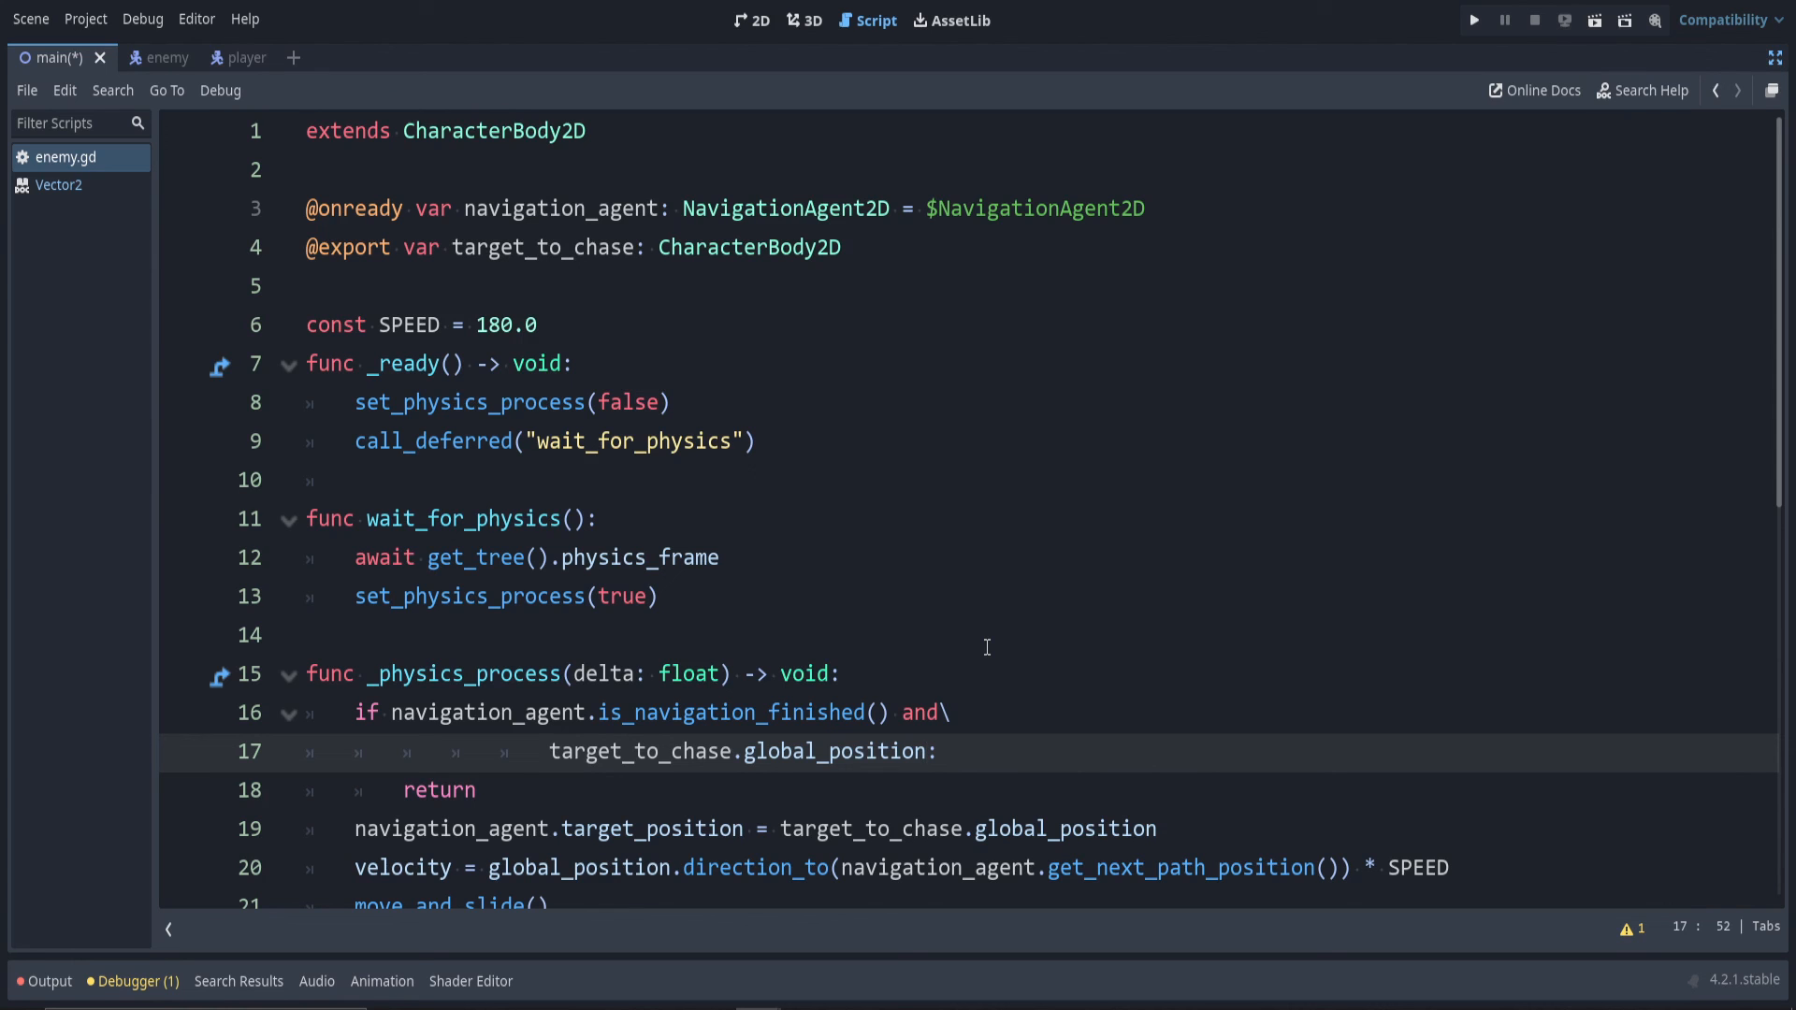
type("== n")
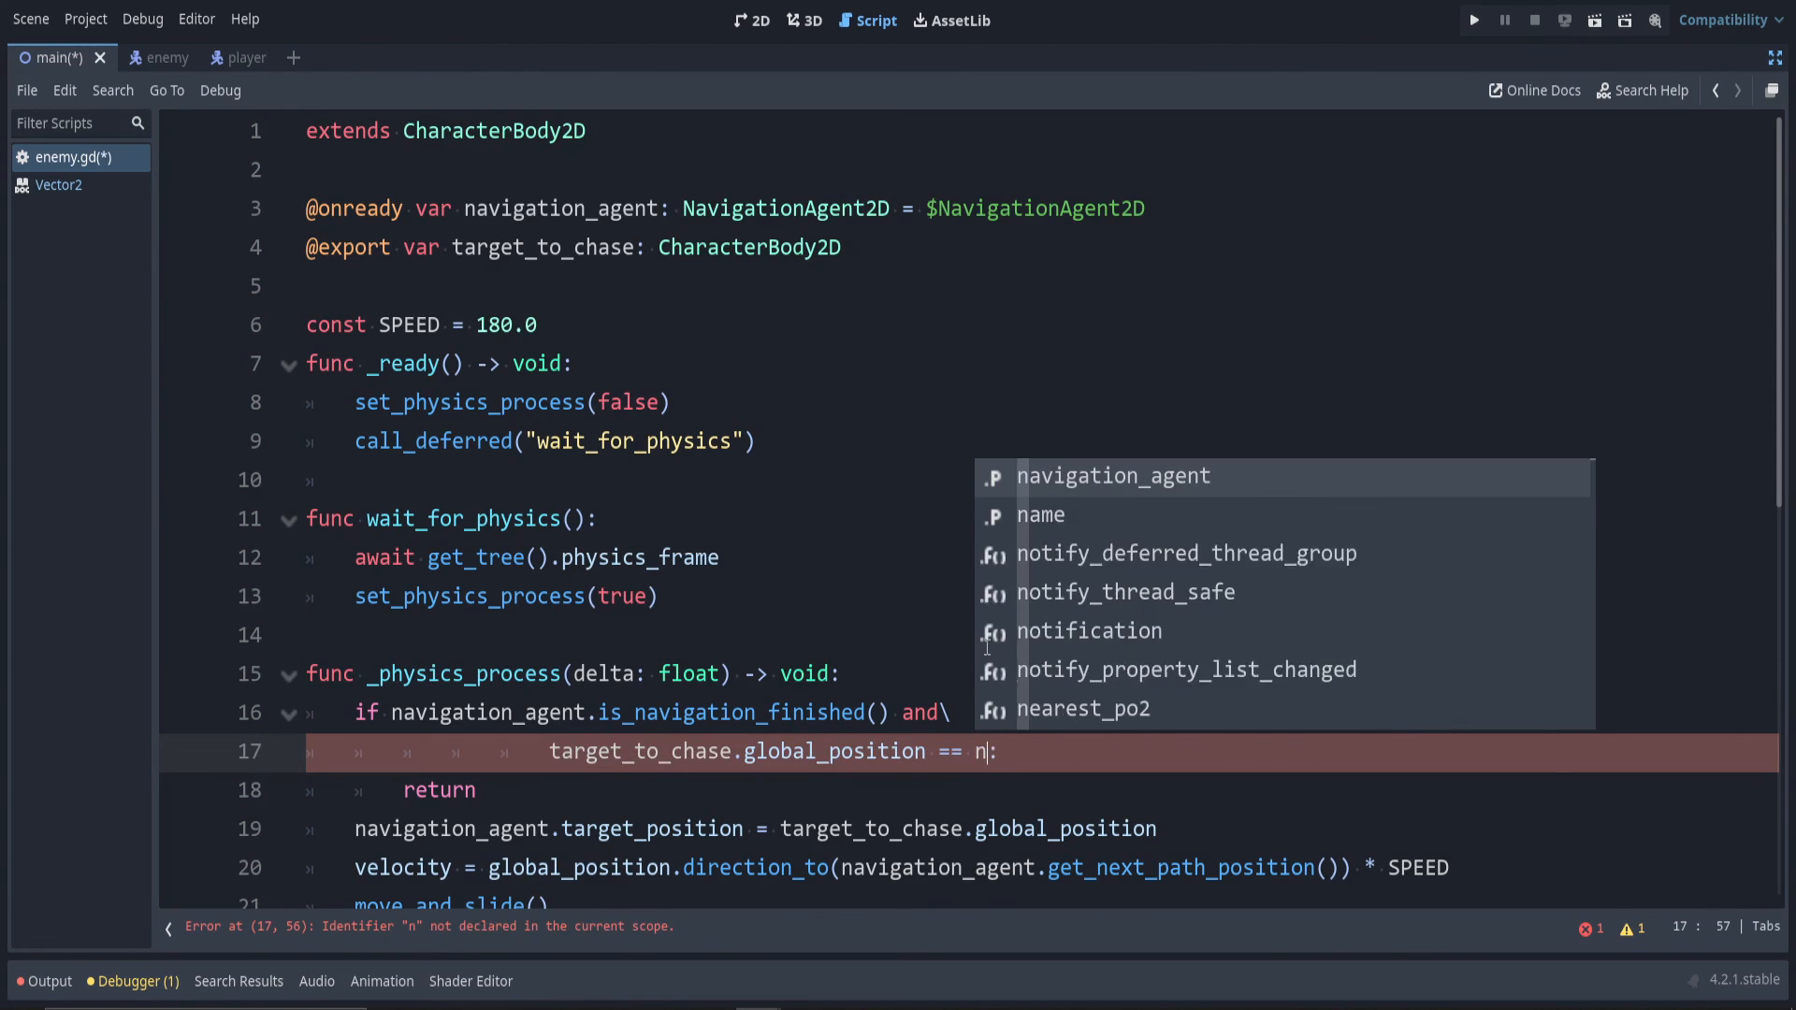
type("avigation_agent.tar")
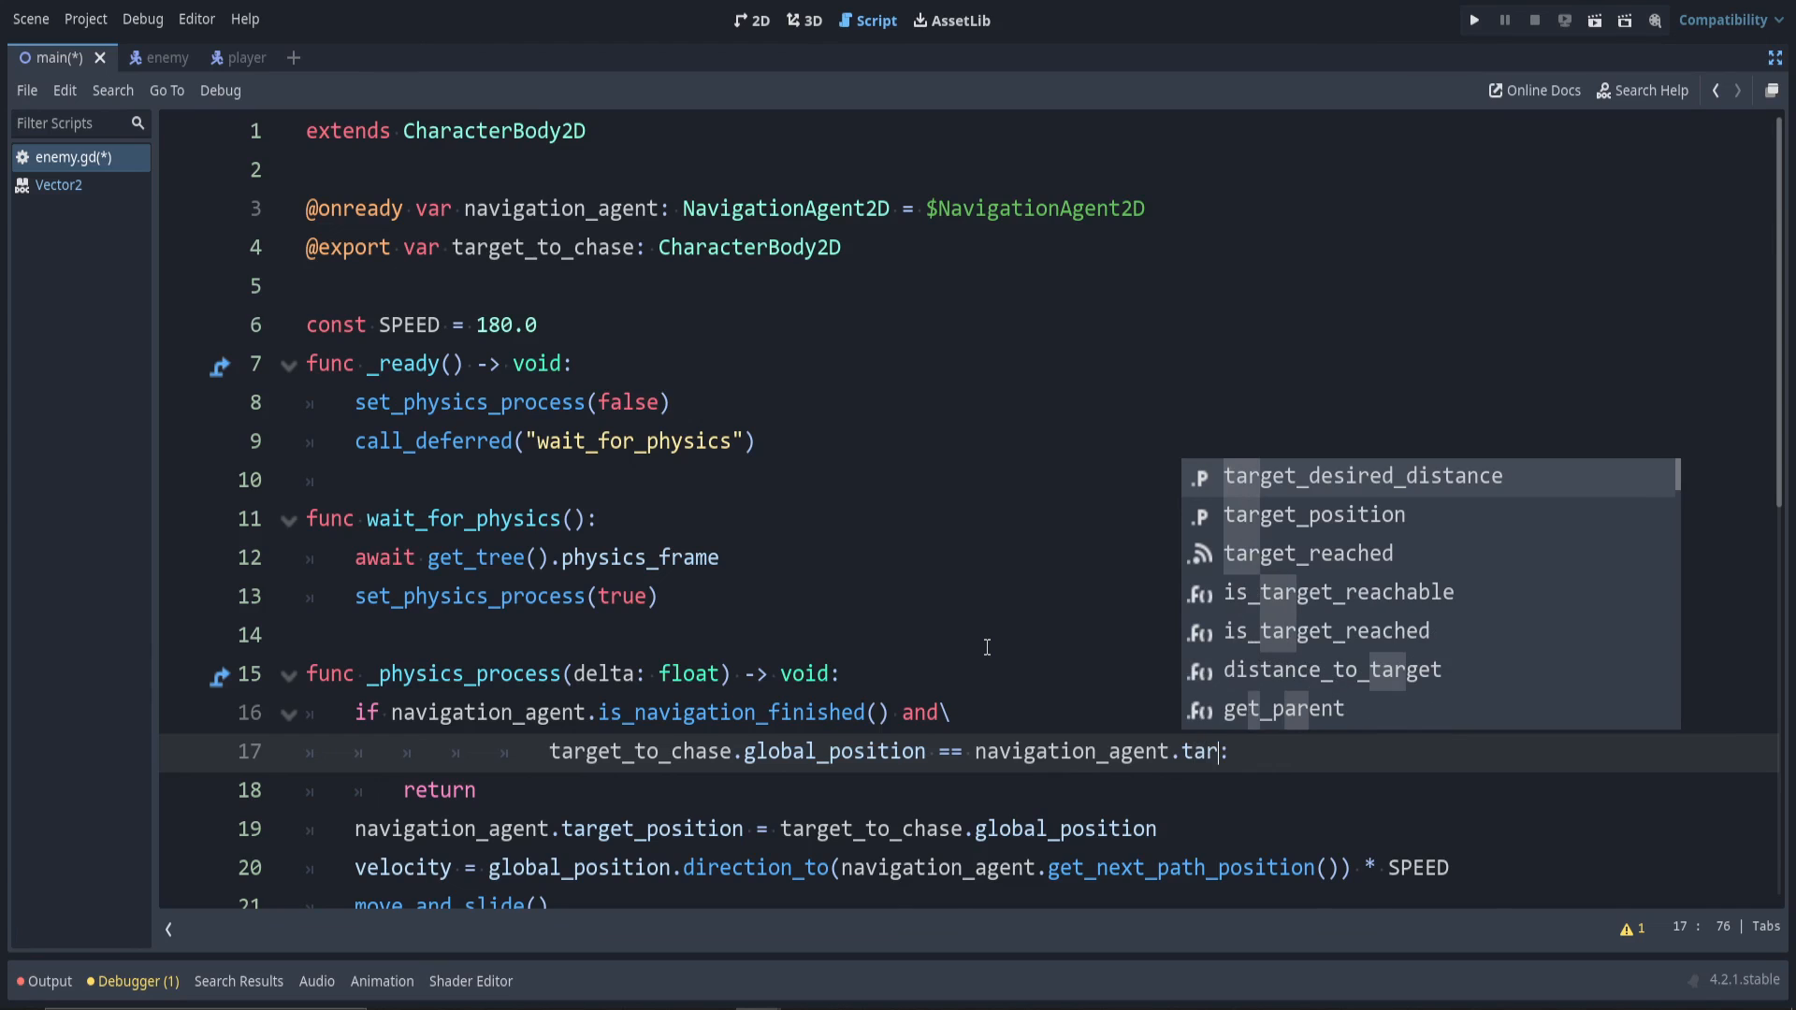
left_click(1313, 515)
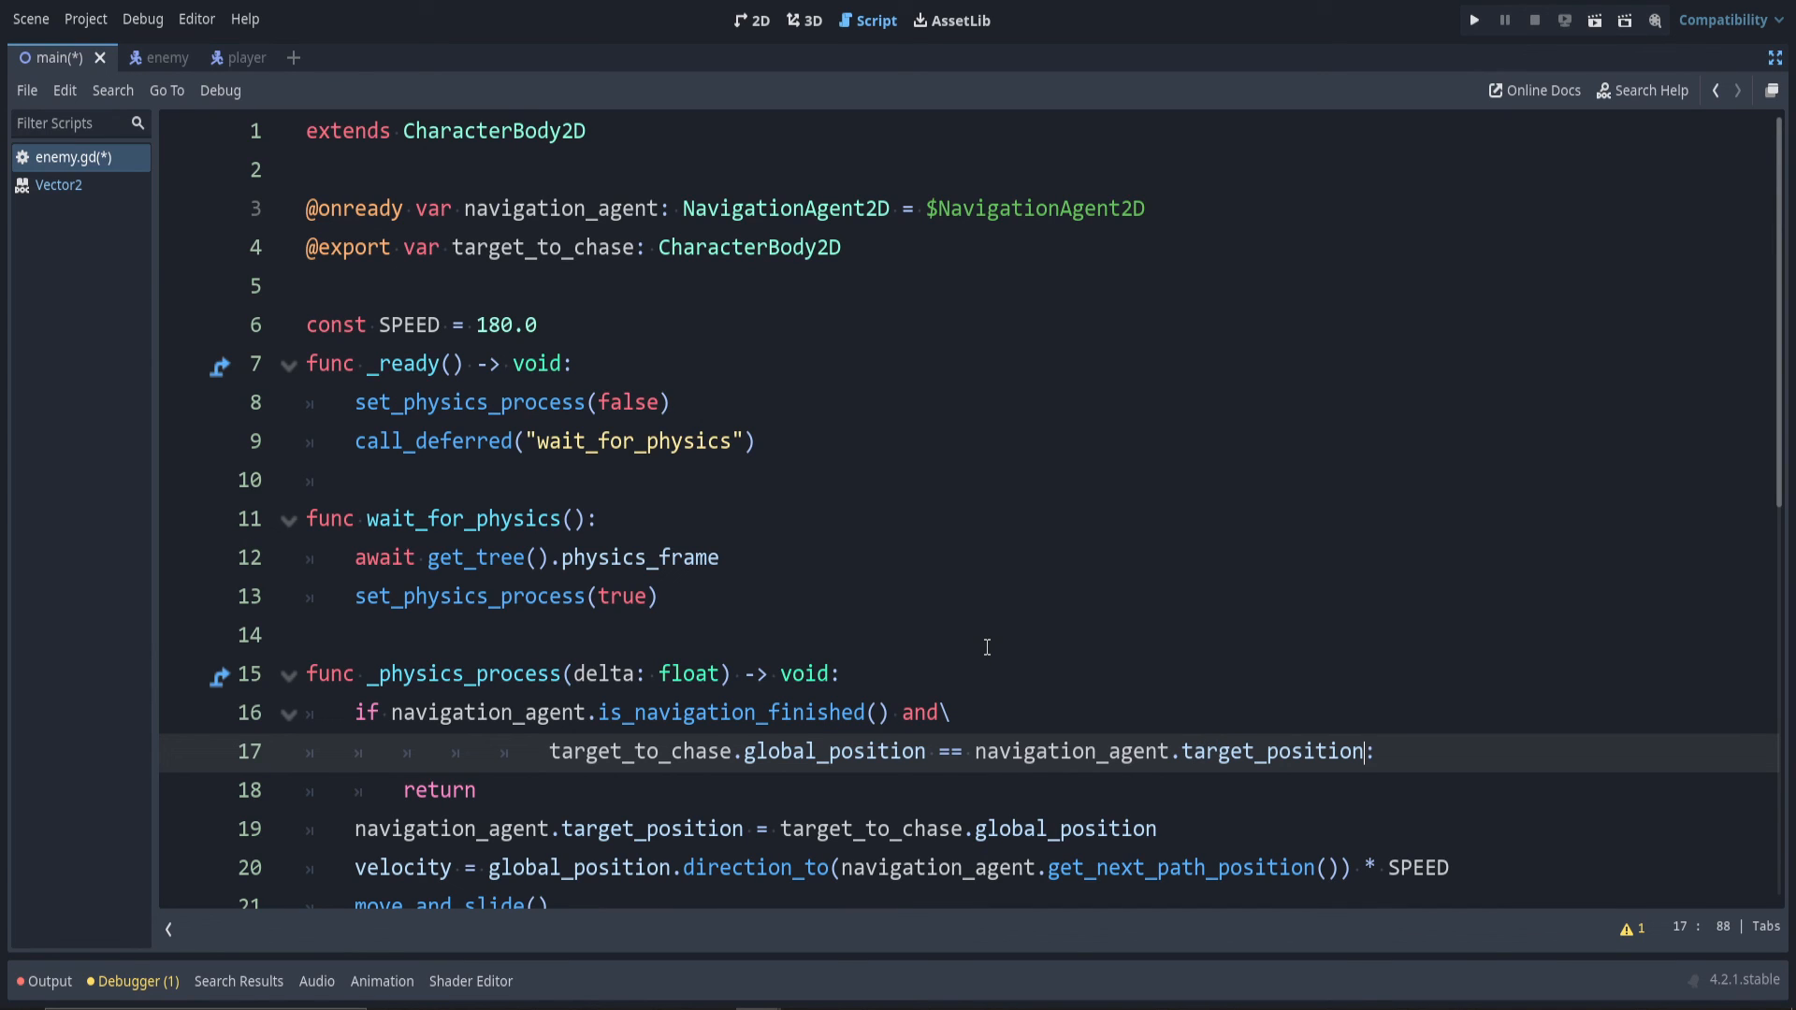
key("ctrl+s")
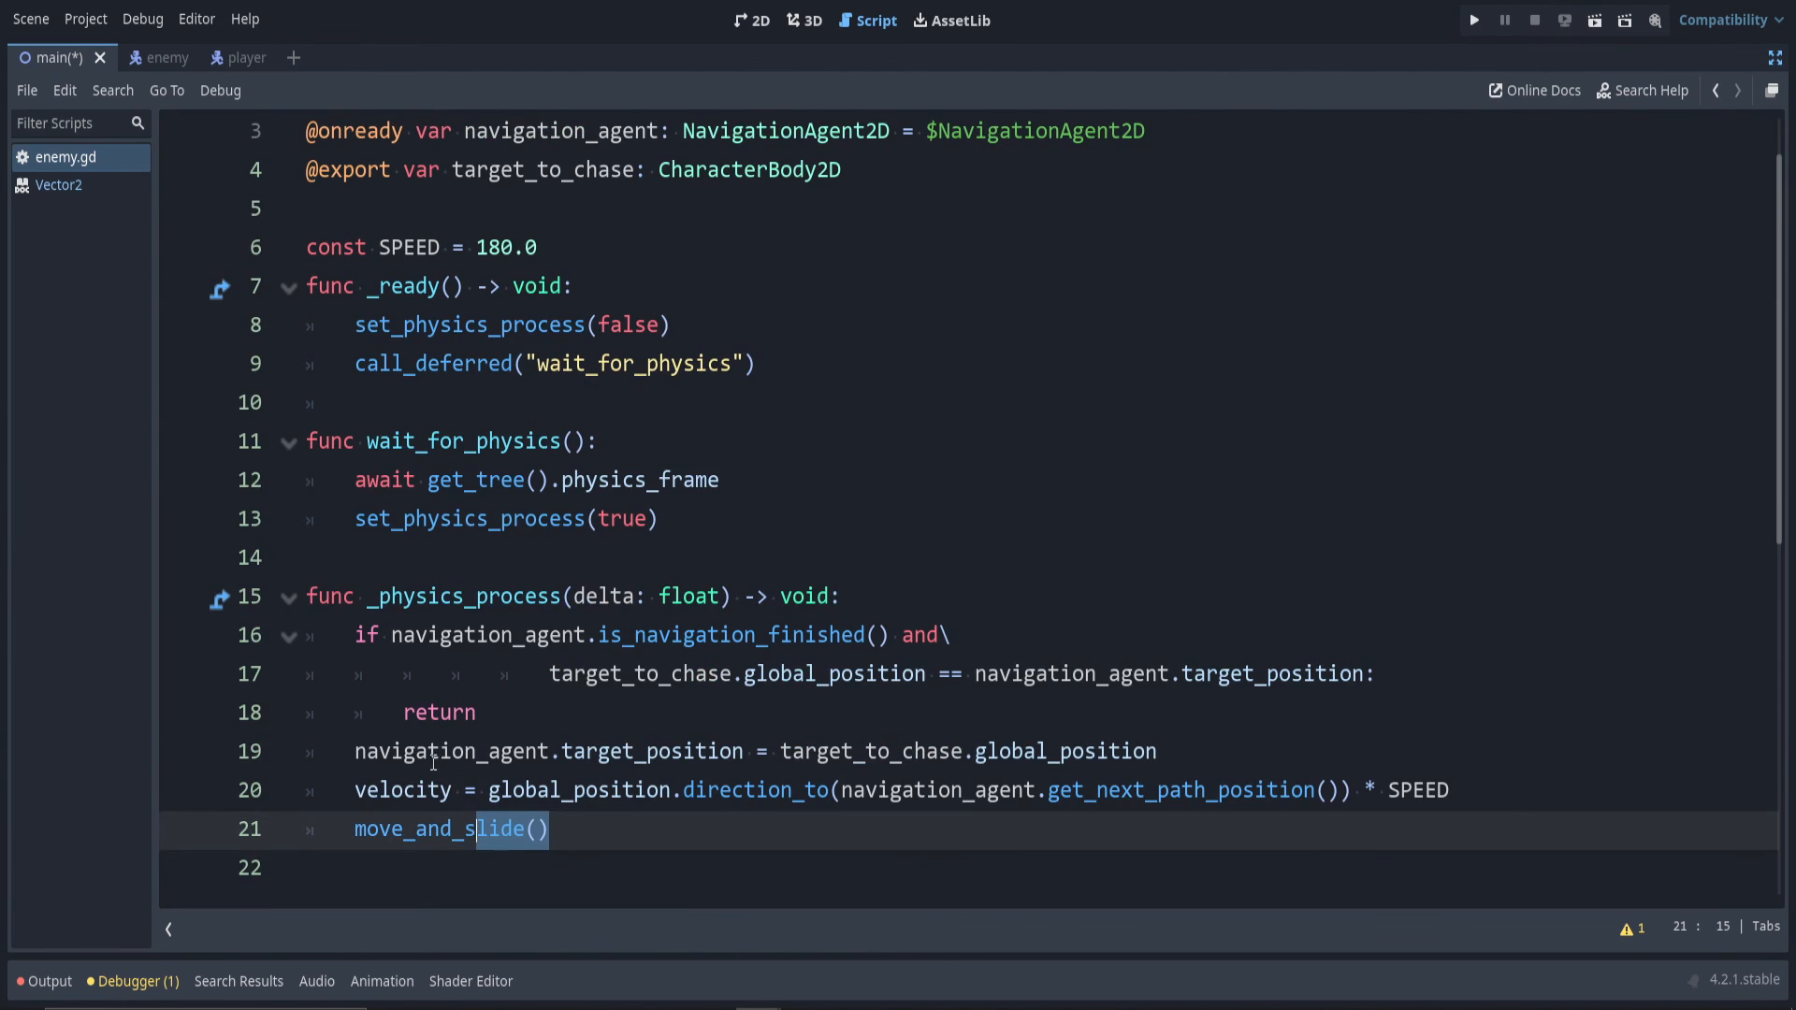
left_click(1475, 19)
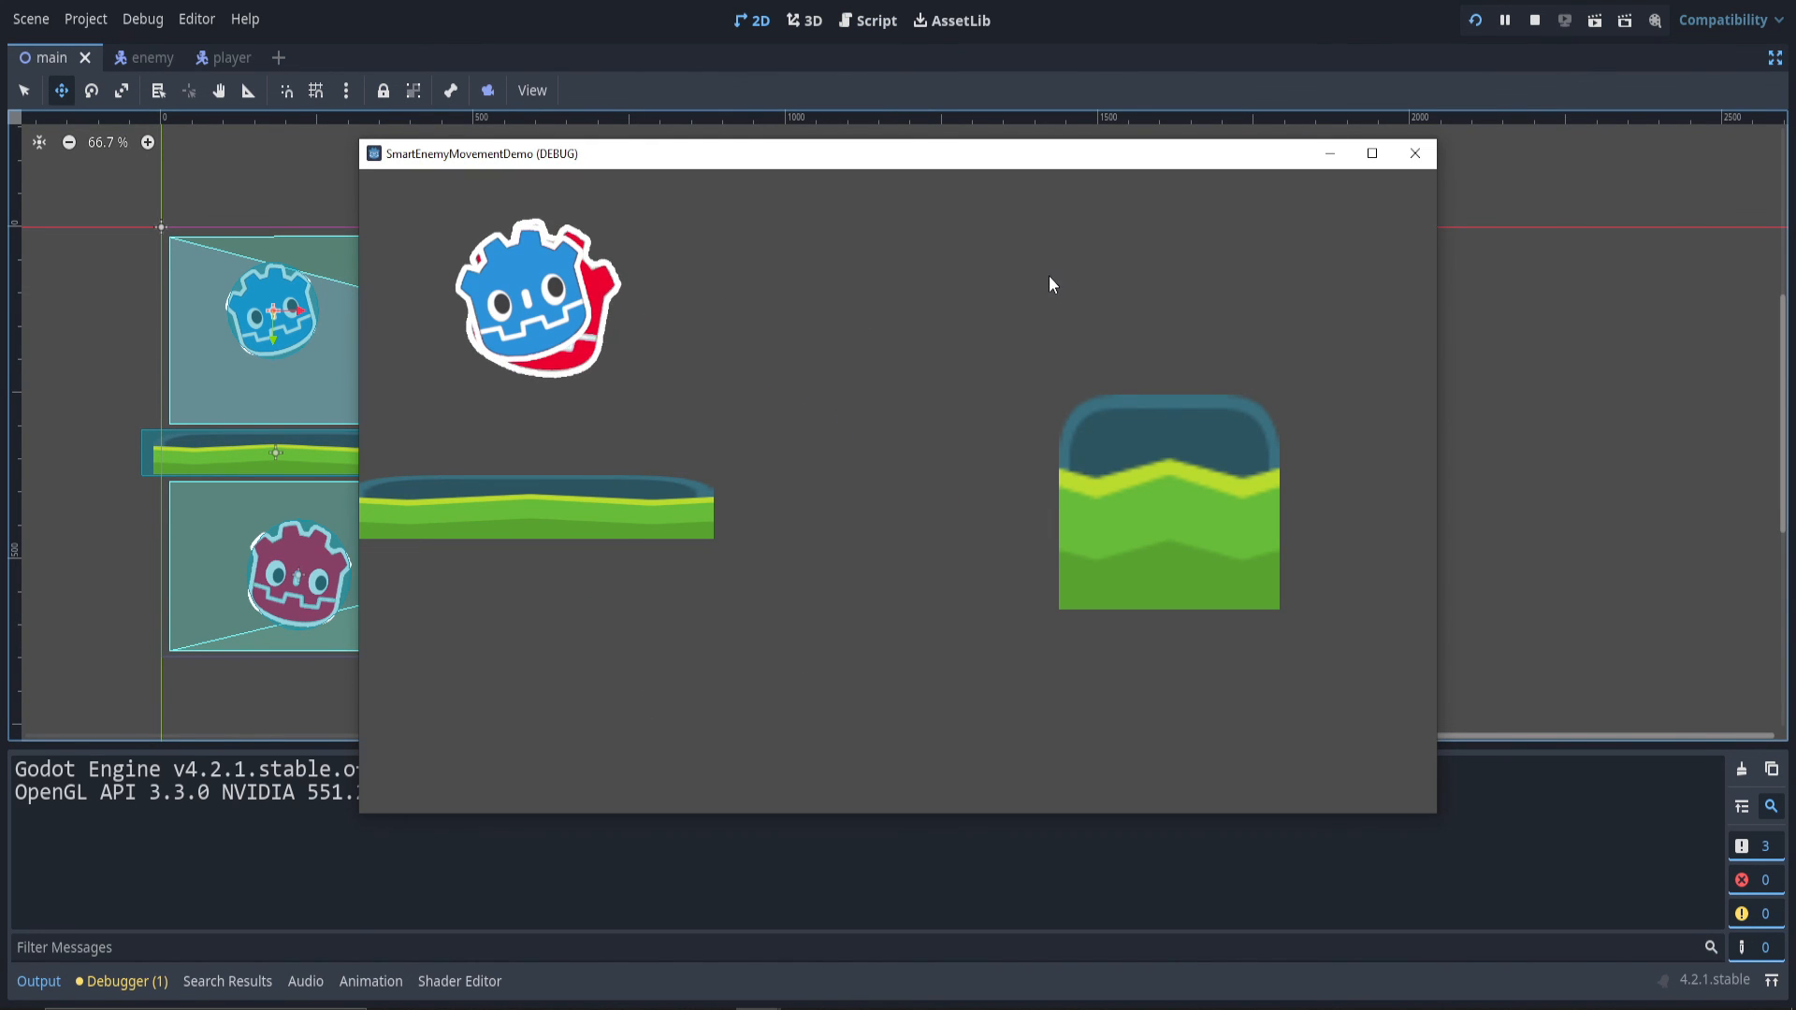
mouse_move(616, 31)
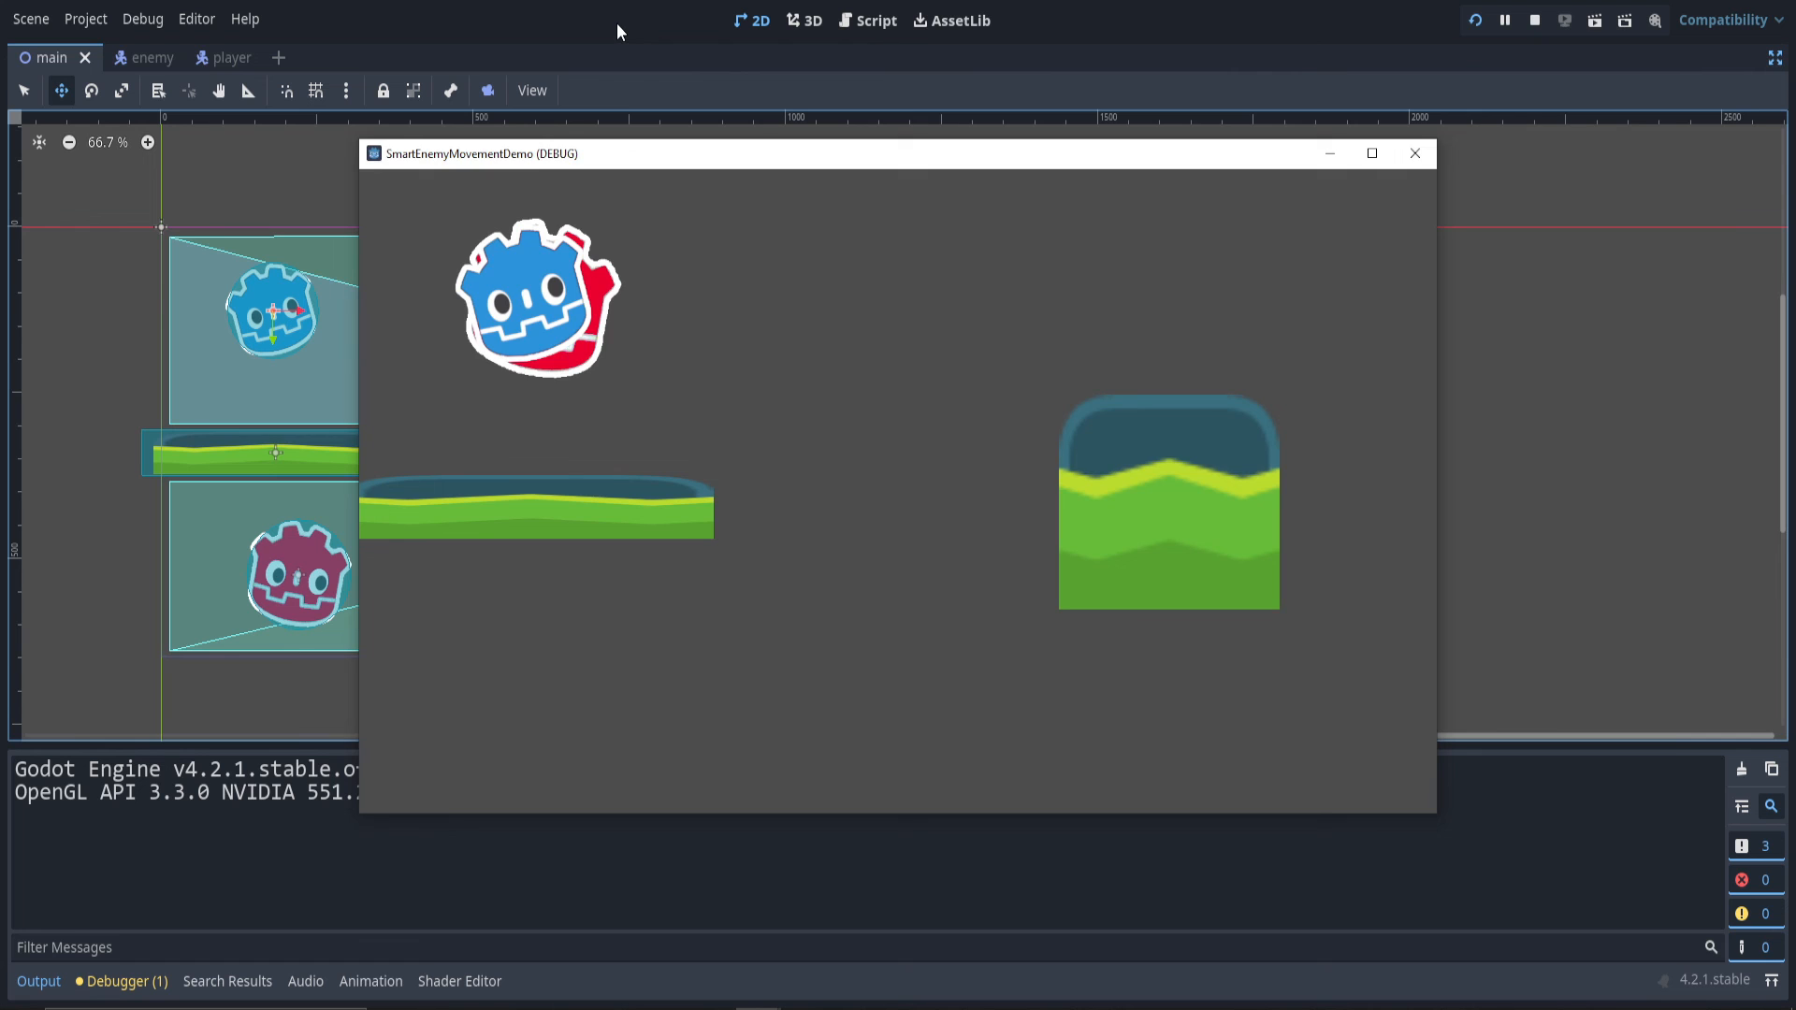
Watch the chase, move the player to the upper right, then return to enemy.gd.
left_click(1414, 154)
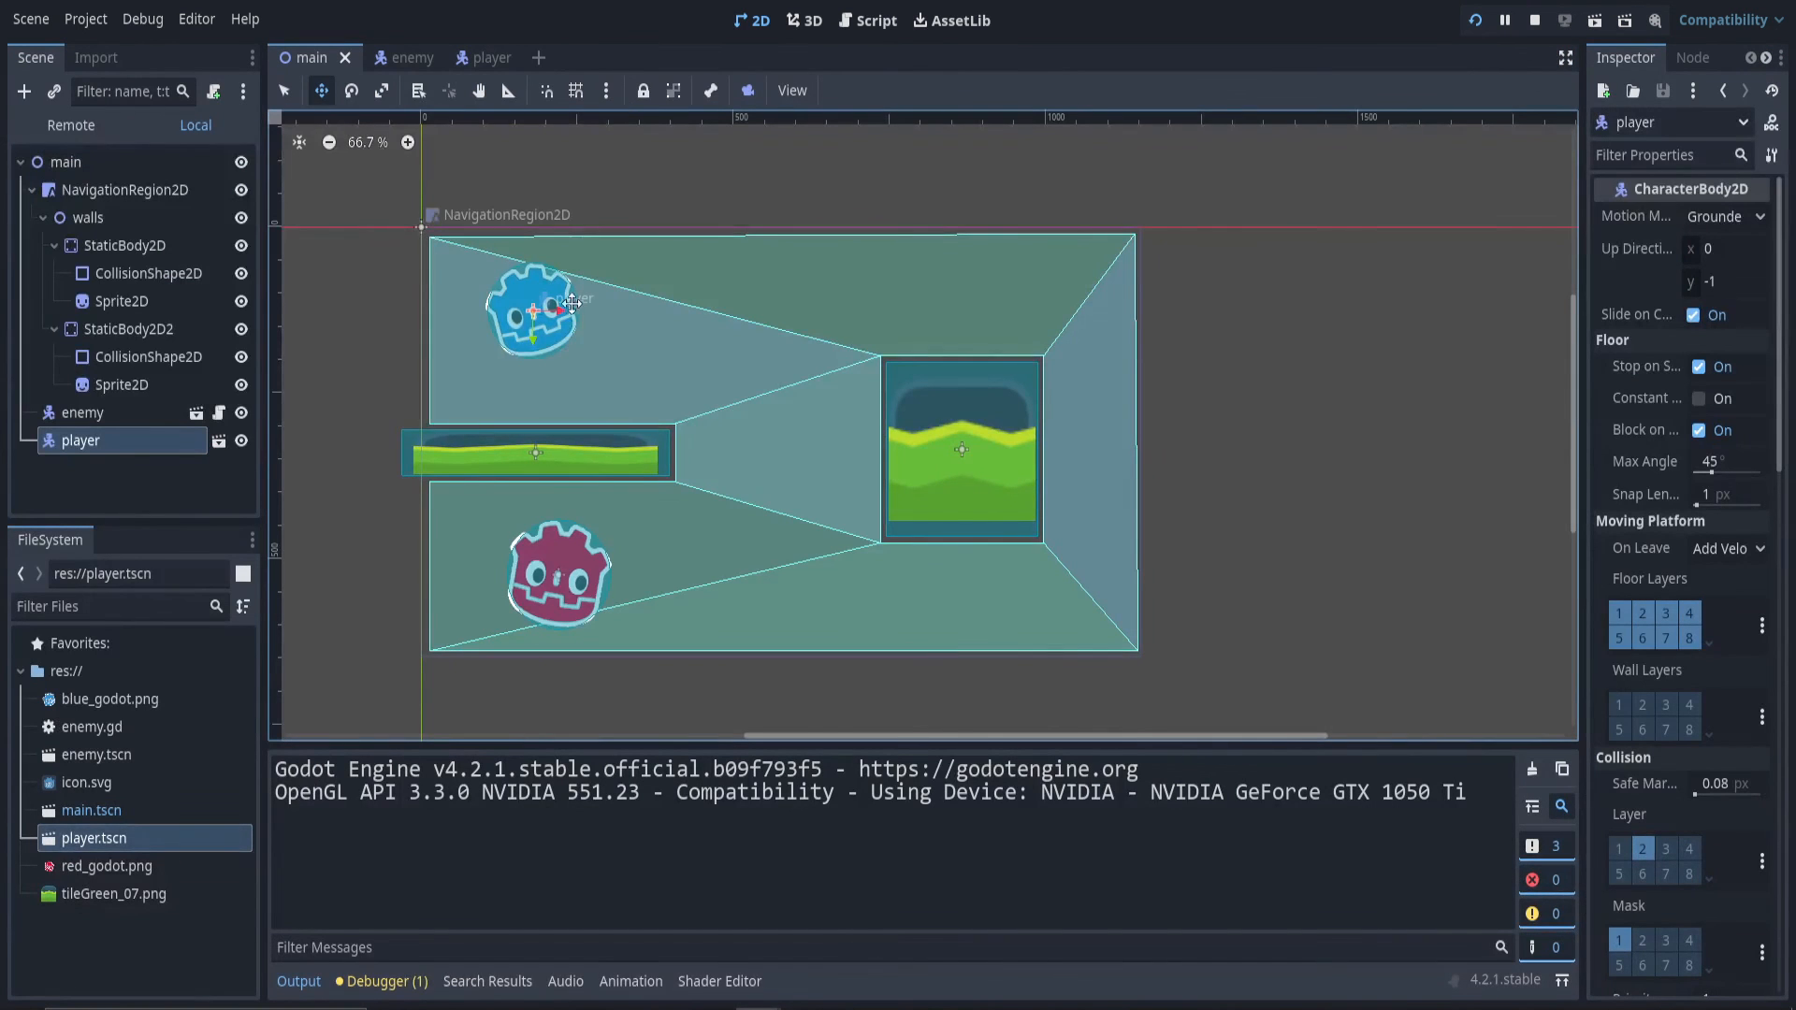
left_click(1472, 19)
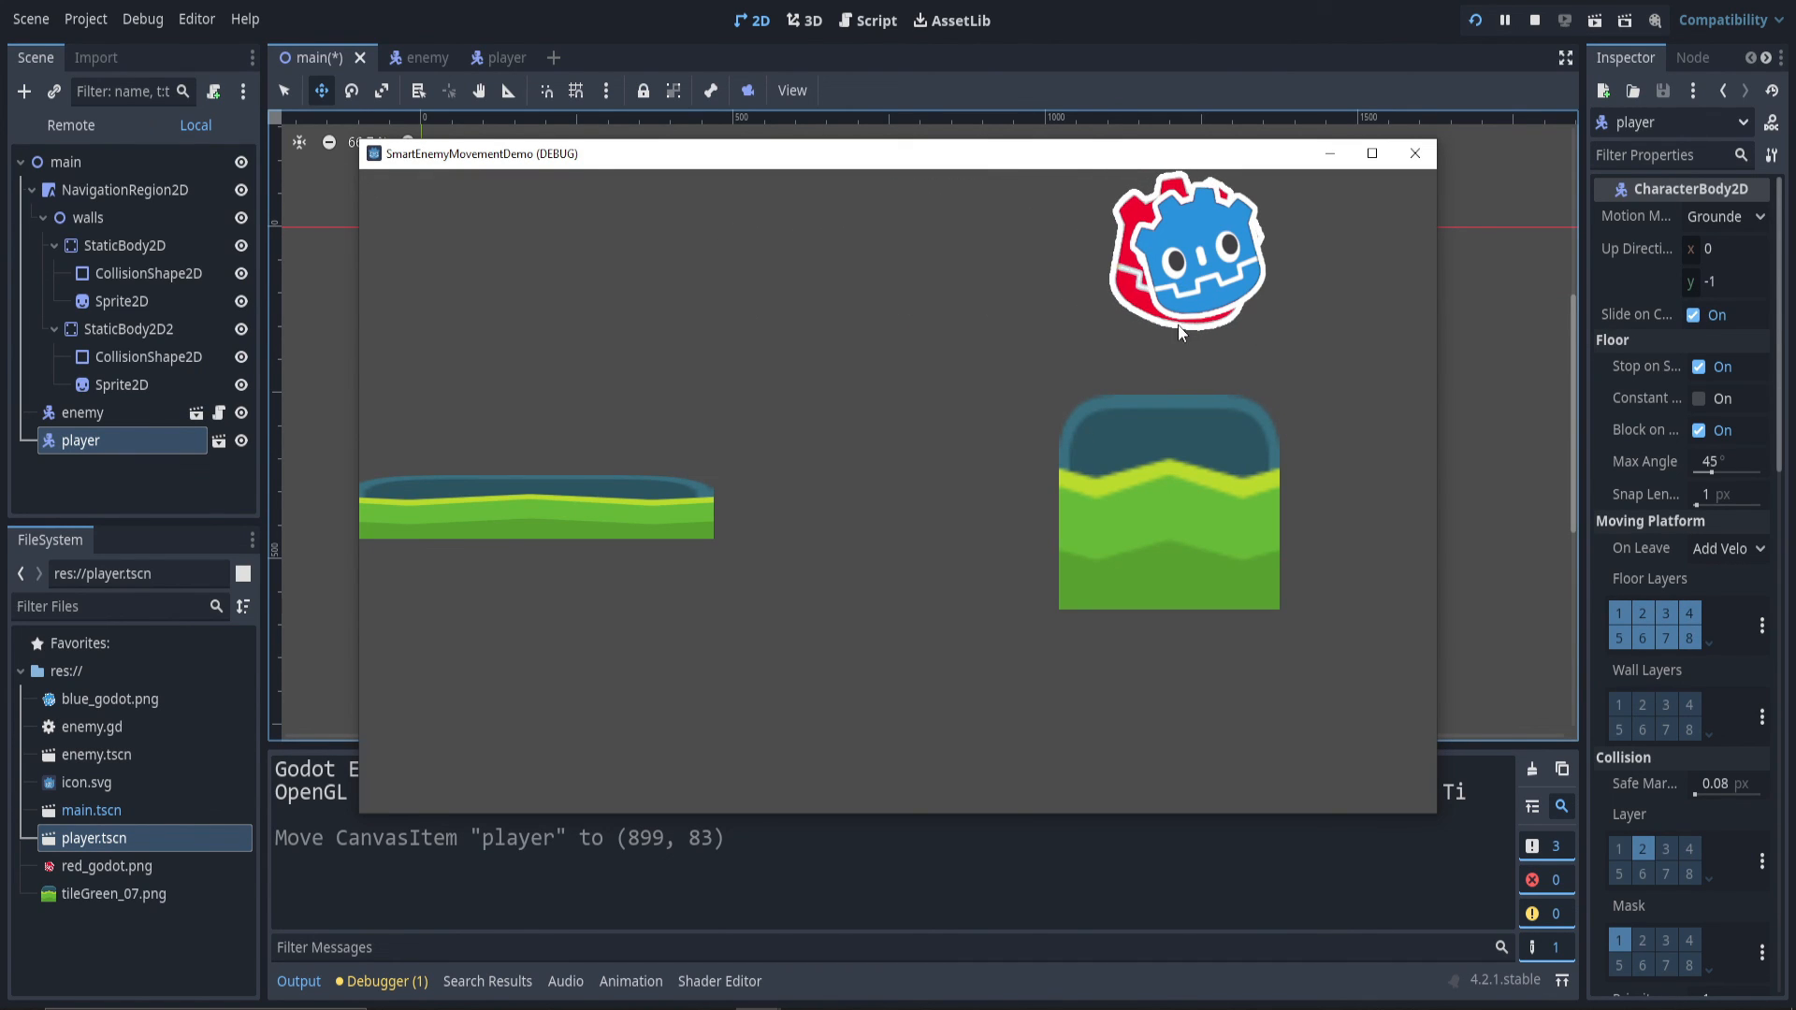
left_click(876, 18)
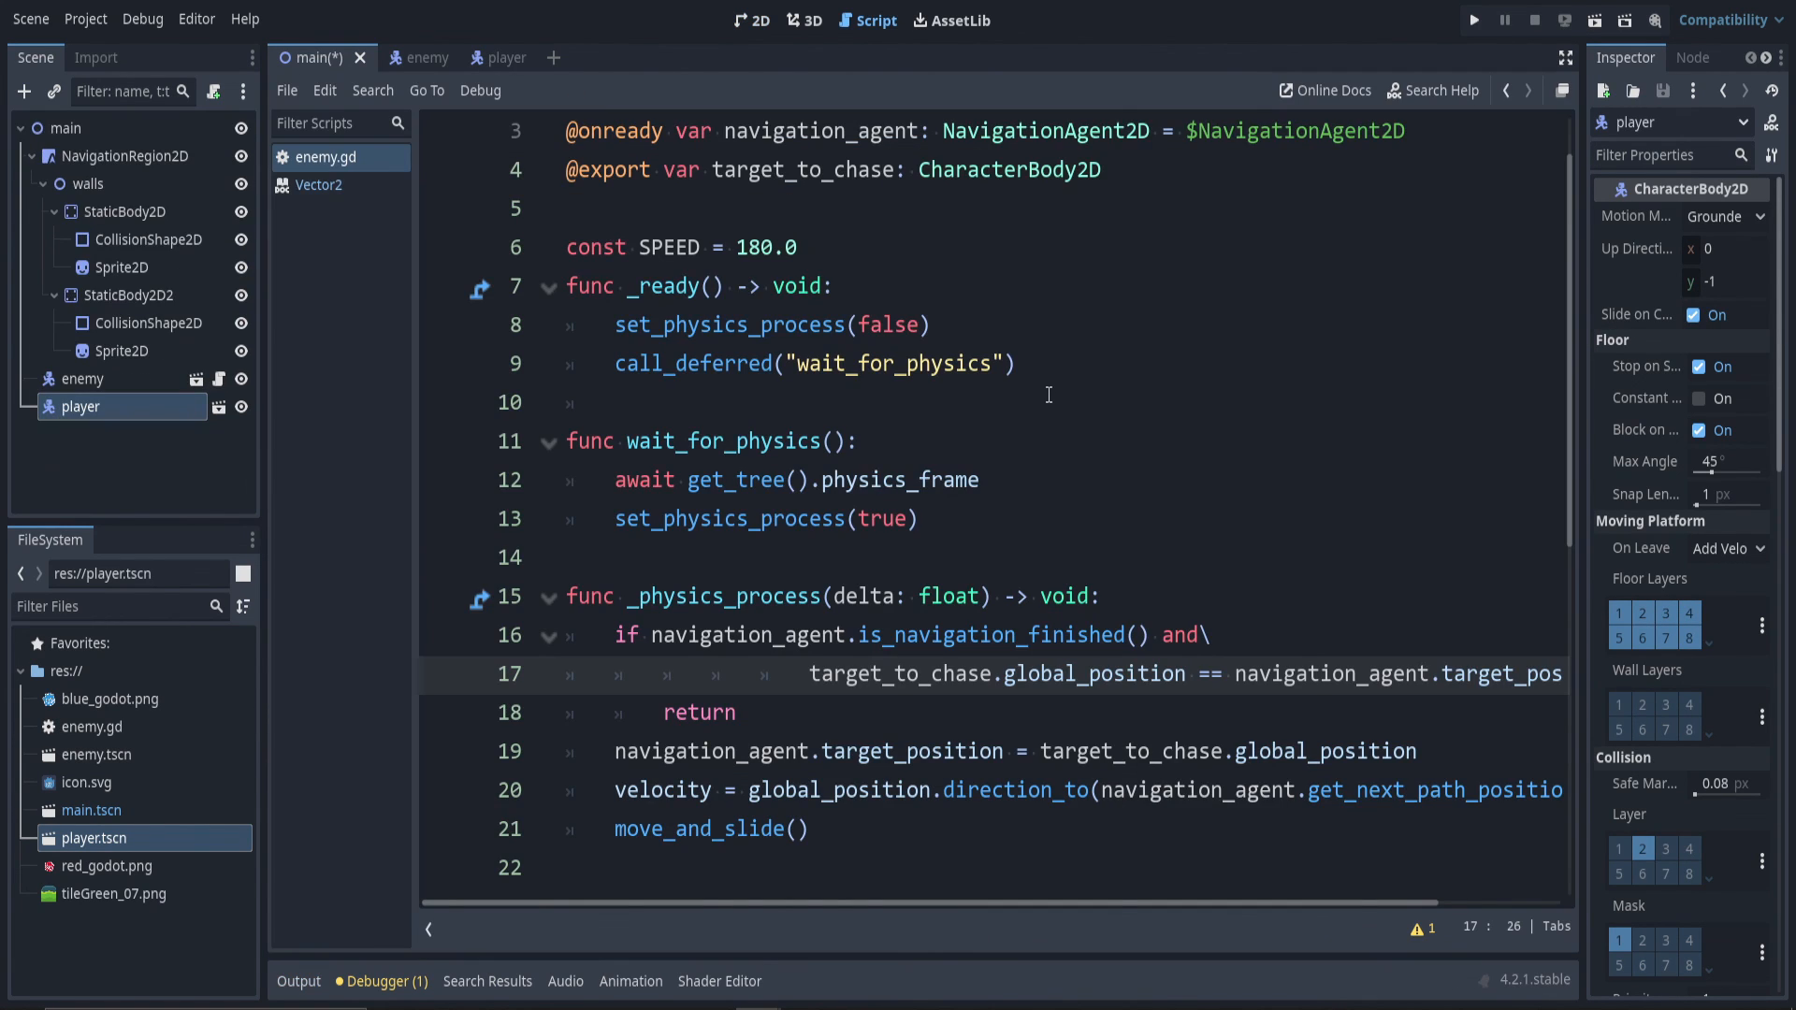